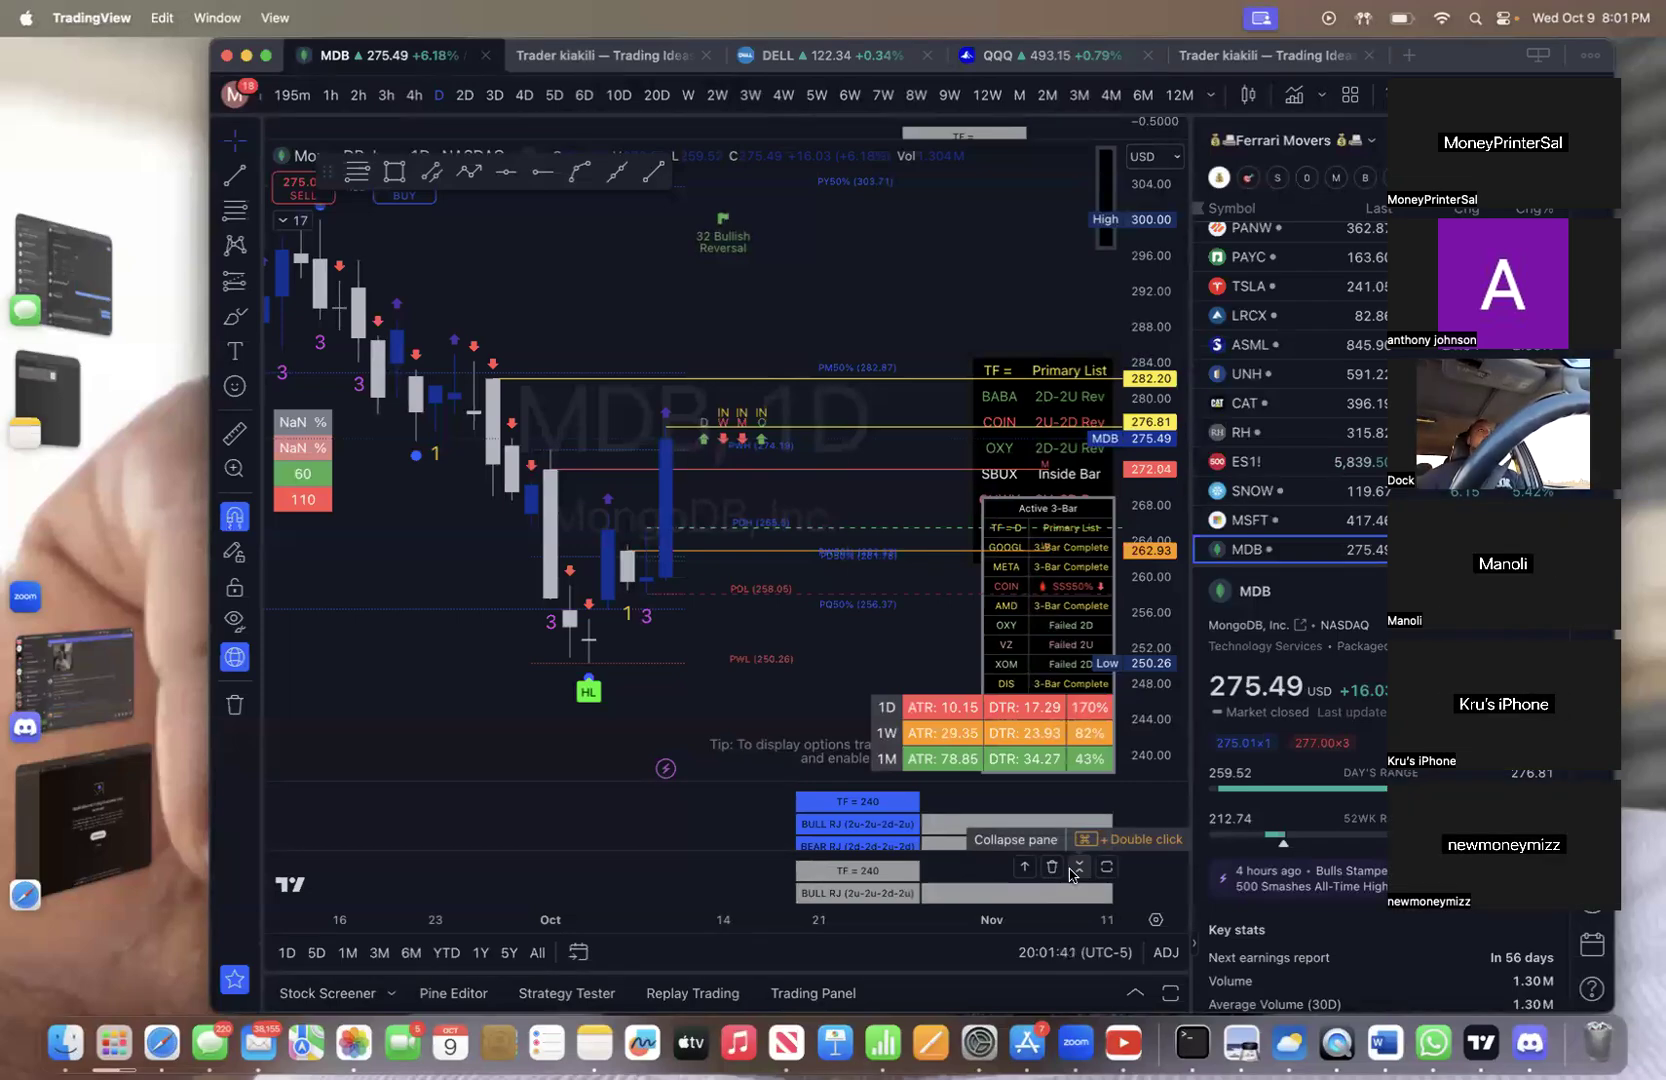
mouse_move(324, 242)
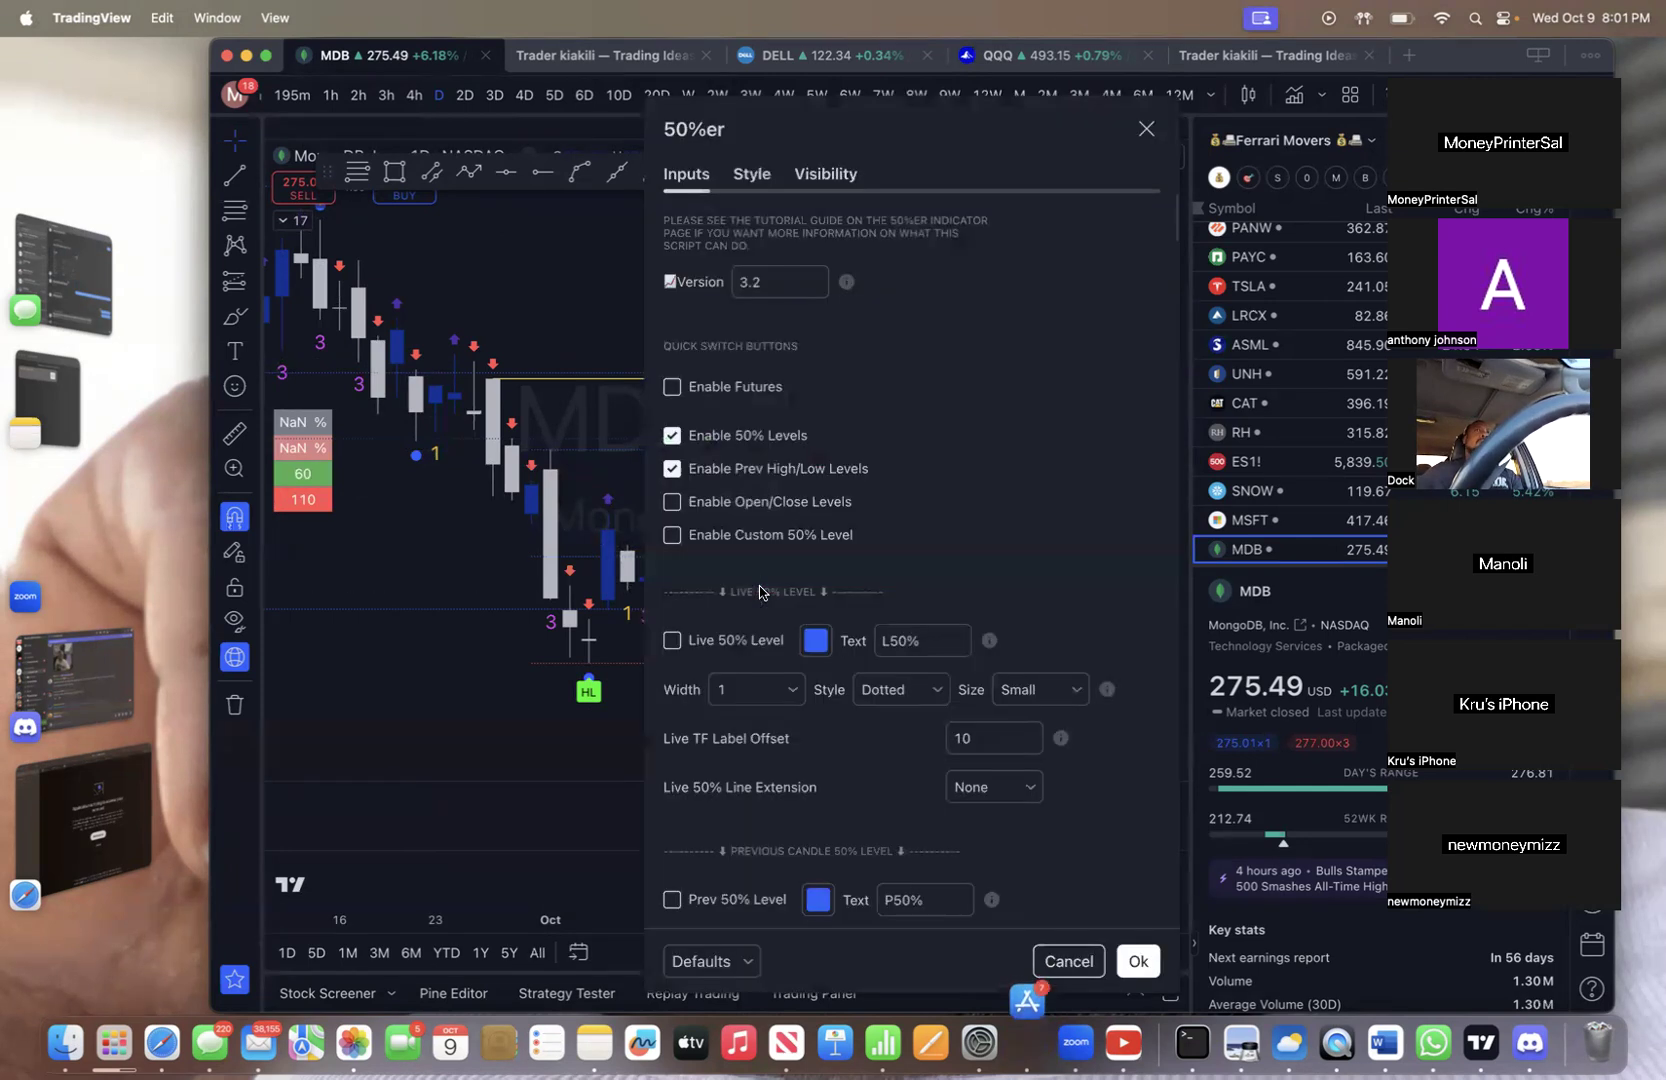
mouse_move(414, 644)
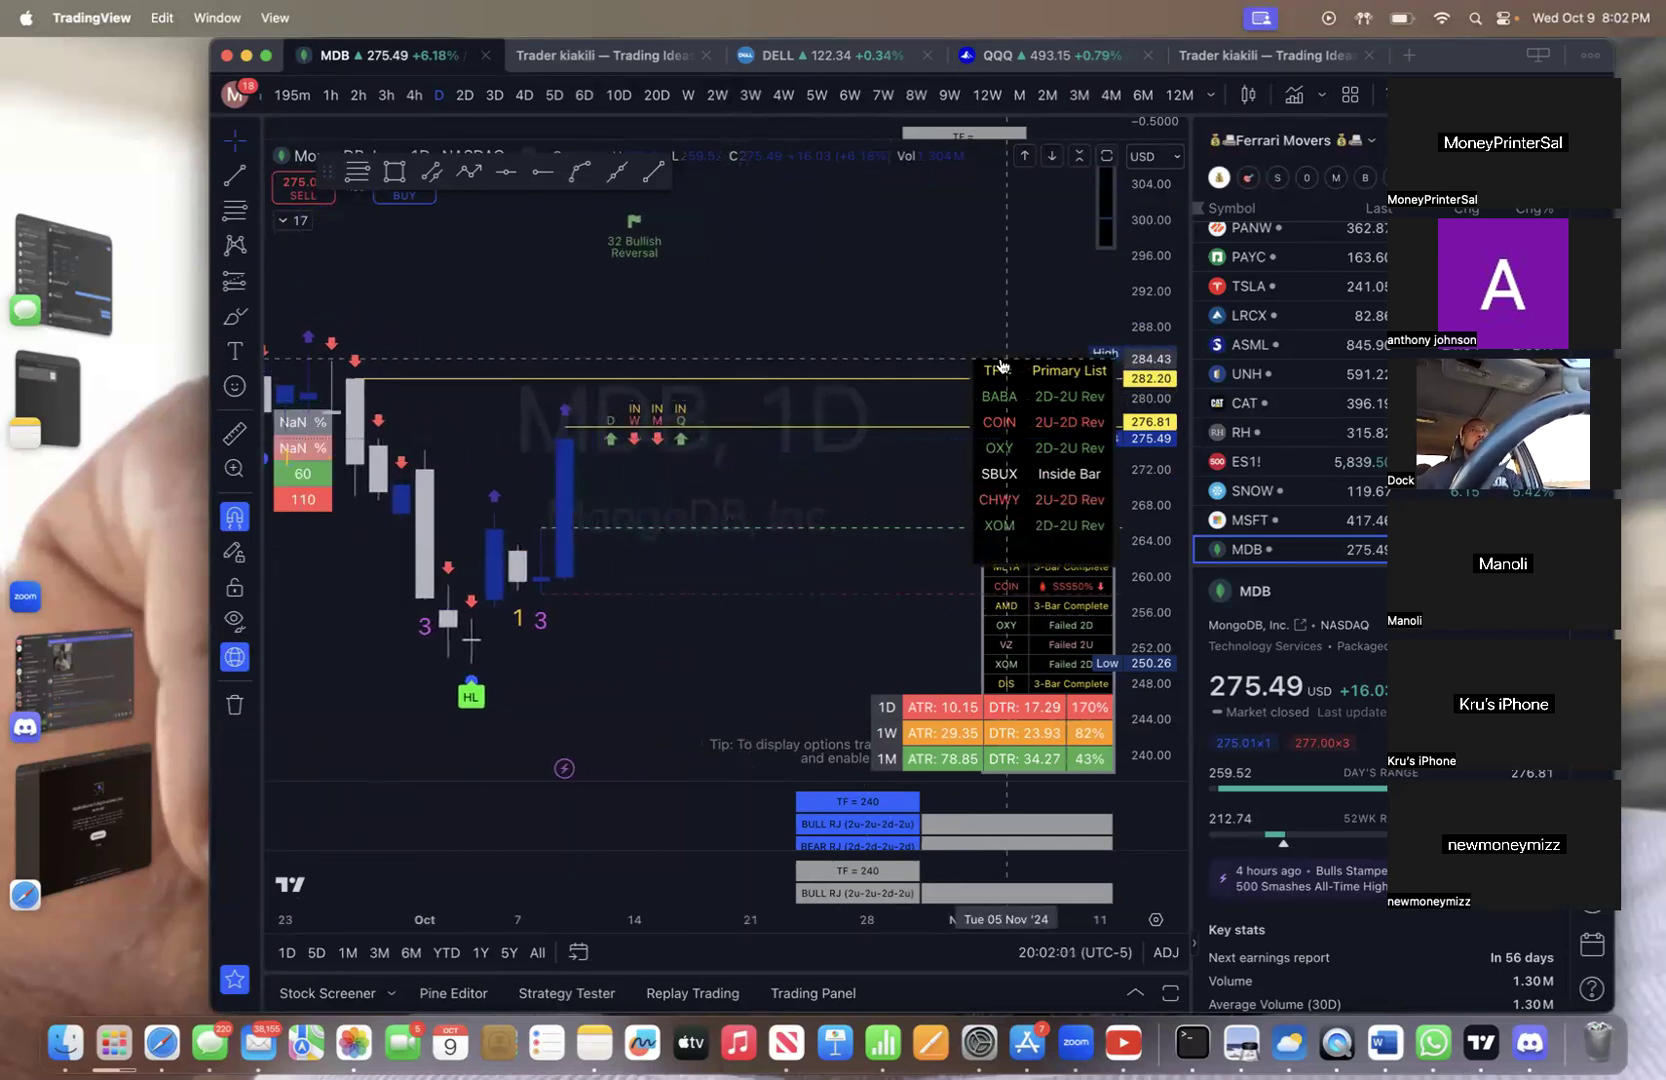
mouse_move(920, 398)
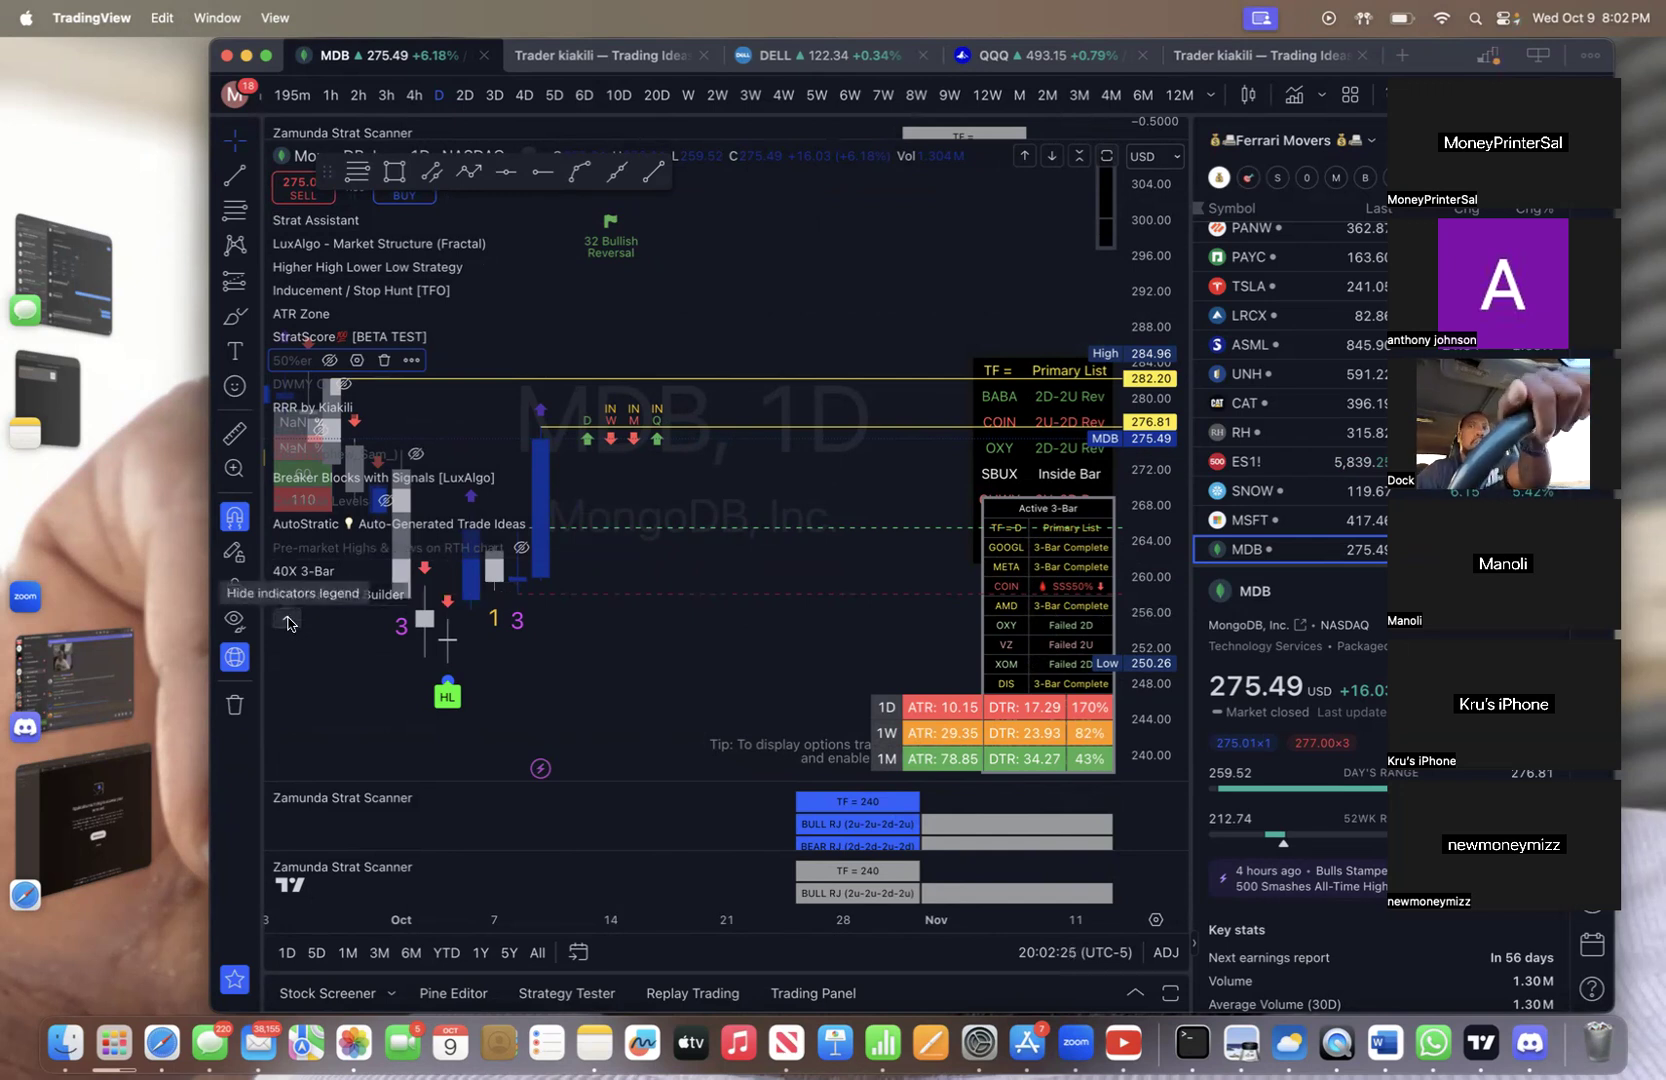
Reveal the 40X 3-Bar indicator's Active List choices: Primary, Secondary and Tertiary lists
left_click(286, 622)
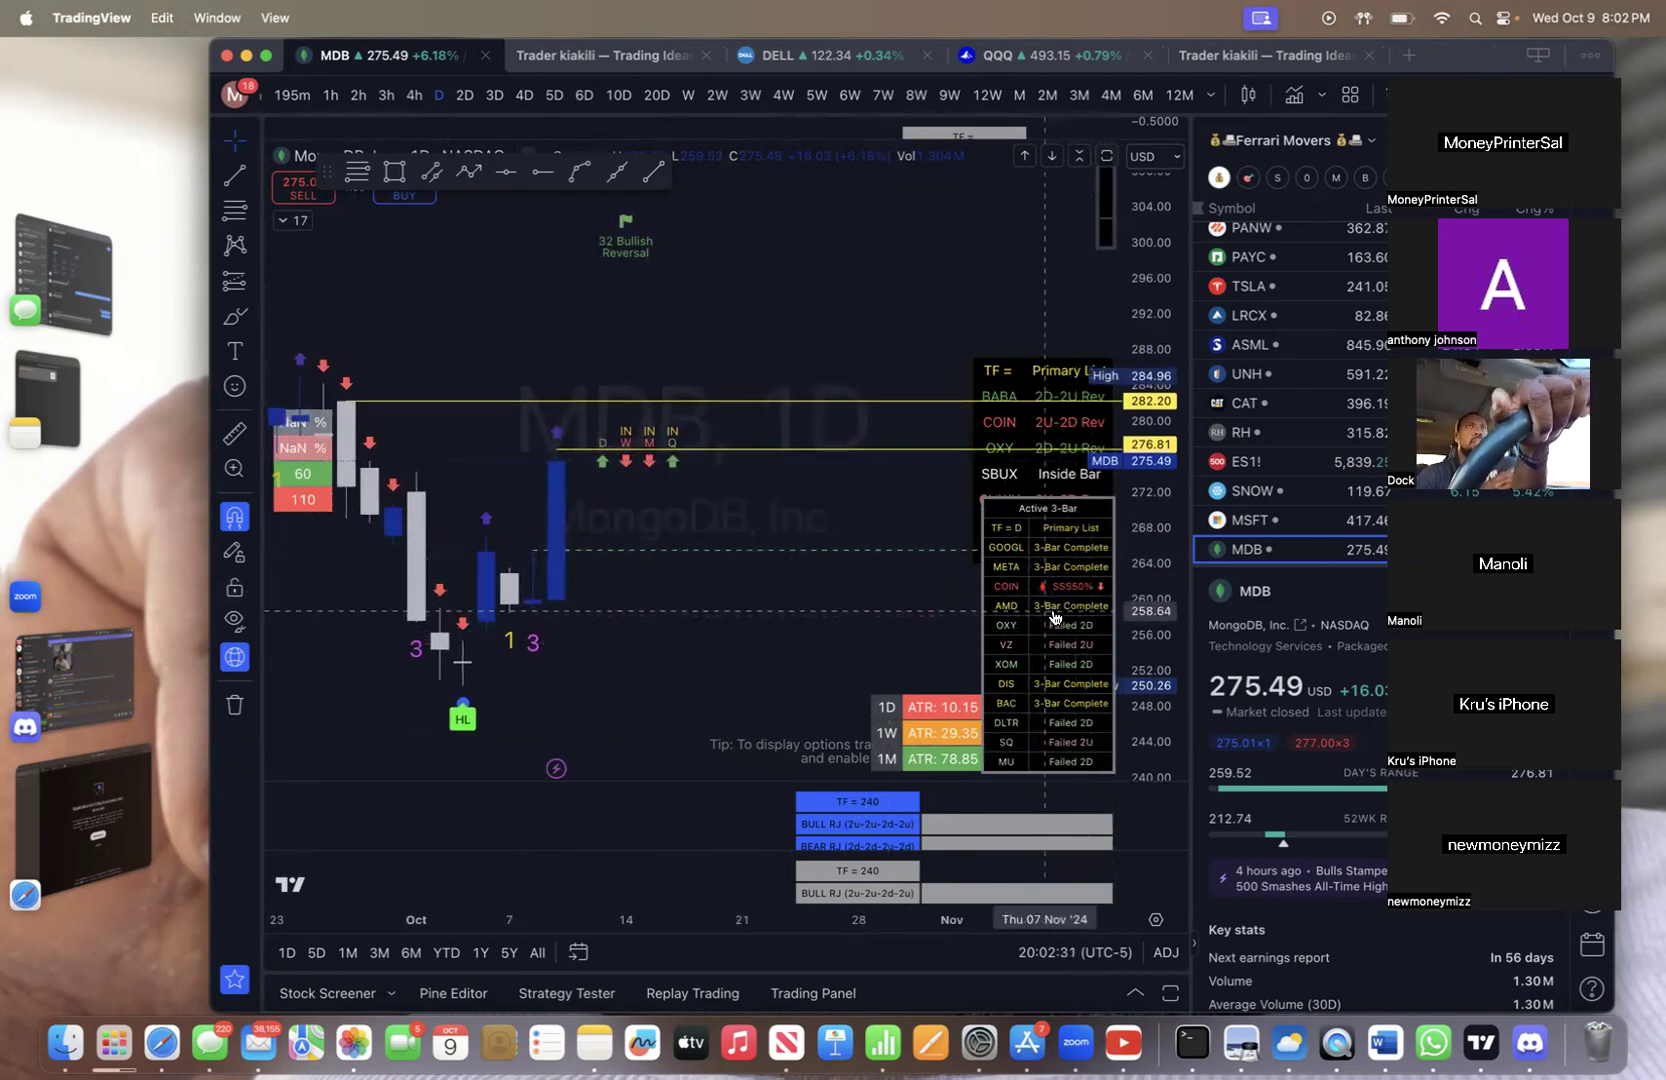
mouse_move(1028, 588)
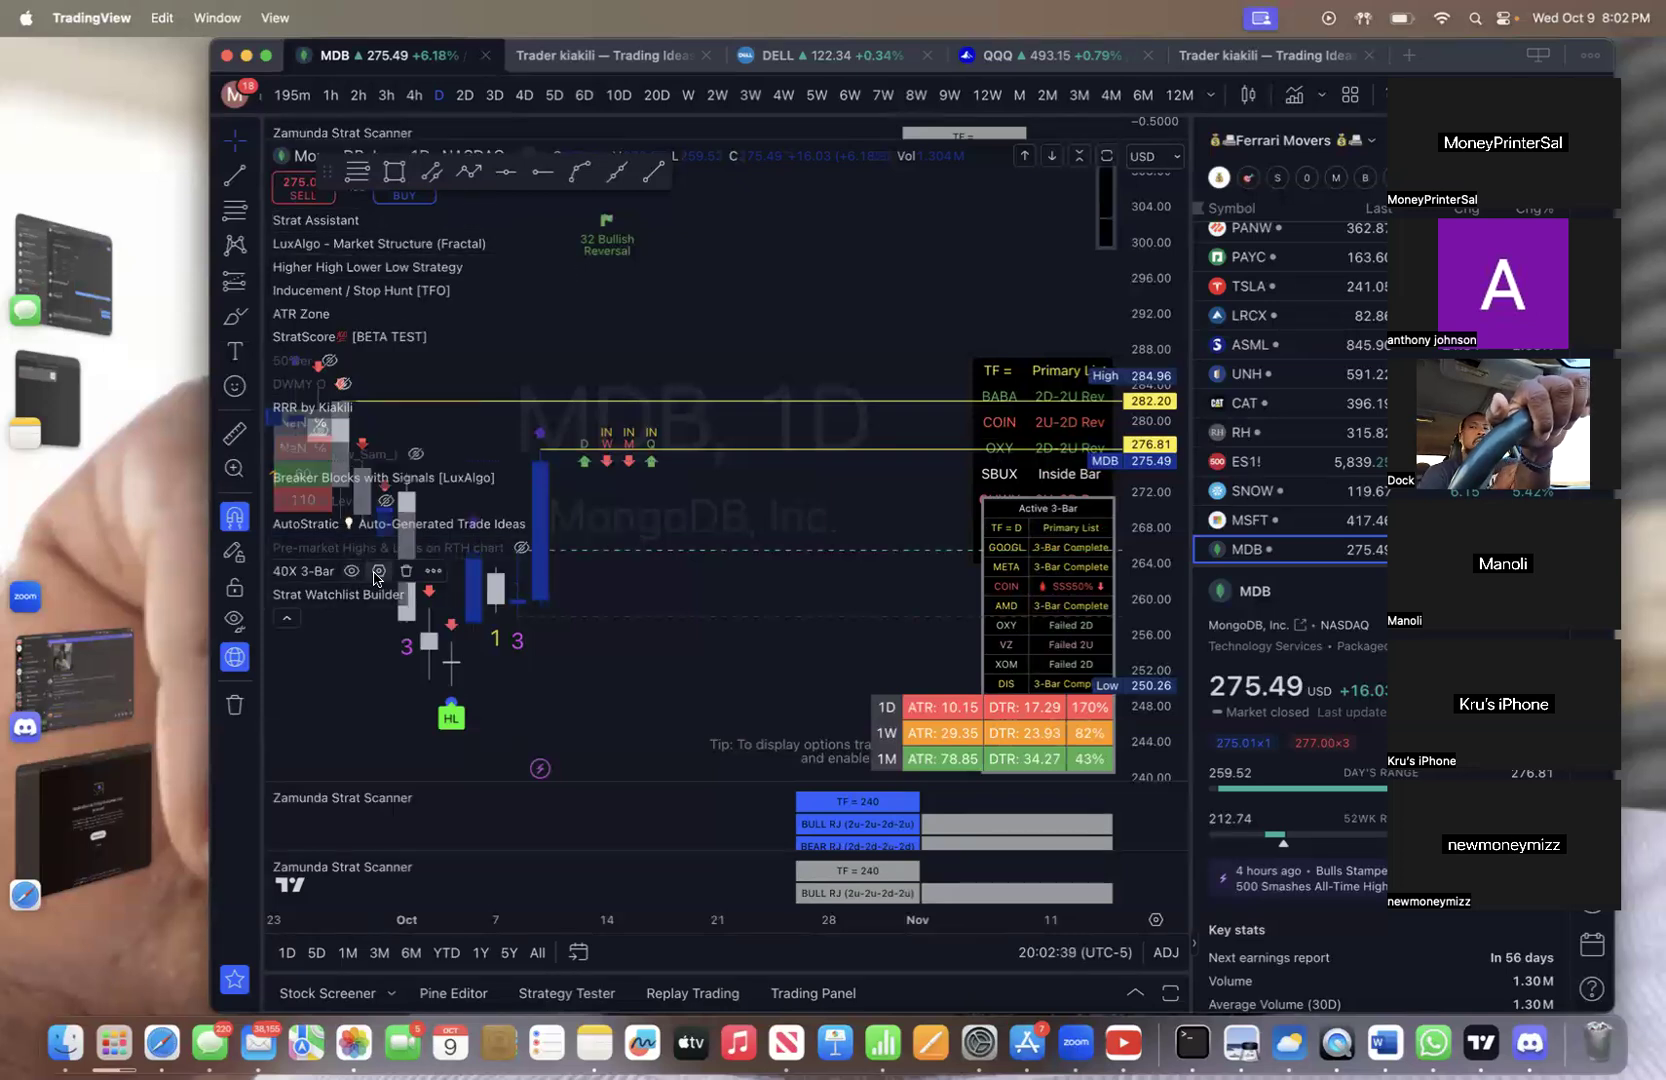
left_click(378, 570)
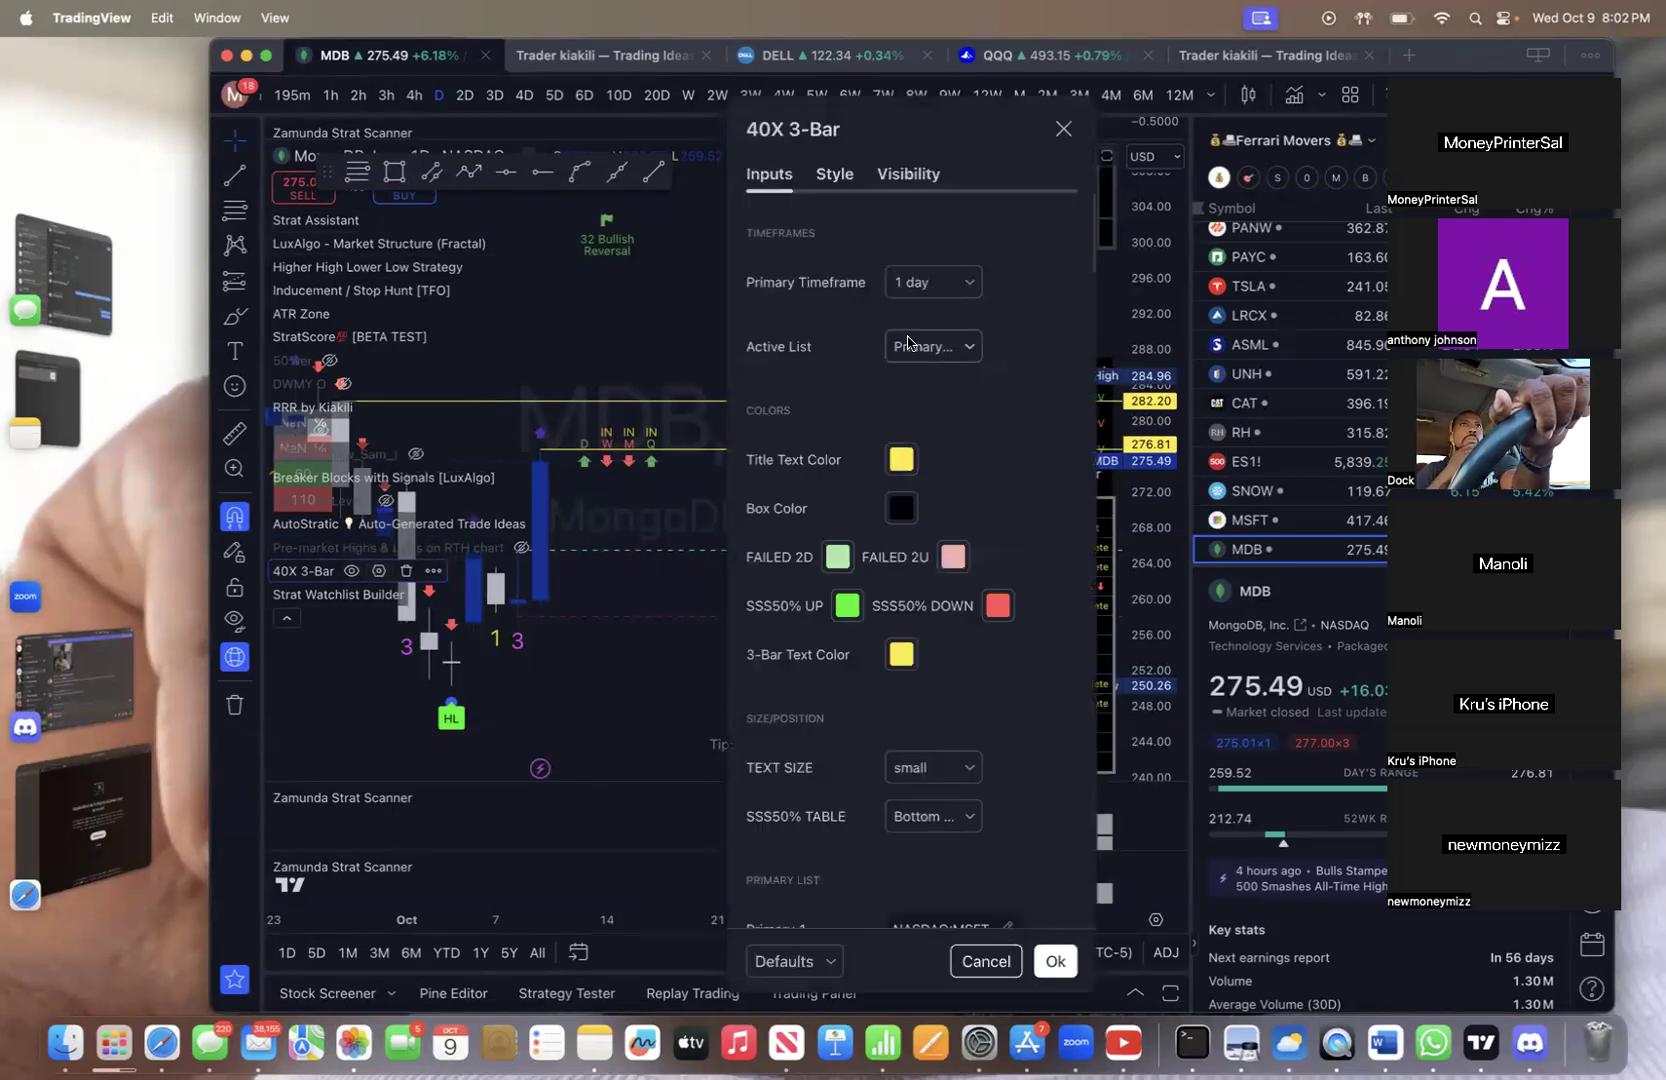
left_click(930, 346)
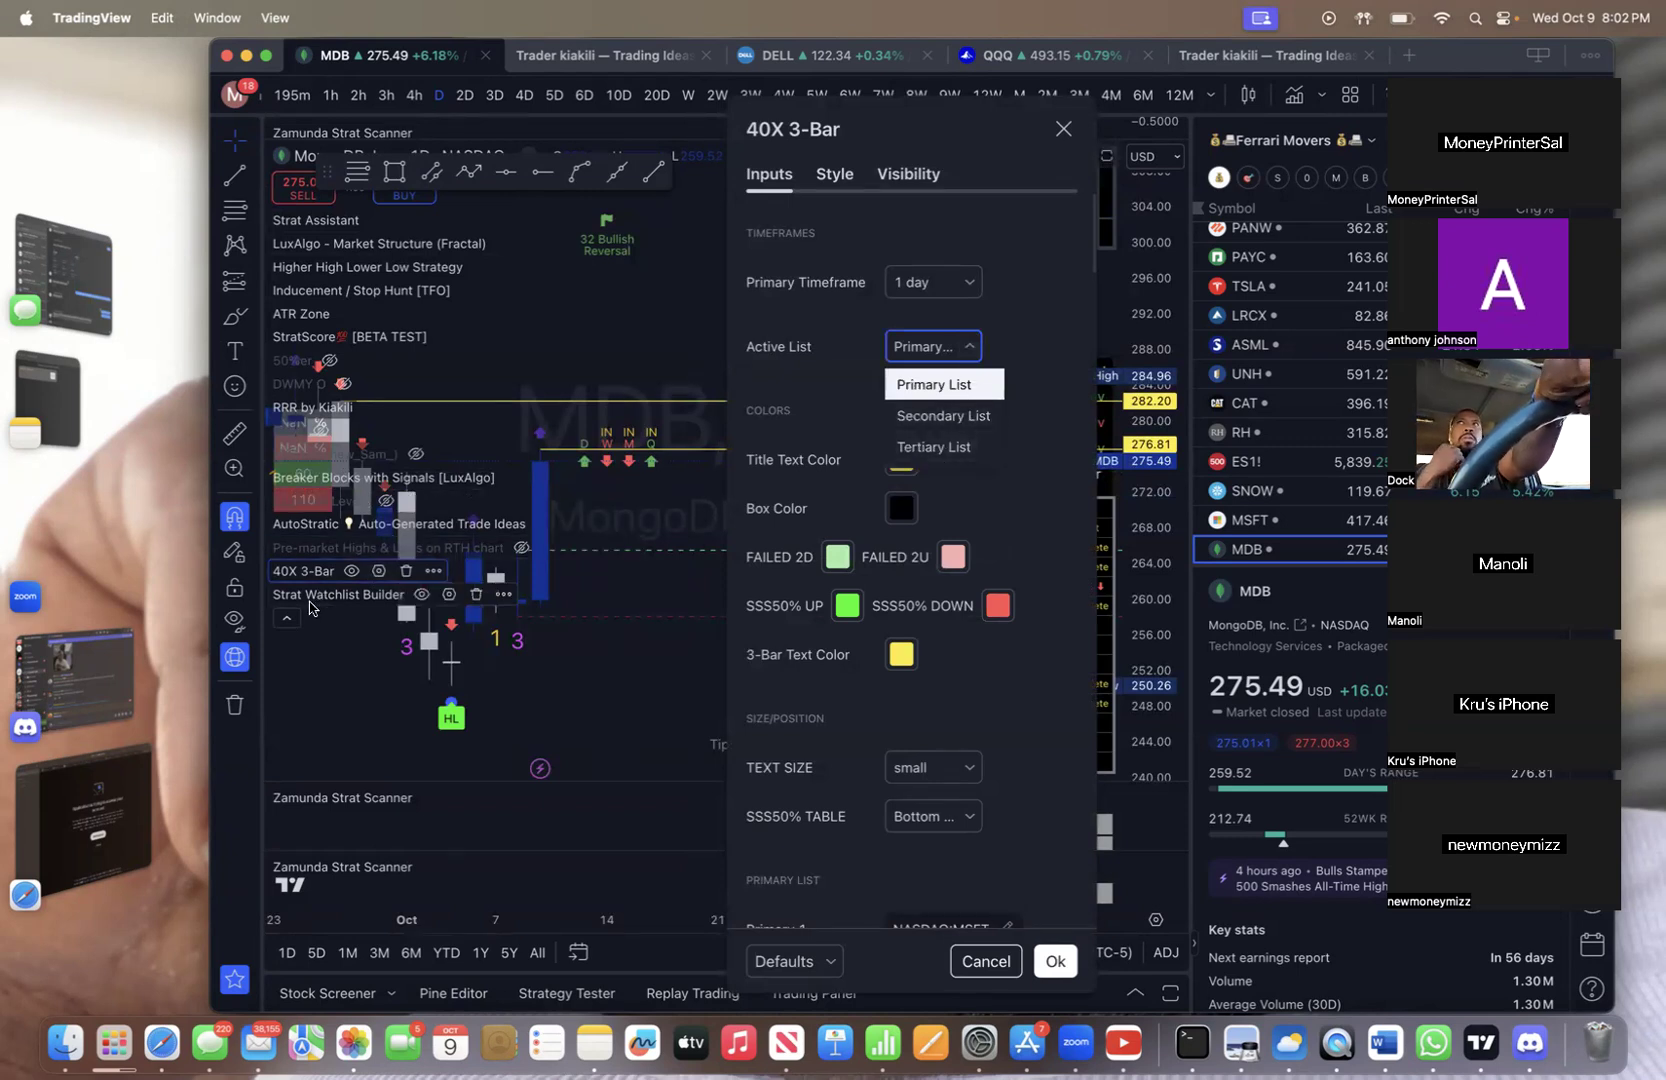
mouse_move(286, 620)
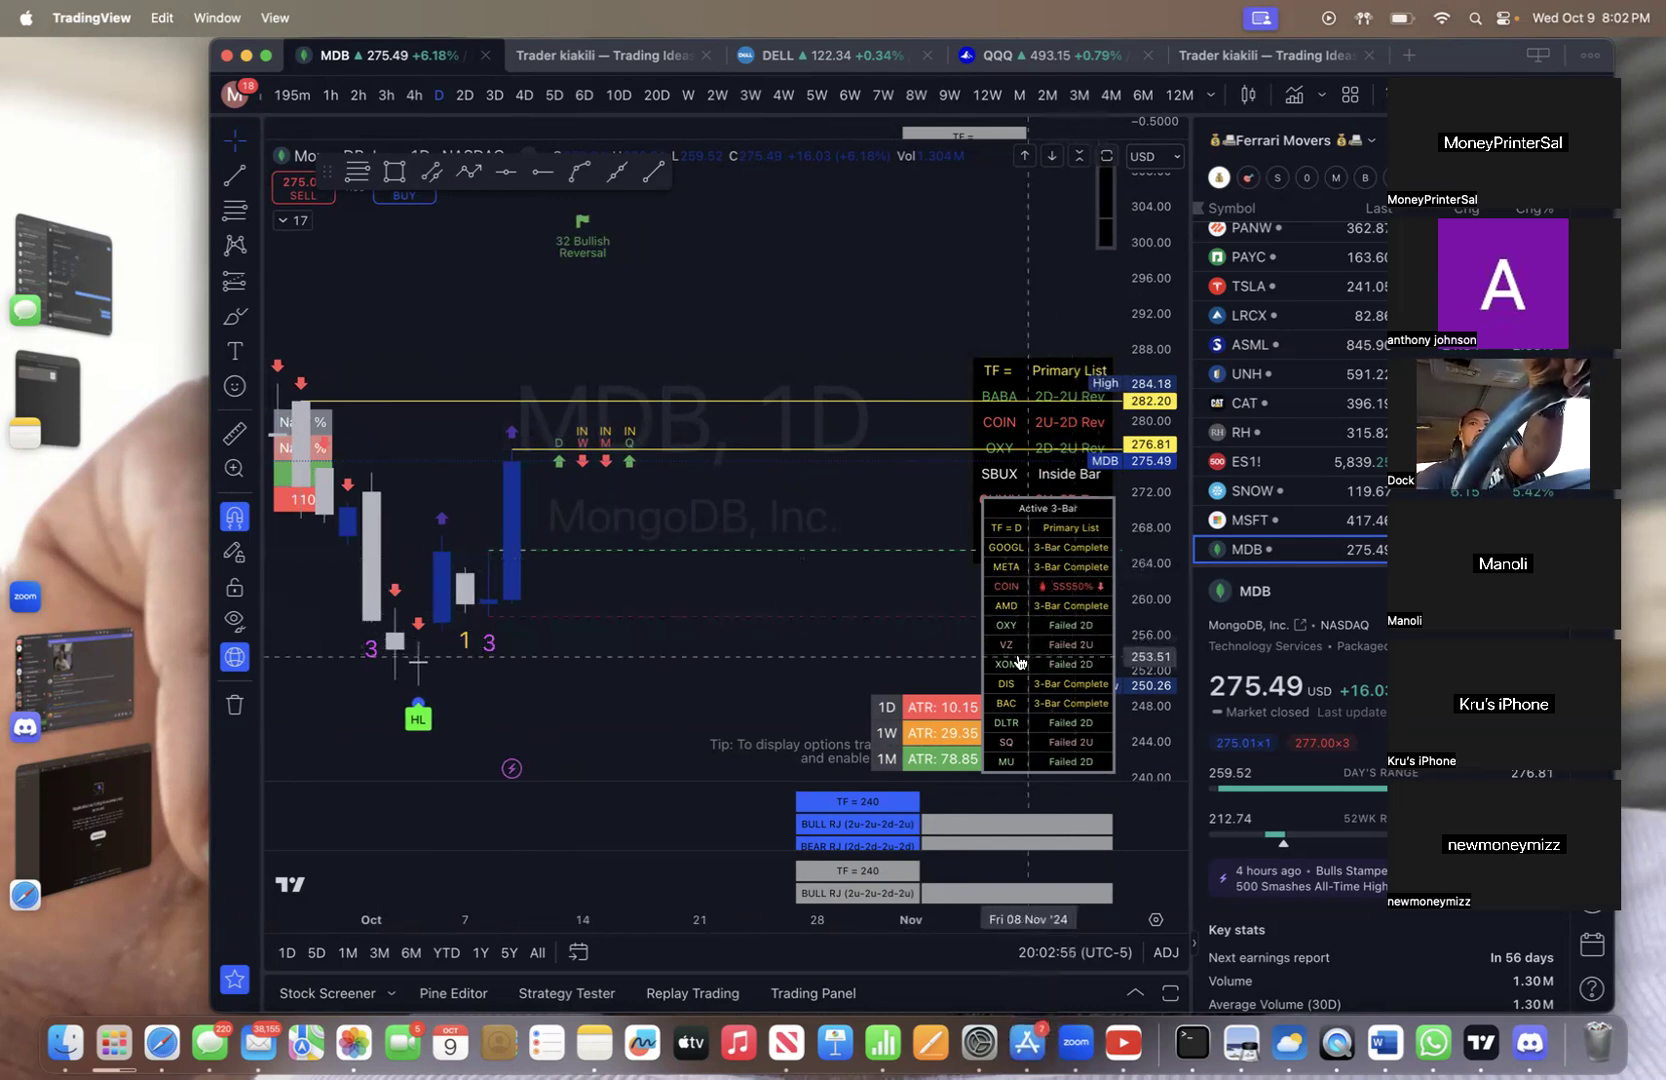
mouse_move(740, 520)
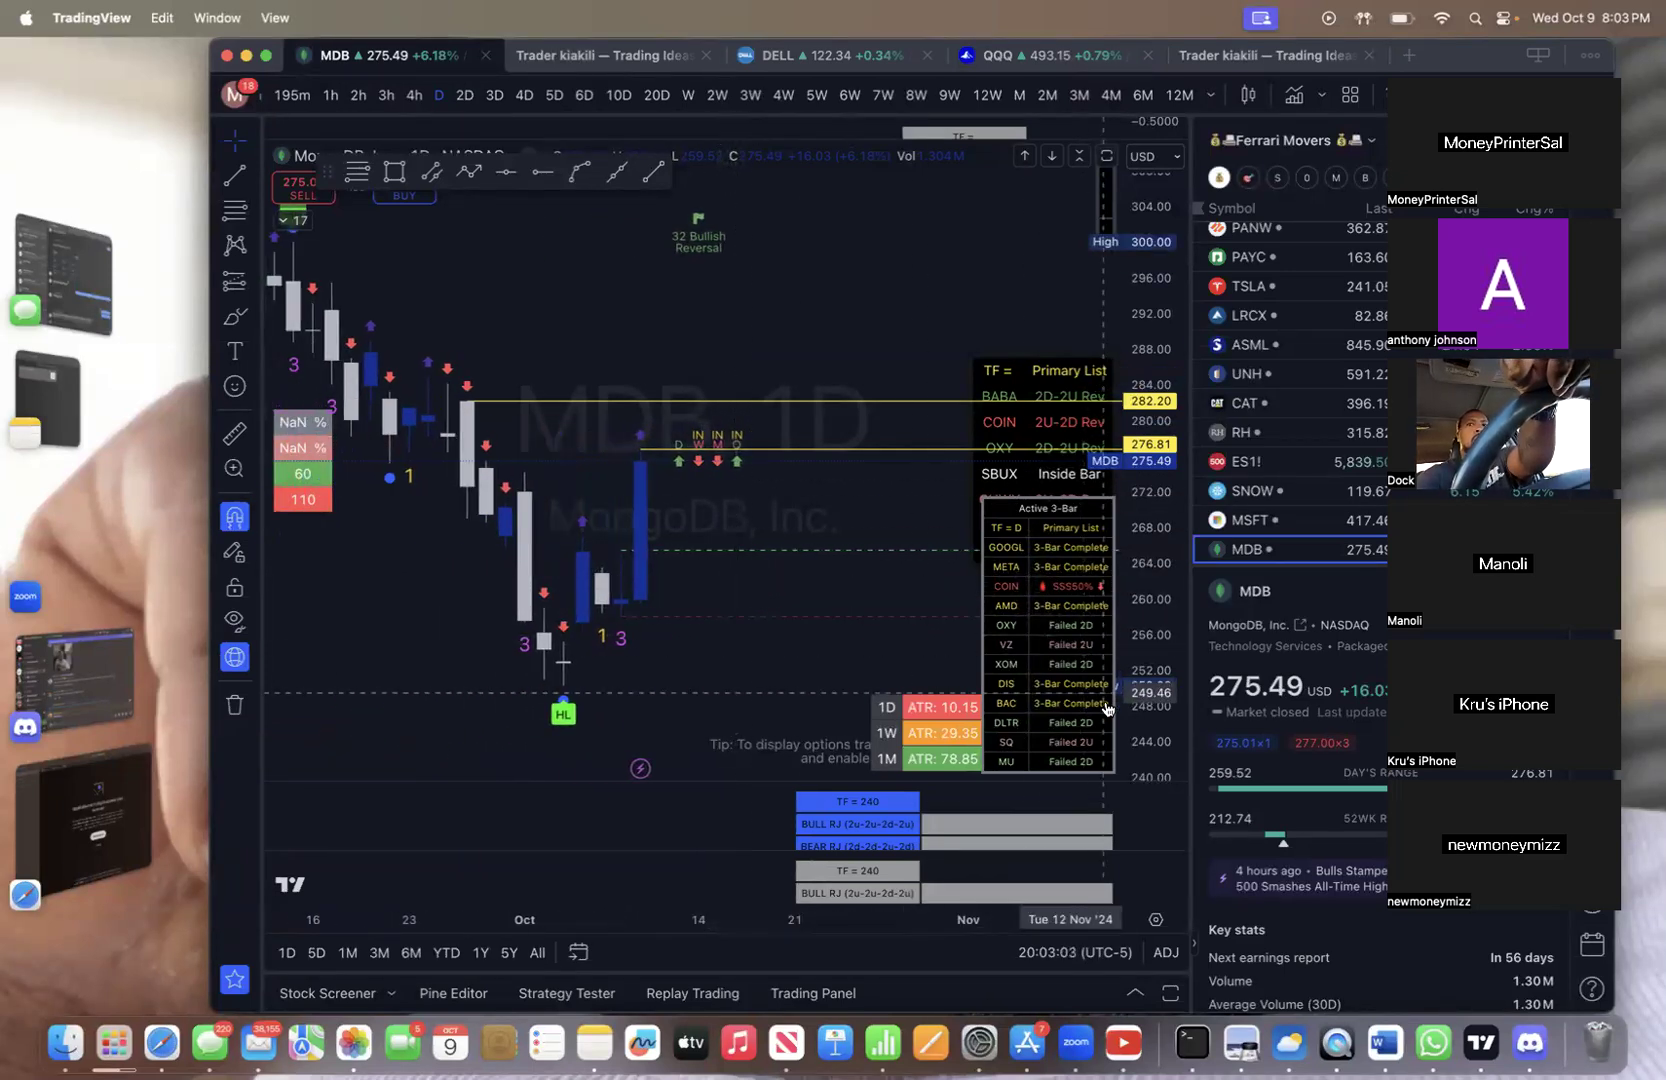
mouse_move(1082, 766)
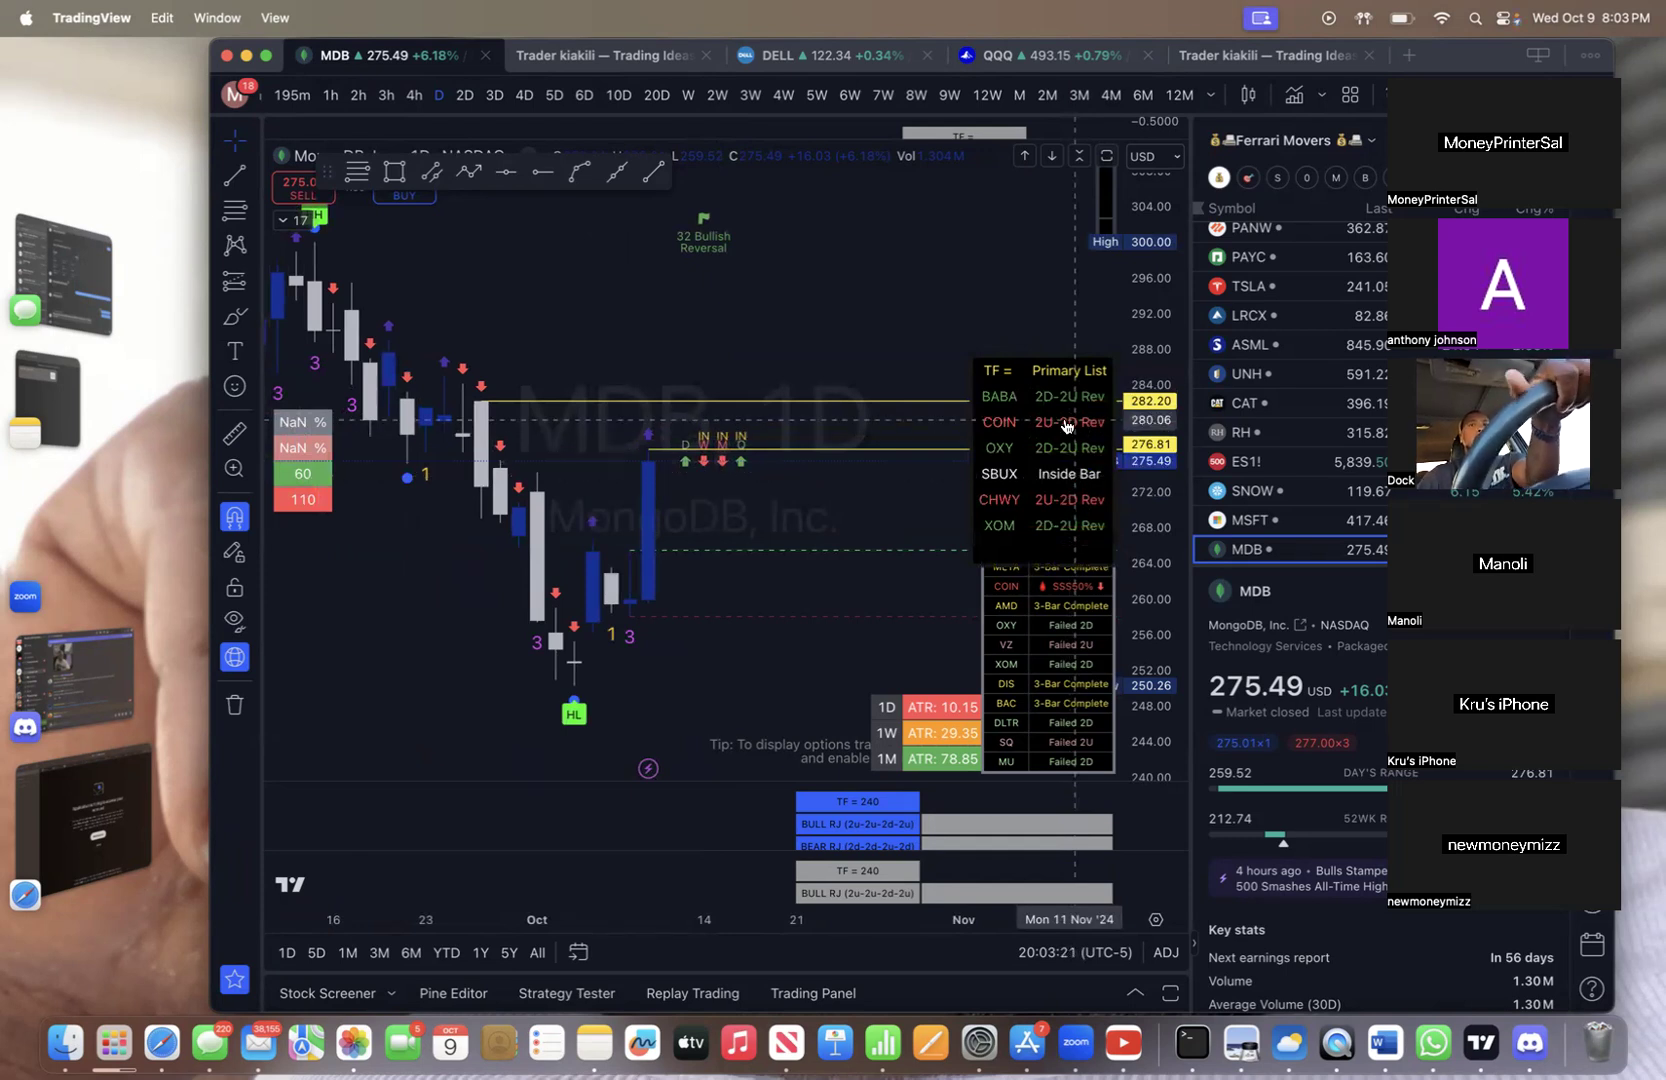
mouse_move(1062, 388)
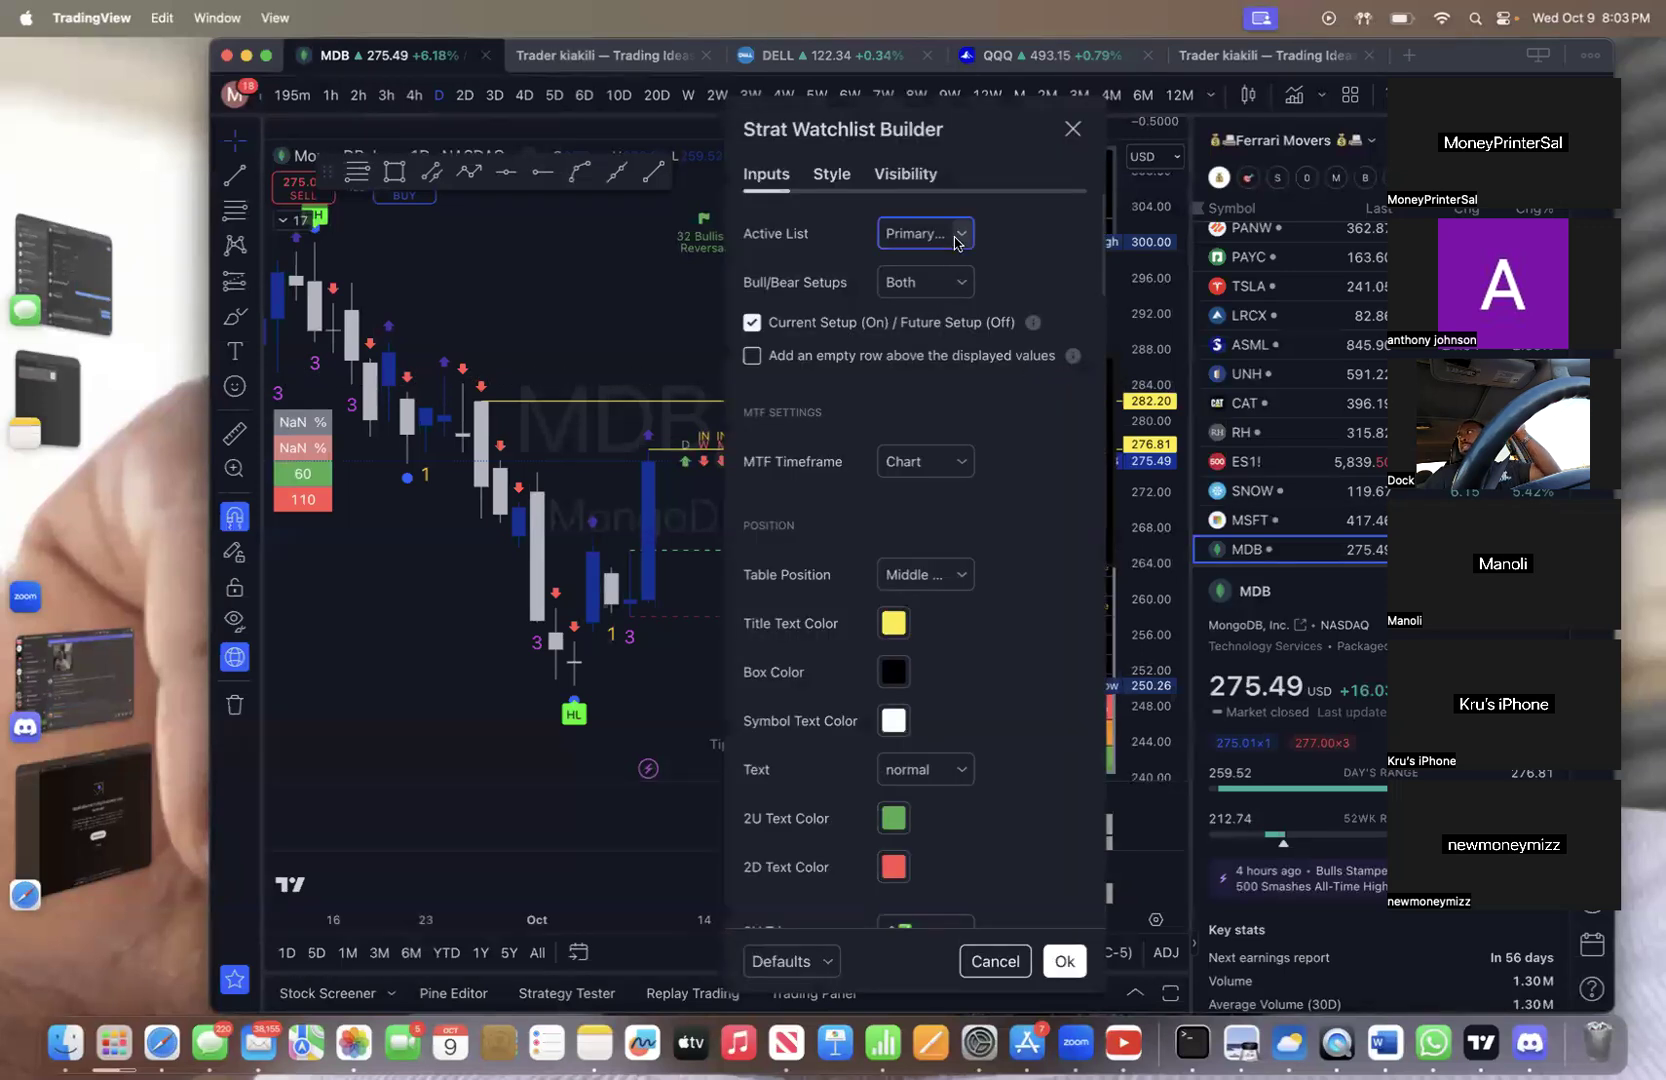
Set the Strat Watchlist Builder's Active List to Ferrari/Bonus List and apply it
left_click(922, 232)
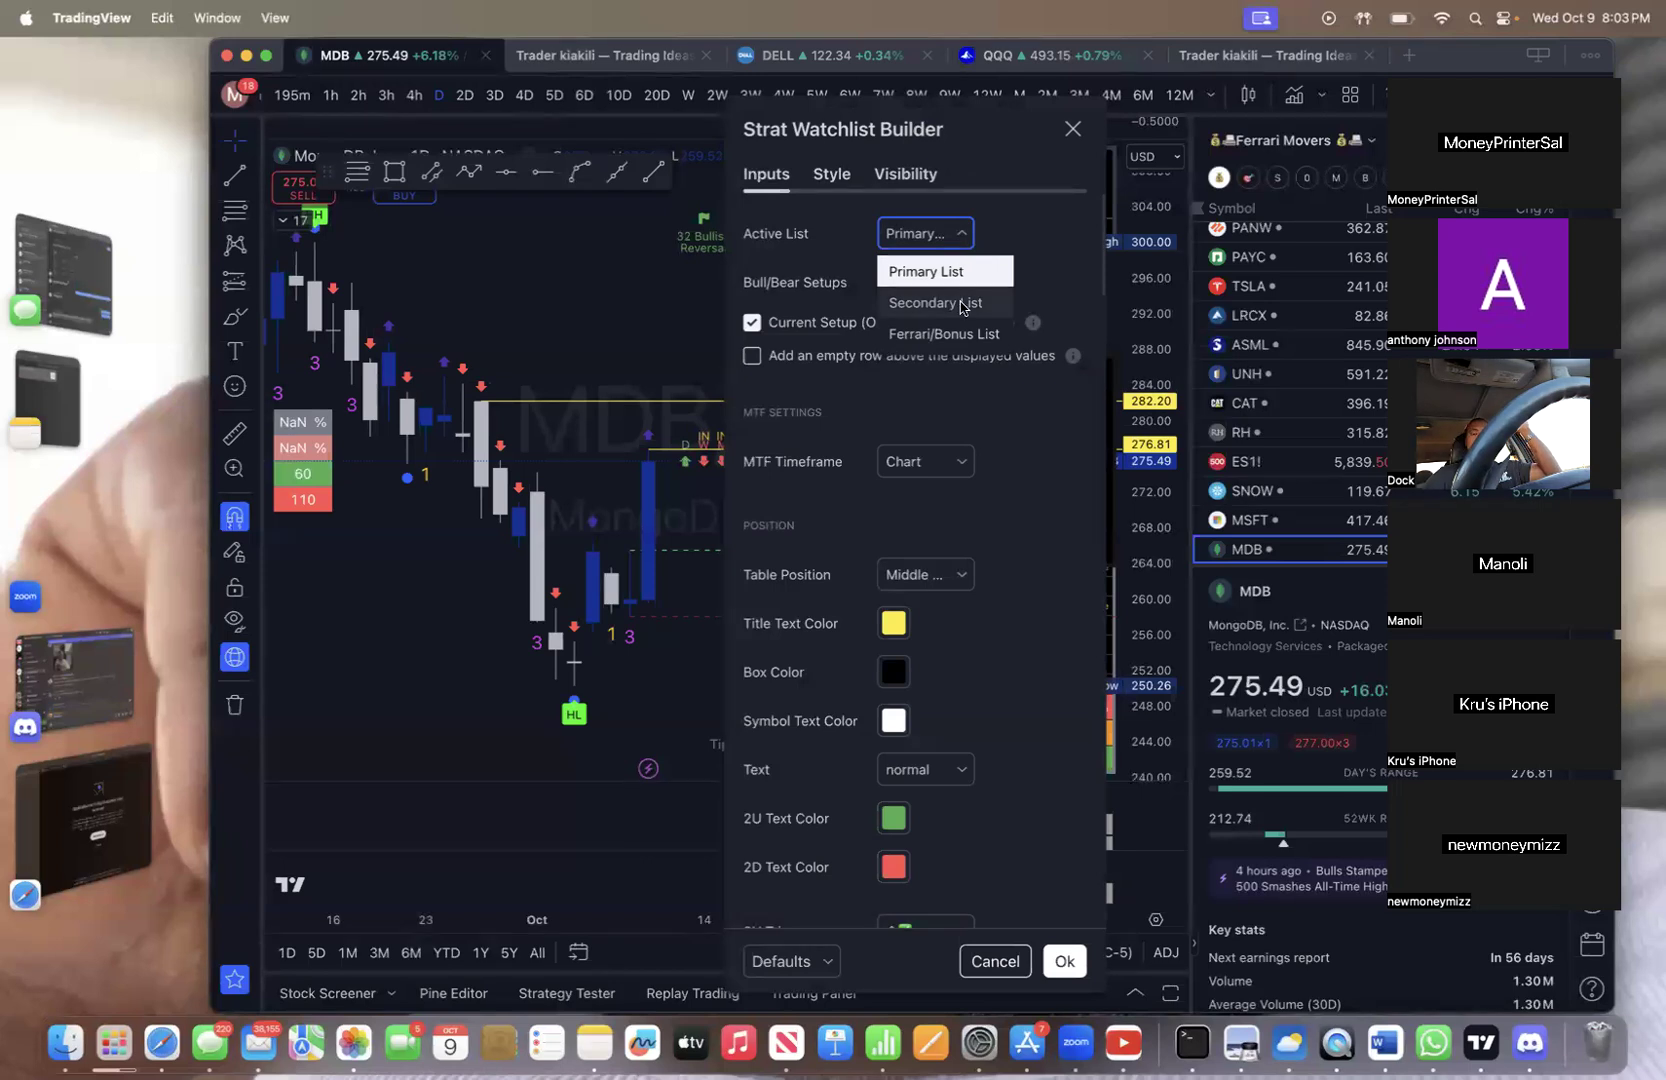
mouse_move(958, 330)
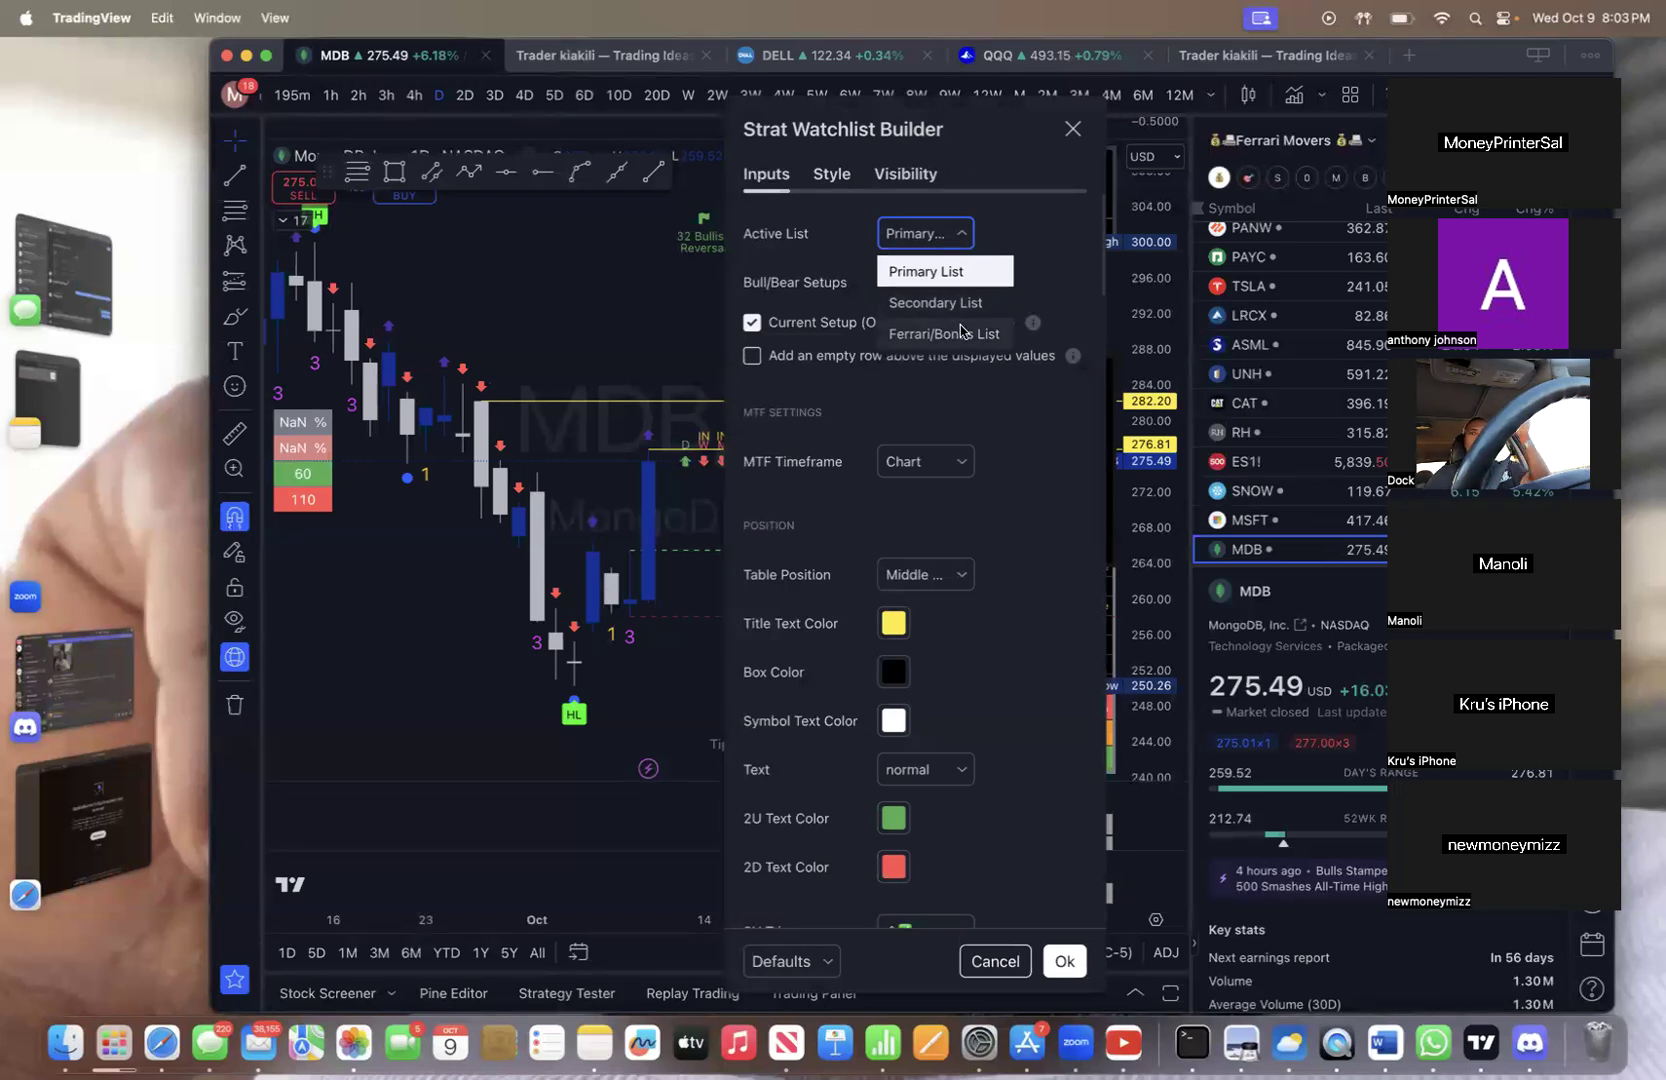
left_click(942, 332)
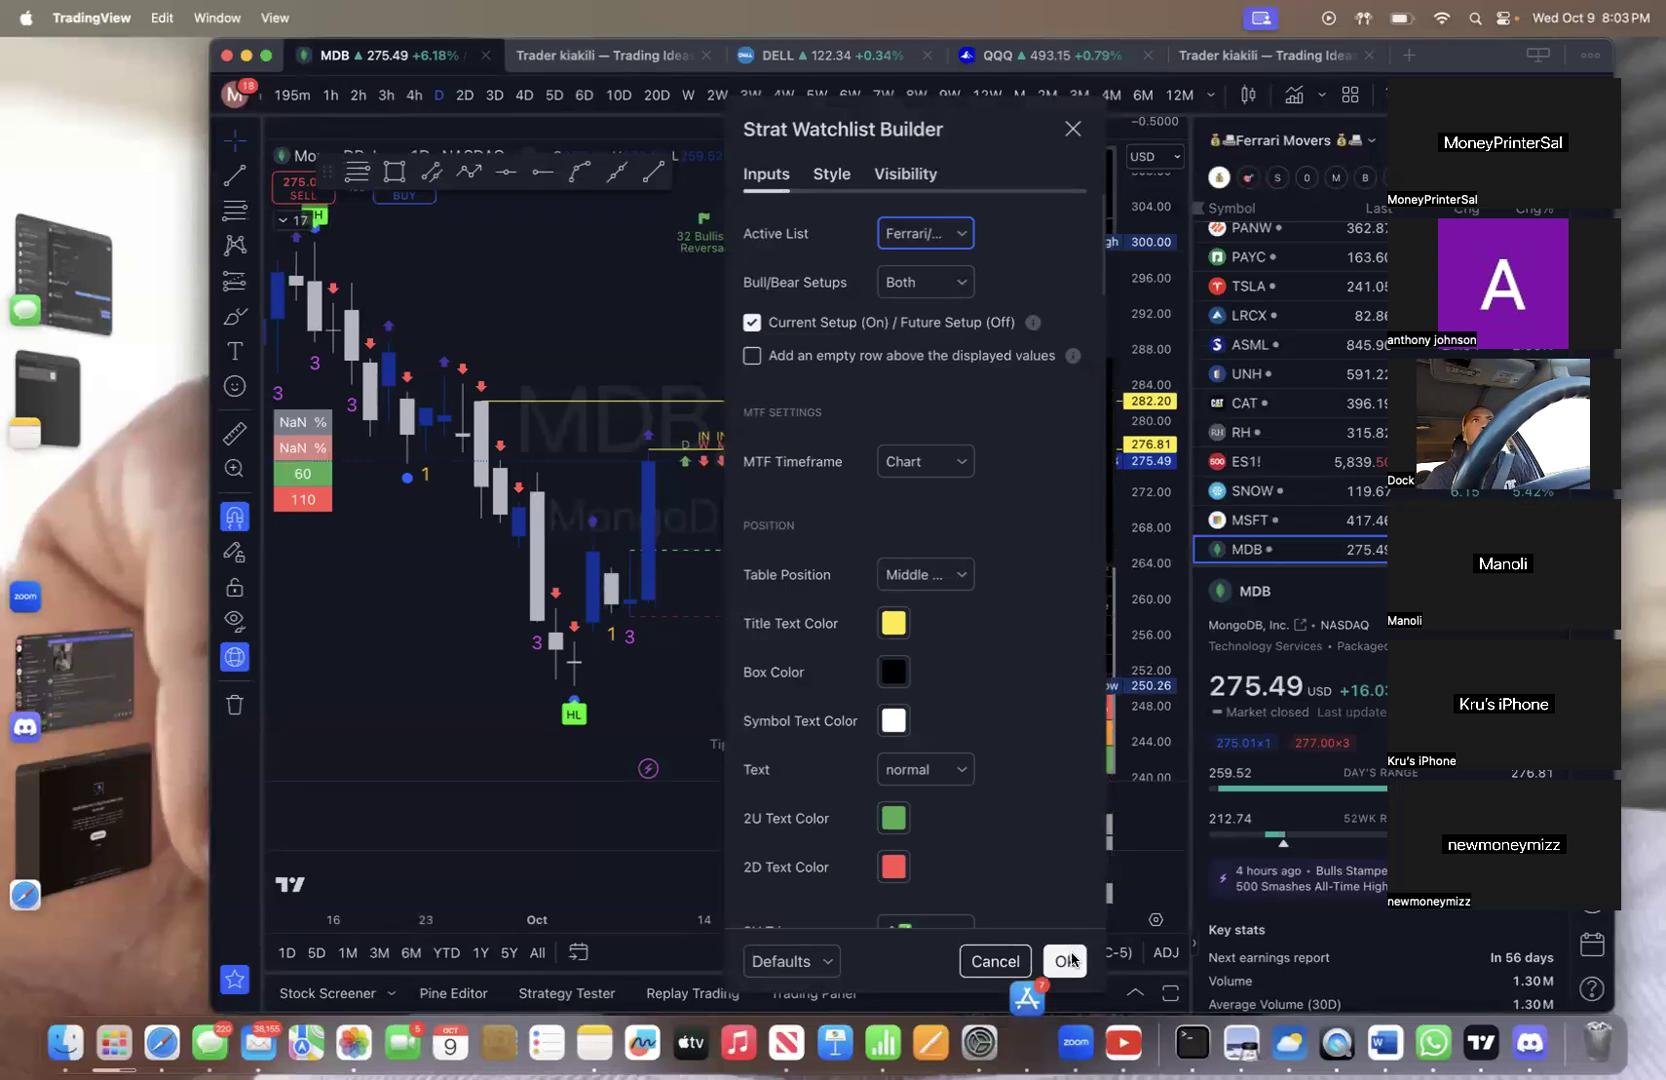
left_click(1064, 960)
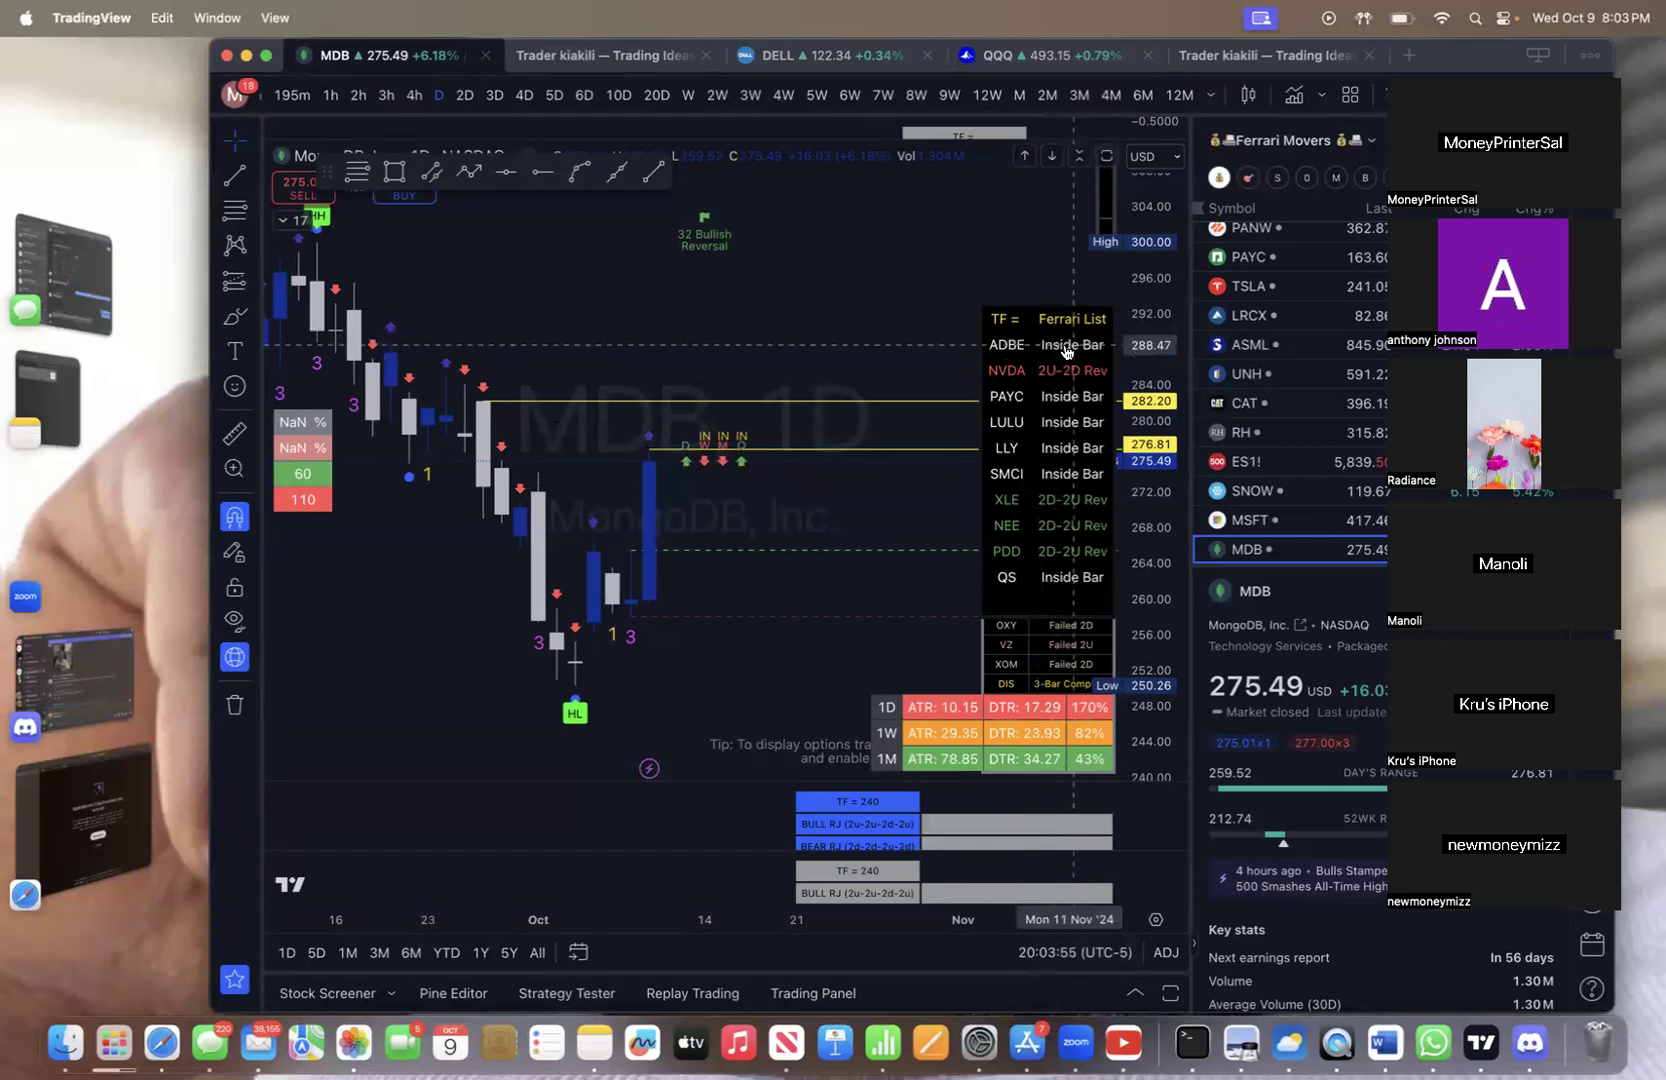
mouse_move(1084, 516)
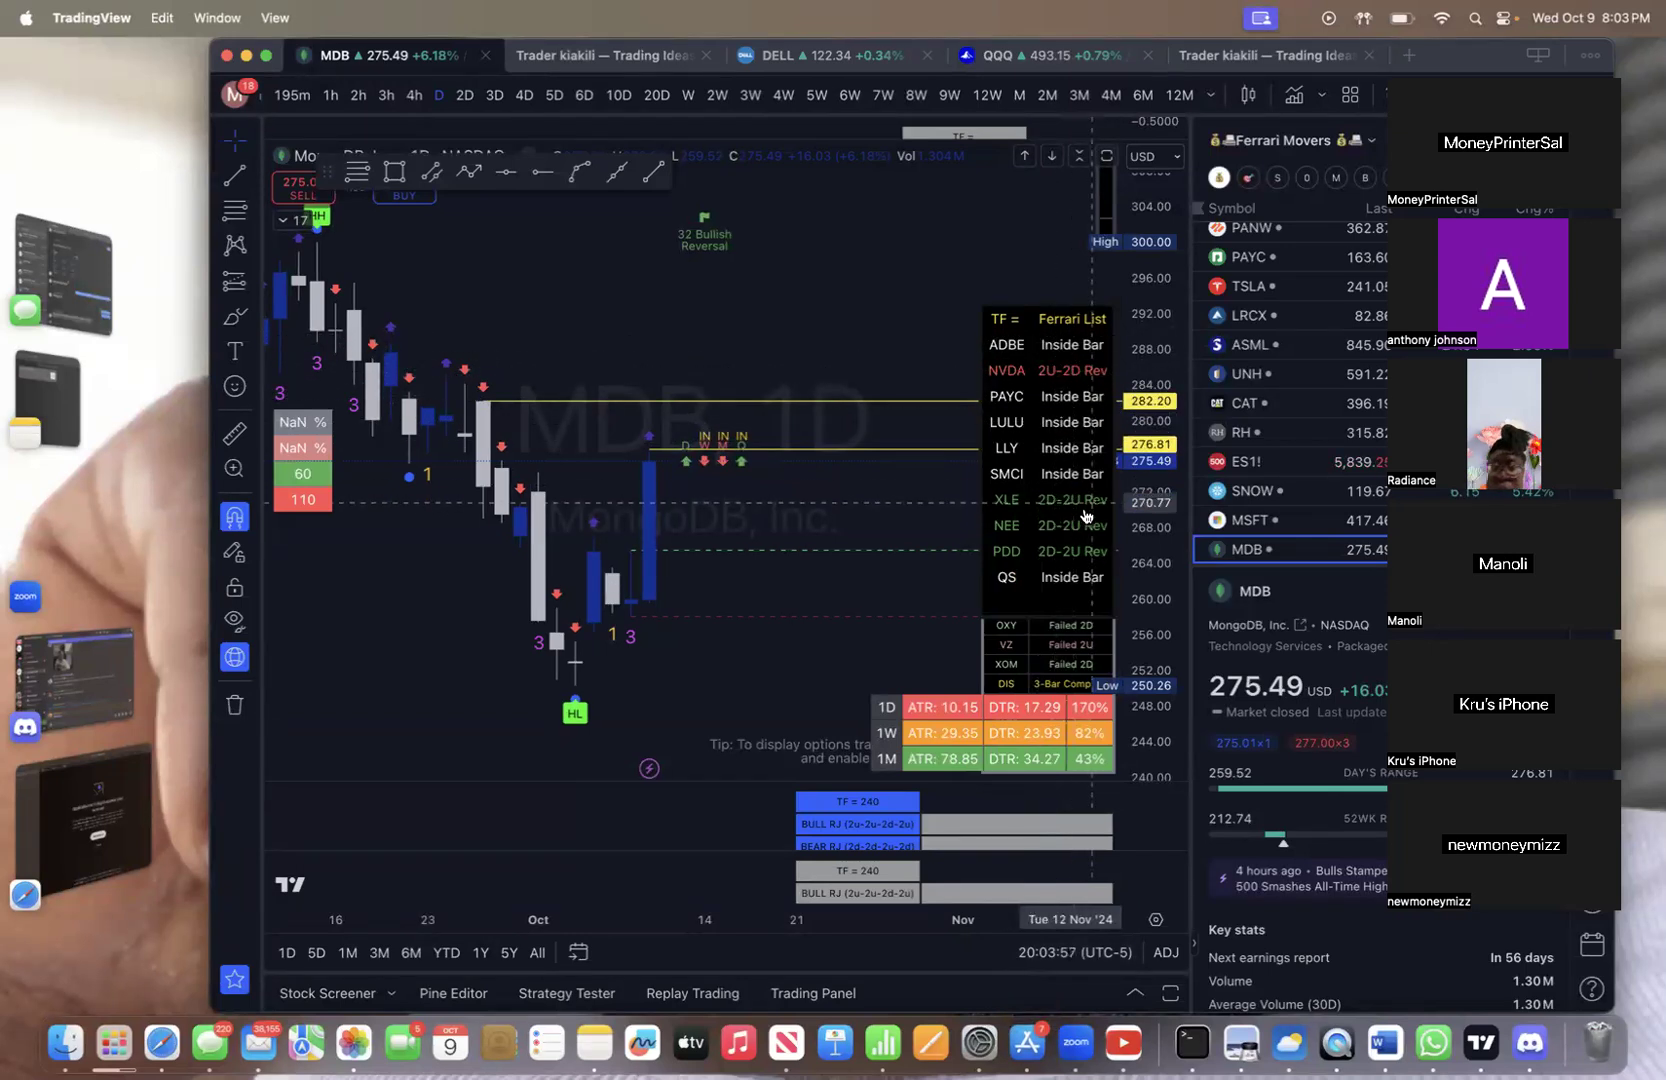
mouse_move(1060, 534)
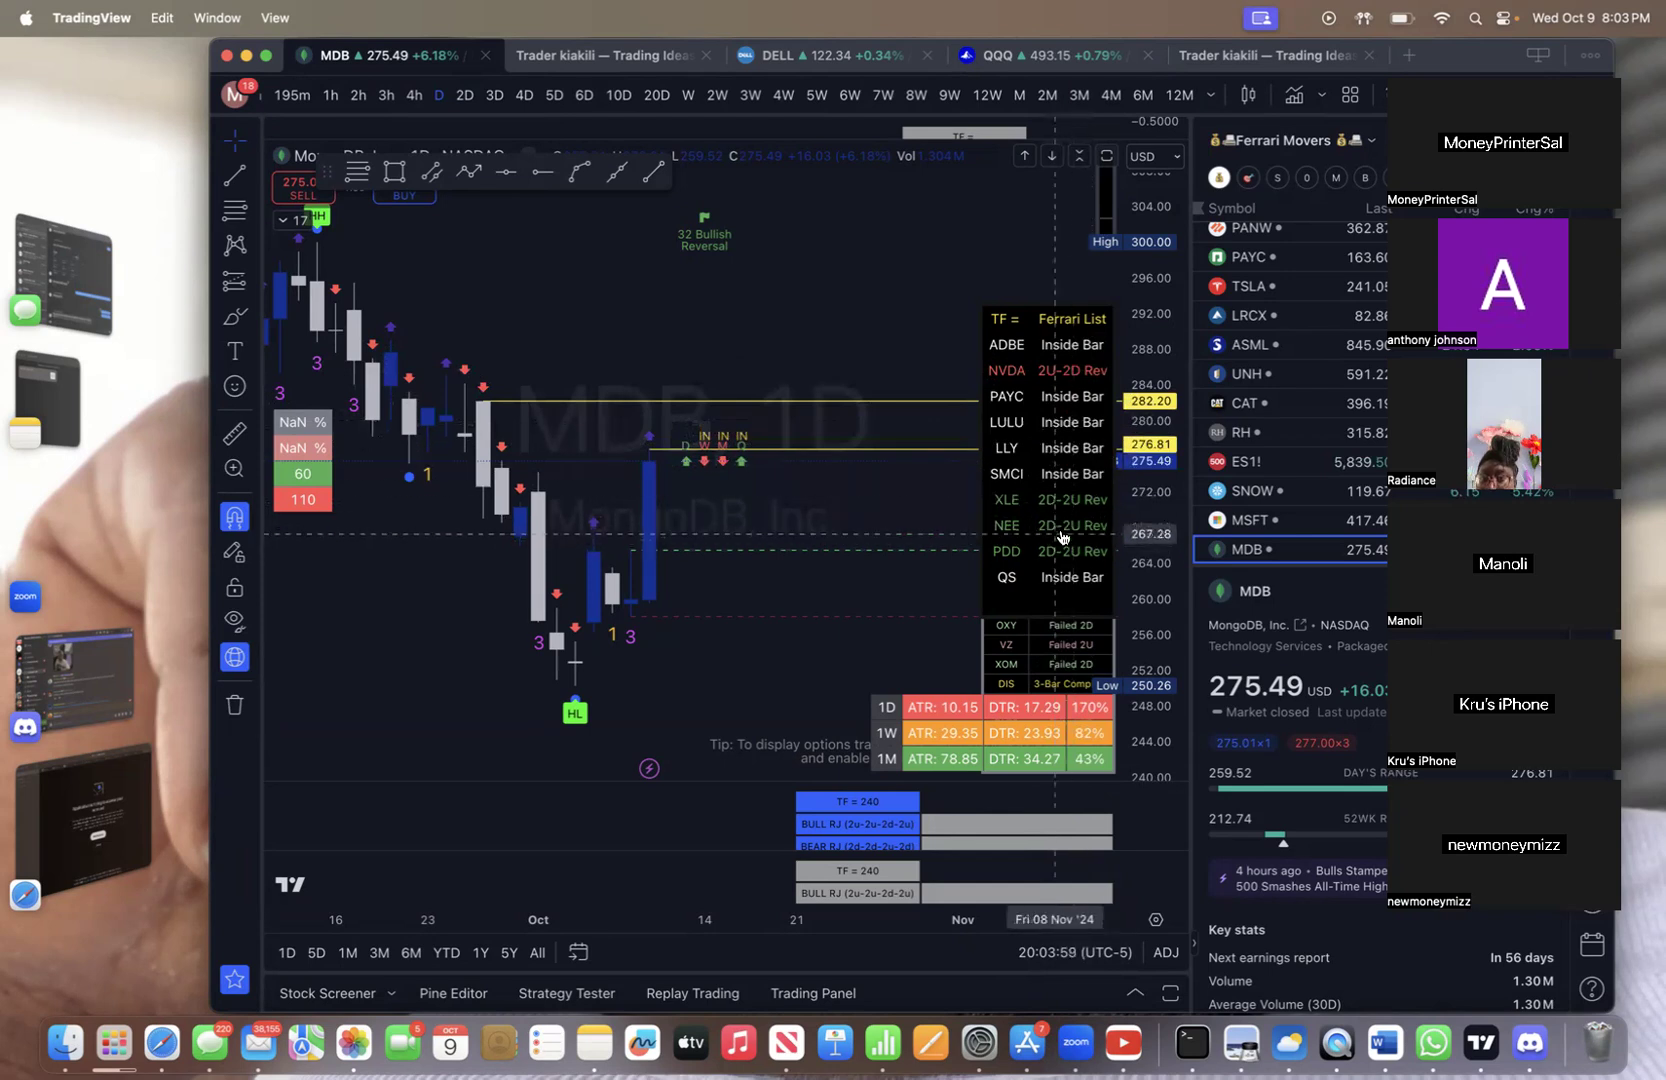
mouse_move(1058, 476)
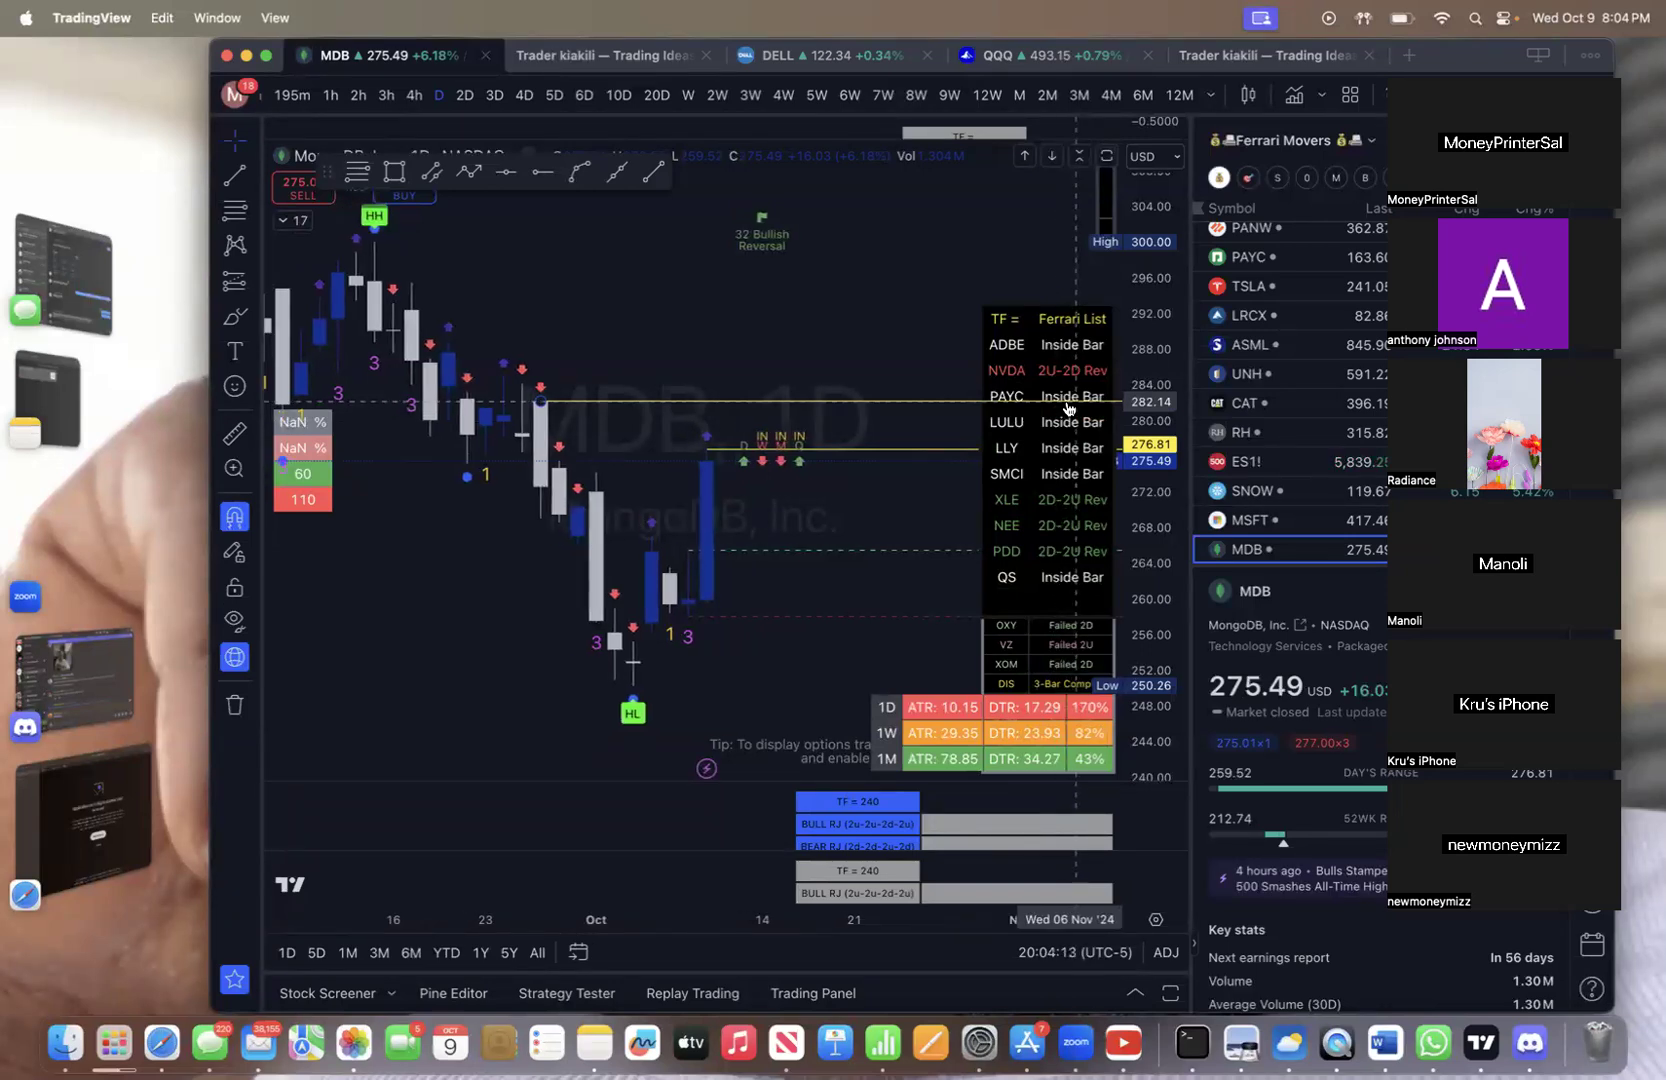
mouse_move(1078, 484)
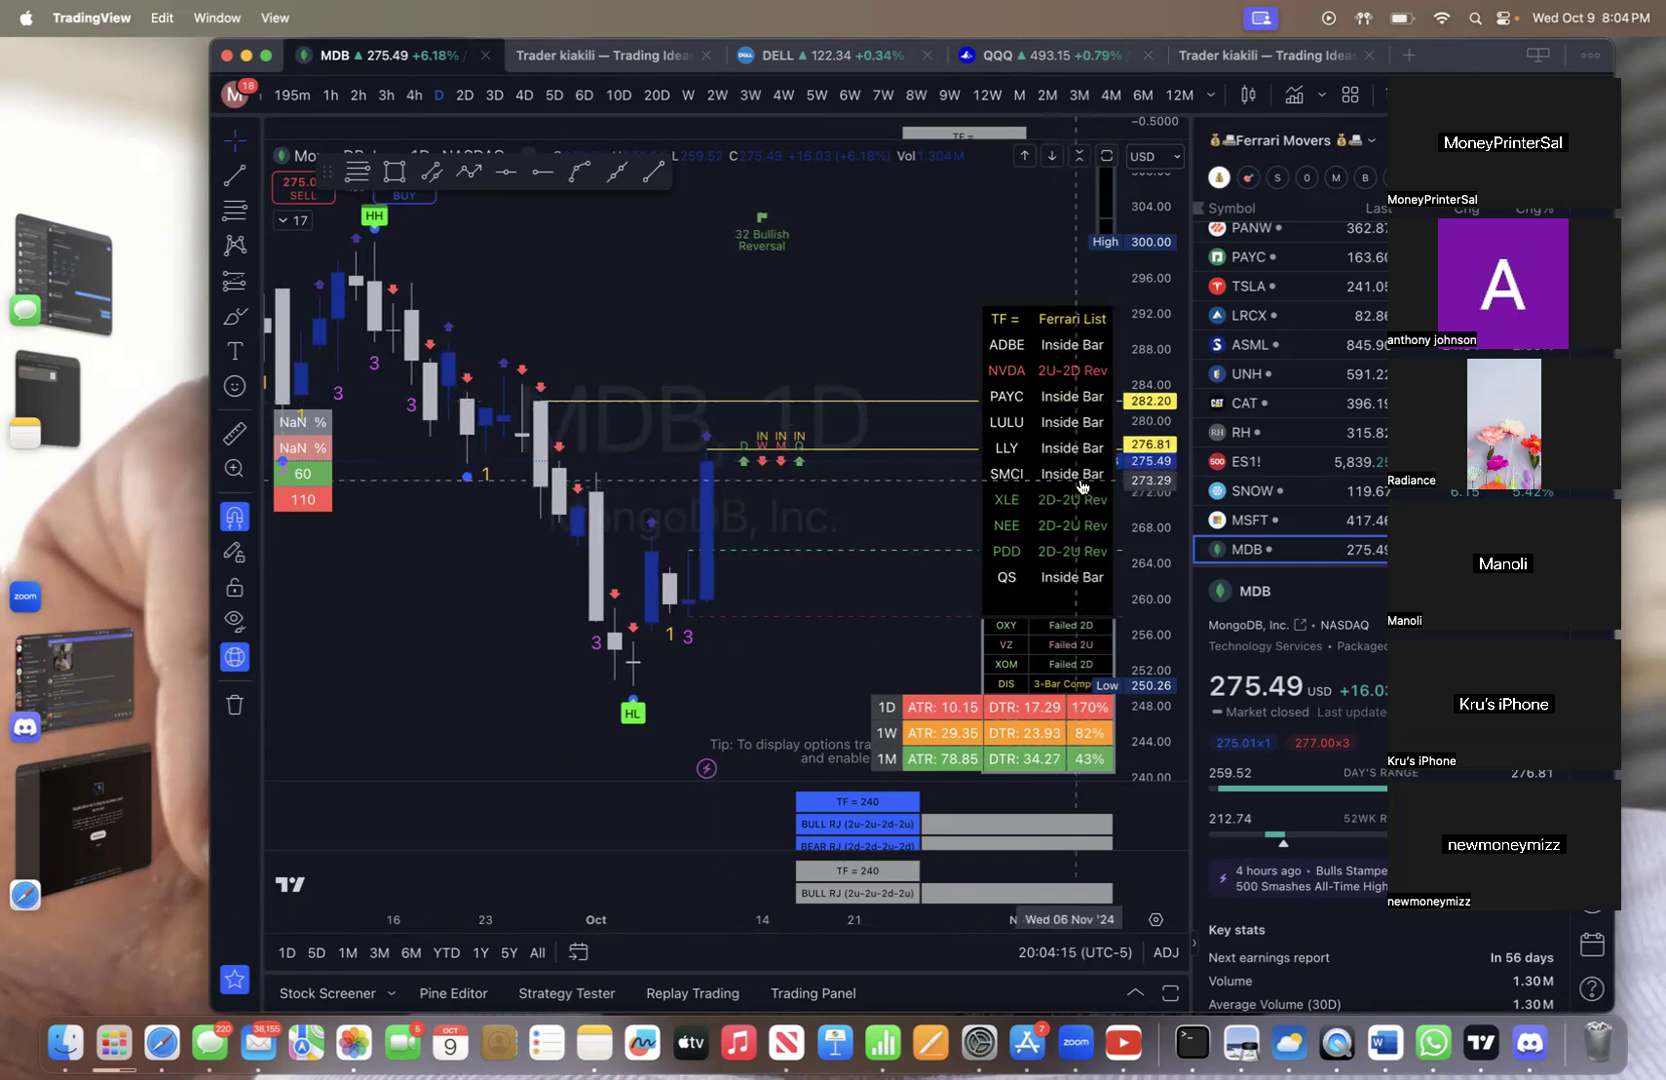
mouse_move(1042, 514)
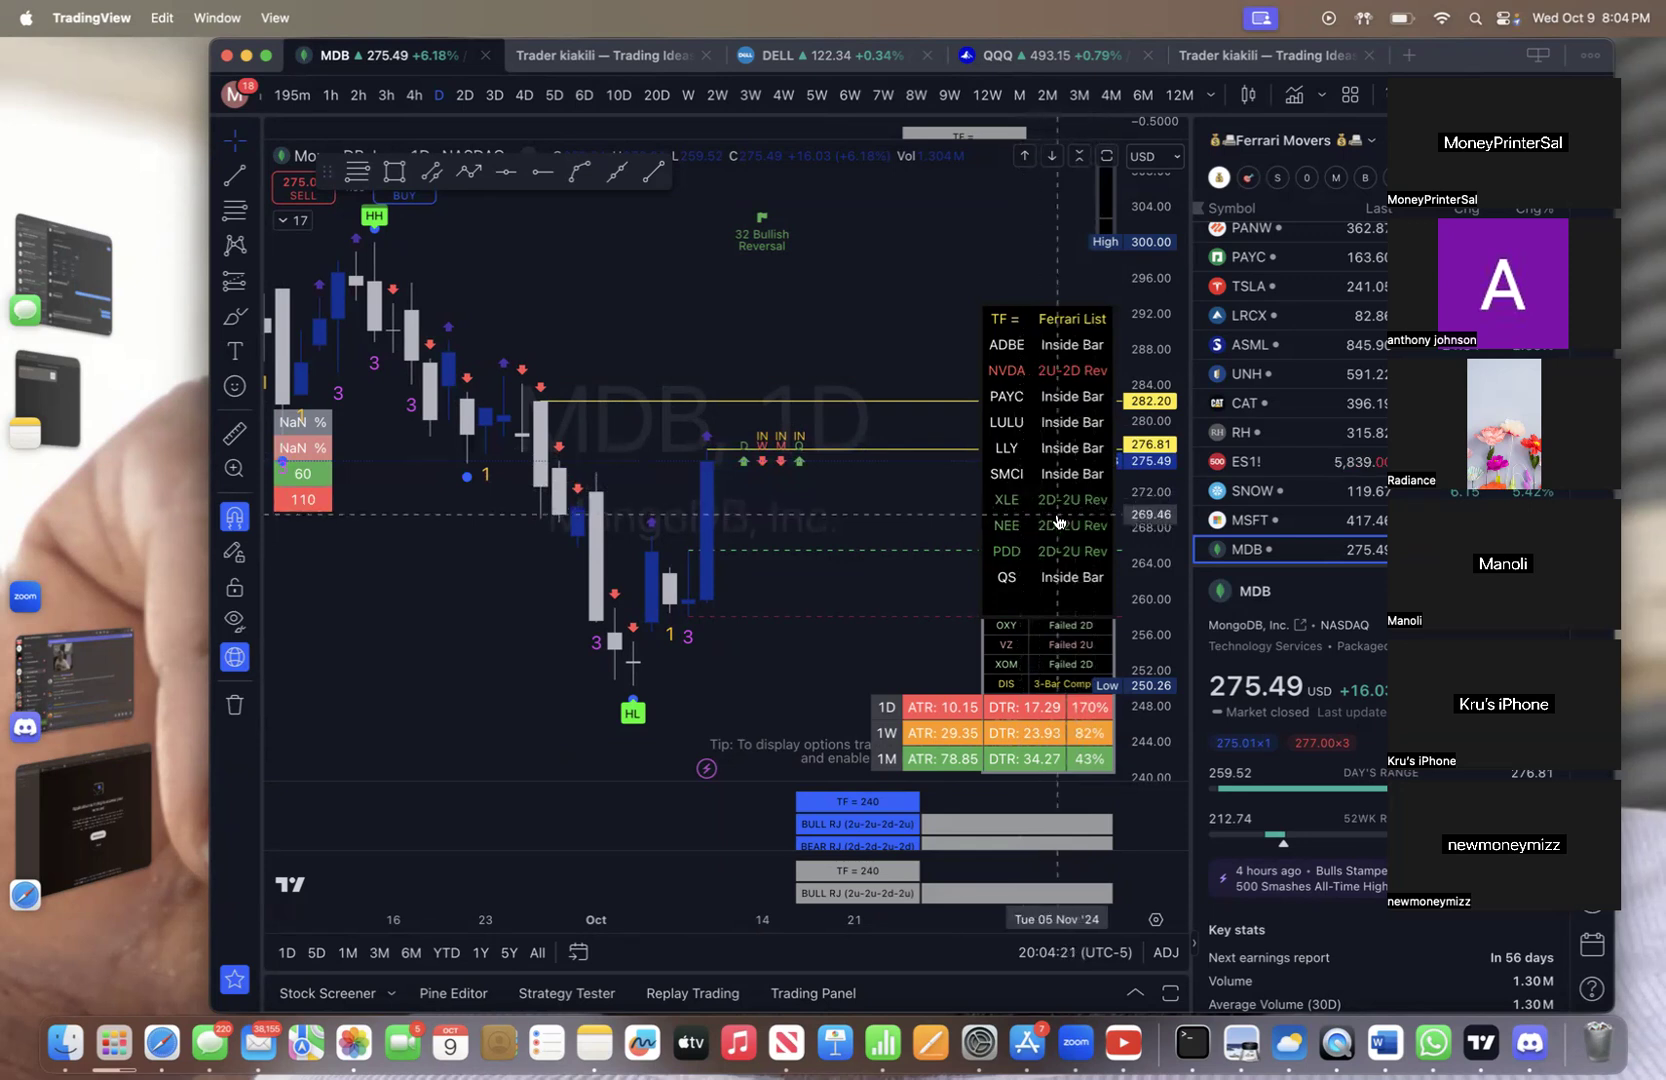
mouse_move(1030, 444)
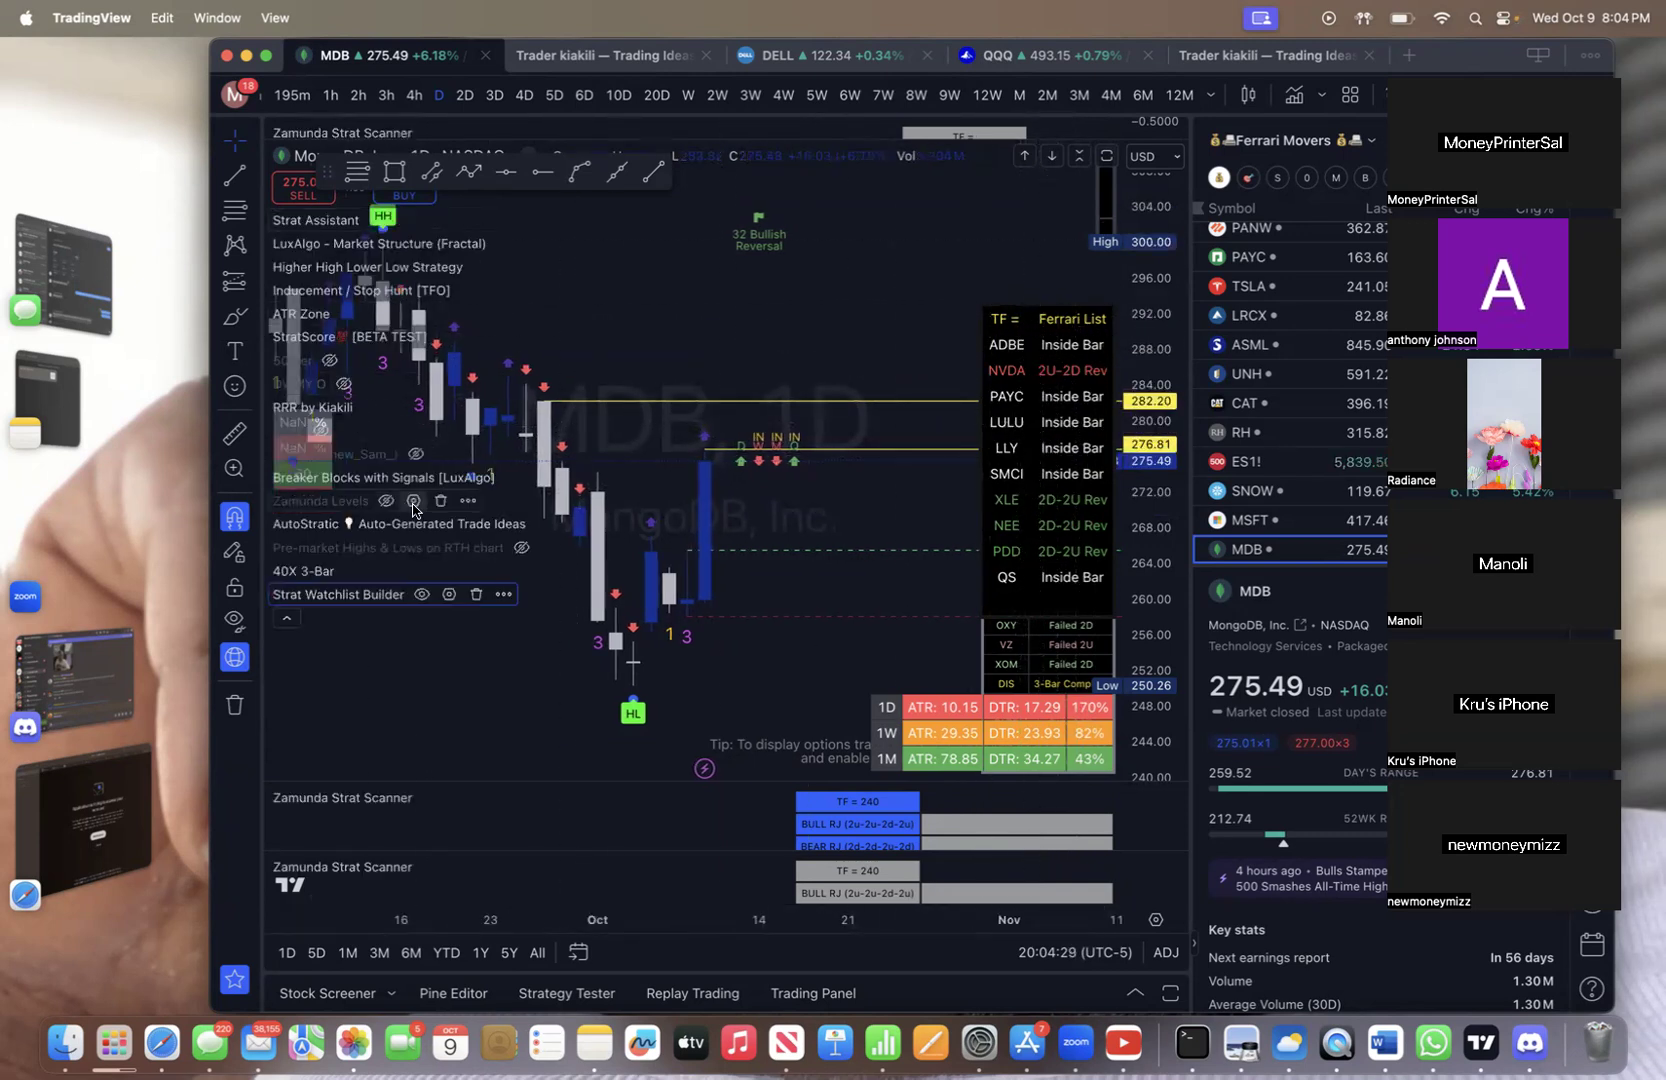
mouse_move(926, 672)
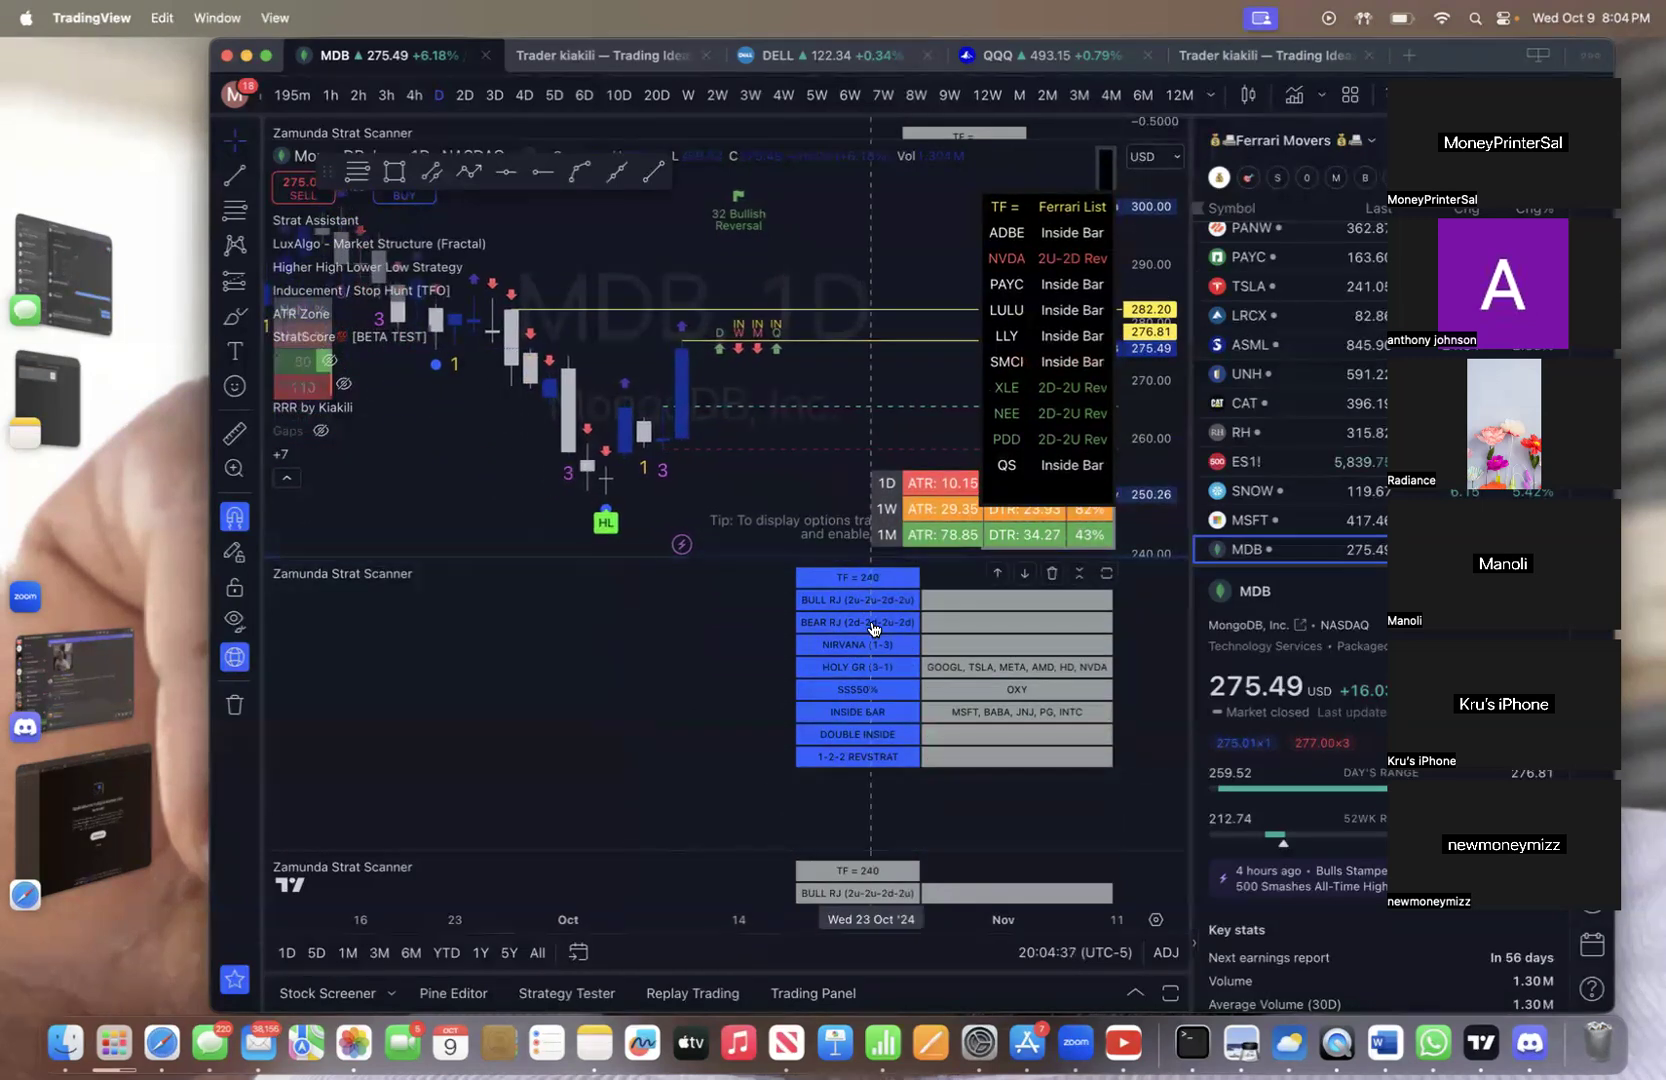
Inspect the Zamunda Strat Scanner inputs and dismiss its settings unchanged
left_click(456, 572)
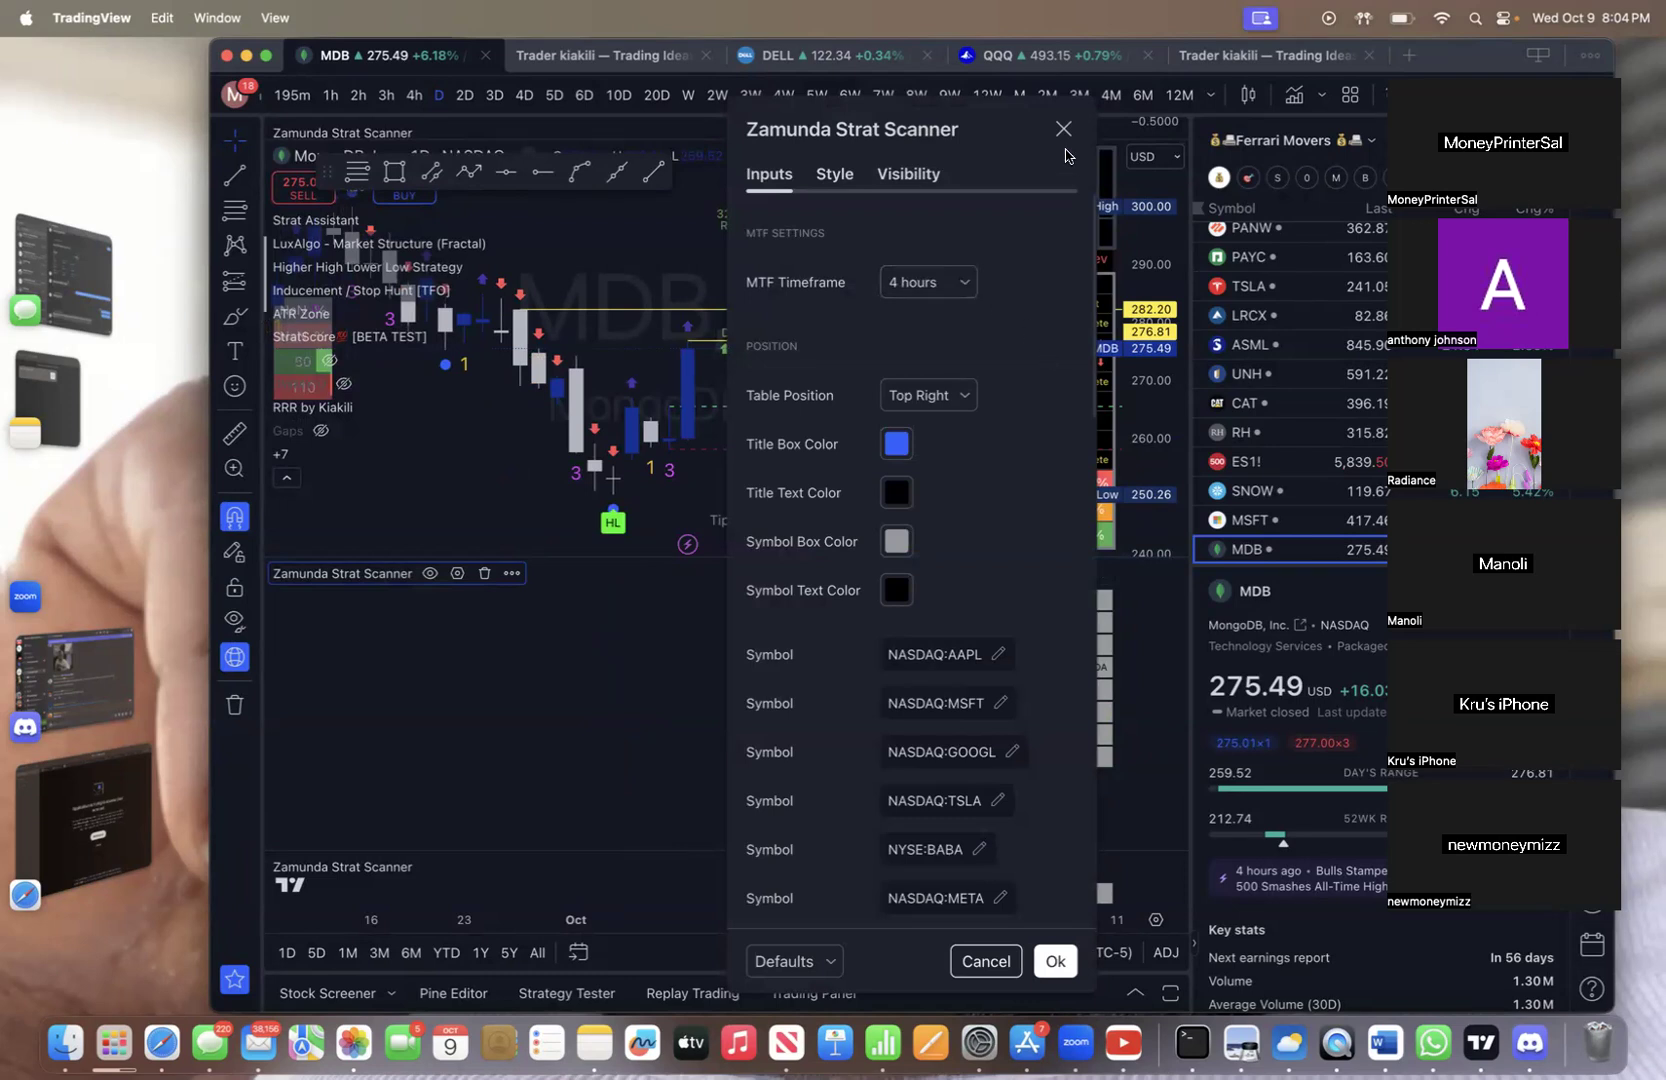
left_click(1062, 128)
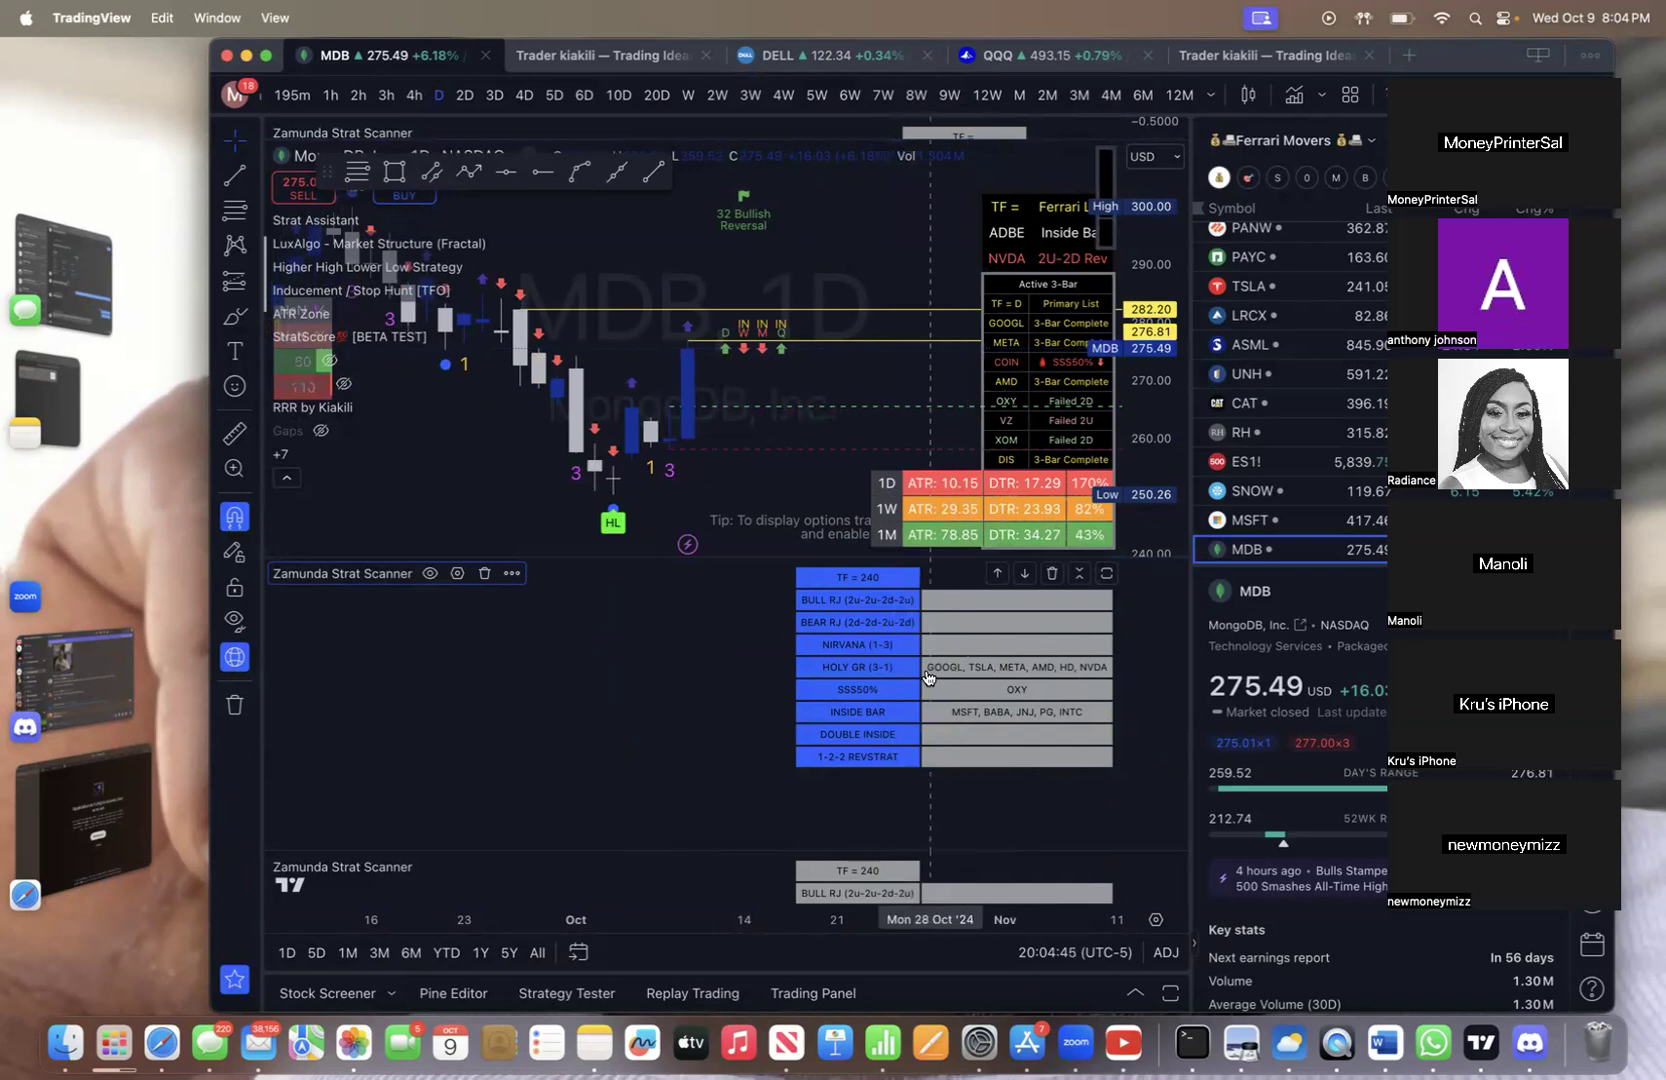
mouse_move(1008, 682)
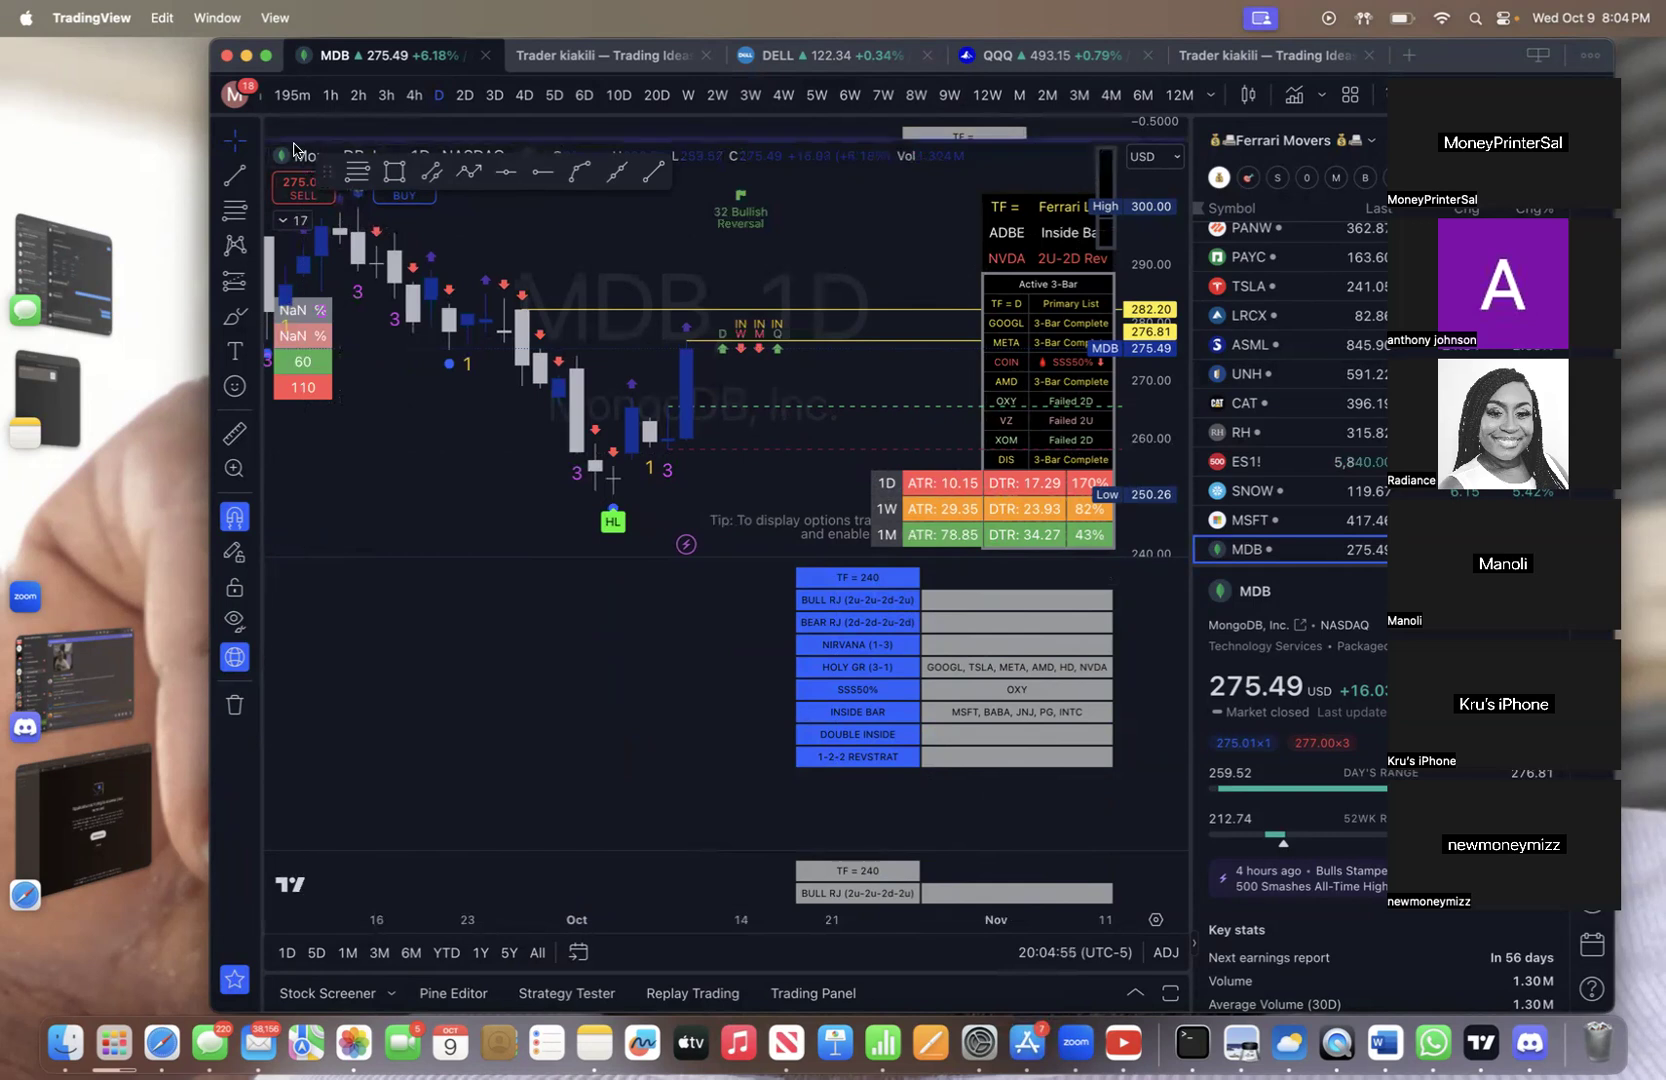
Load META Platforms, Inc. (NASDAQ) on the chart via the symbol search
left_click(300, 96)
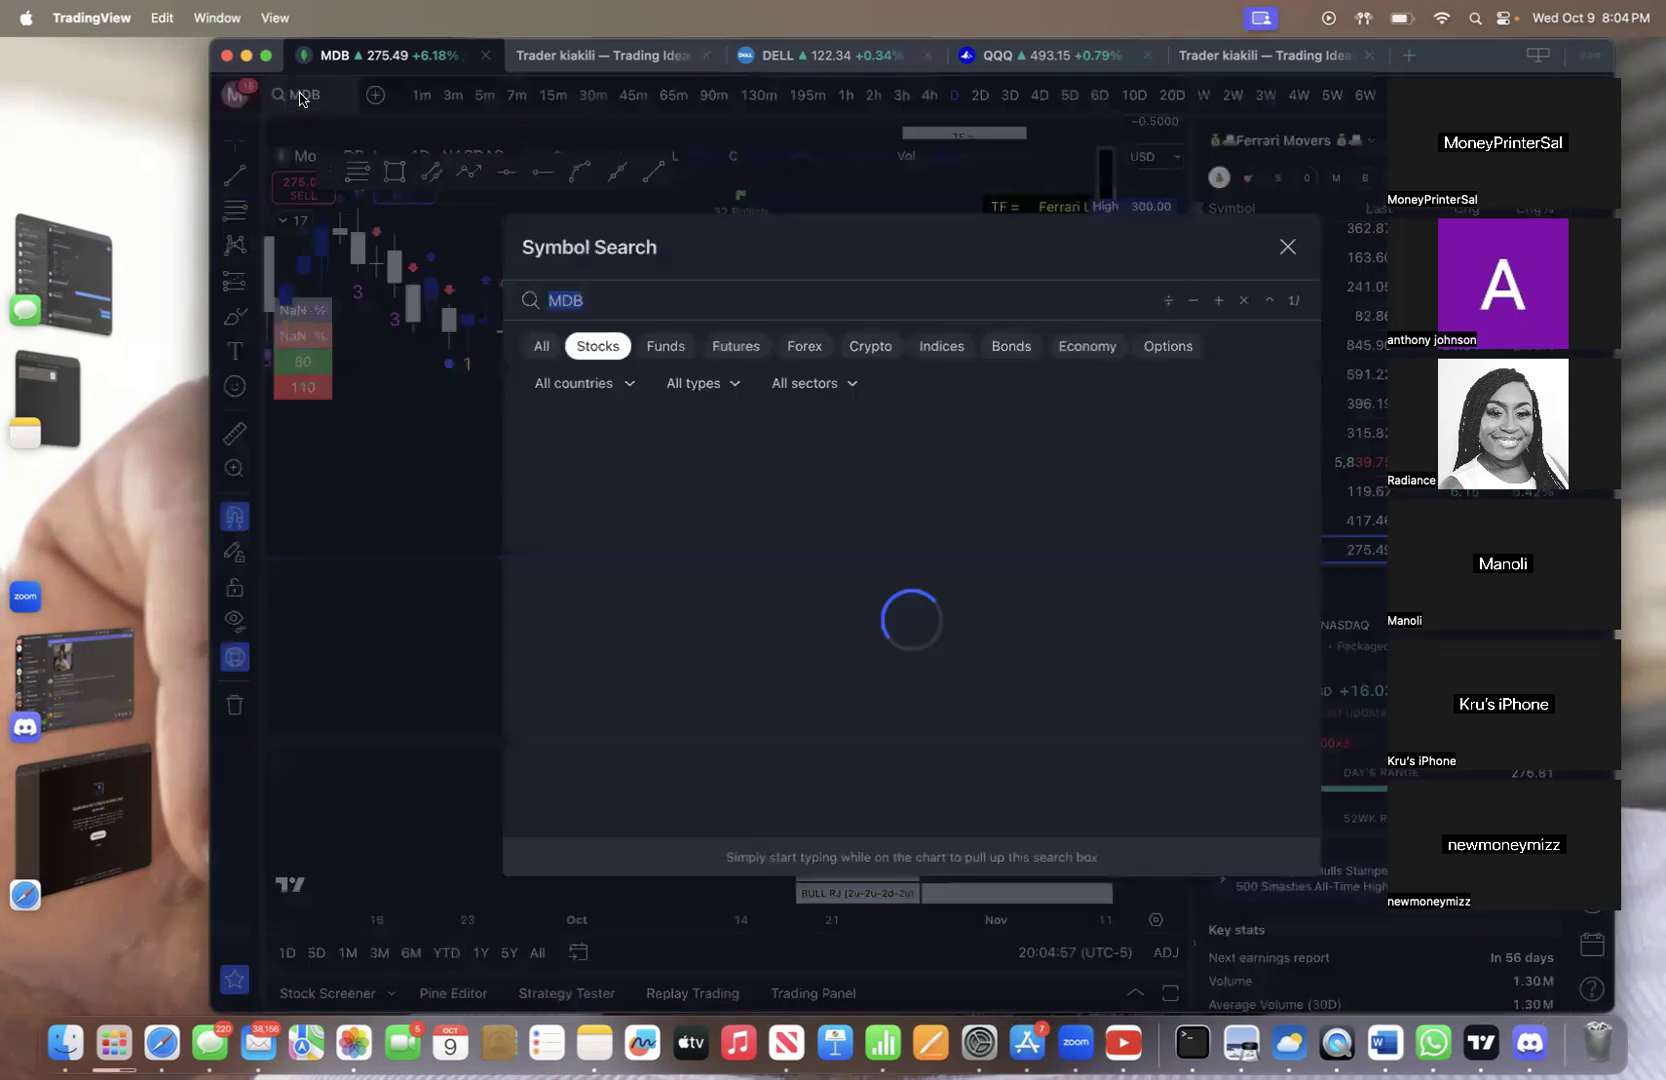
type("ME")
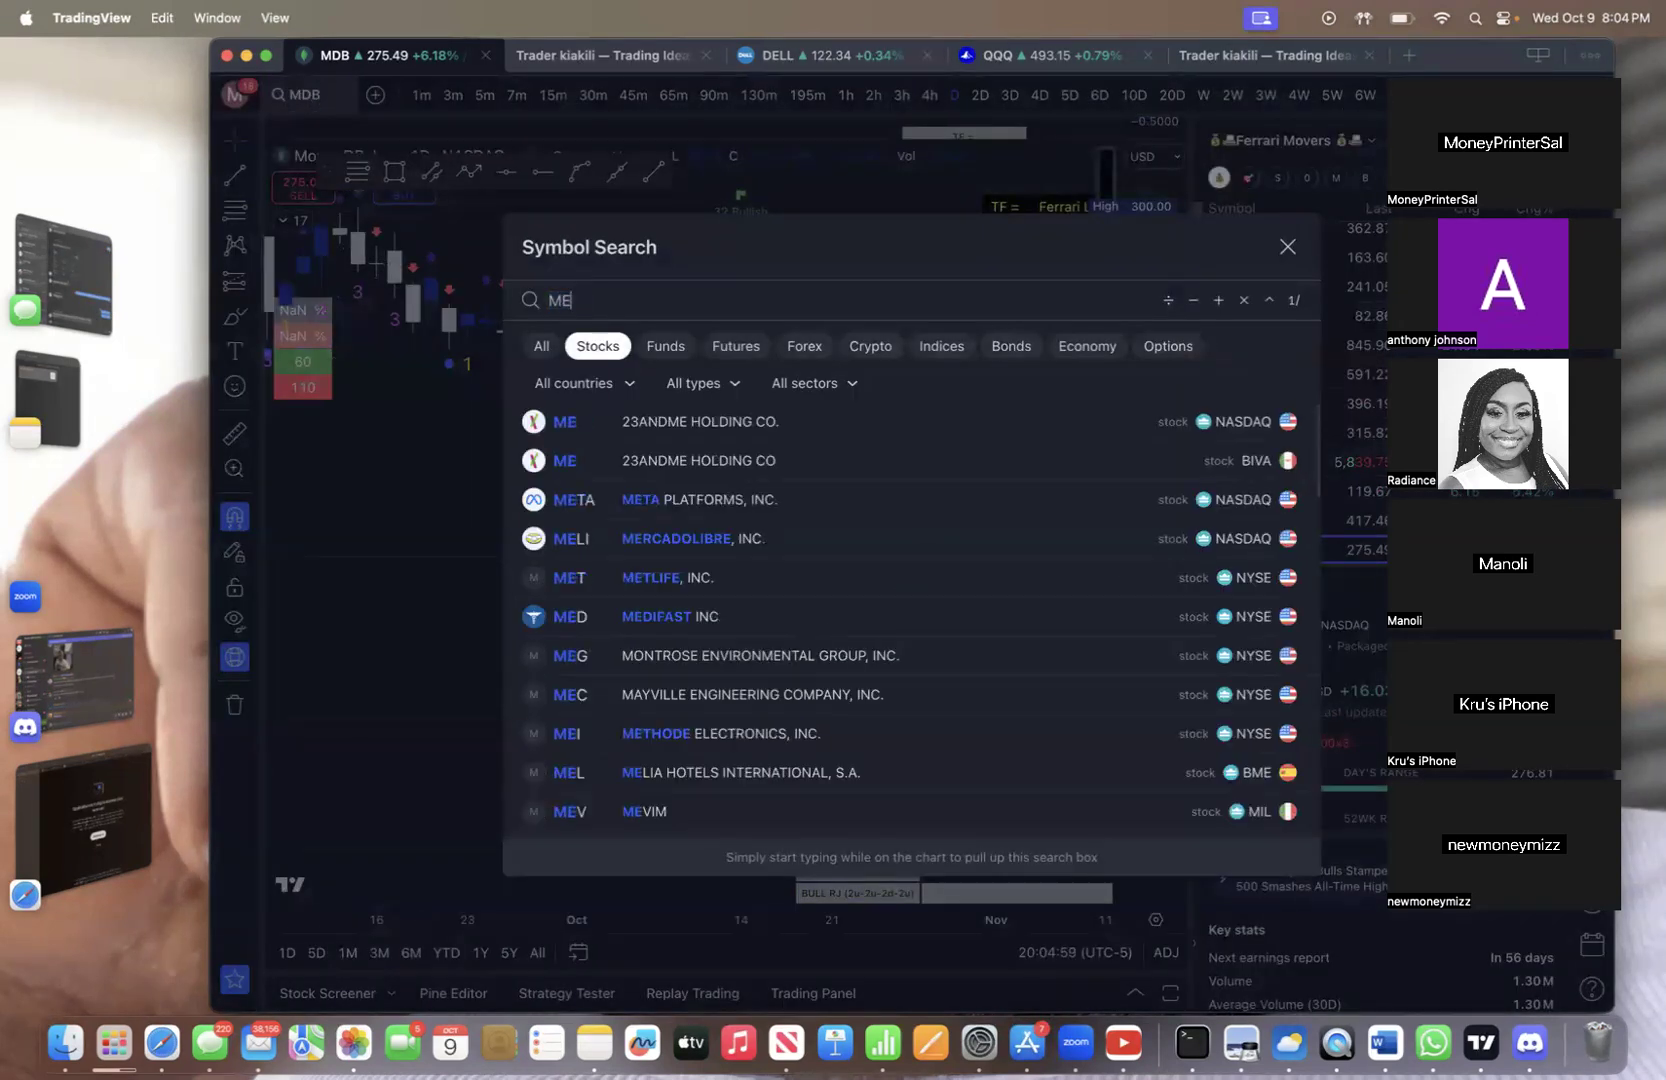
type("TA")
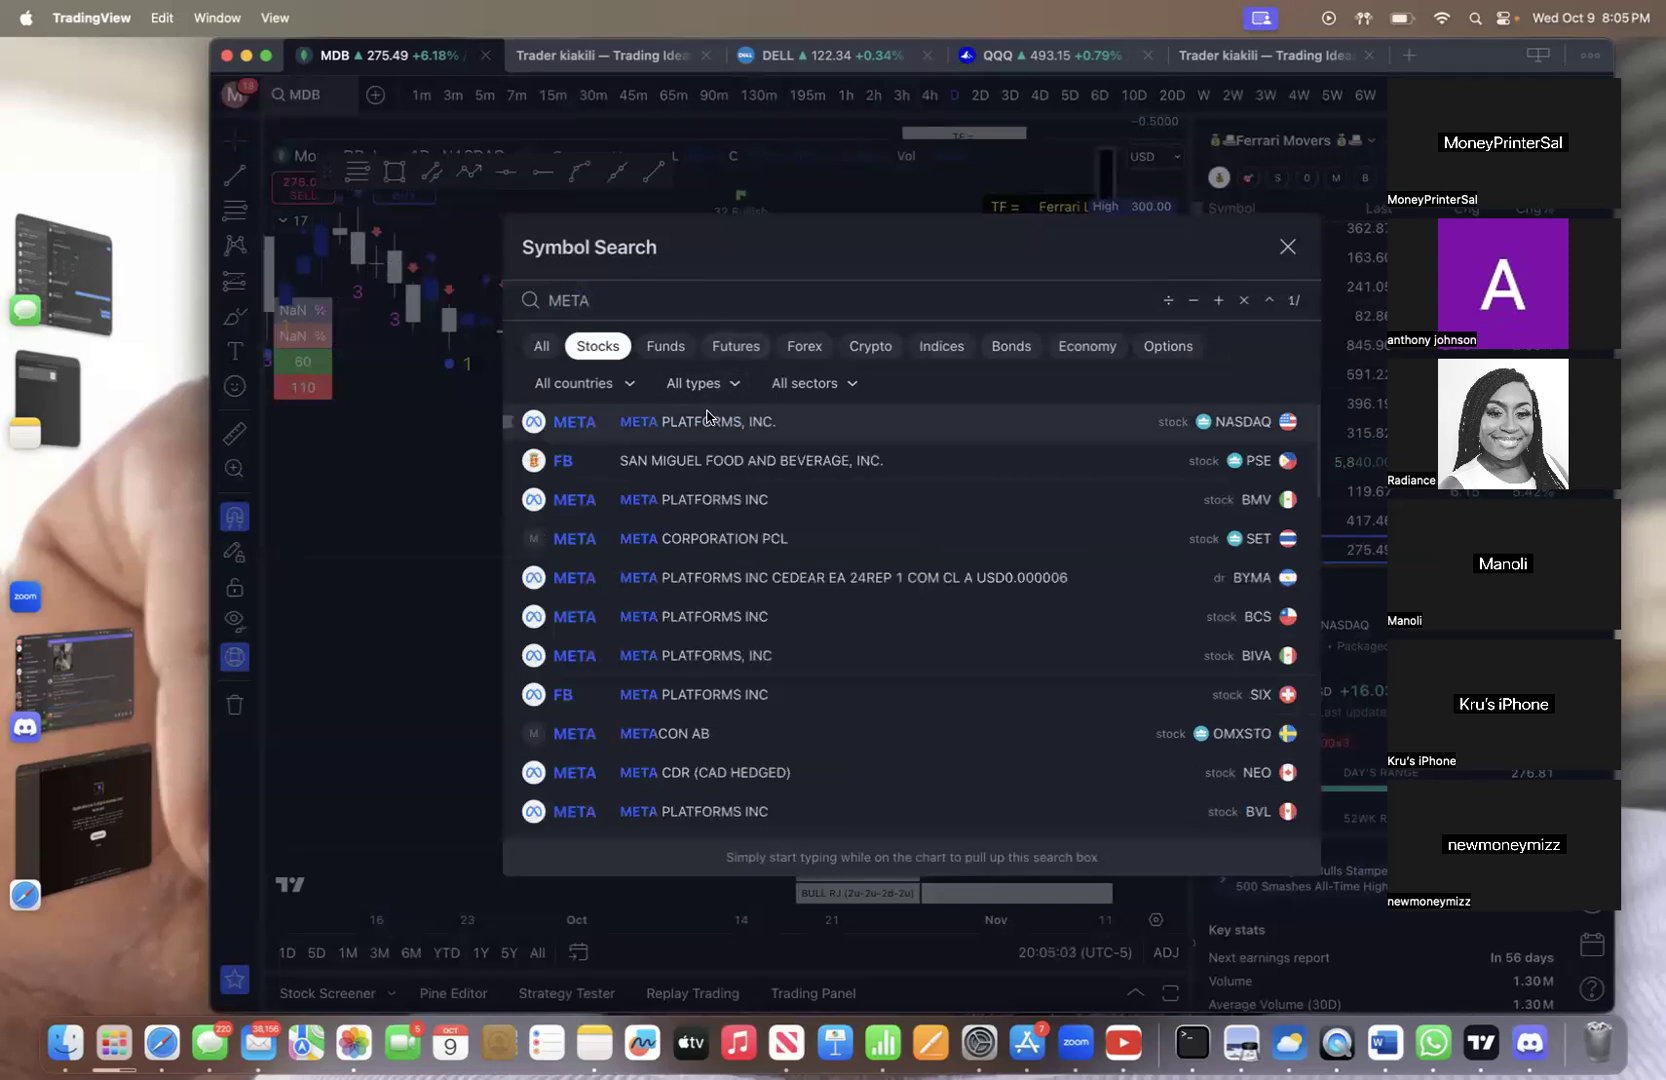
left_click(696, 420)
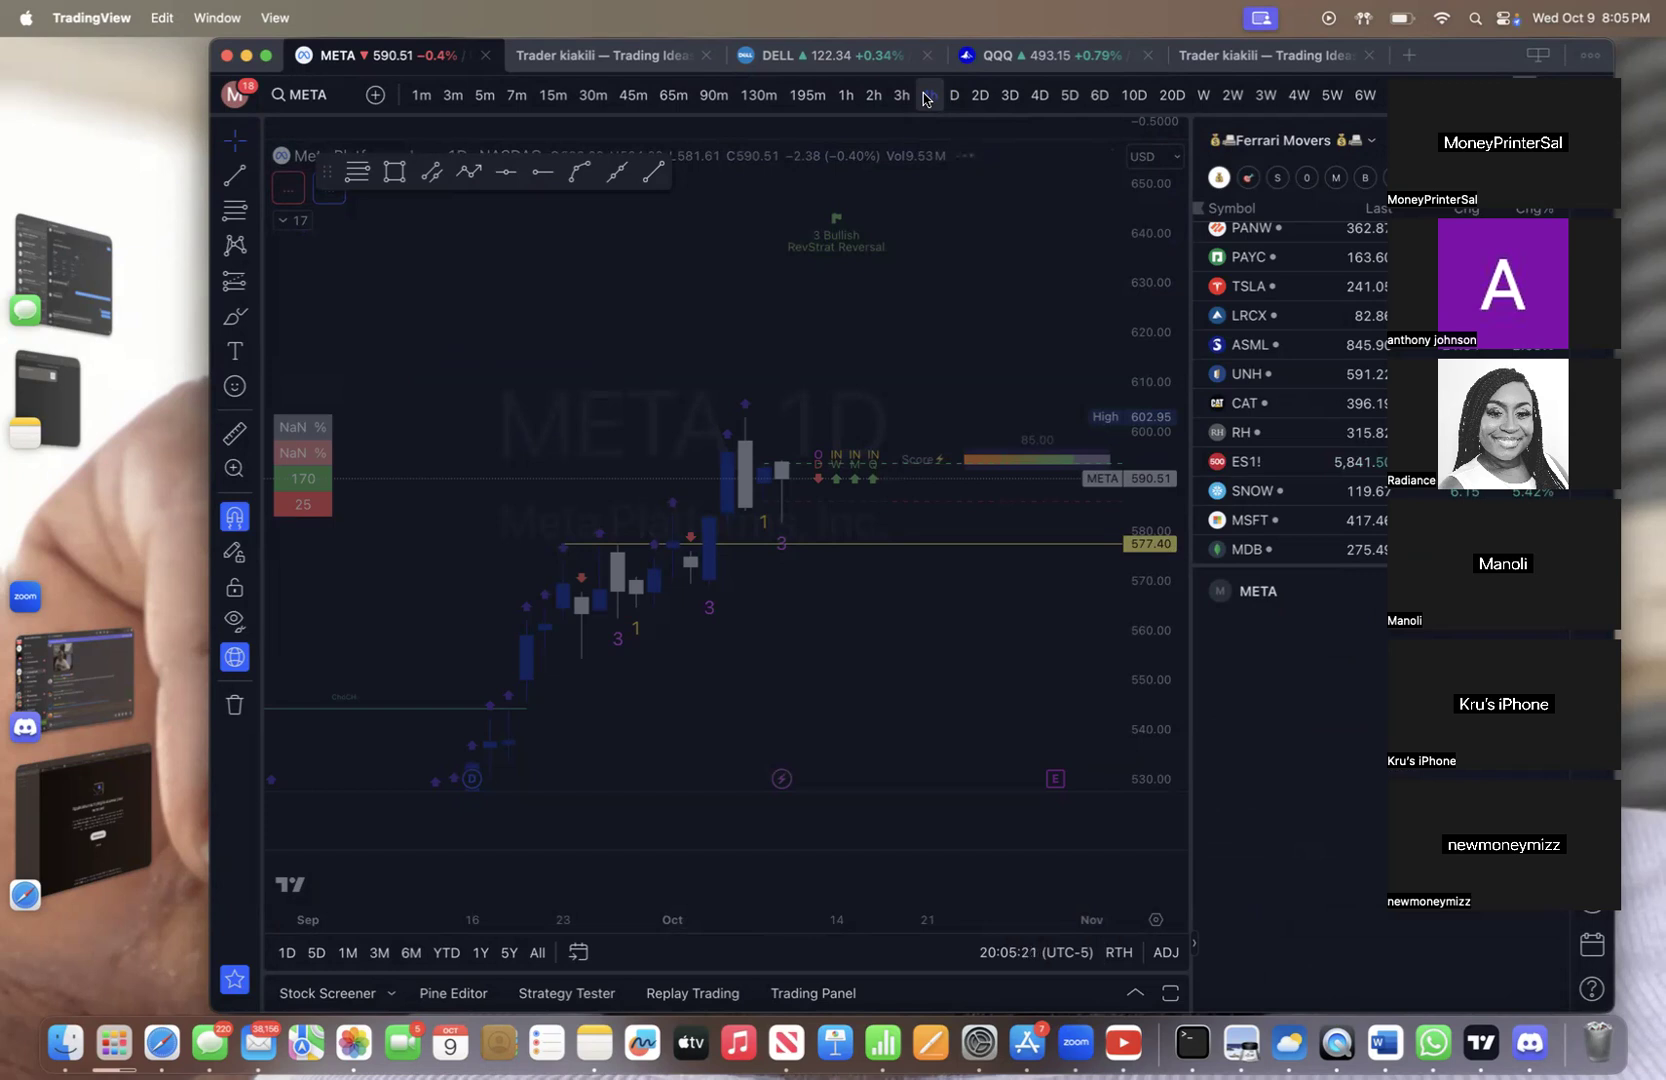
Switch the META chart to the 4-hour interval and let its strat indicators load
left_click(1258, 592)
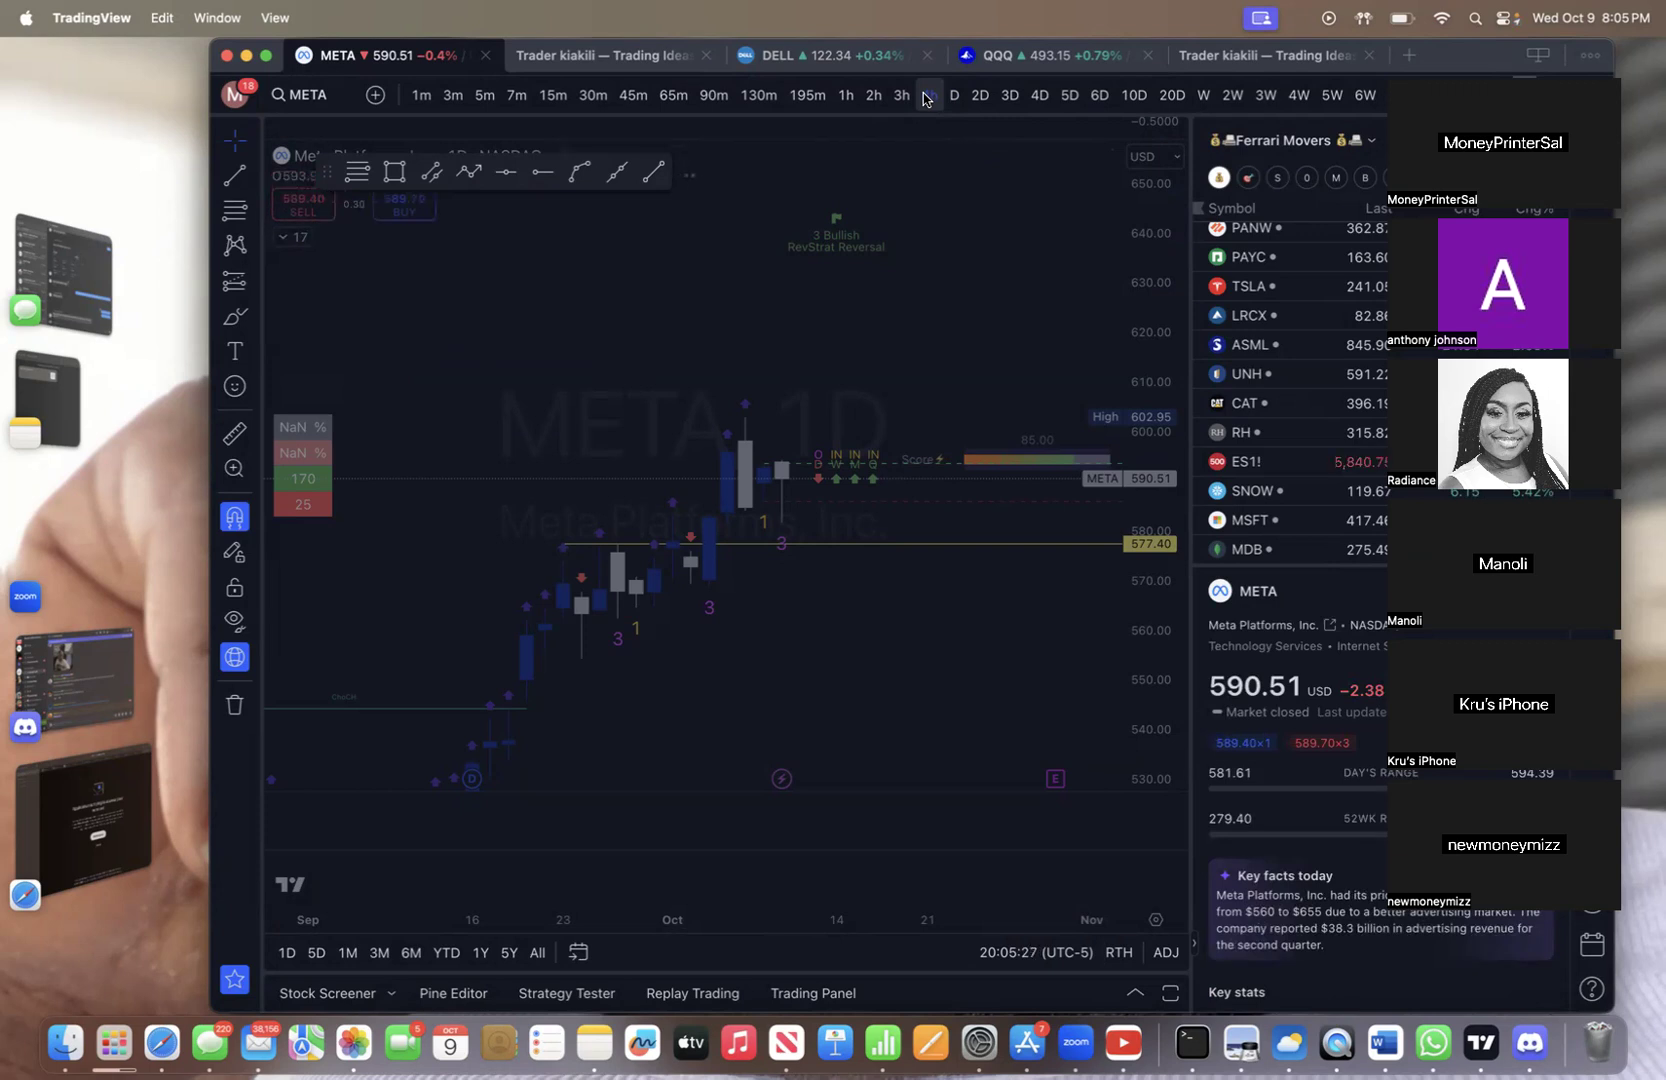
left_click(902, 96)
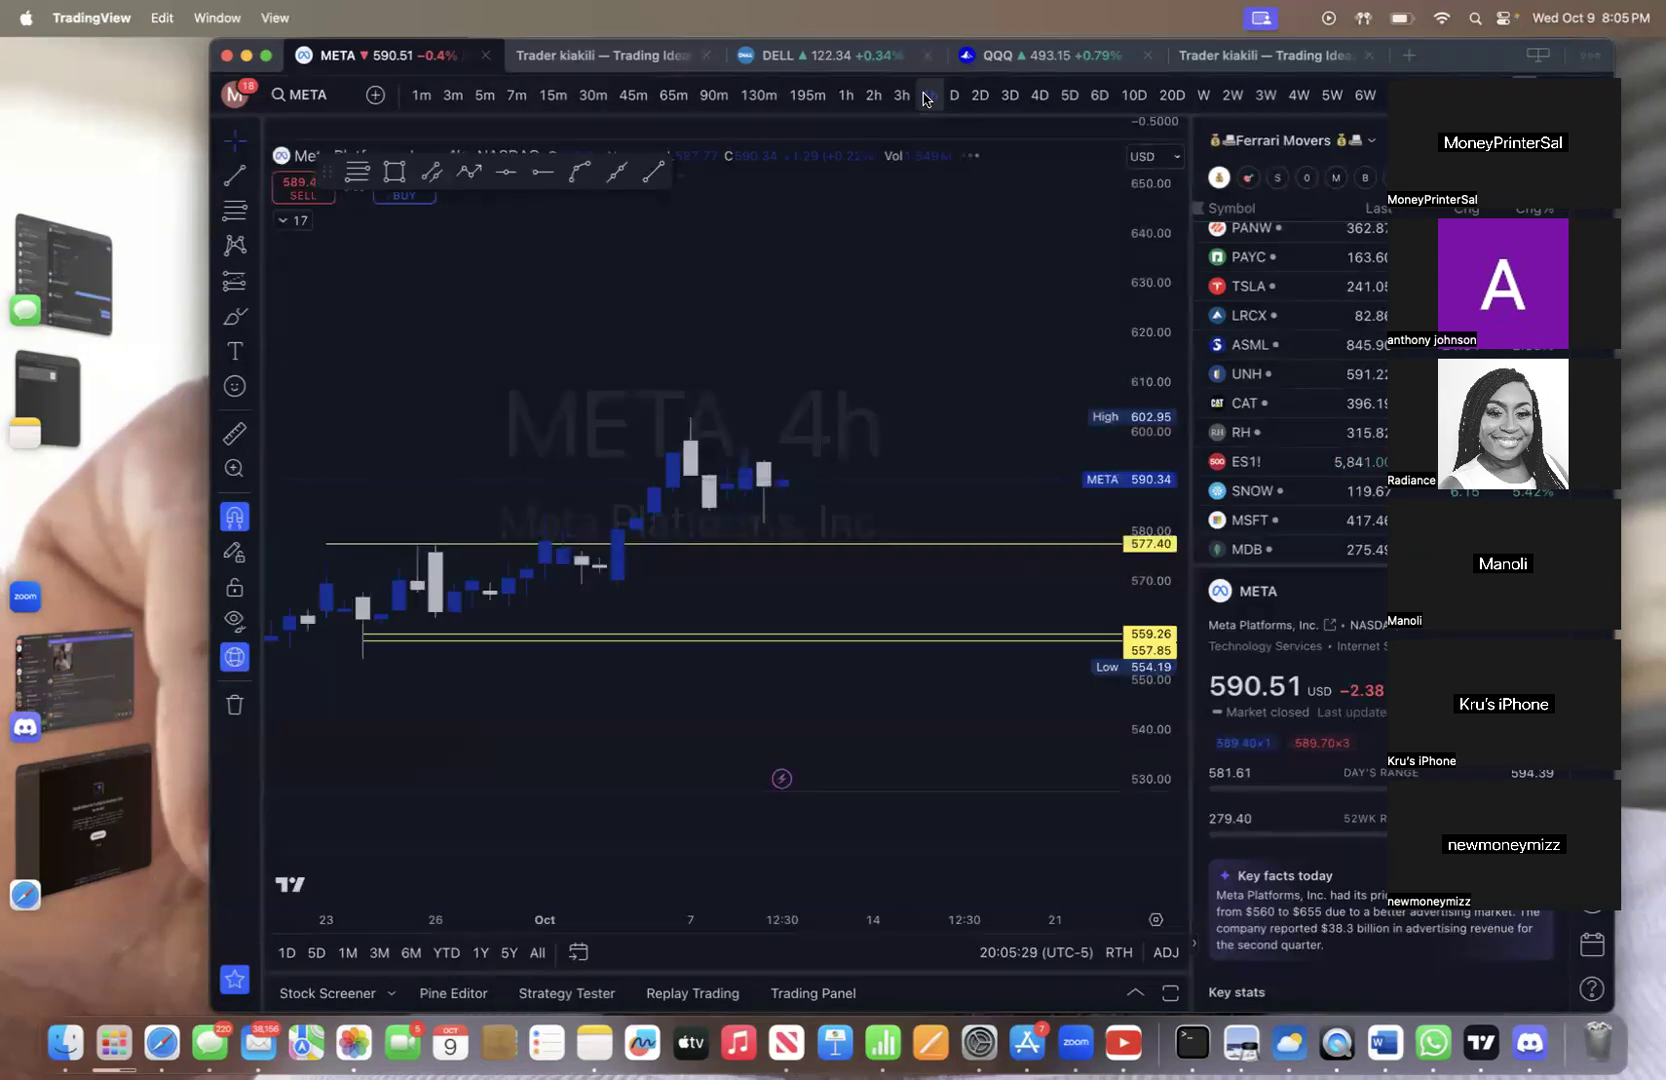
left_click(930, 94)
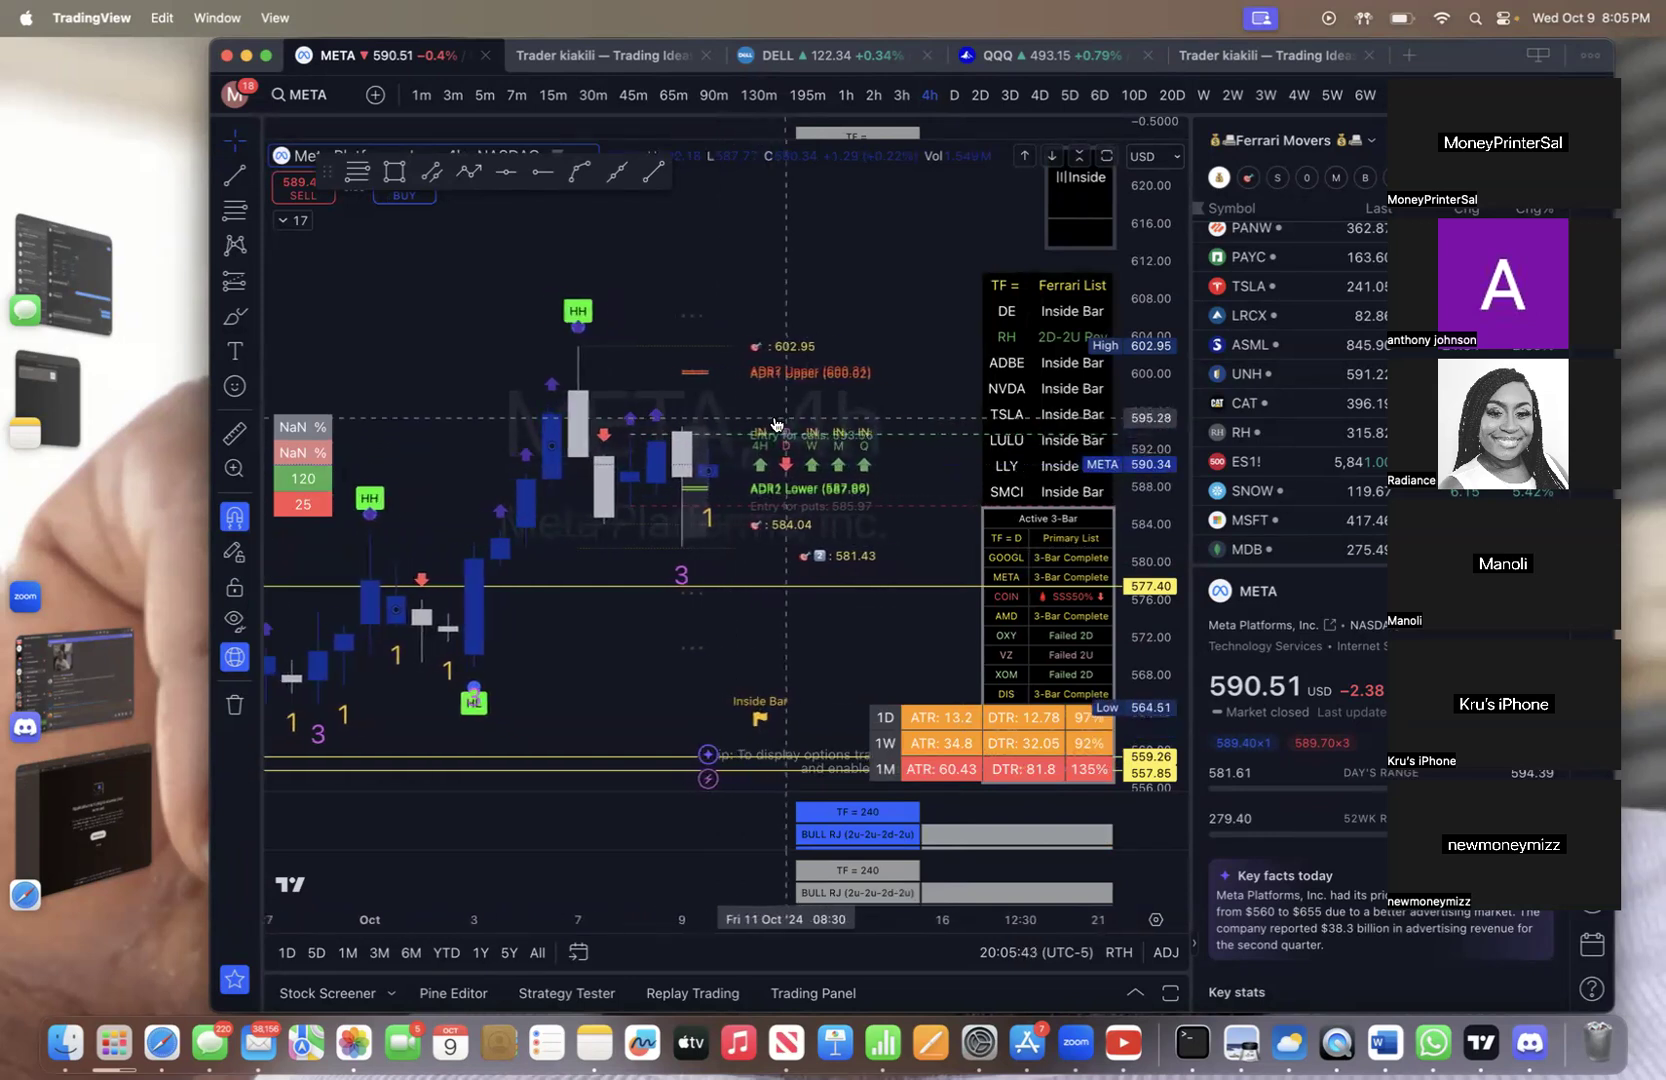
Place a horizontal ray near 592.18 on META's 4-hour chart as an entry level
scroll("right", 3)
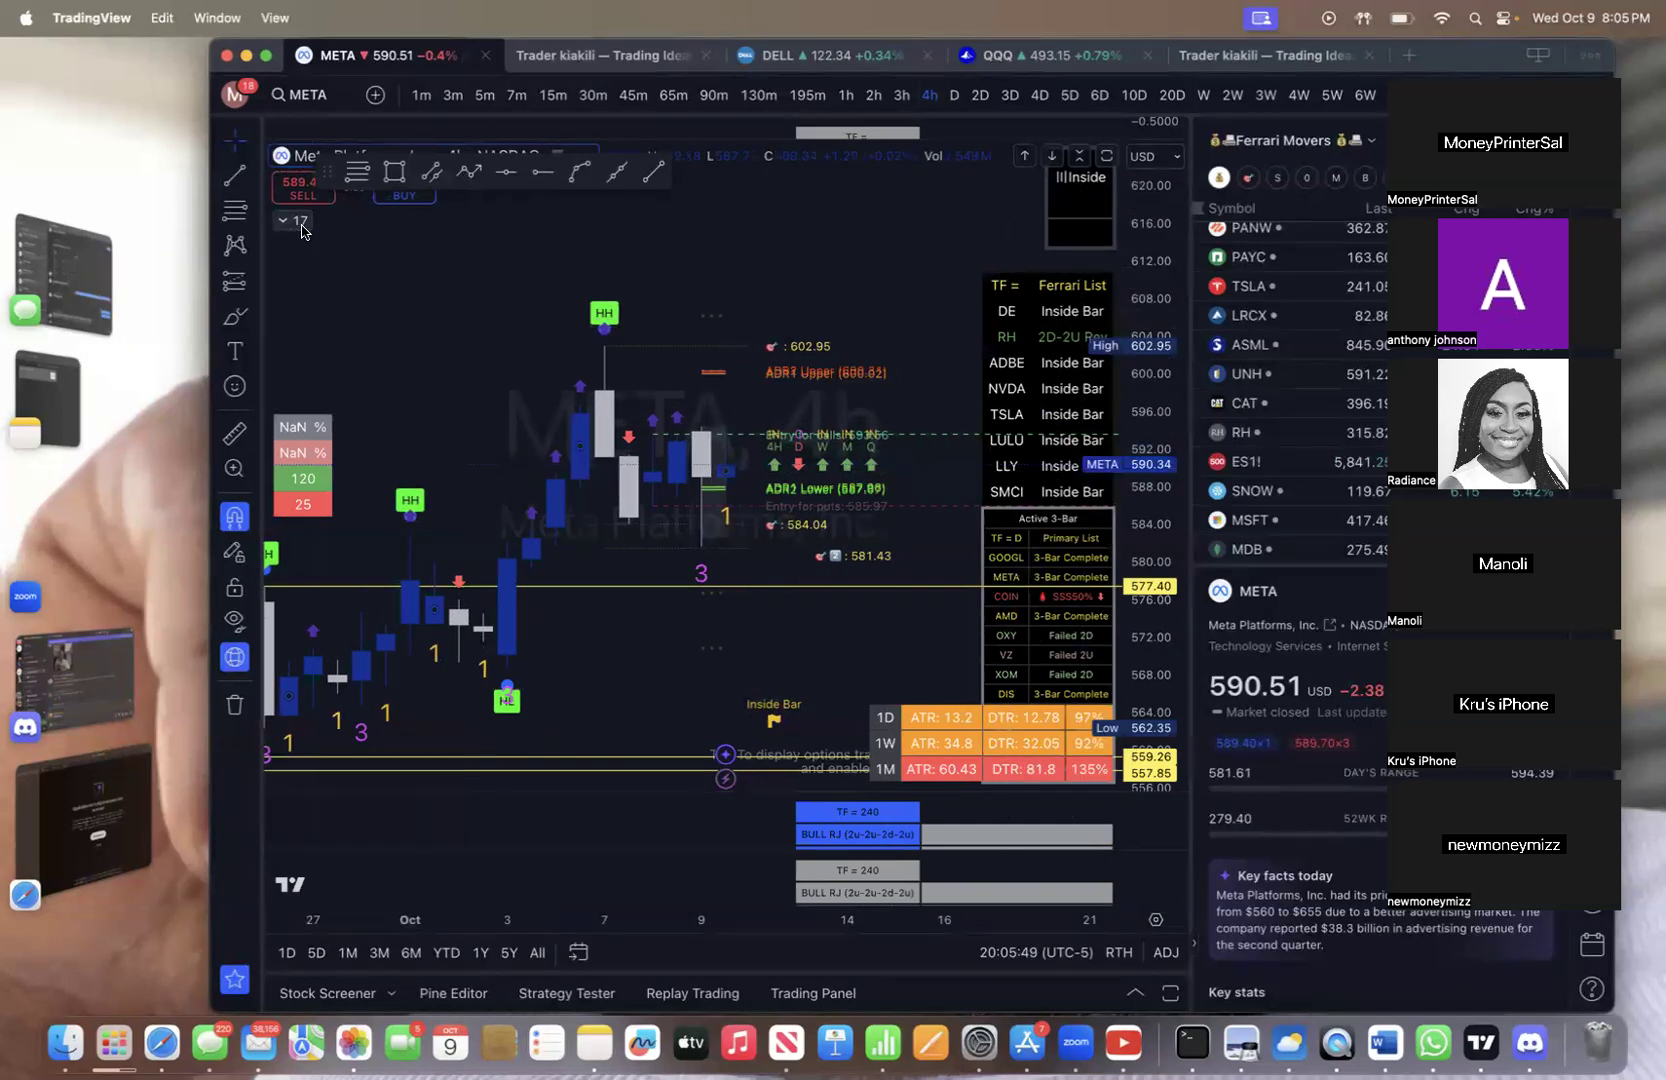
left_click(288, 220)
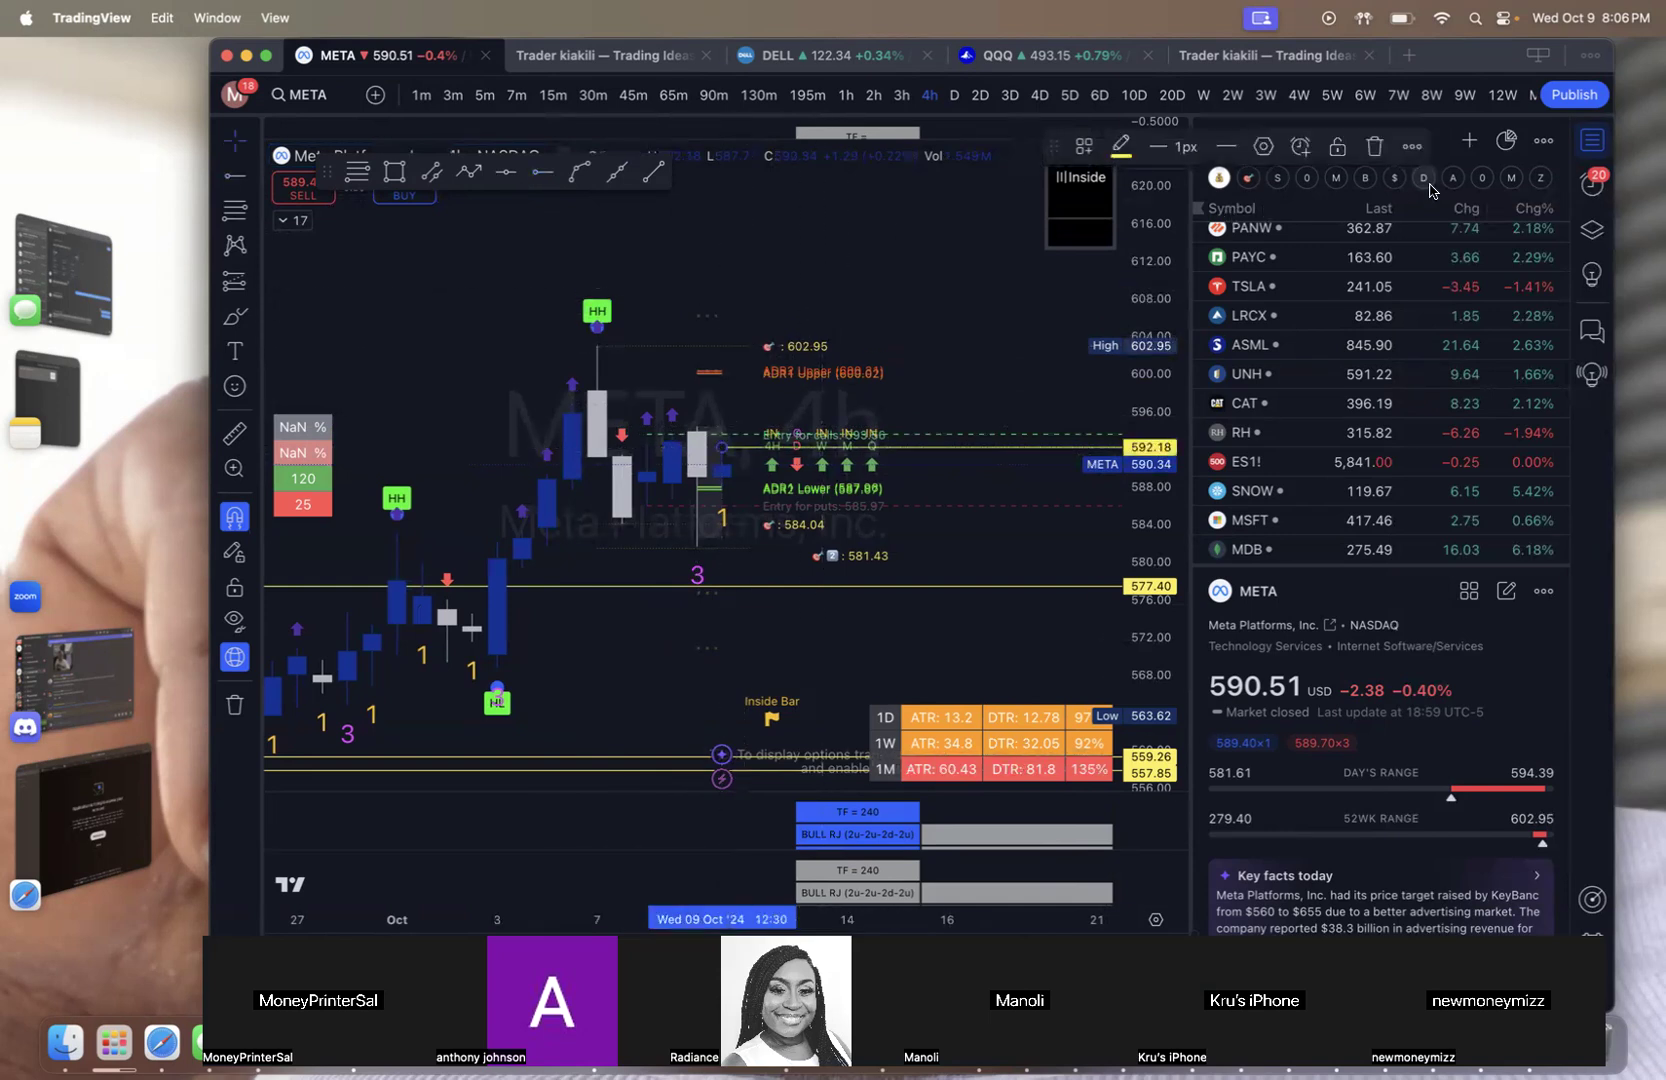
mouse_move(1264, 146)
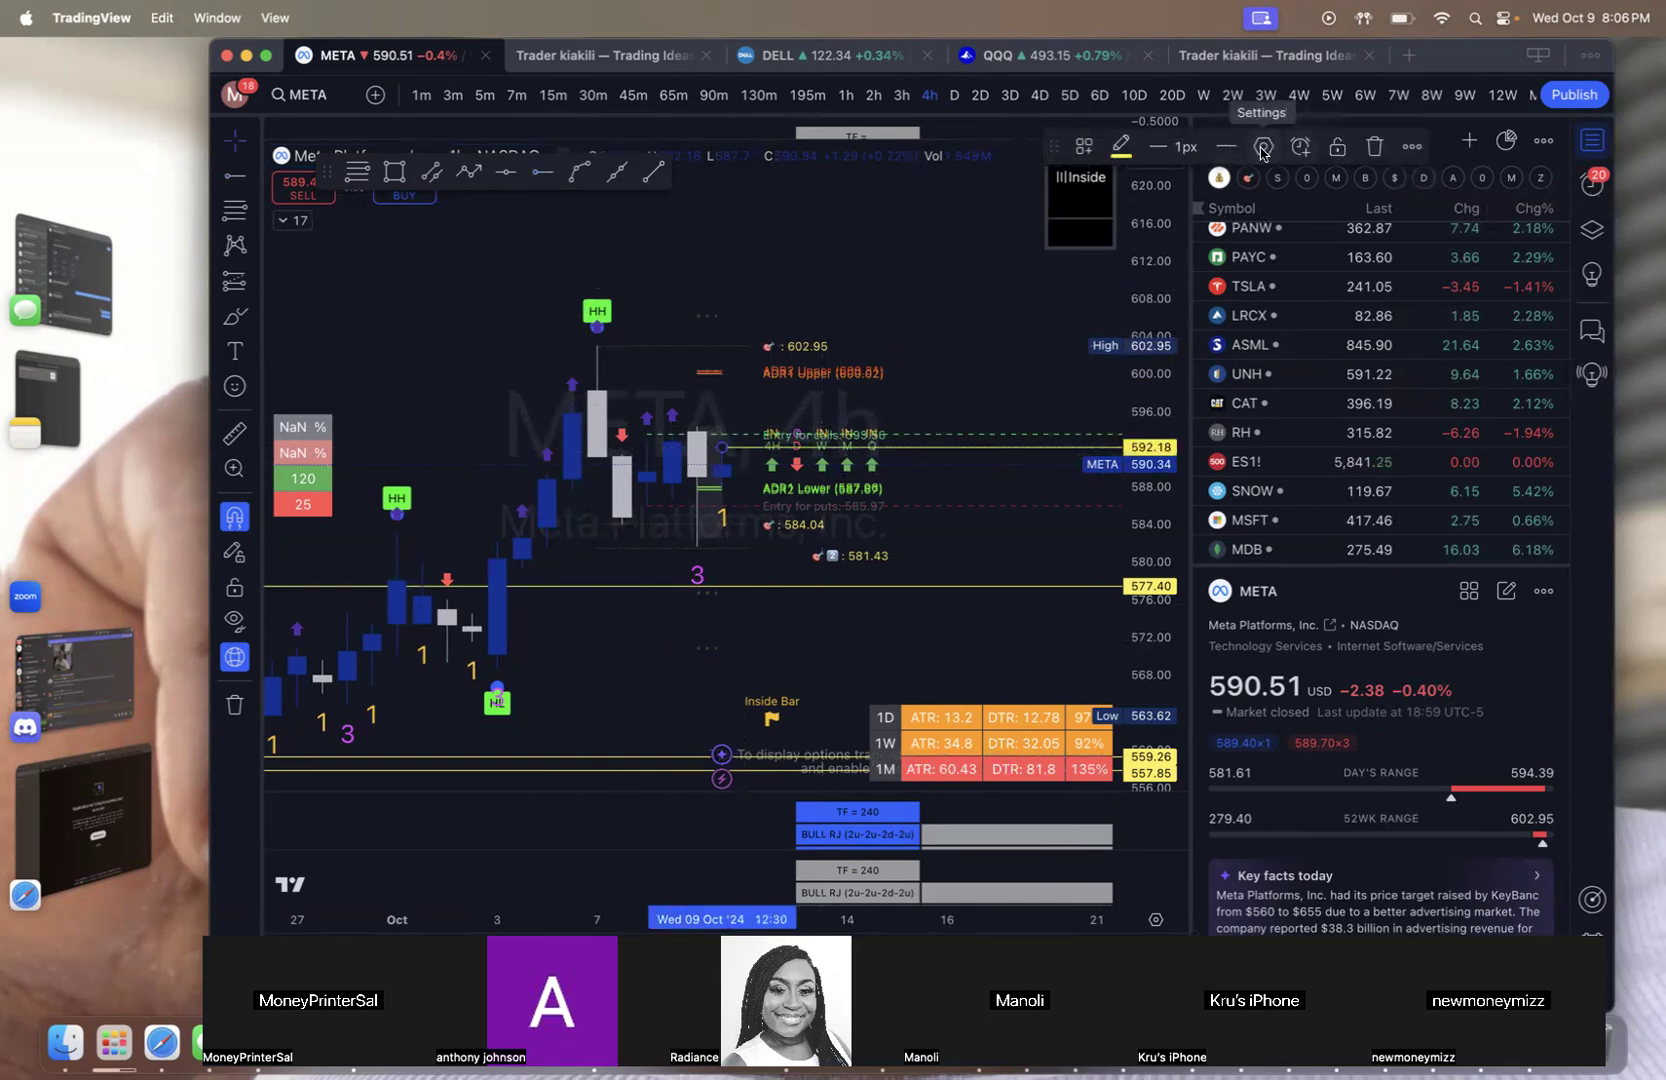
Create an alert on the horizontal ray with the message 'META, 4h holy grail'
left_click(1298, 146)
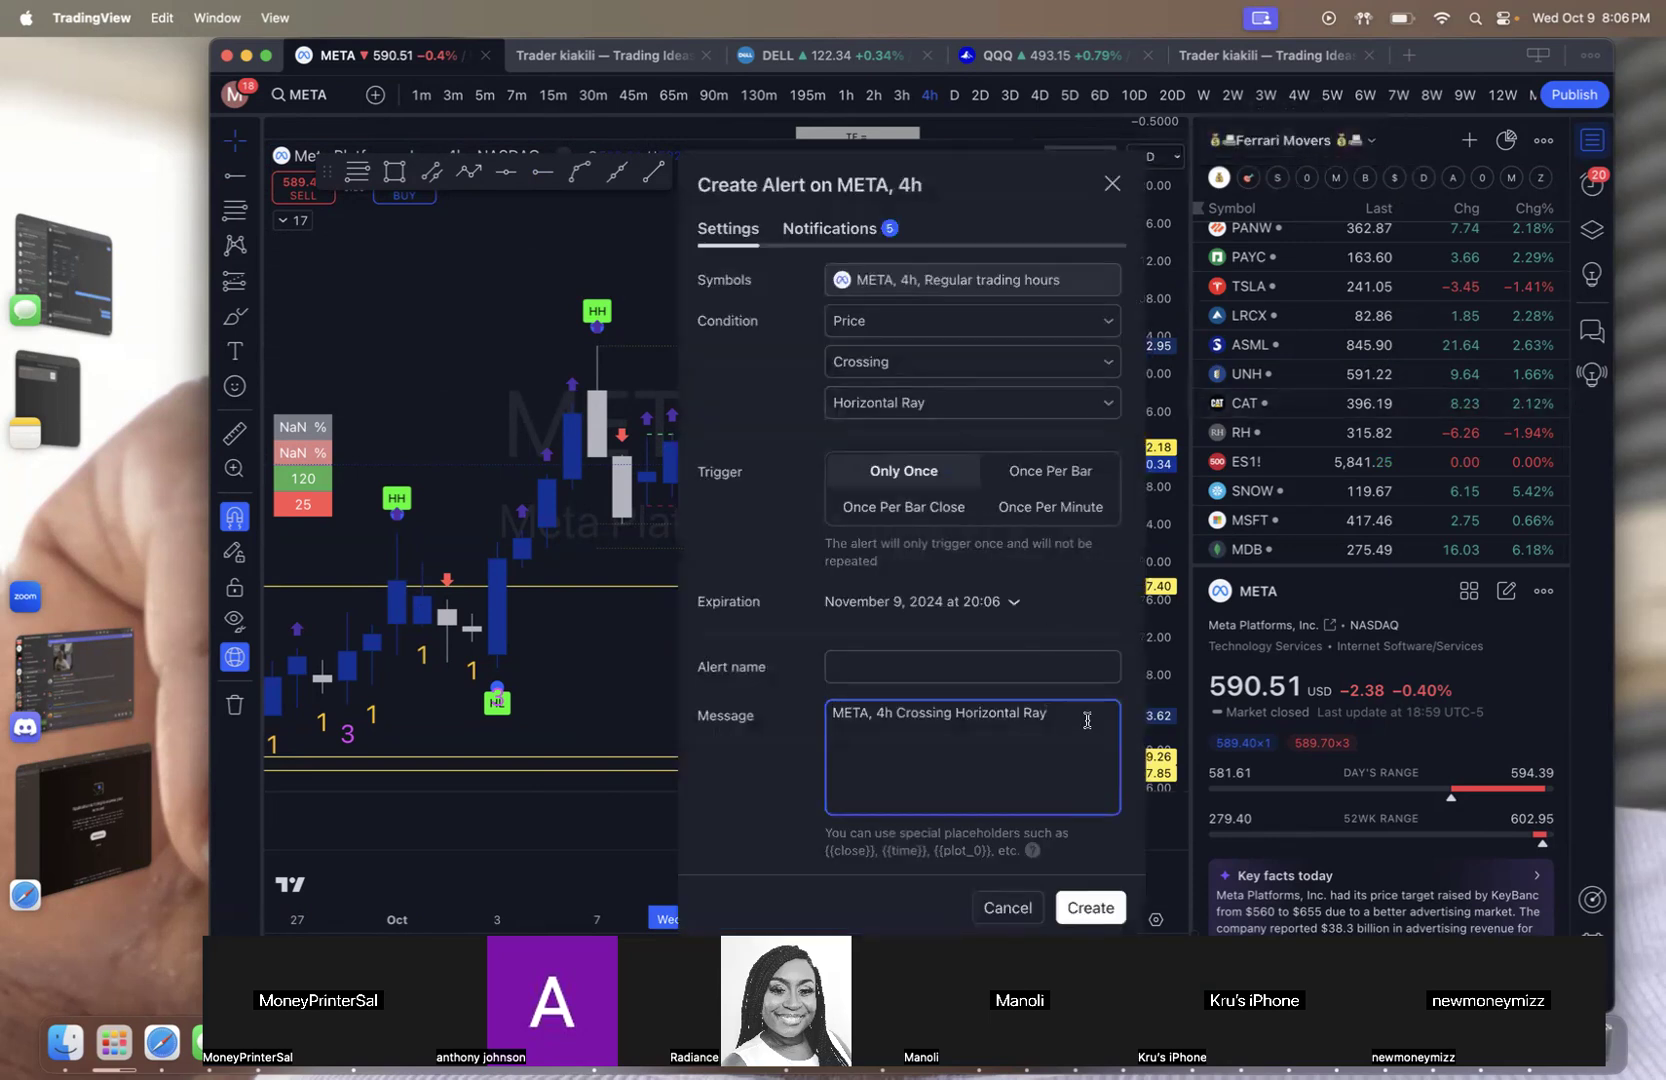
key("backspace")
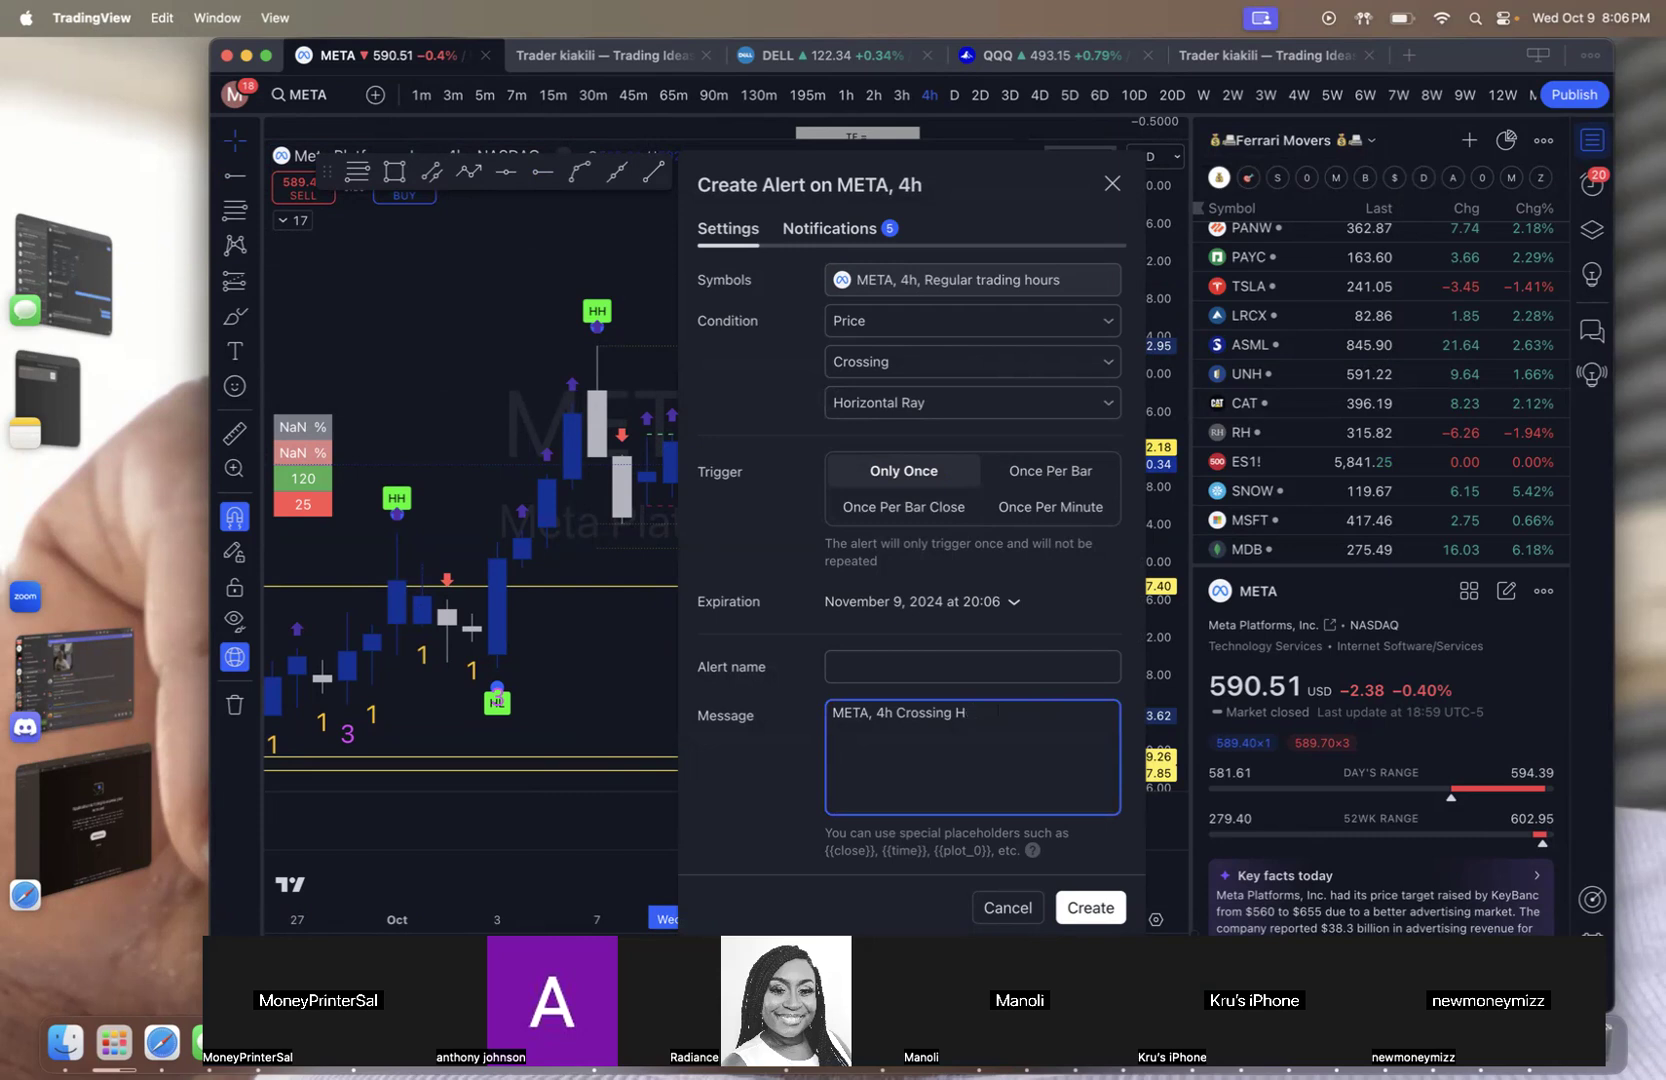
key("Backspace")
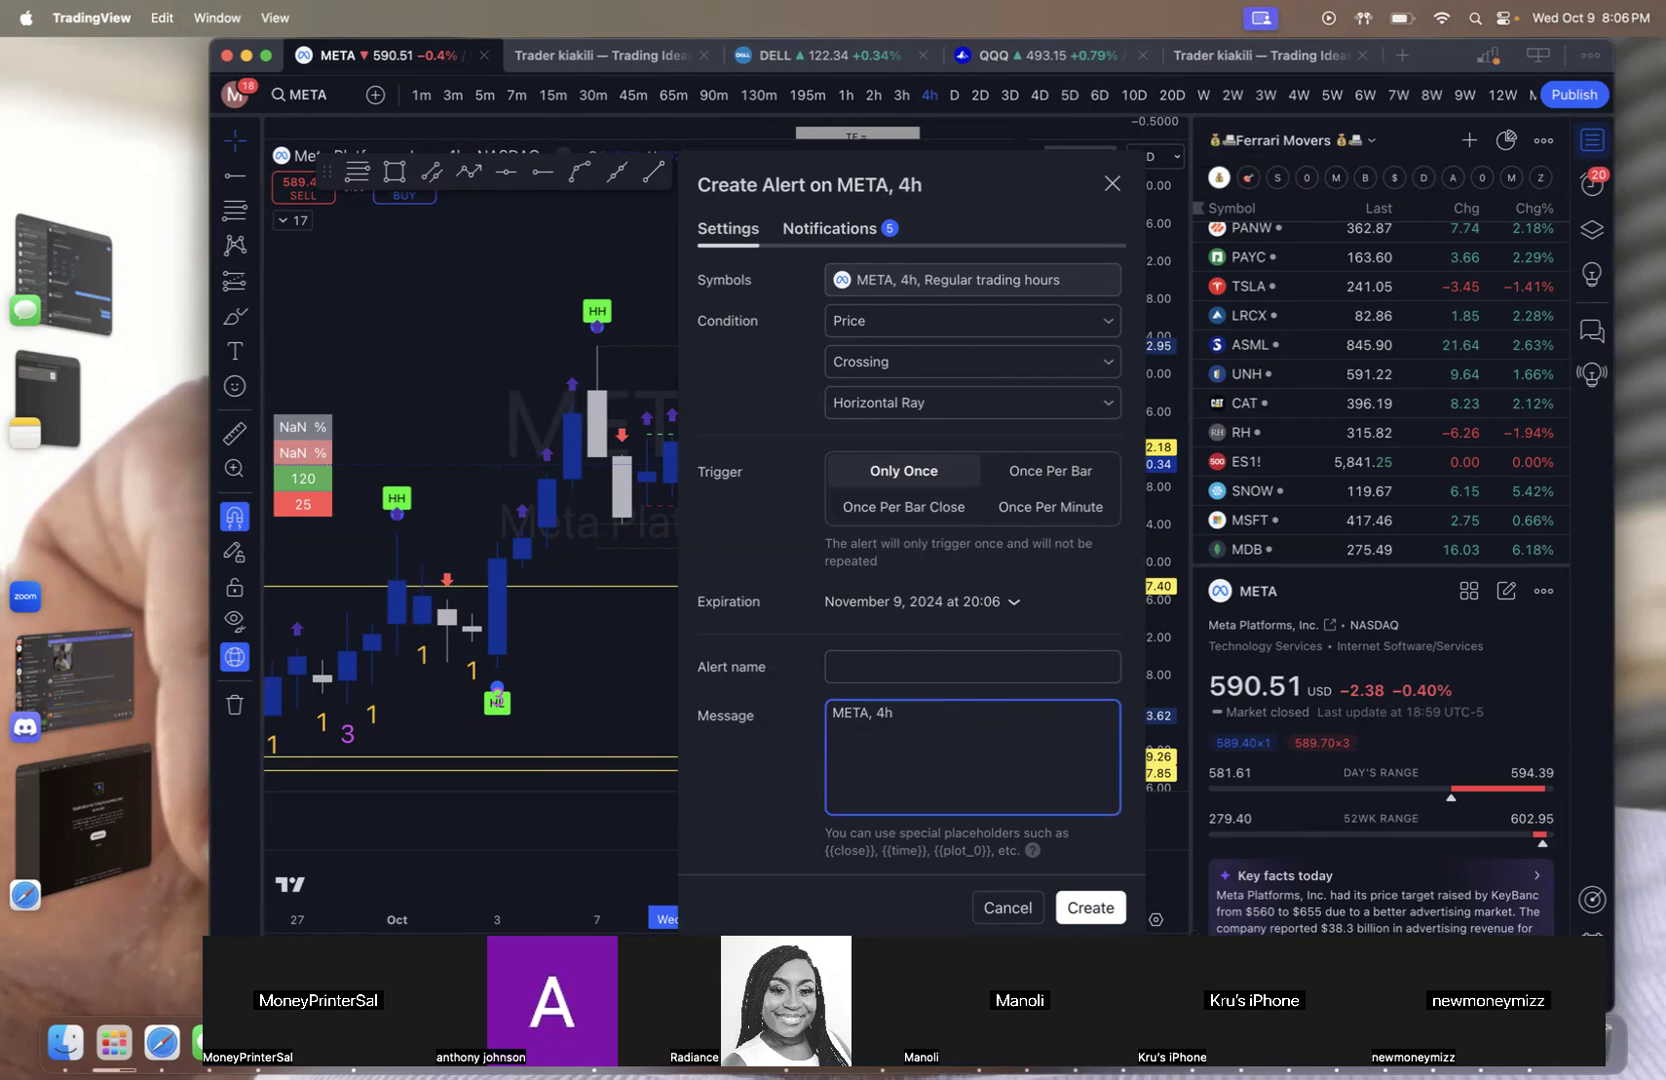
type("holy")
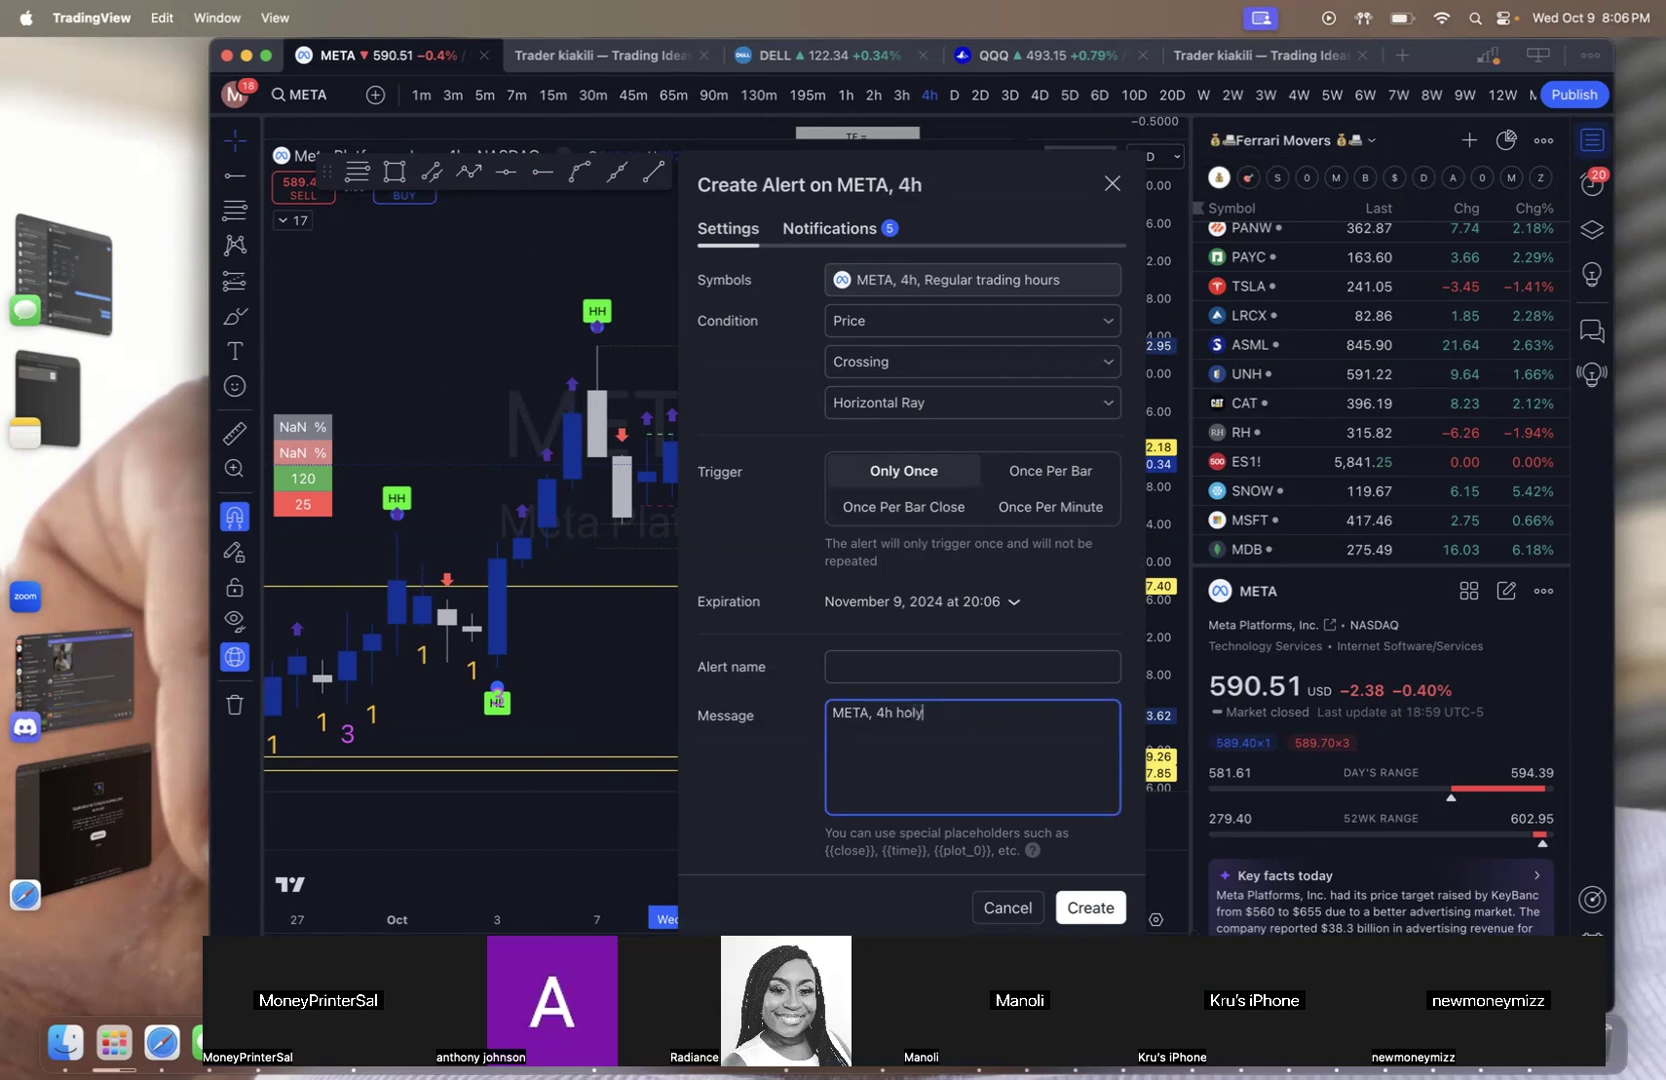
type("grail")
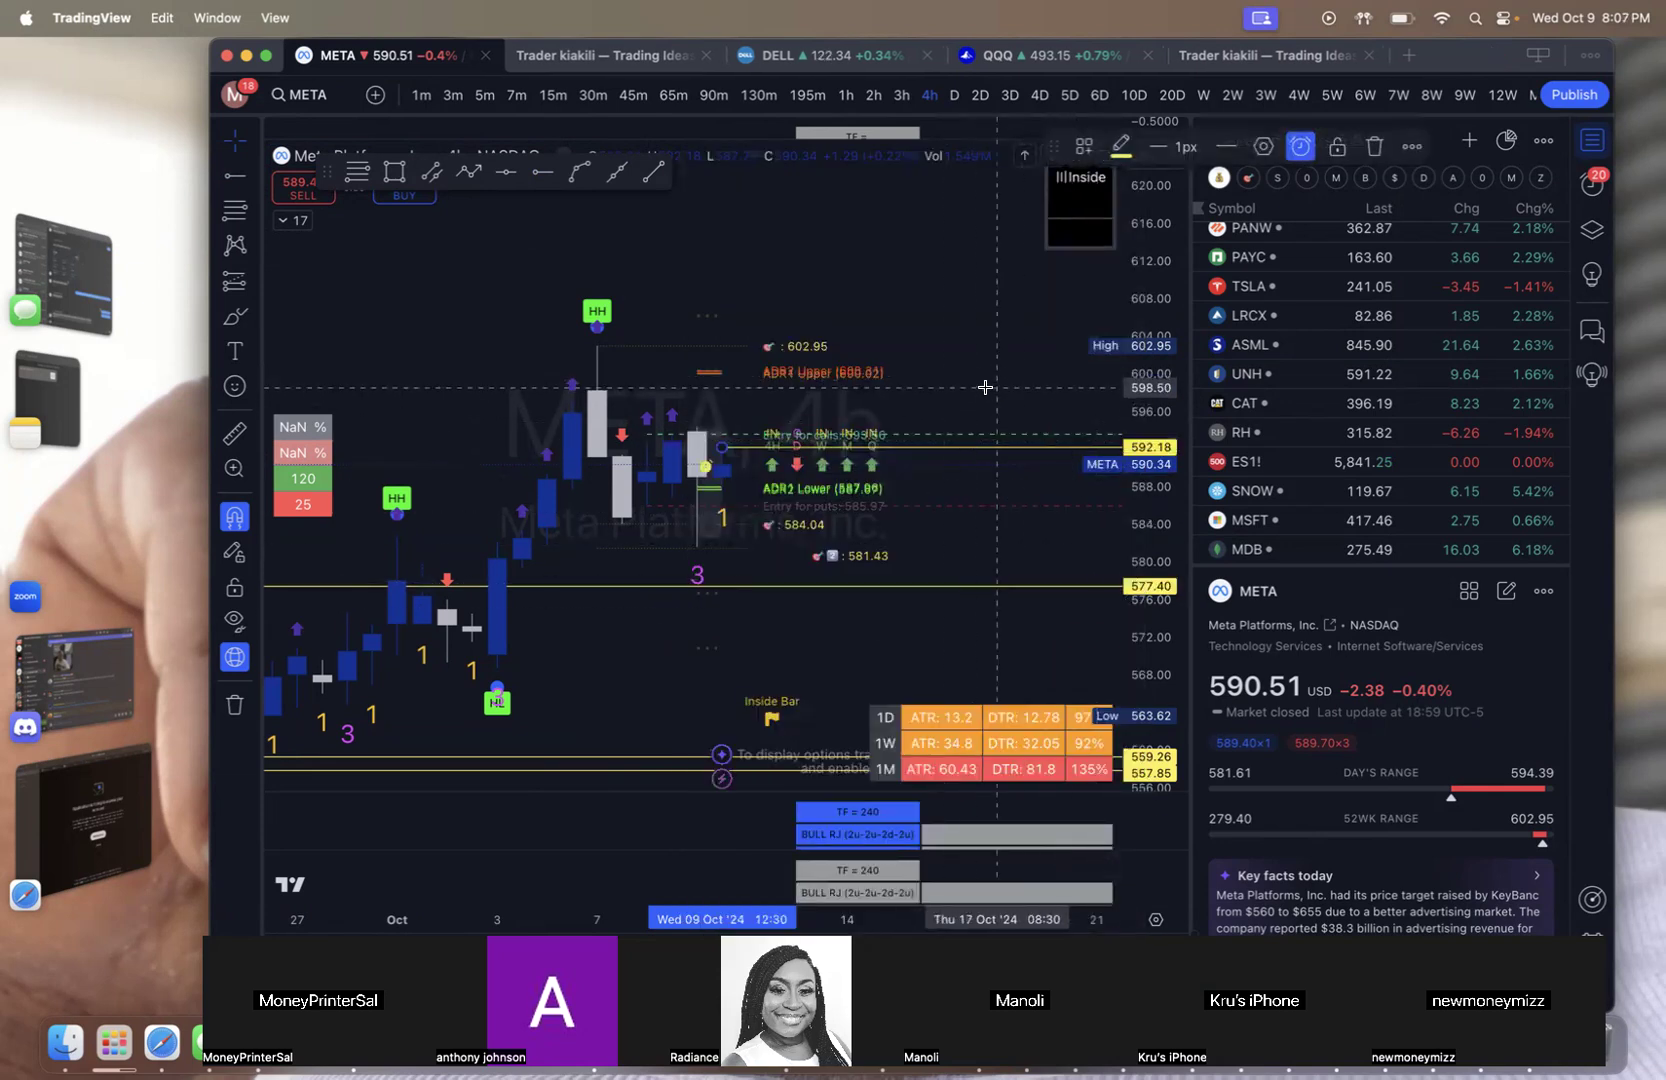
mouse_move(982, 386)
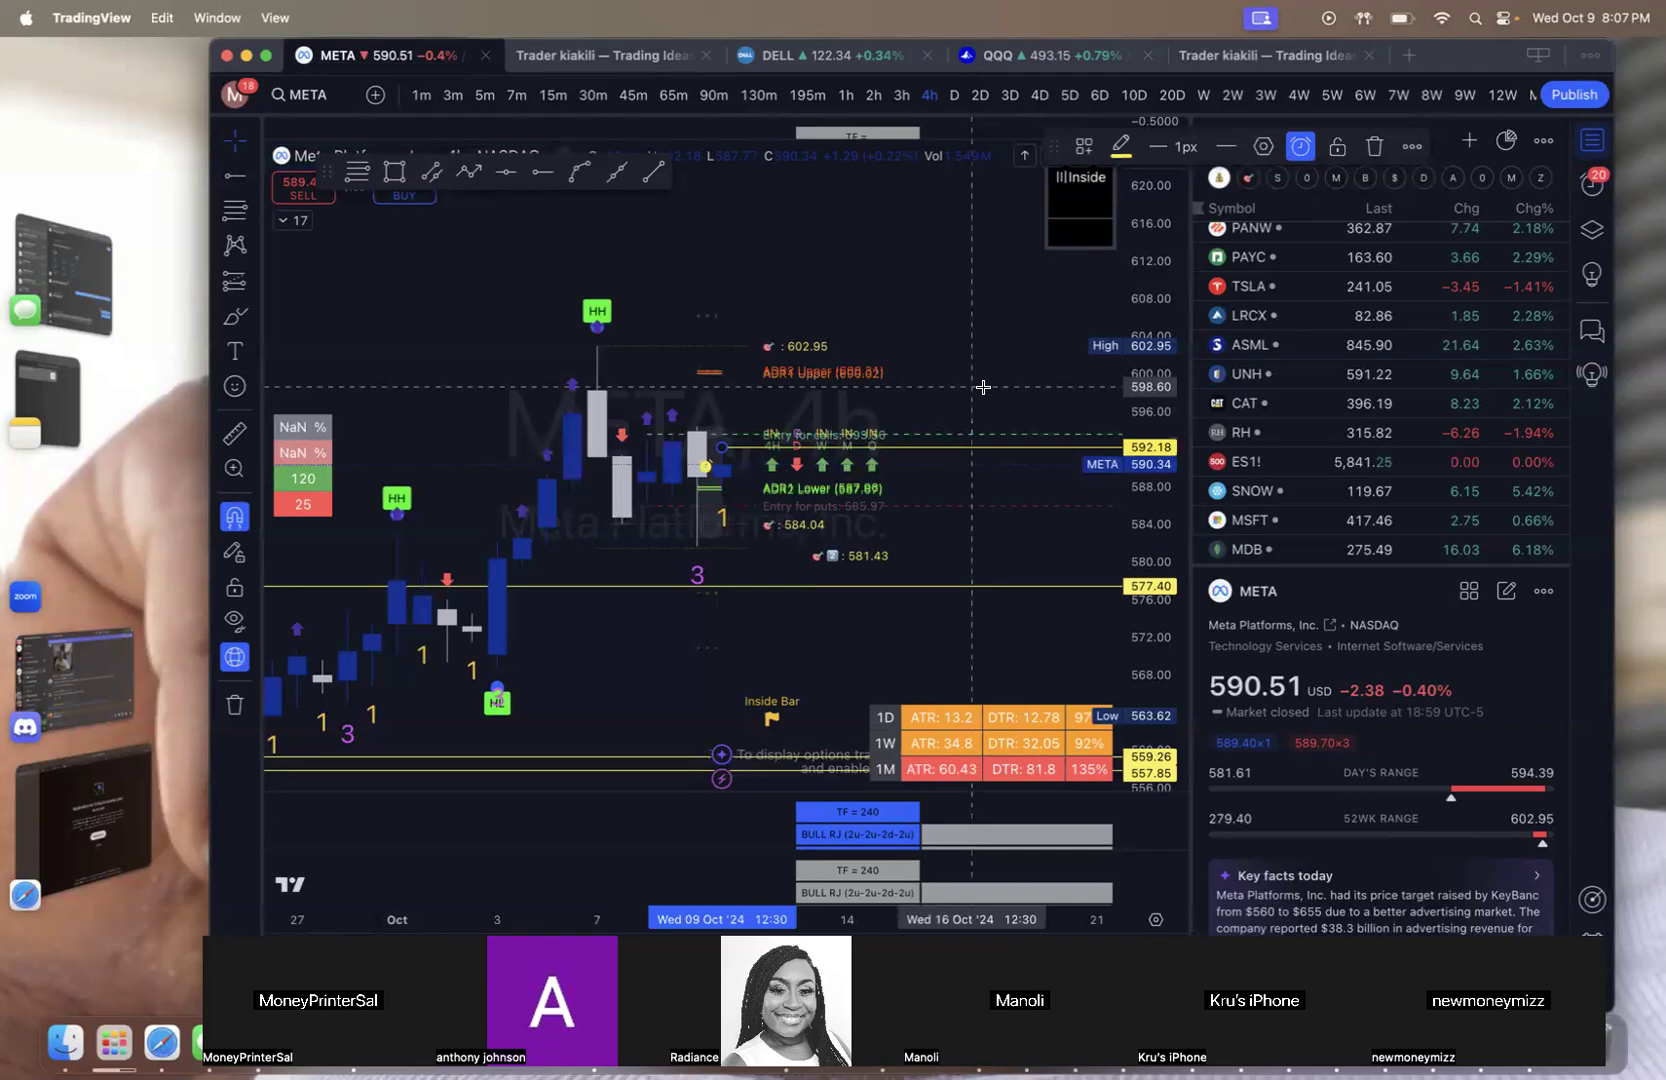
mouse_move(862, 414)
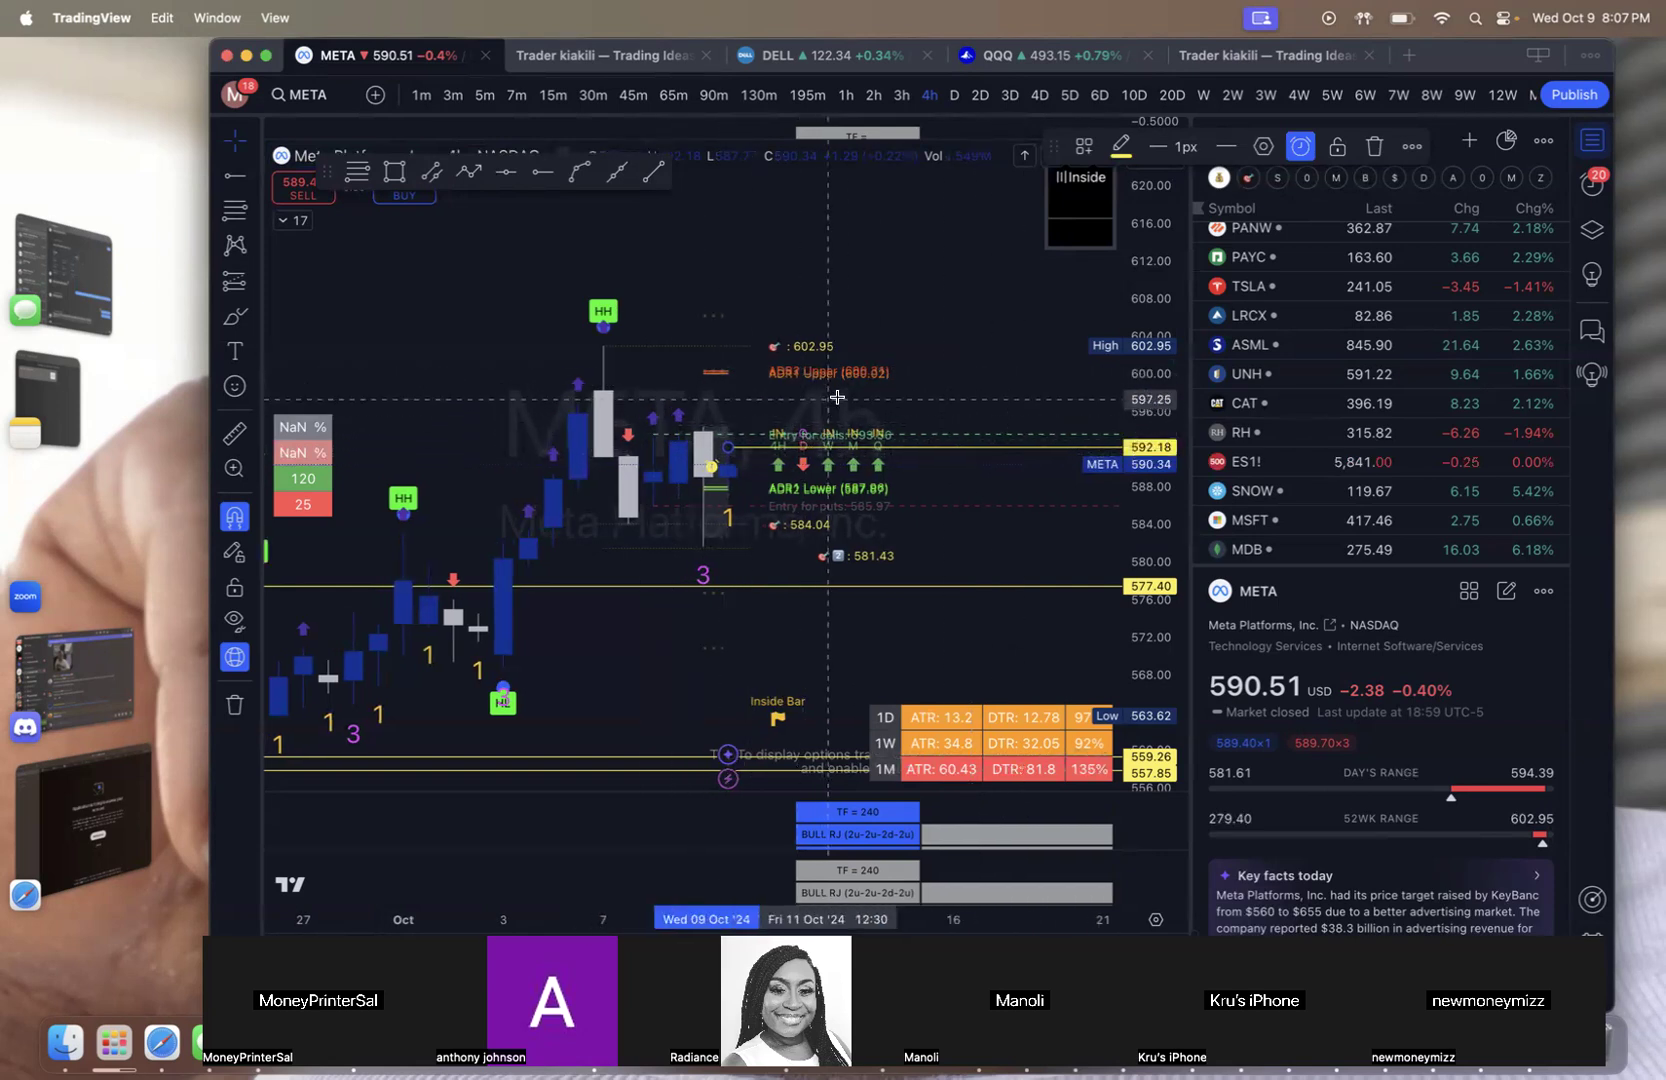
left_click_drag(702, 426, 638, 426)
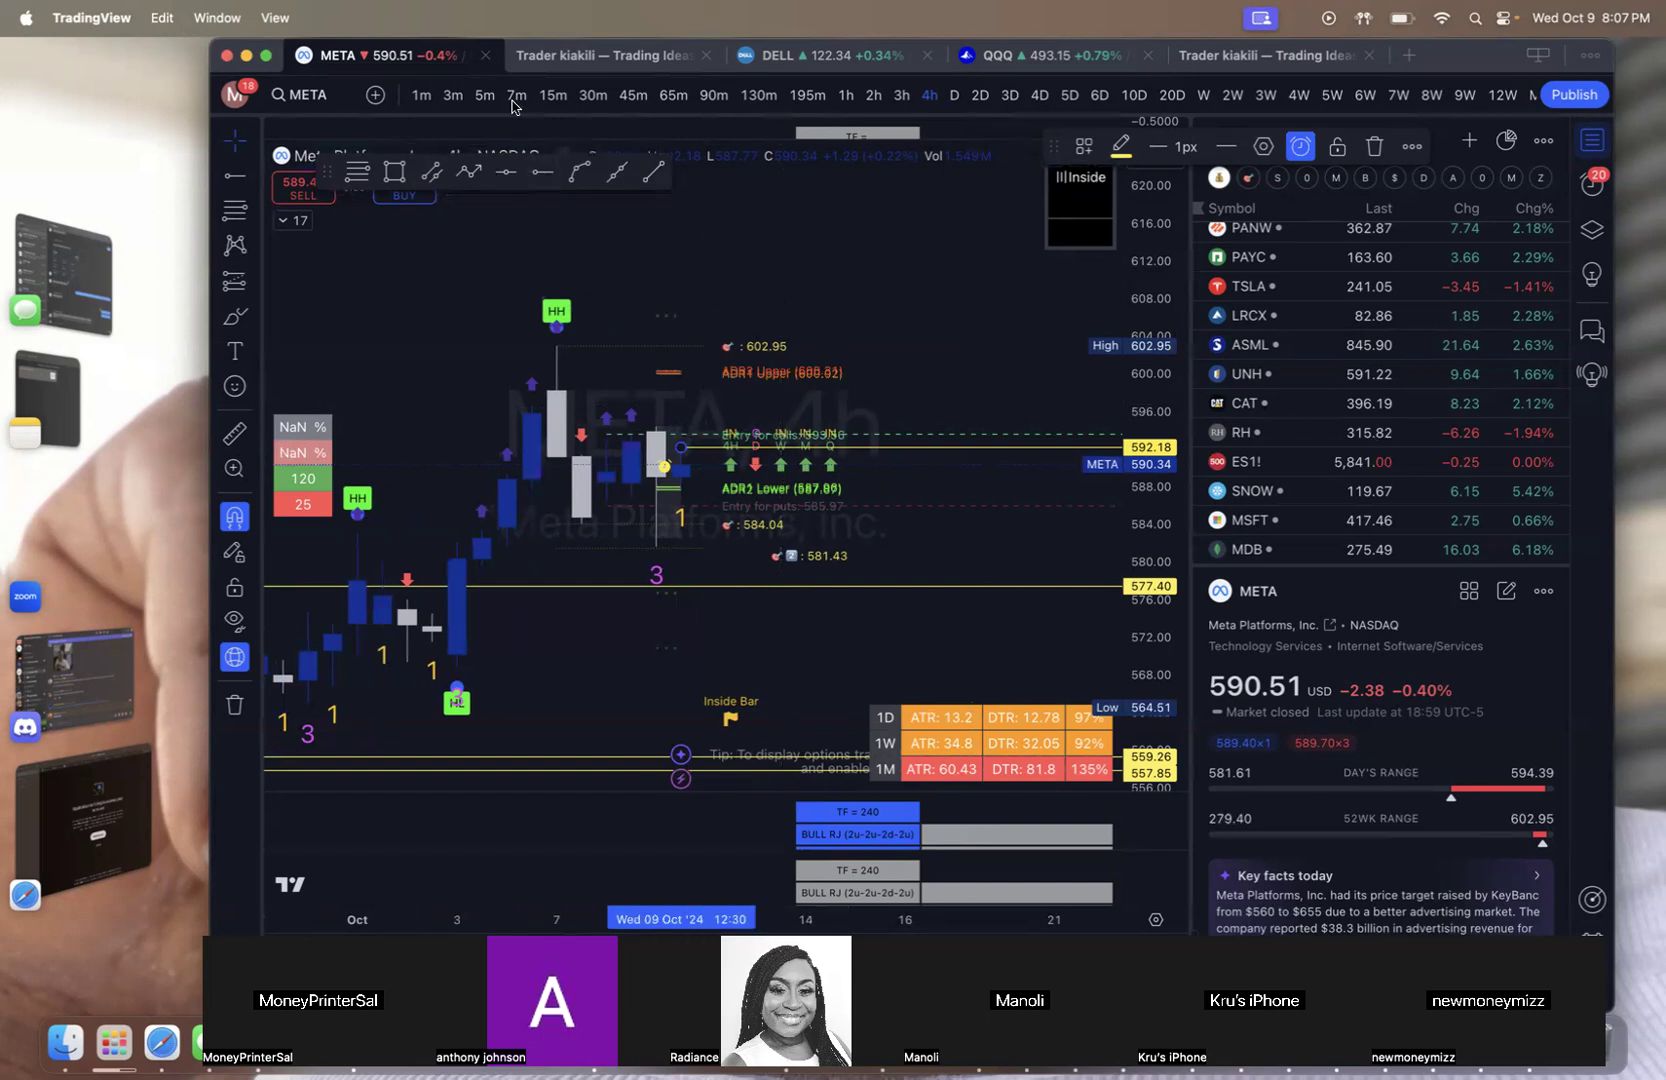
left_click(486, 94)
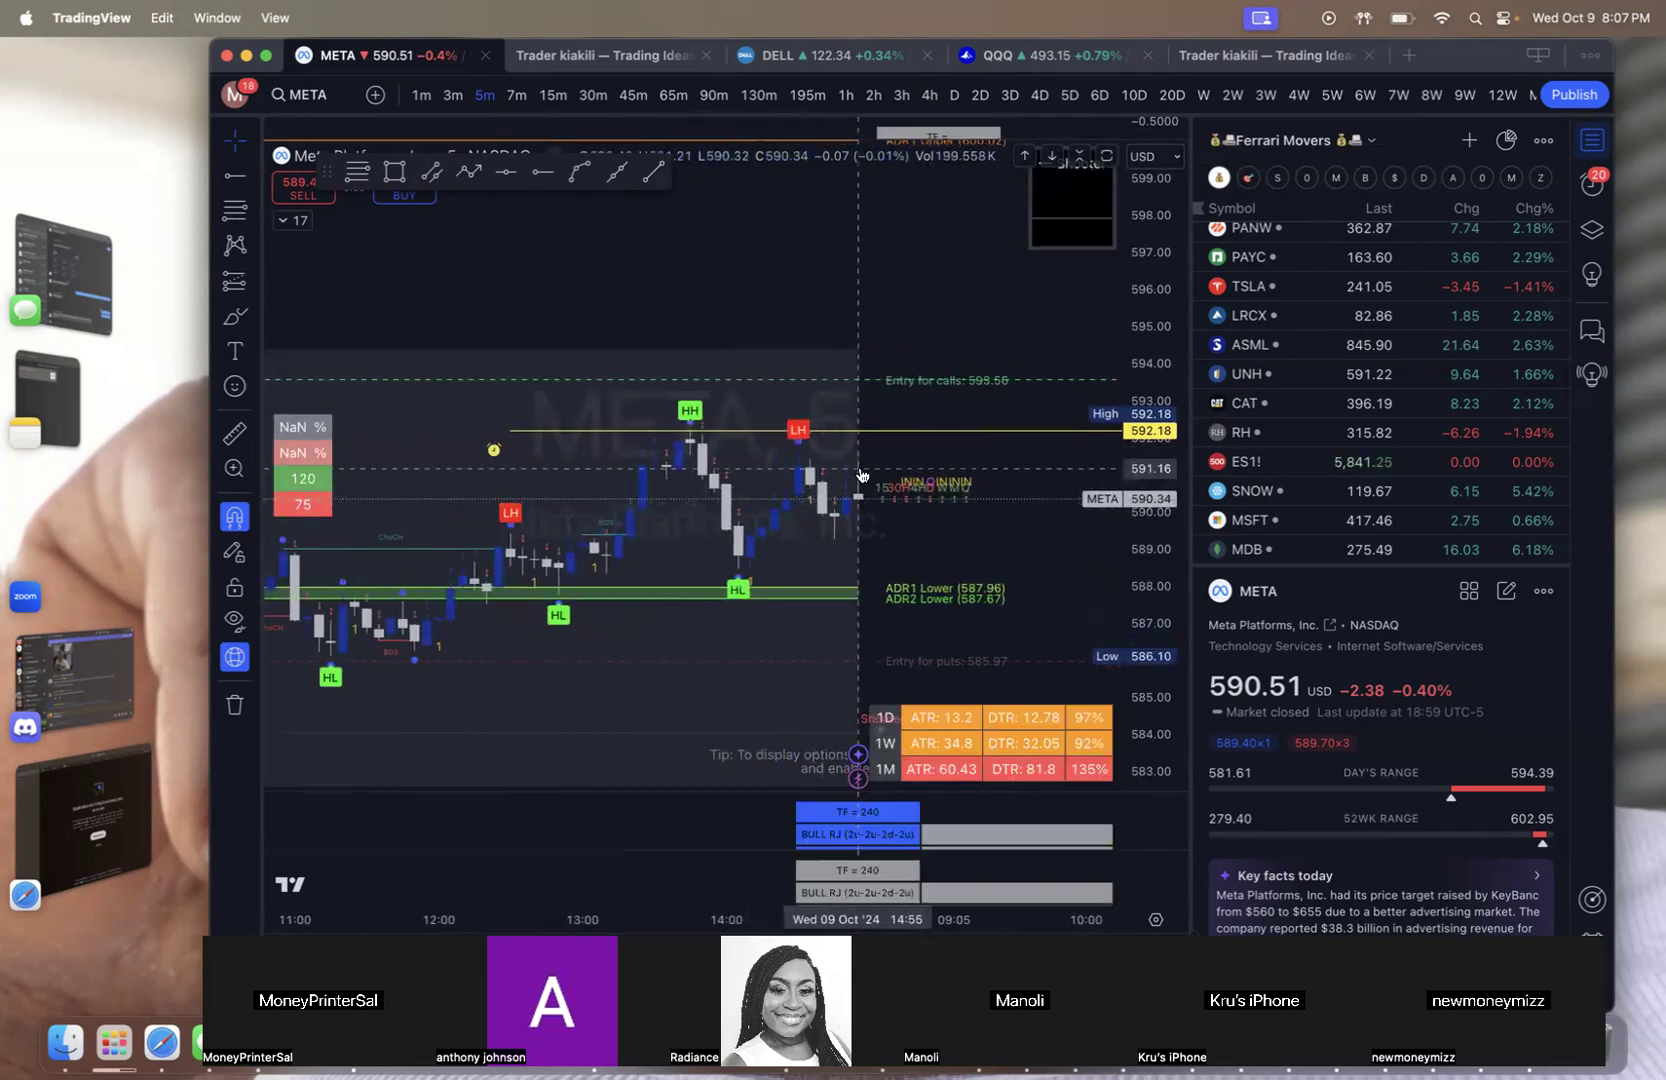
mouse_move(862, 484)
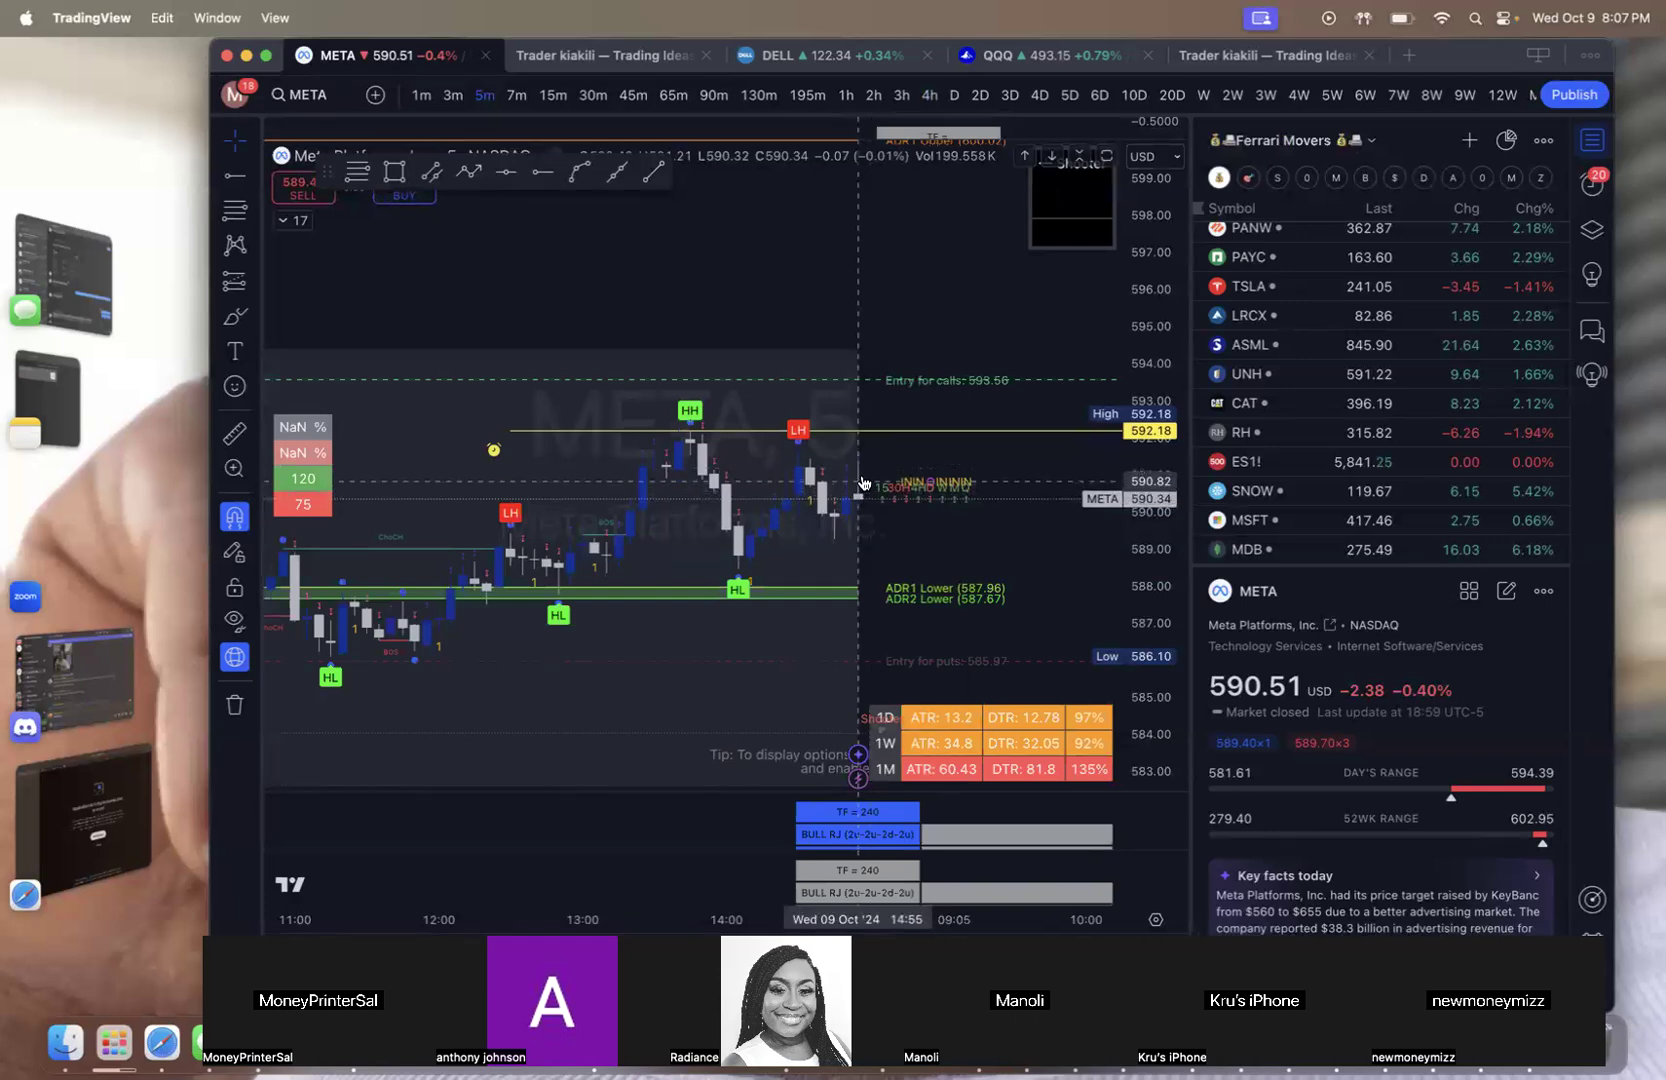
mouse_move(872, 394)
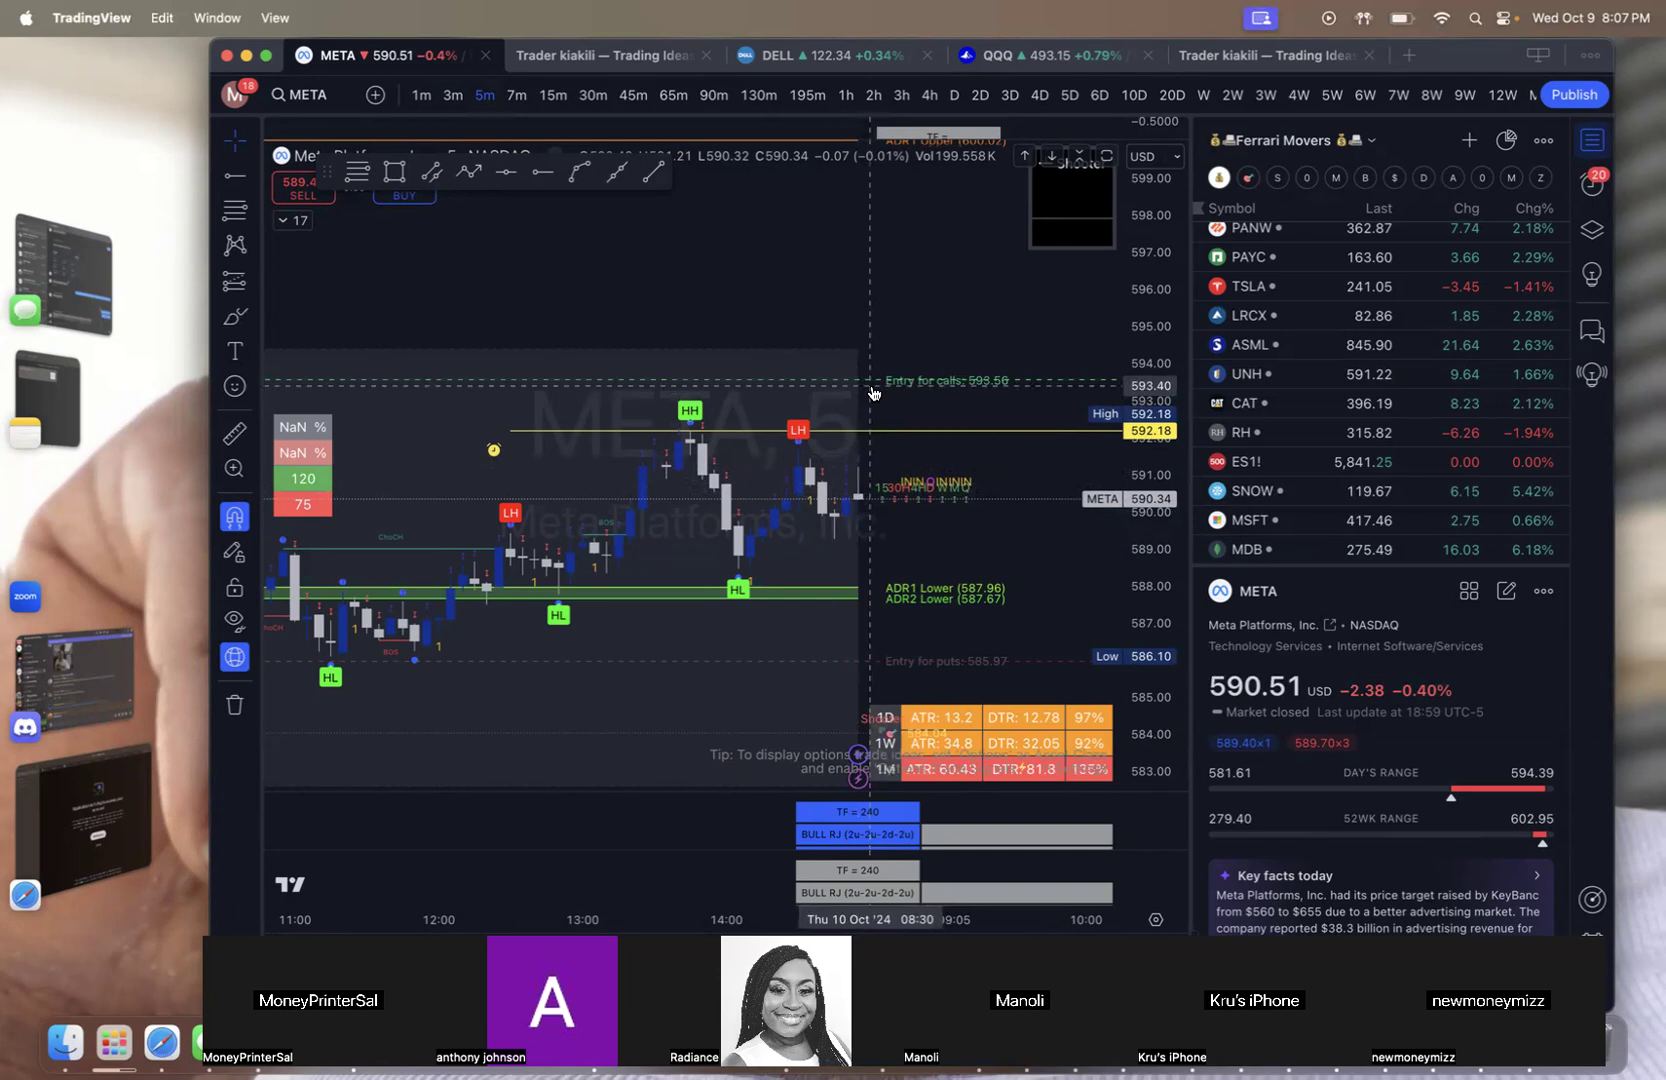
mouse_move(876, 364)
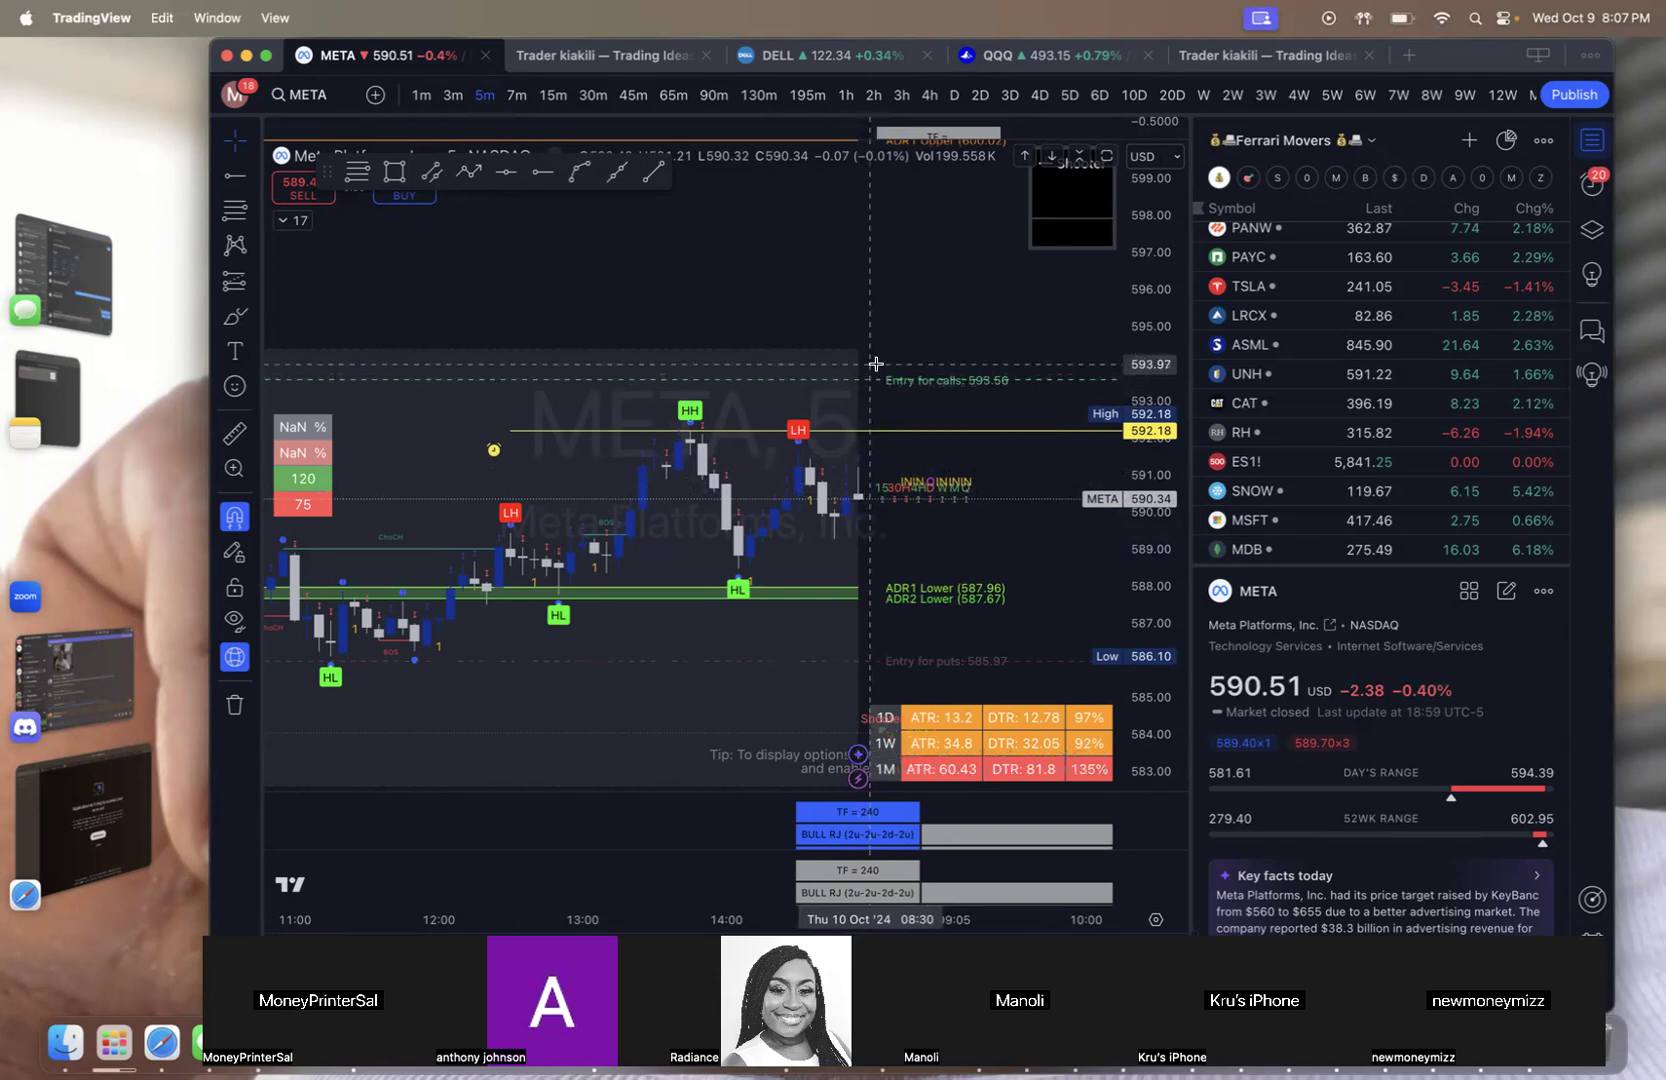
mouse_move(878, 460)
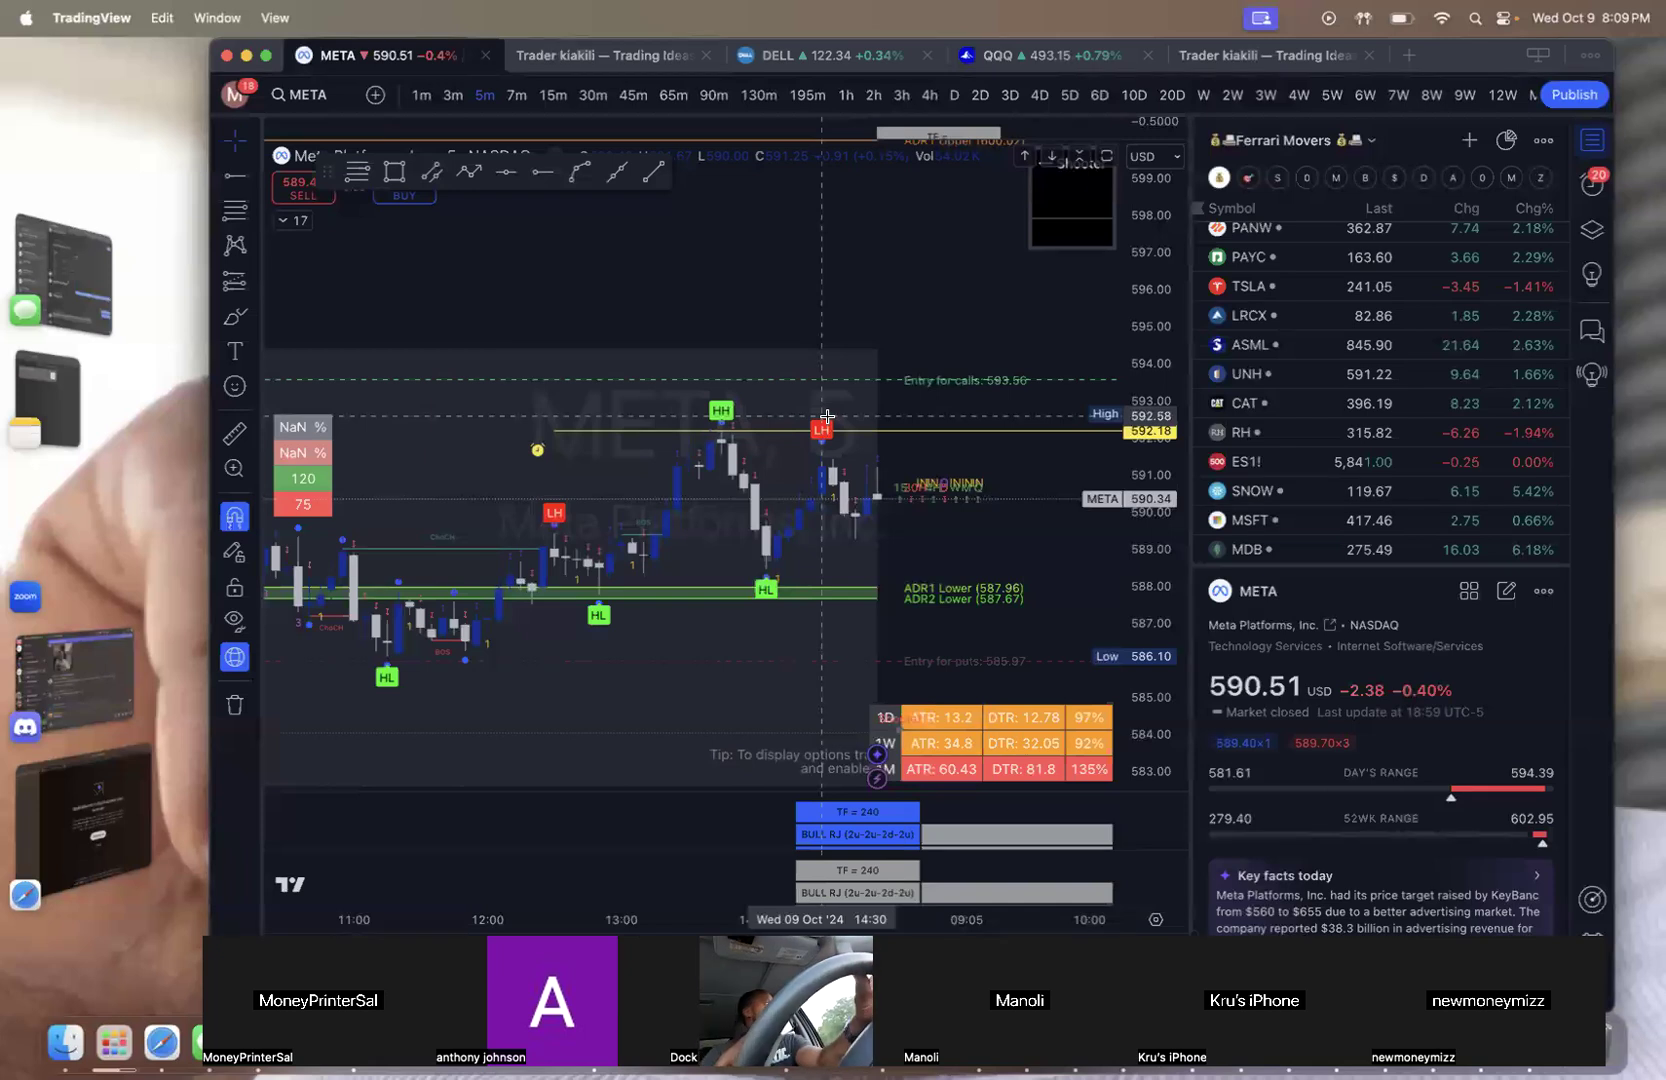
mouse_move(968, 390)
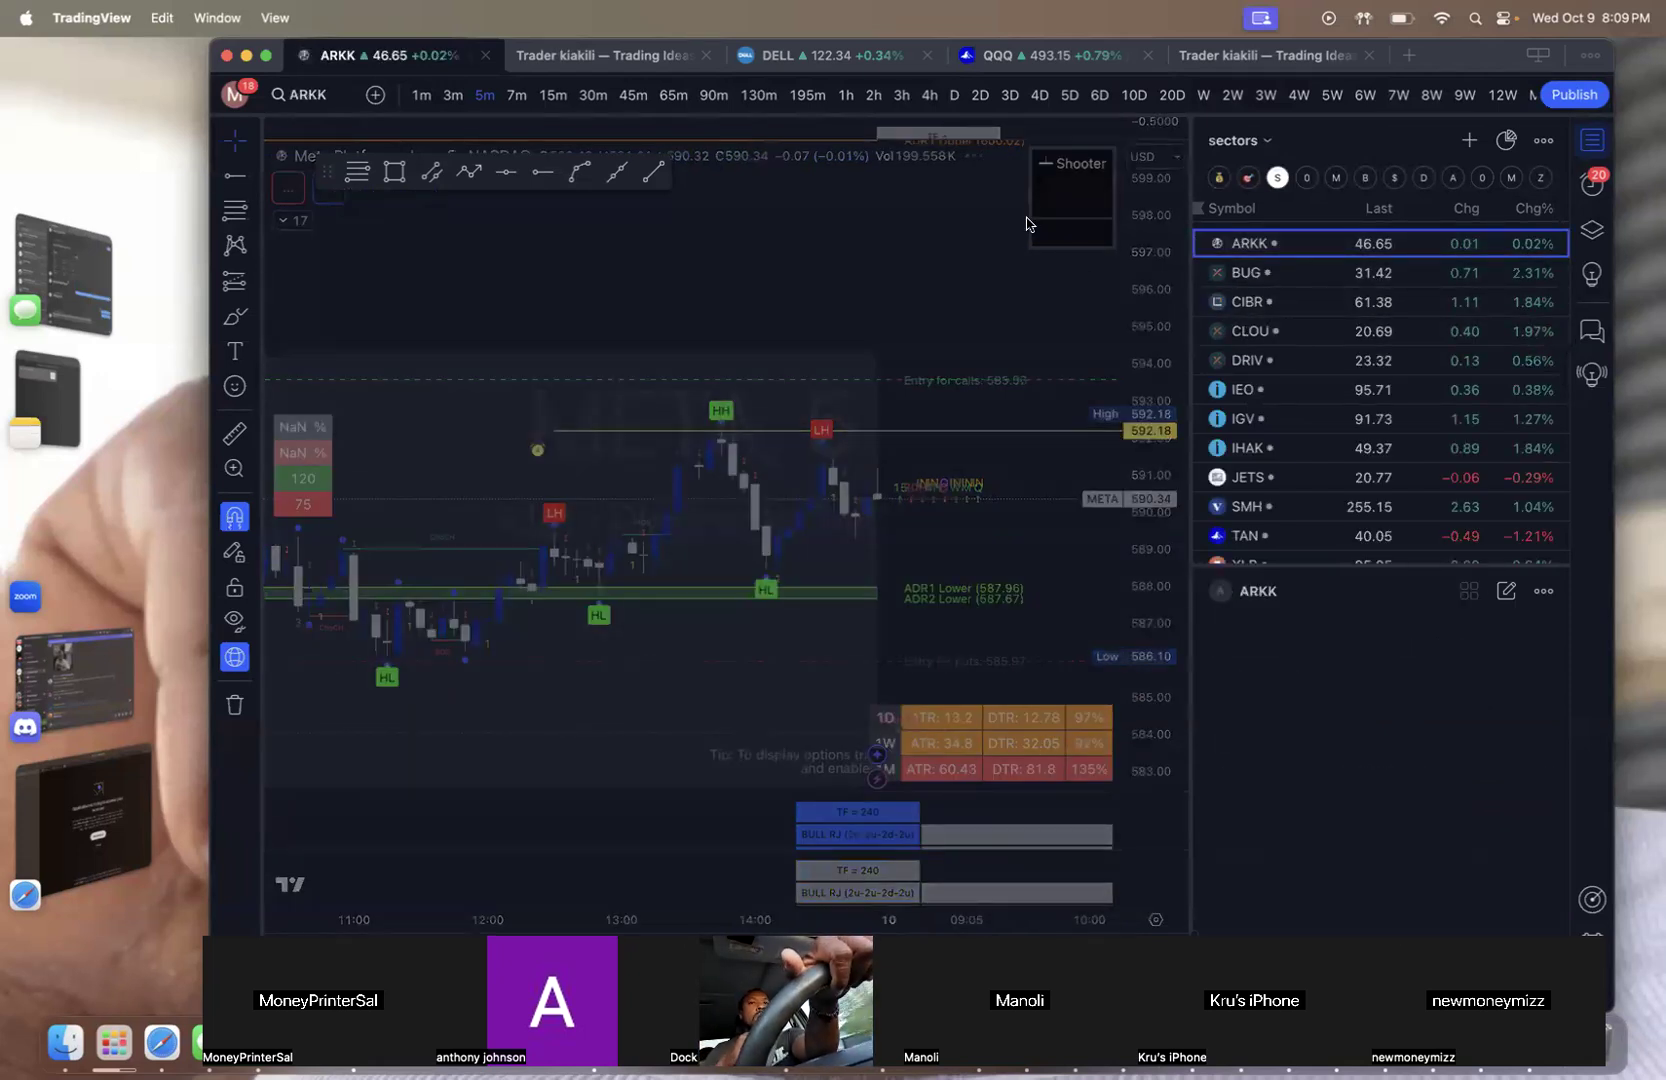
Show ARKK on daily candles with horizontal entry levels at 46.95 and 47.76
left_click(954, 94)
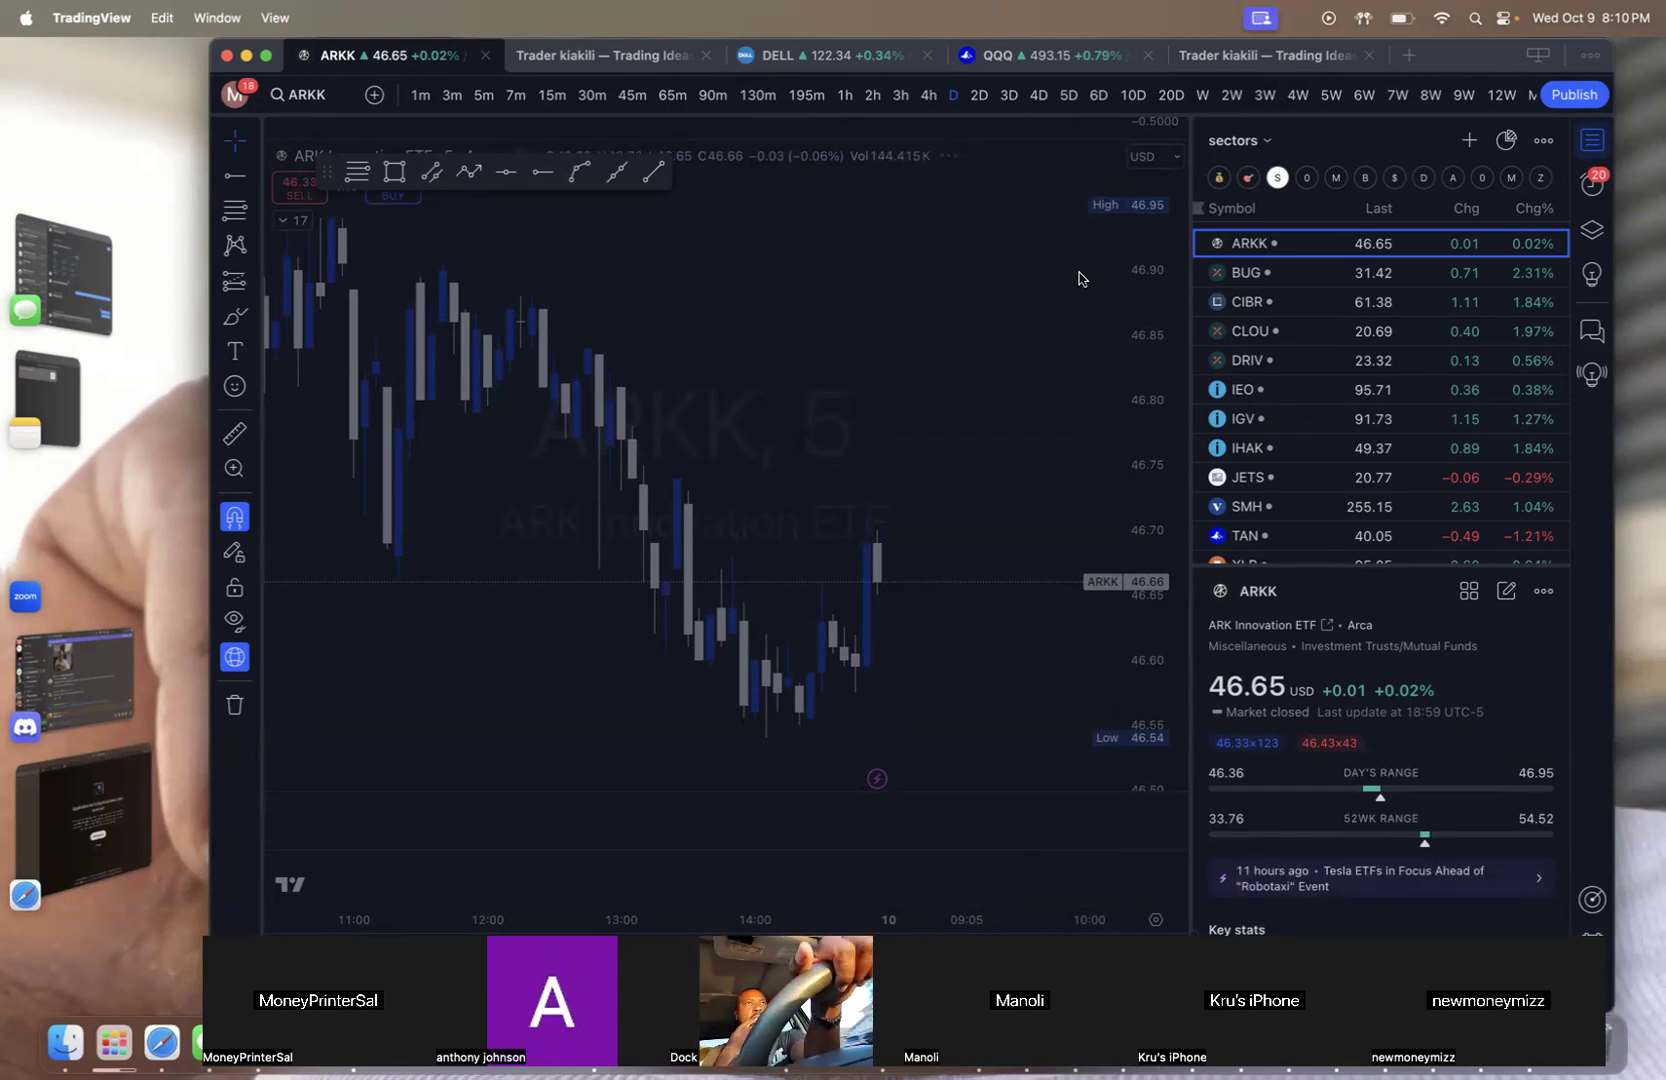
mouse_move(1114, 280)
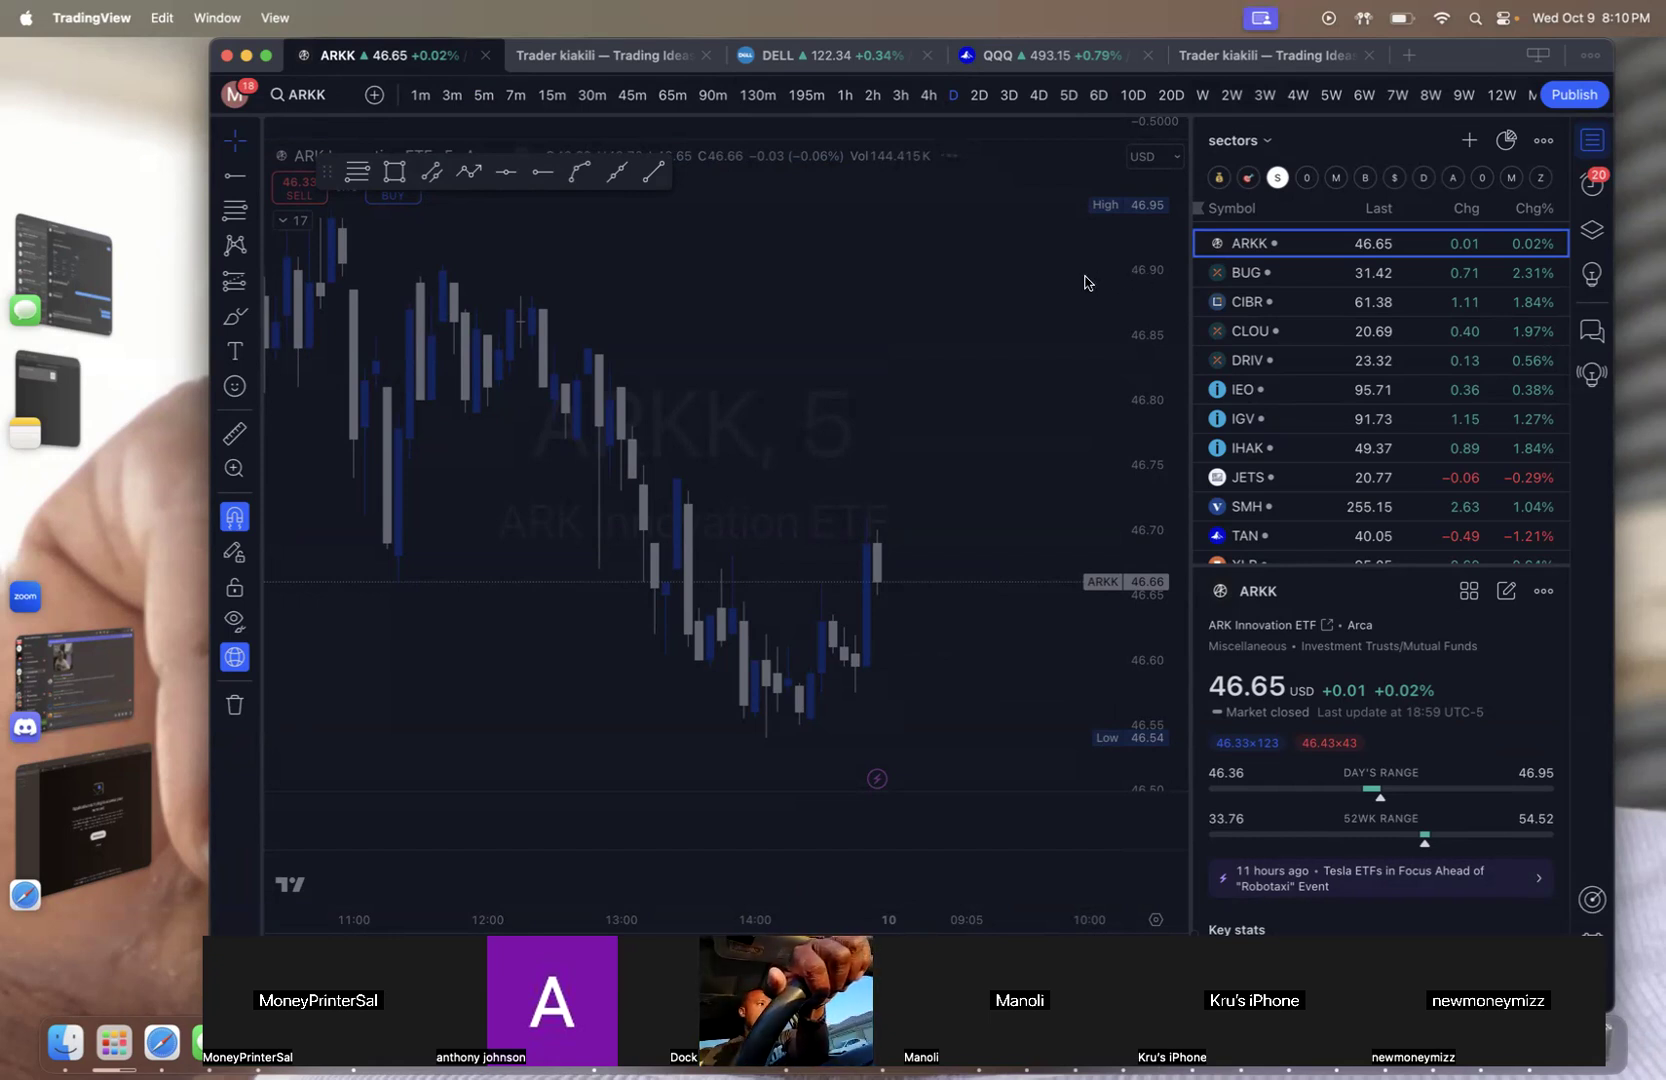
left_click(946, 96)
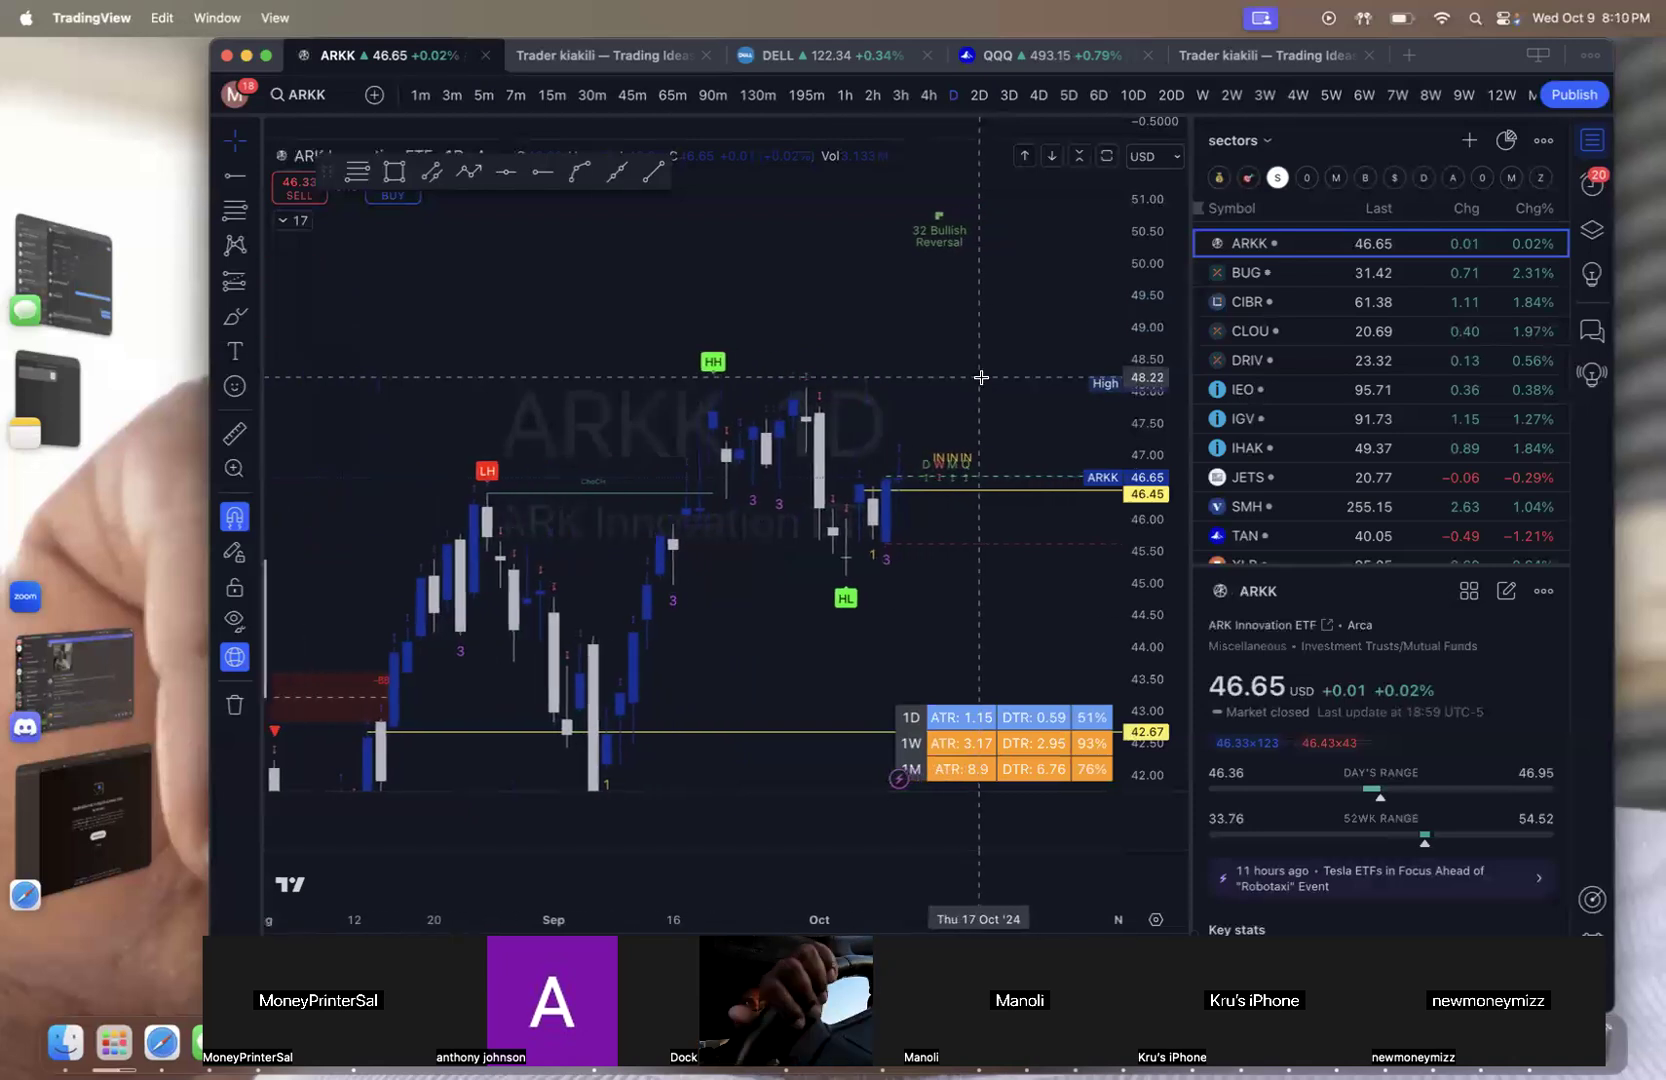
scroll("right", 3)
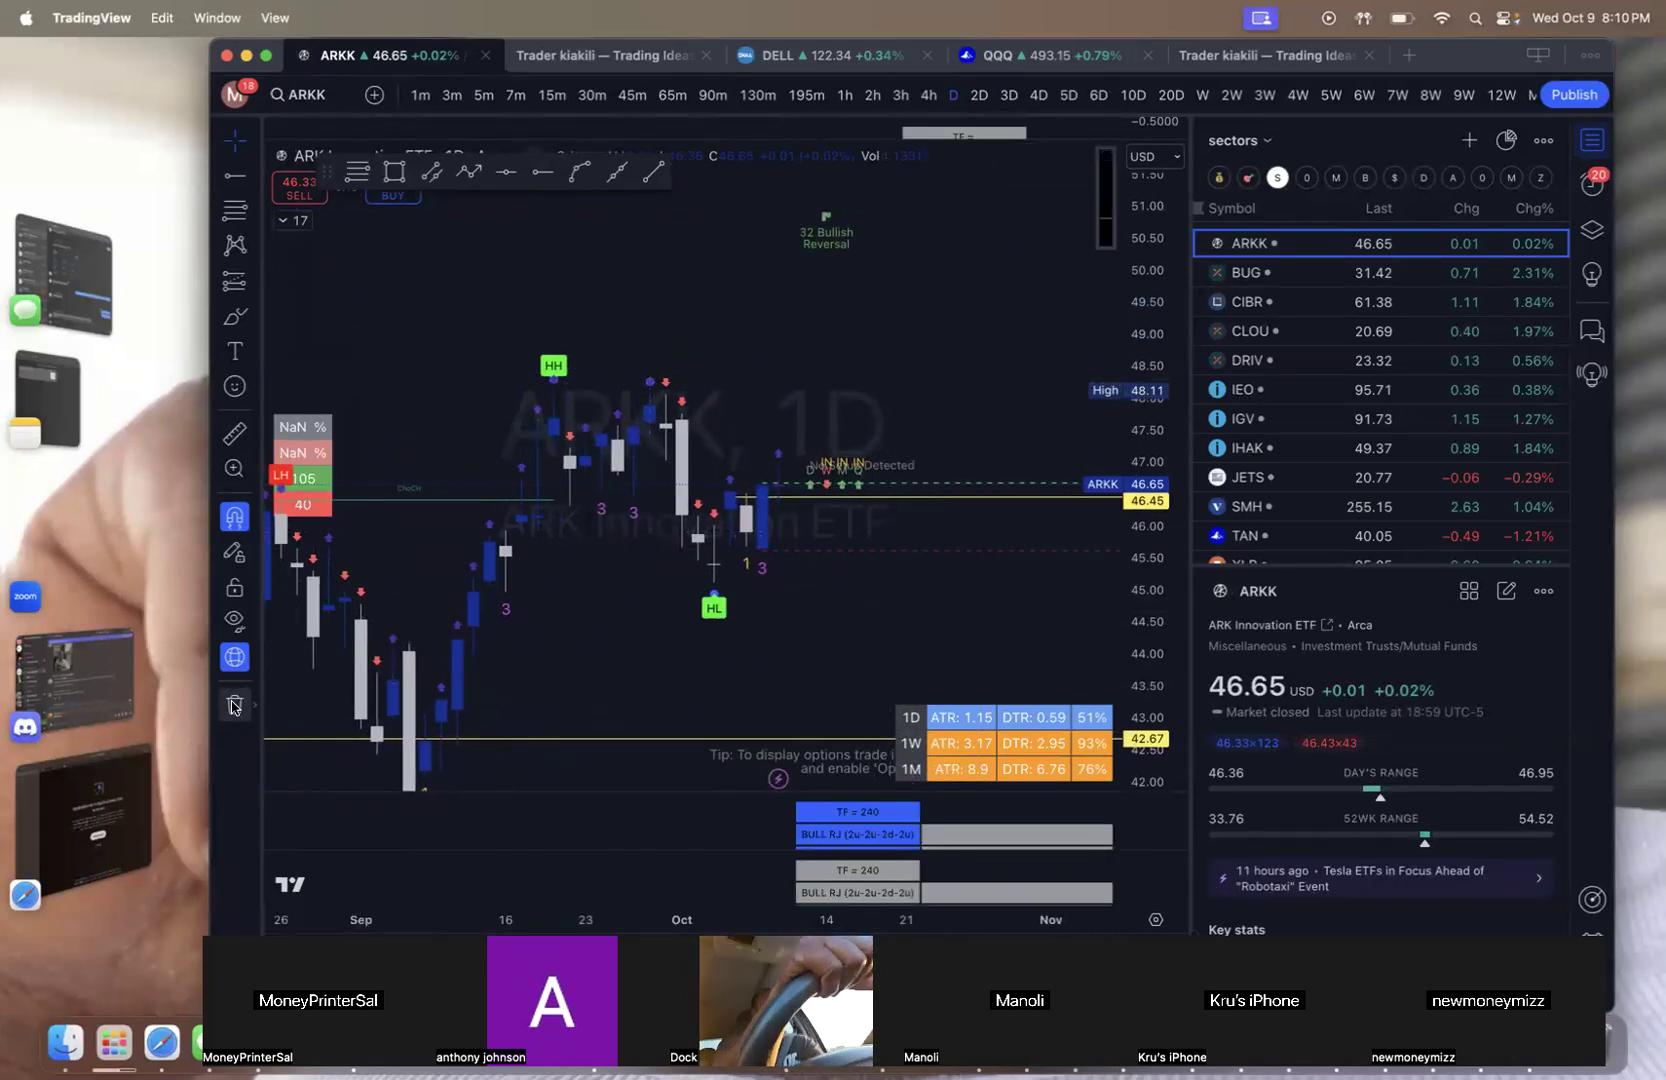
mouse_move(688, 430)
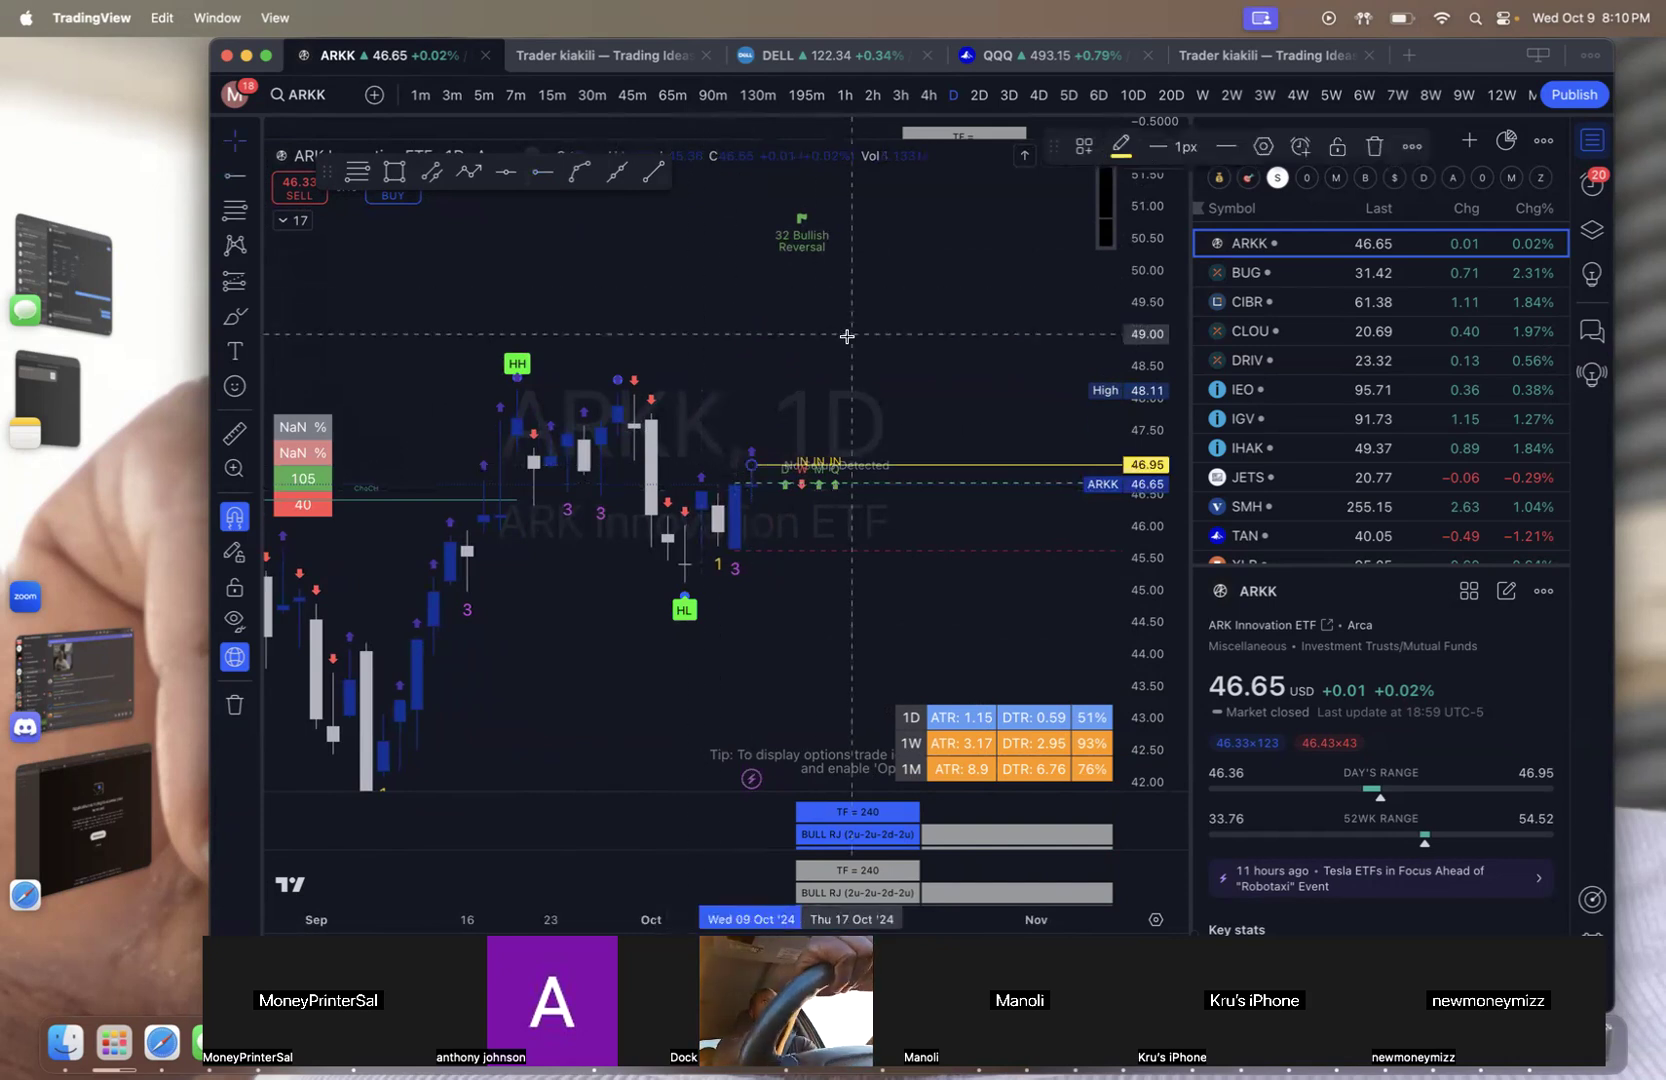
mouse_move(656, 290)
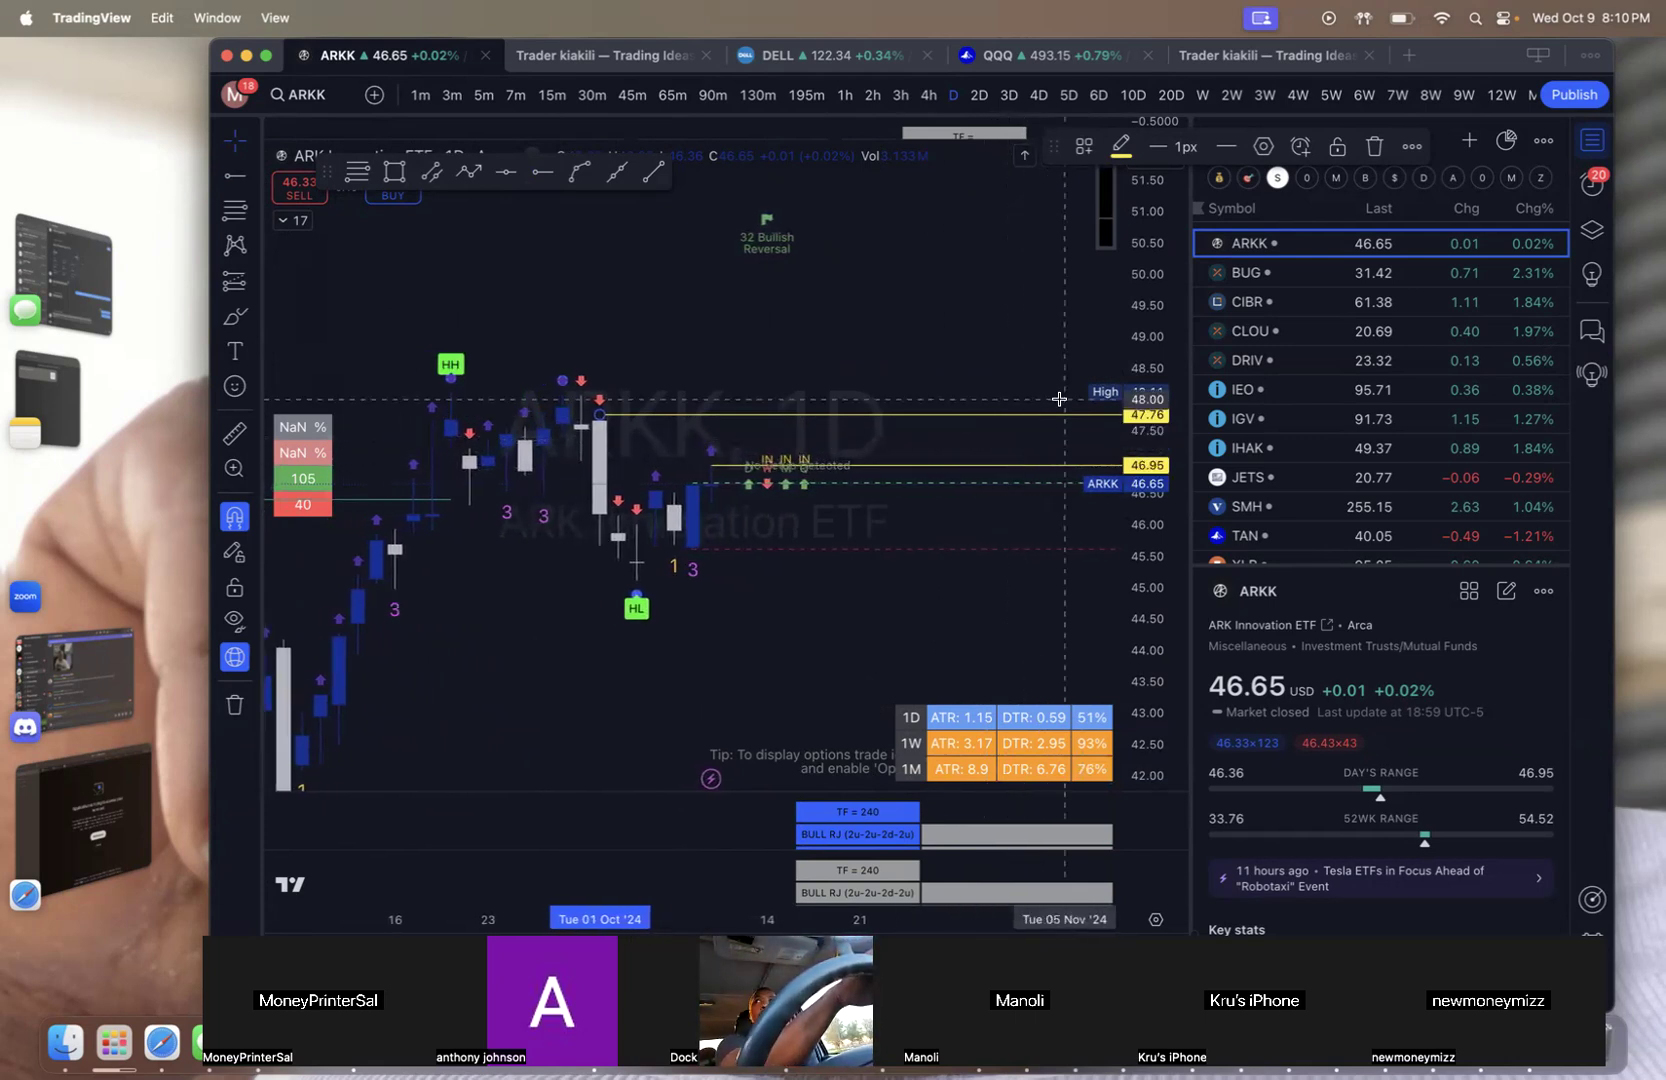
mouse_move(650, 436)
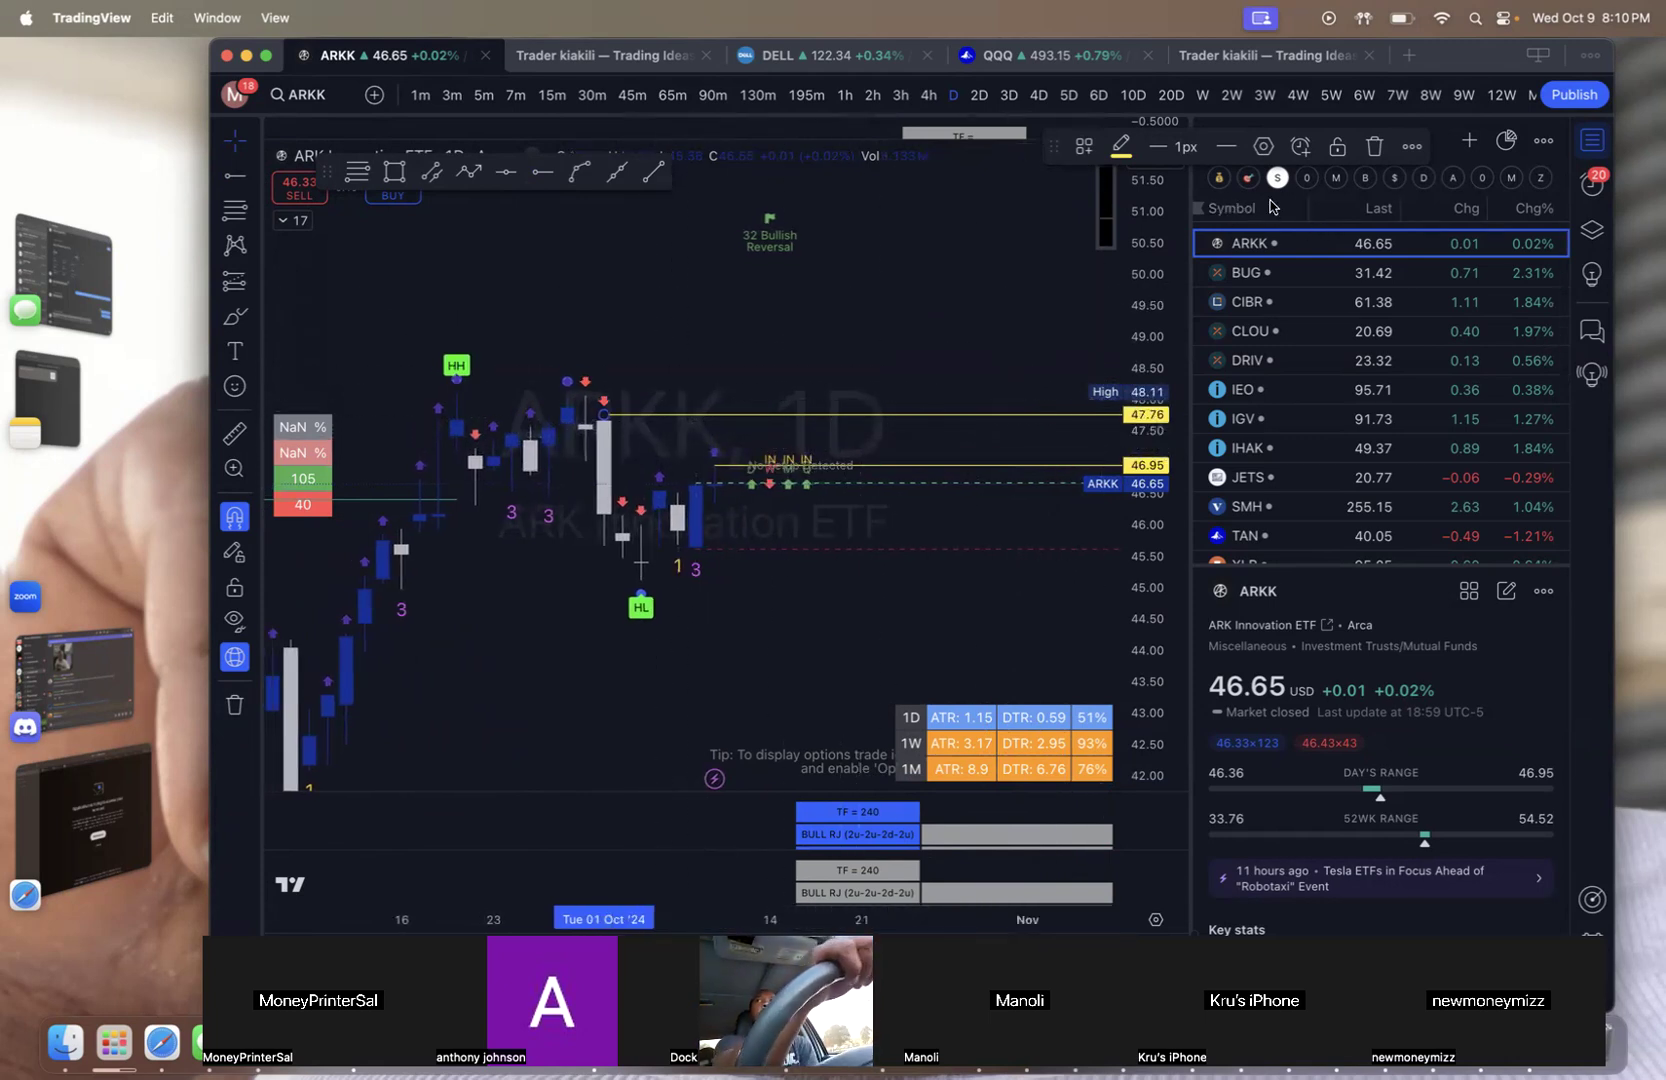
mouse_move(1312, 226)
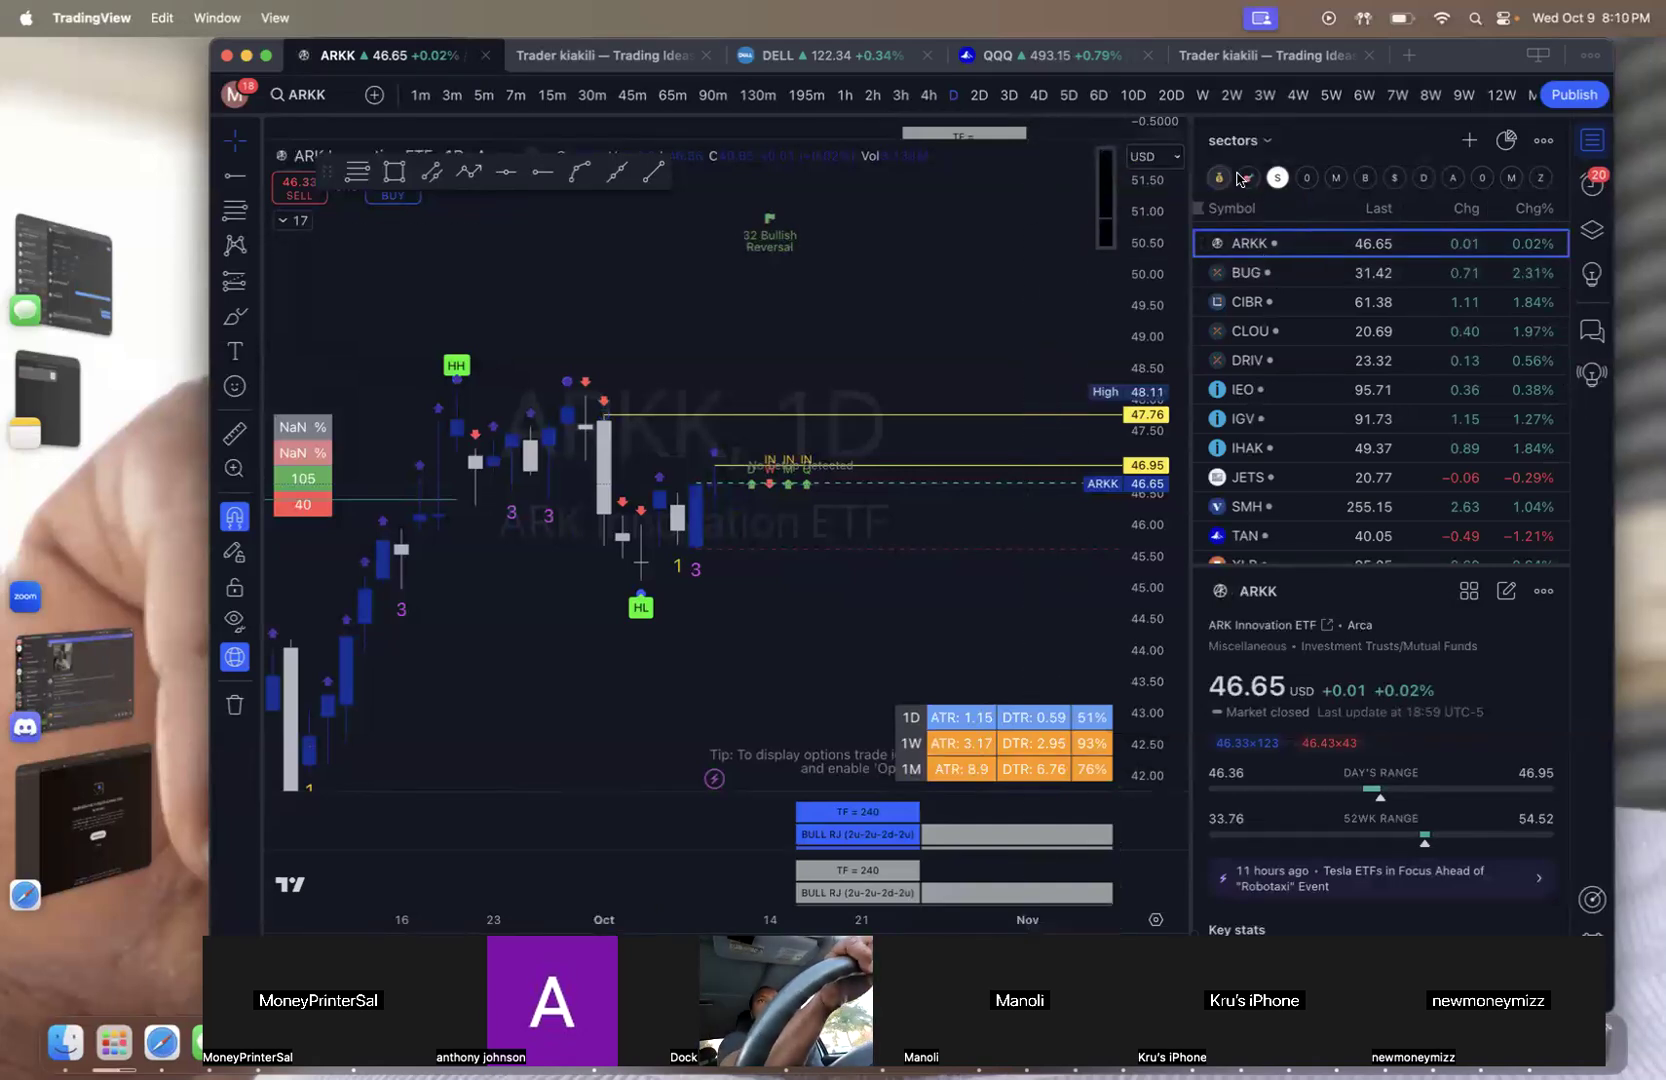
Load the ARKK holdings watchlist in place of the sectors list
left_click(1236, 140)
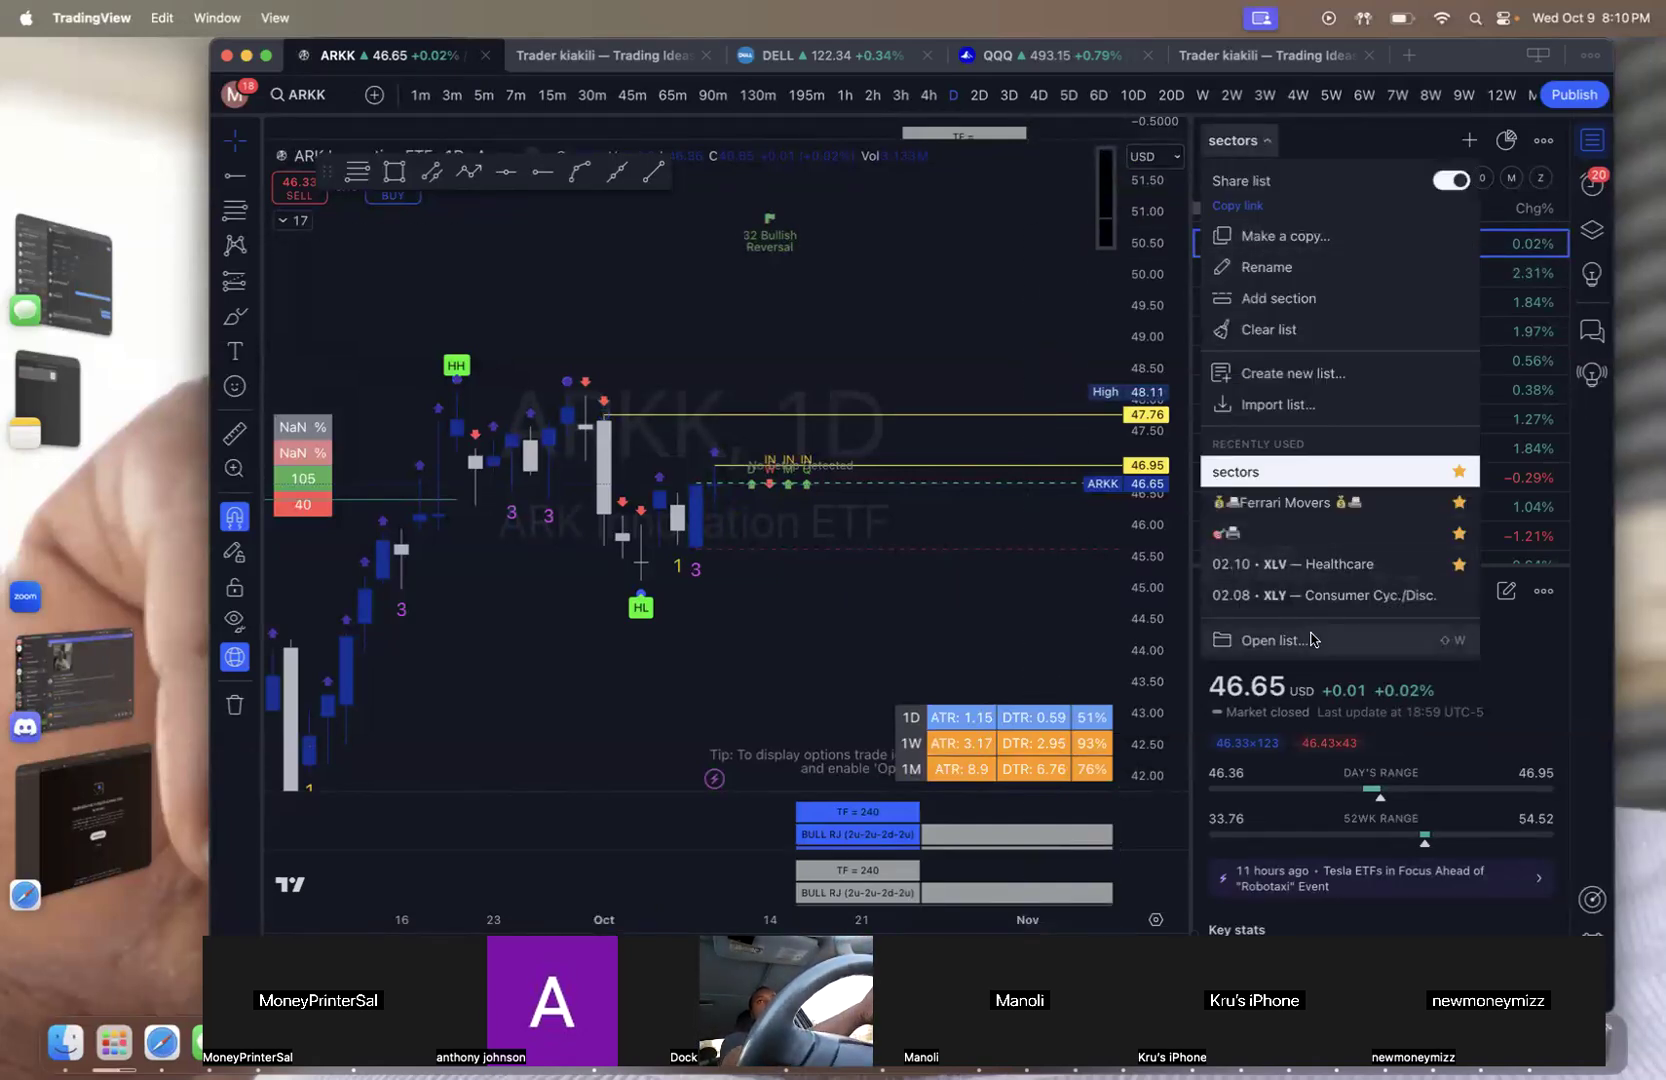
left_click(1272, 640)
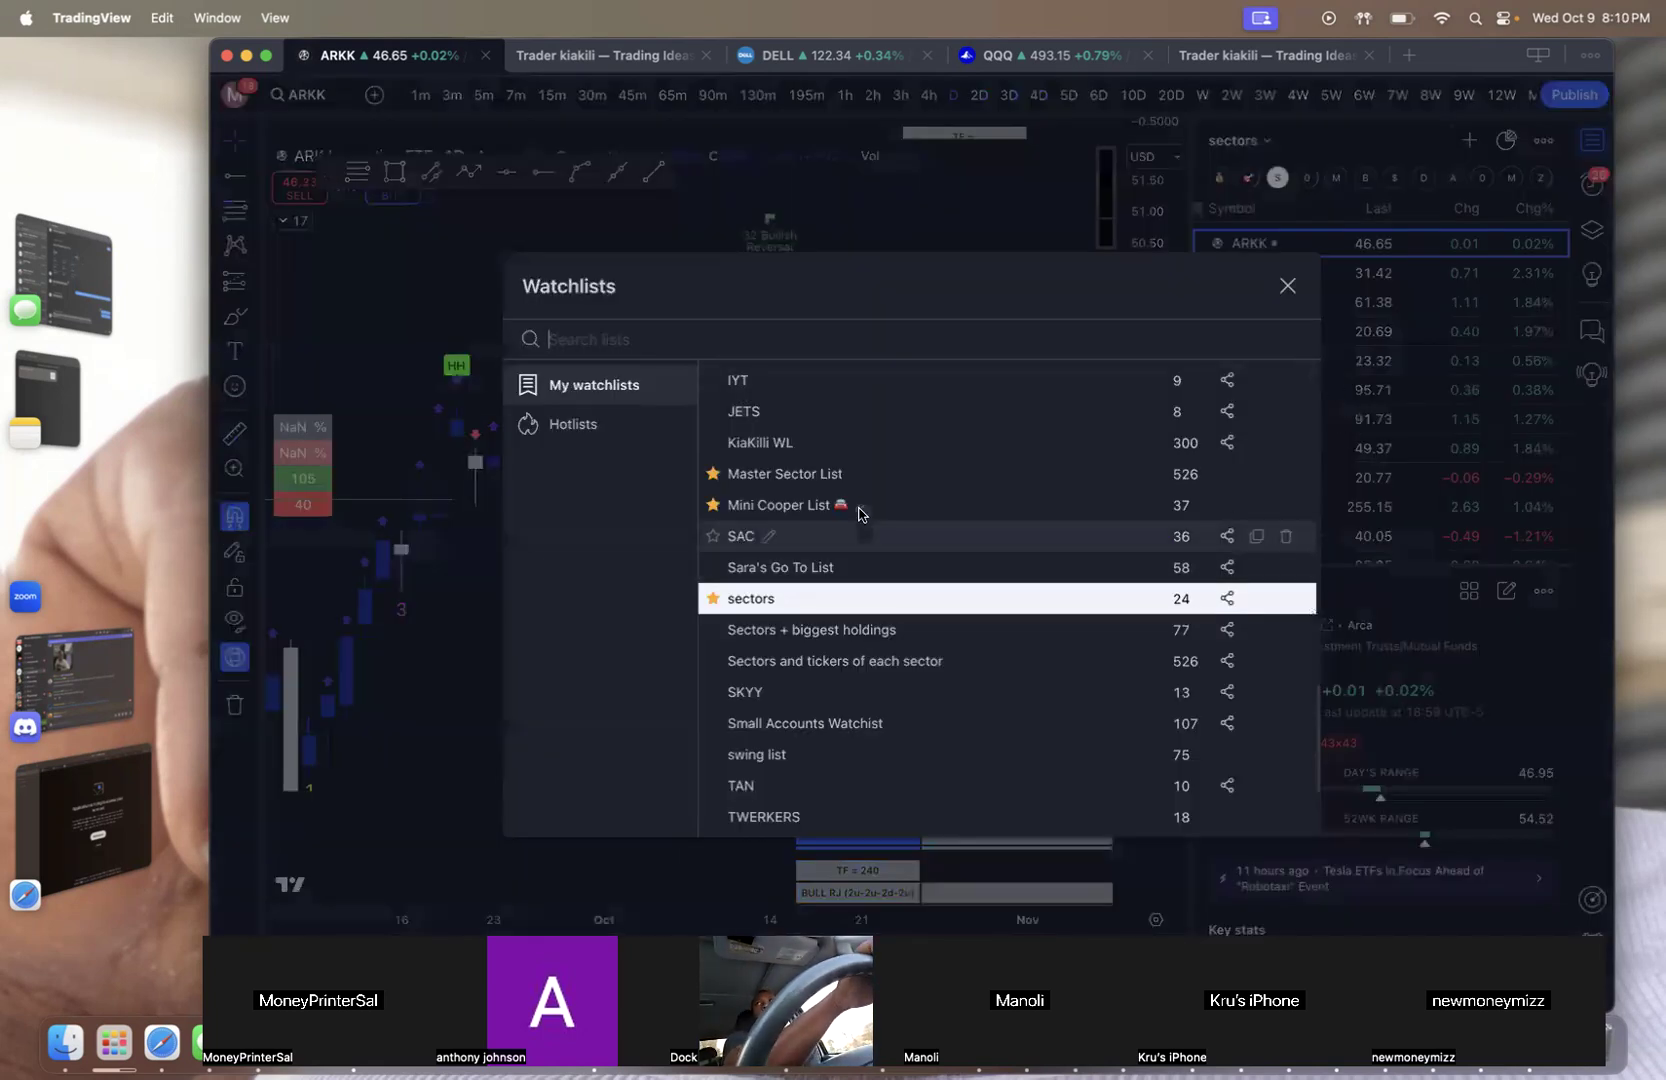
scroll("down", 3)
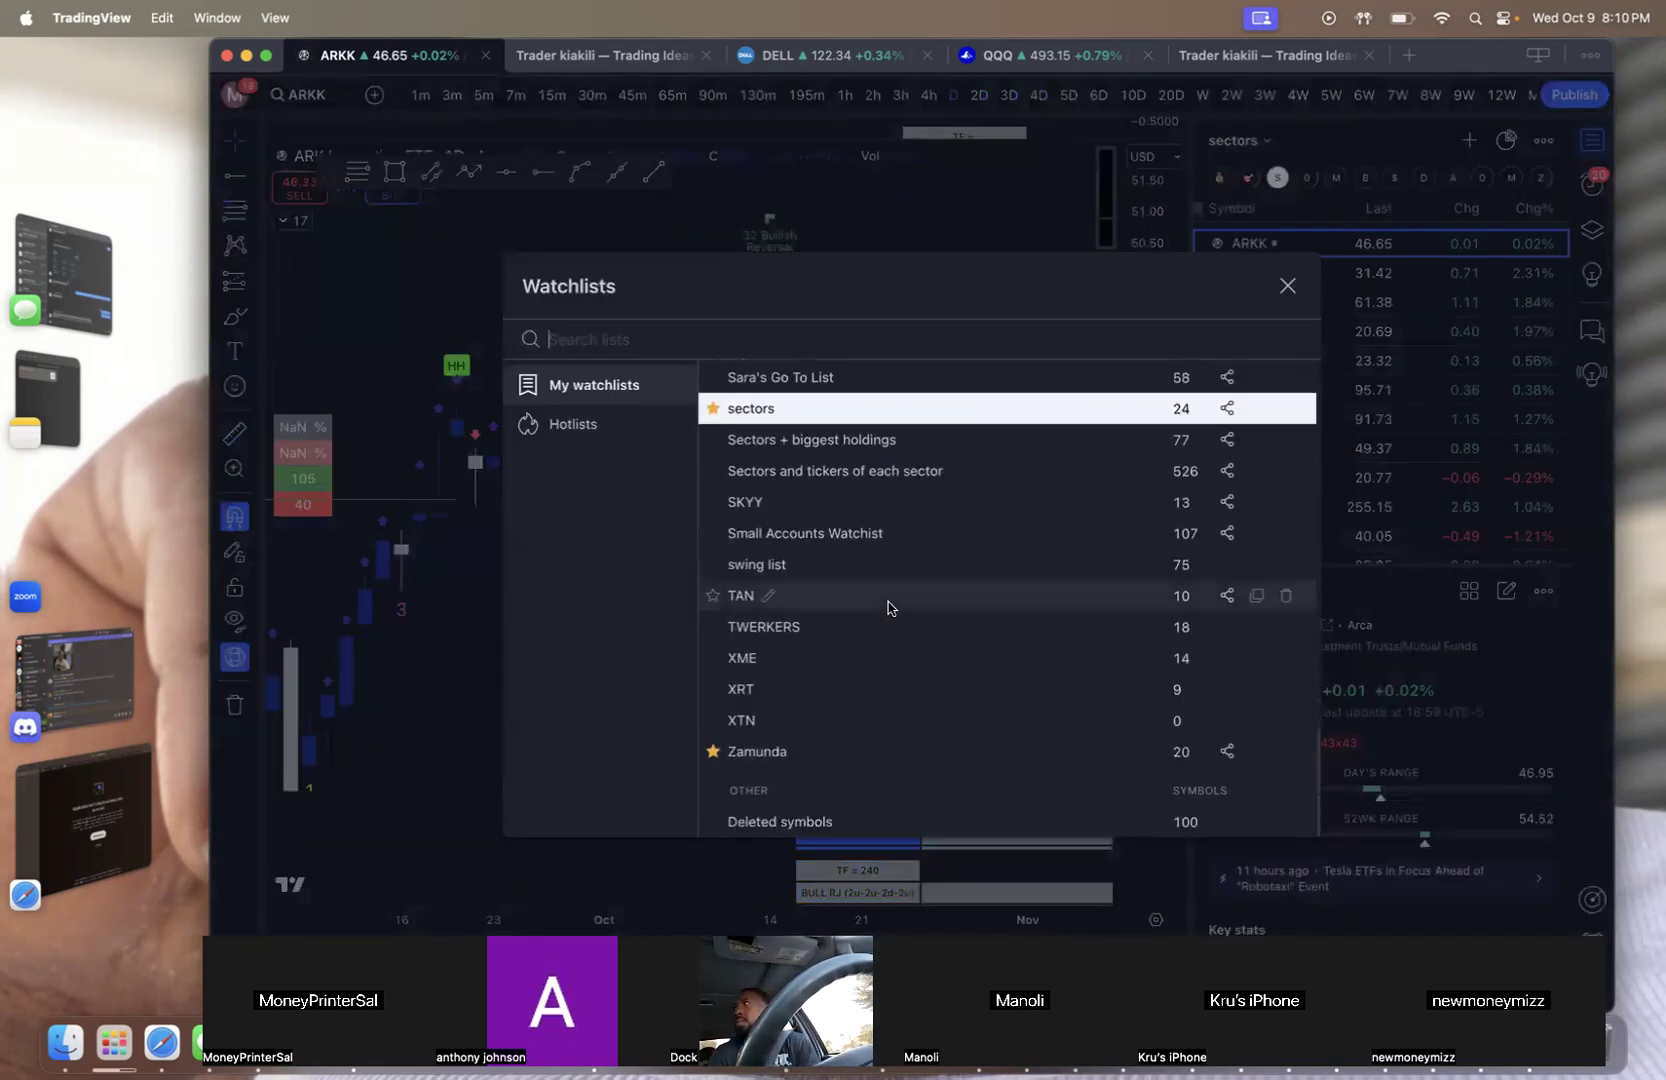
scroll("up", 3)
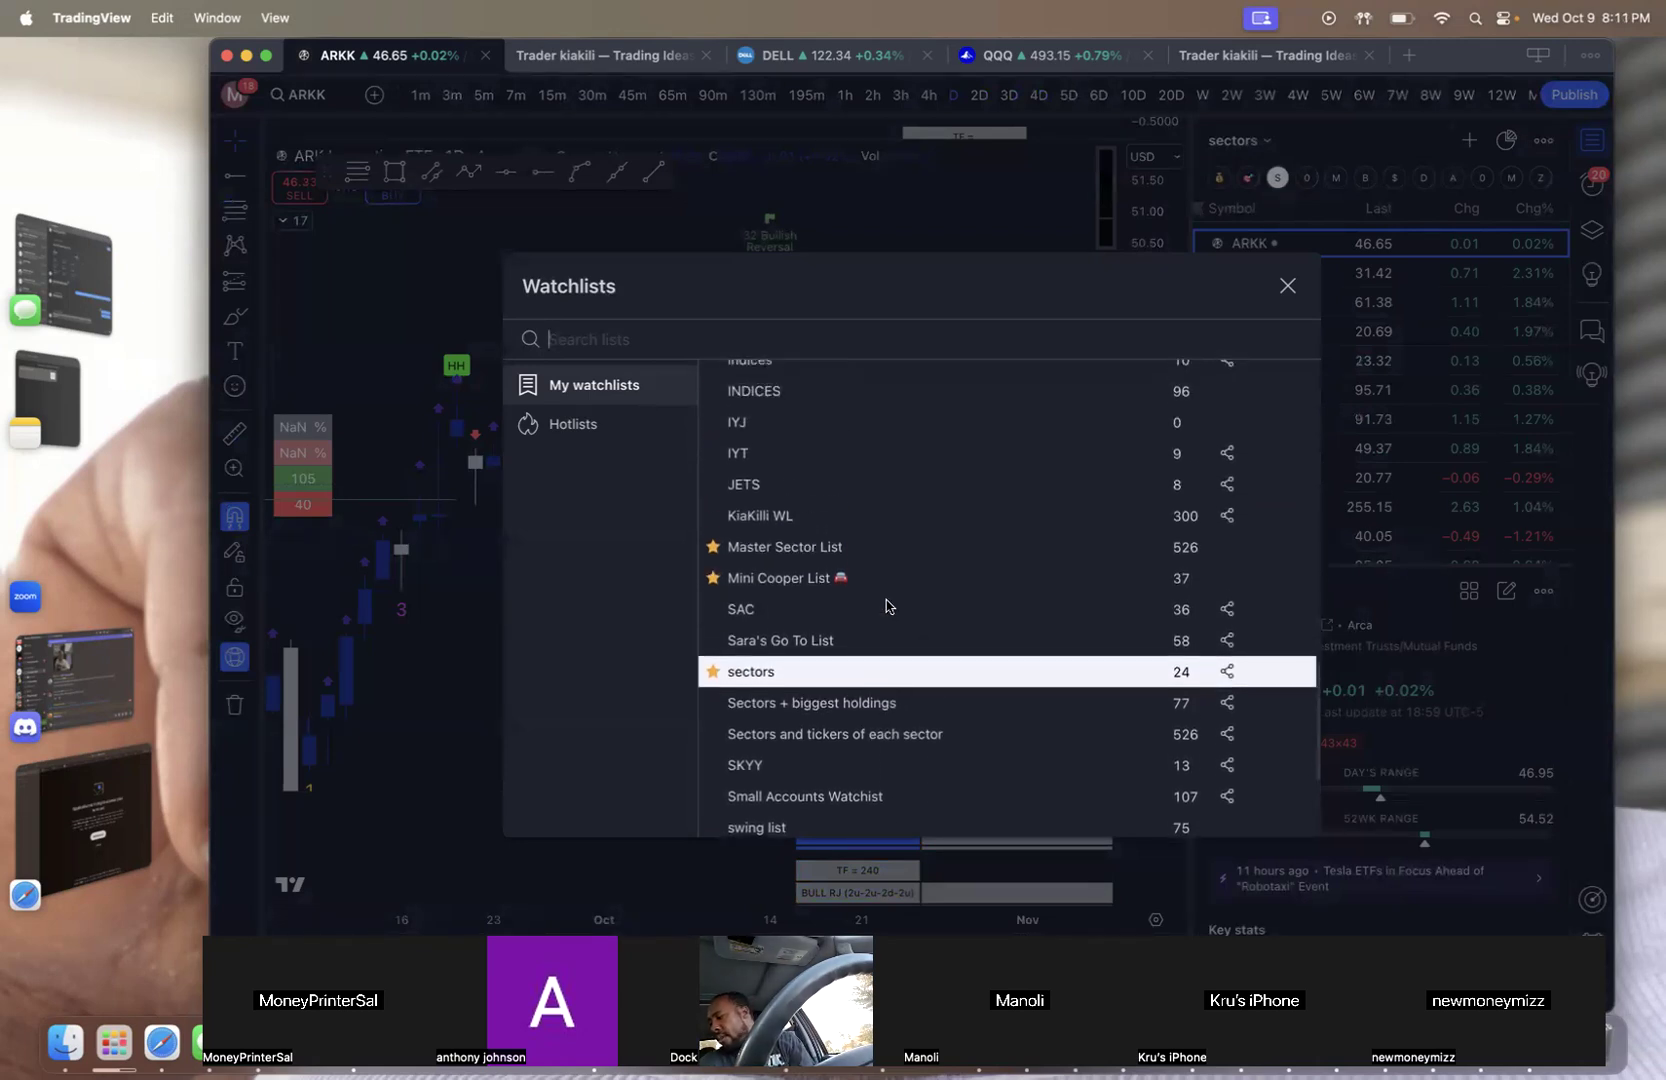
scroll("up", 3)
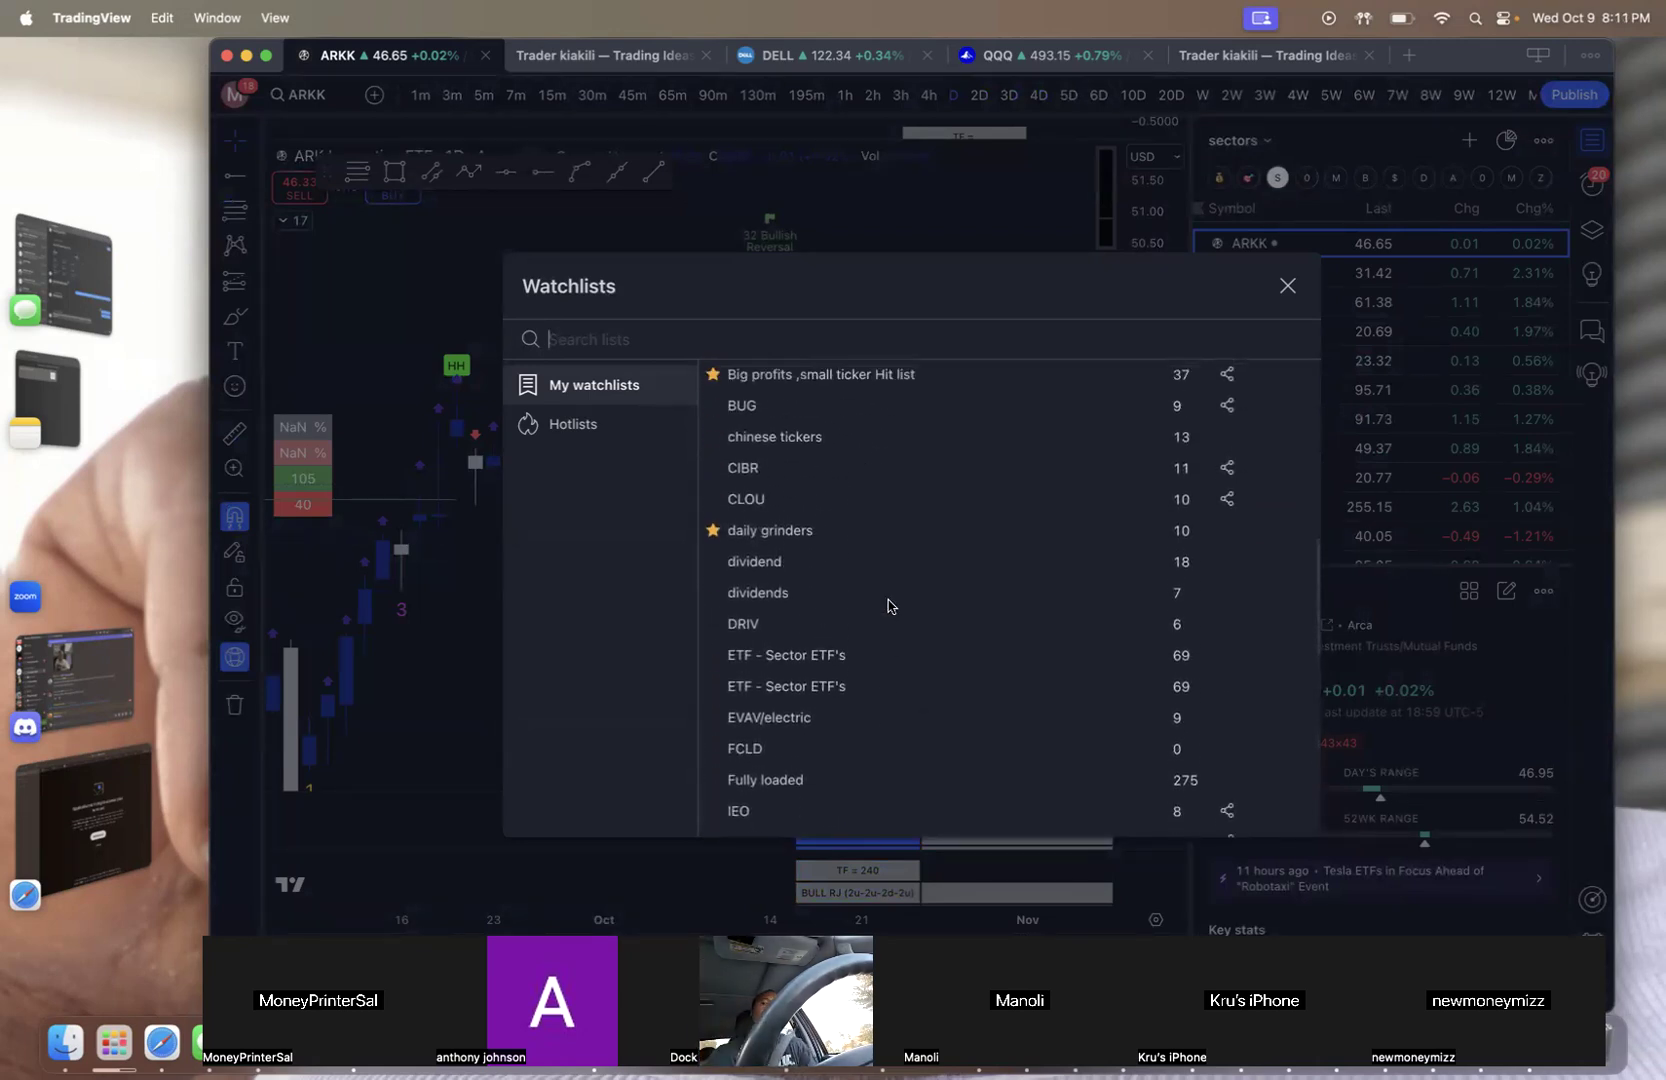
scroll("up", 3)
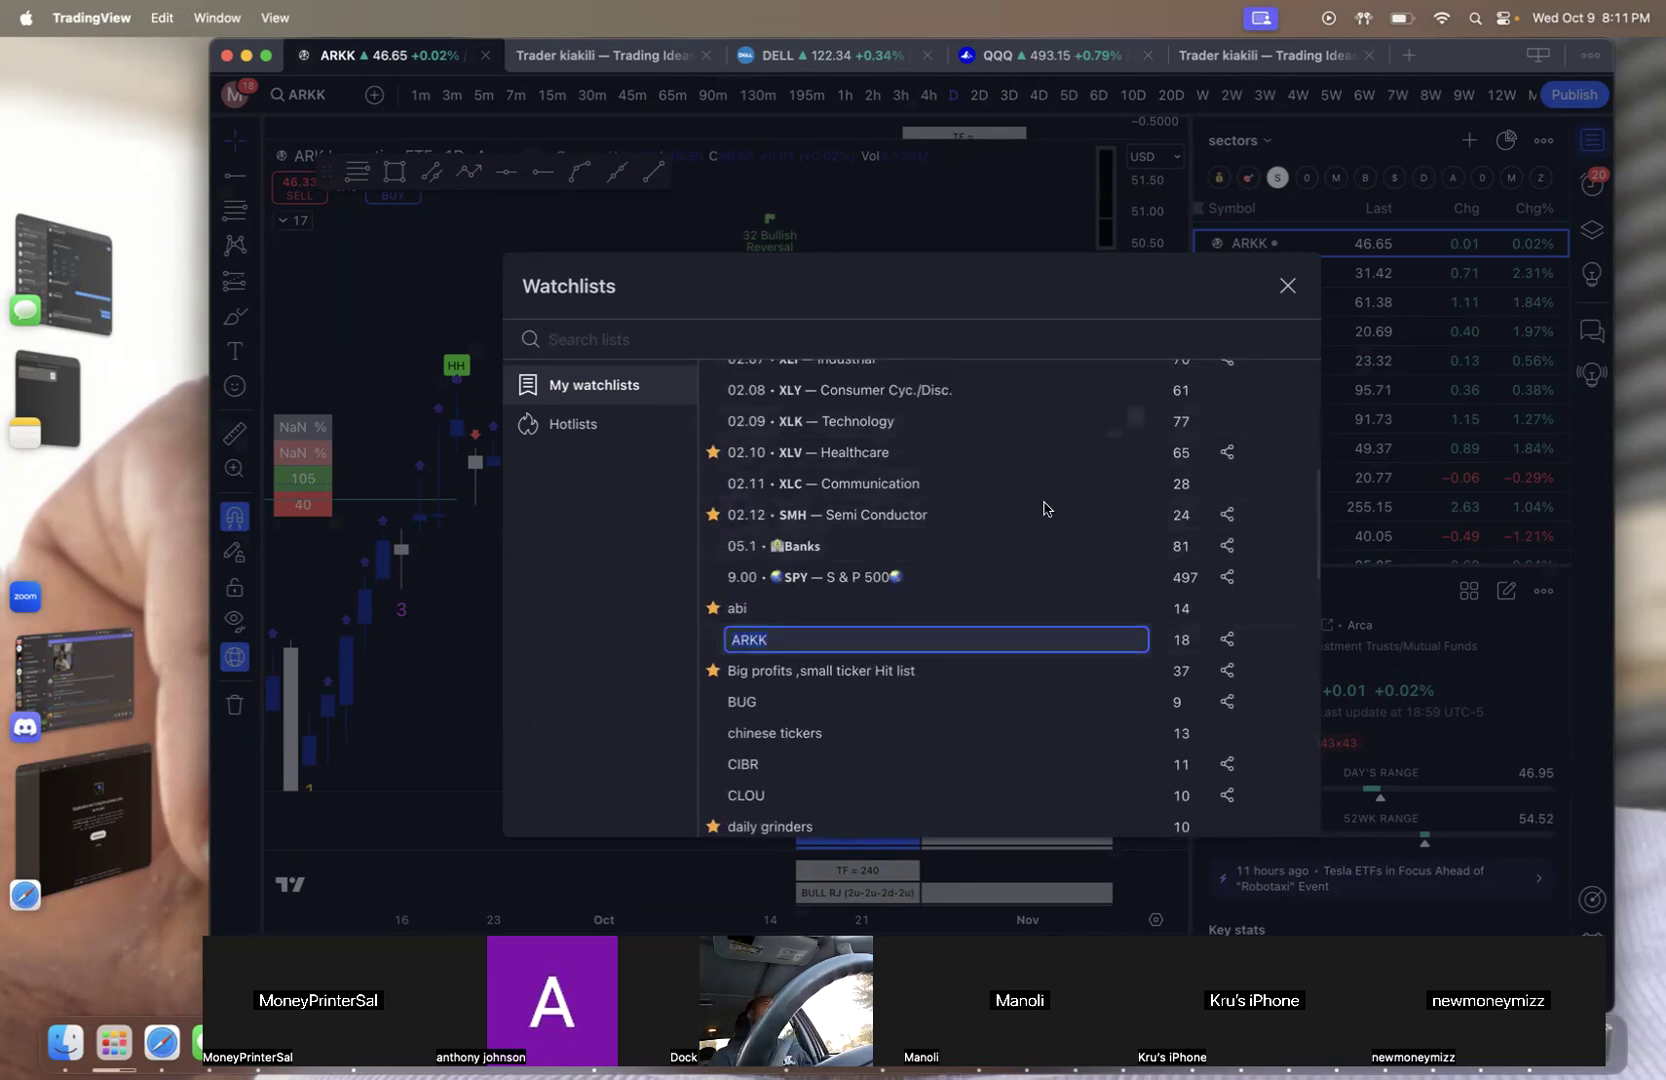
left_click(1286, 284)
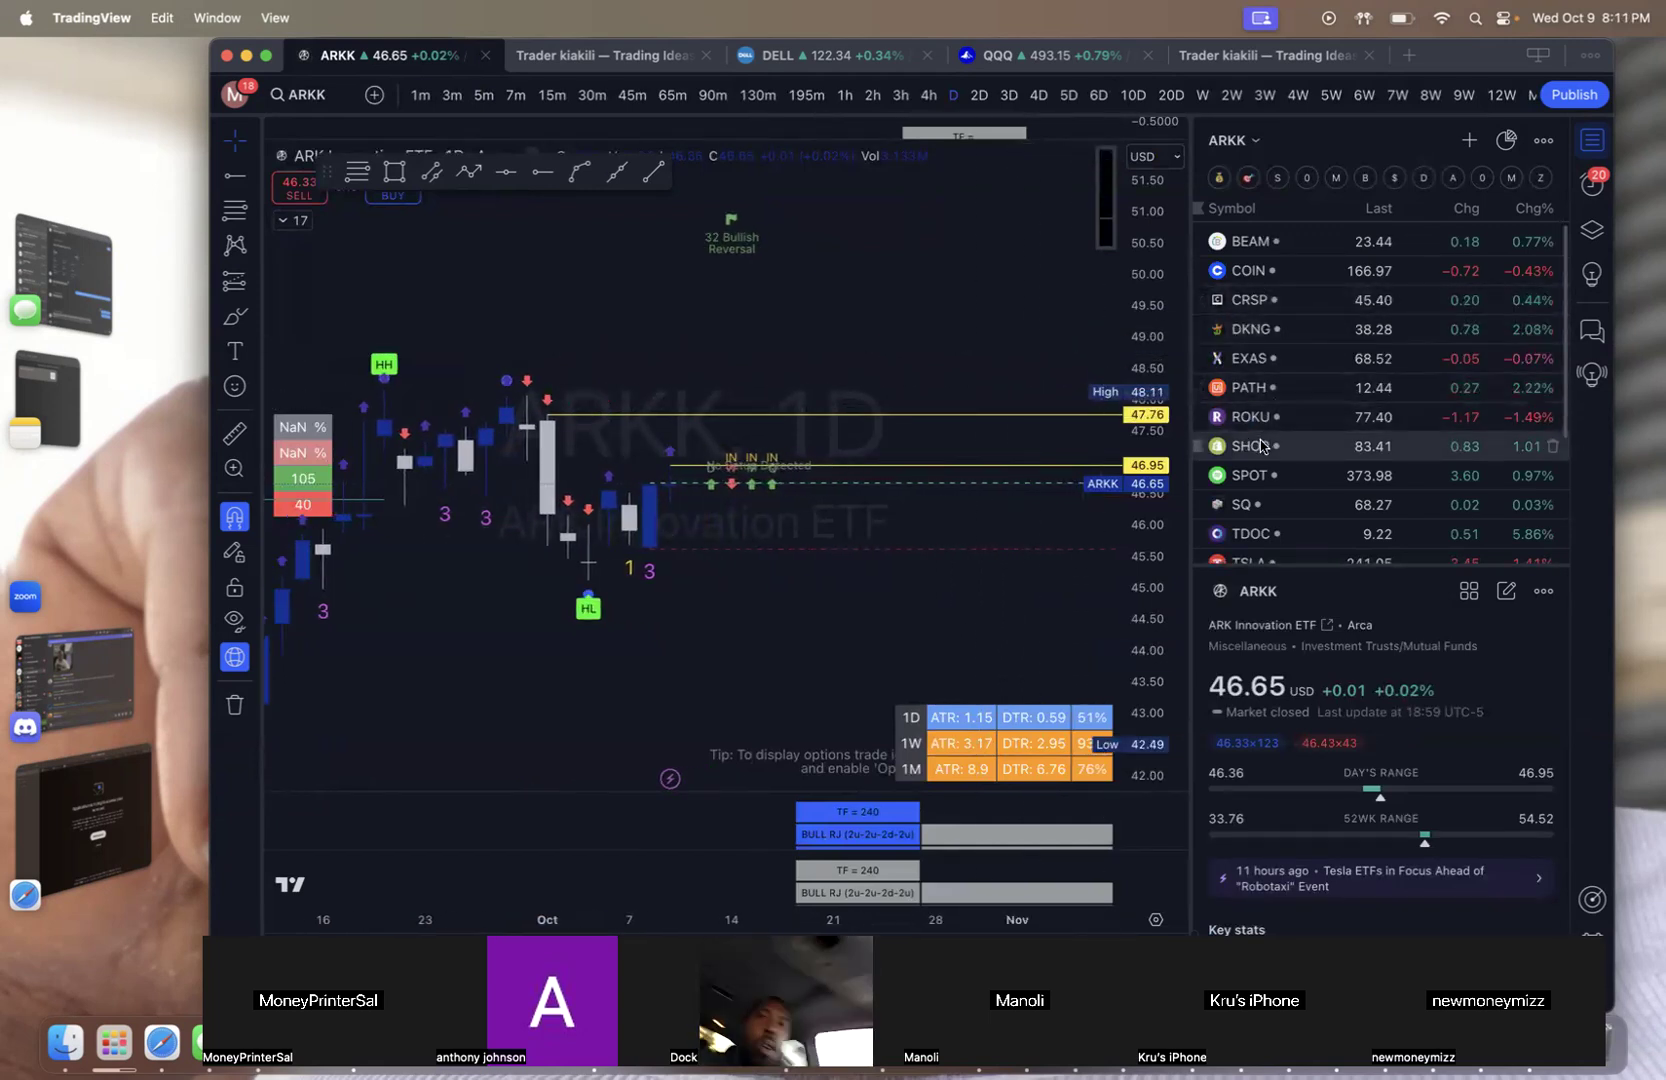
View Shopify (SHOP) daily, then switch the chart to Block (SQ) from the ARKK list
left_click(1252, 446)
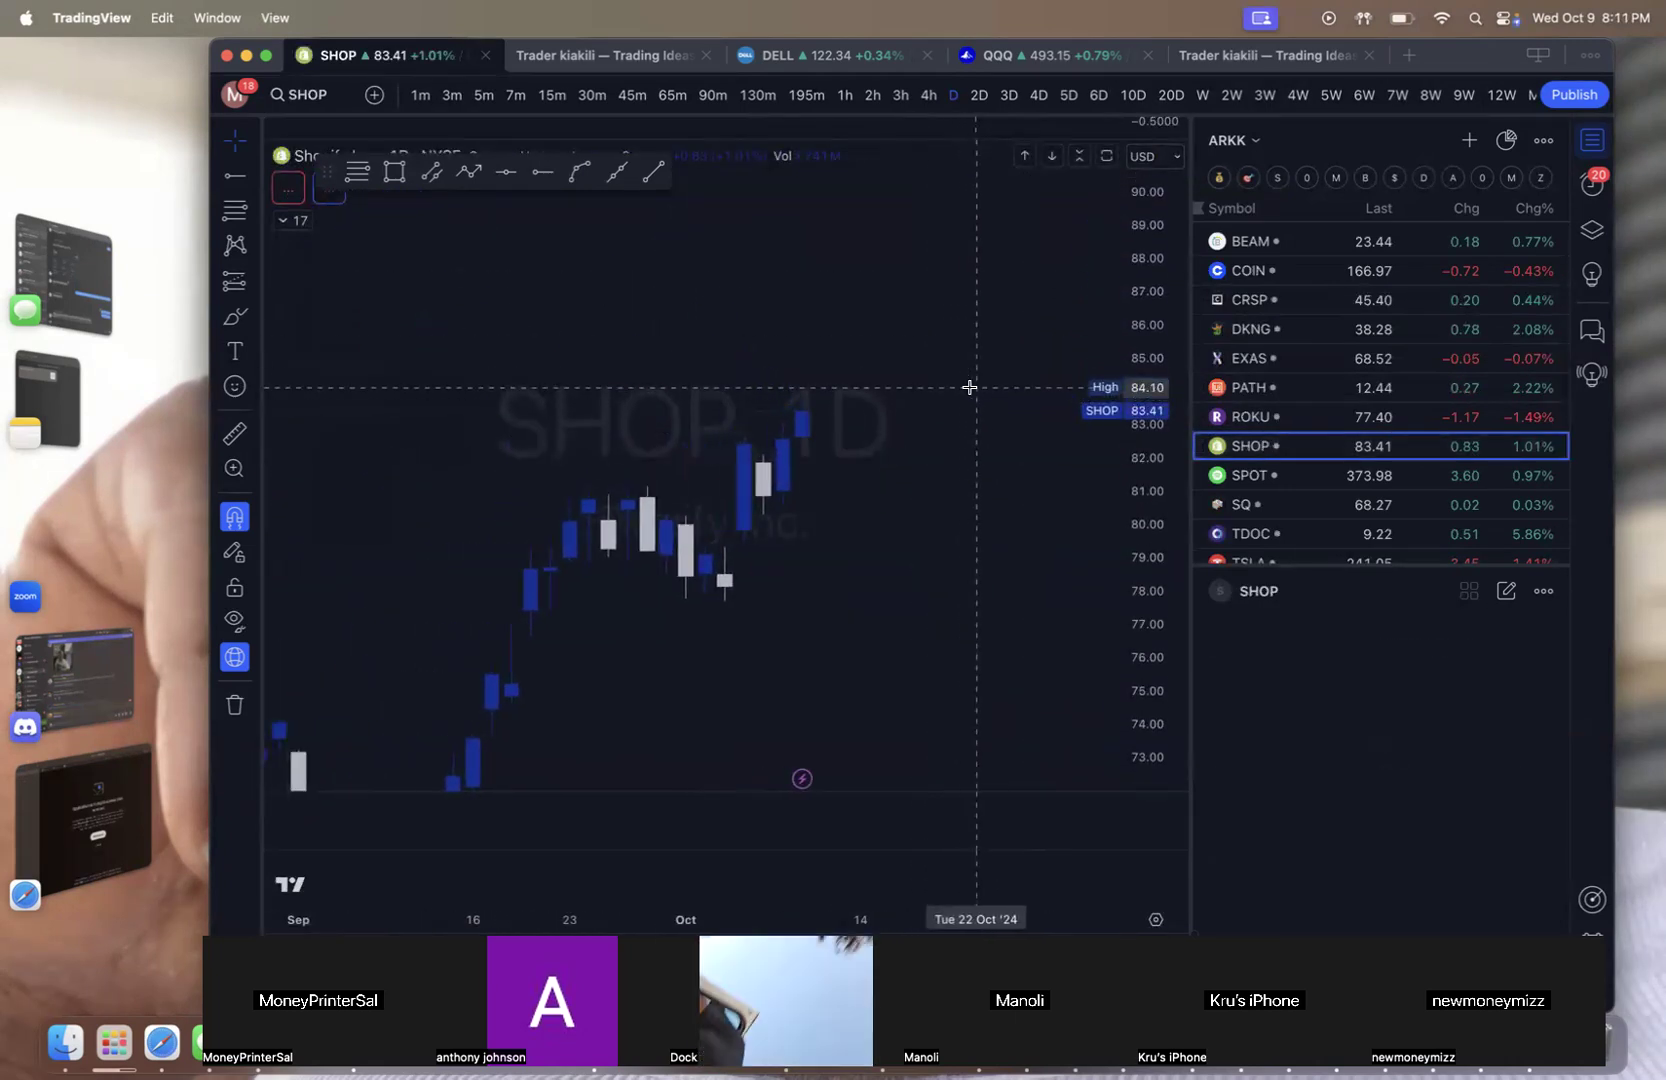
left_click(1256, 592)
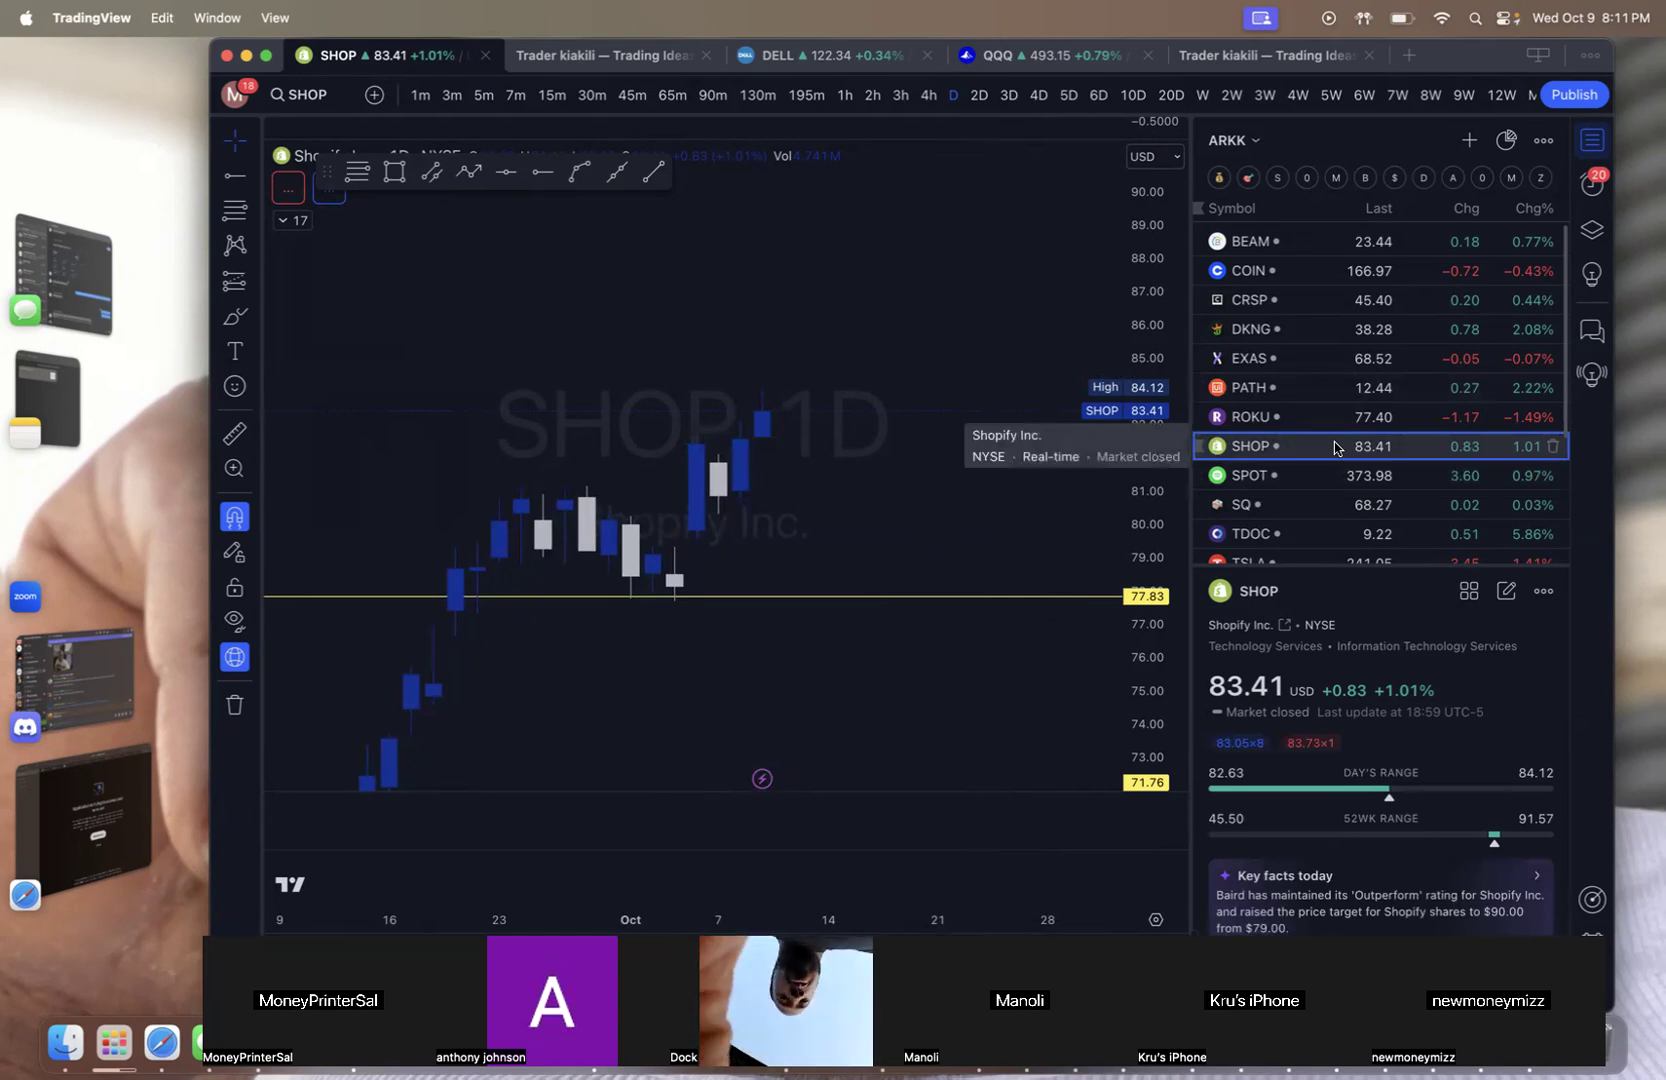
mouse_move(1272, 506)
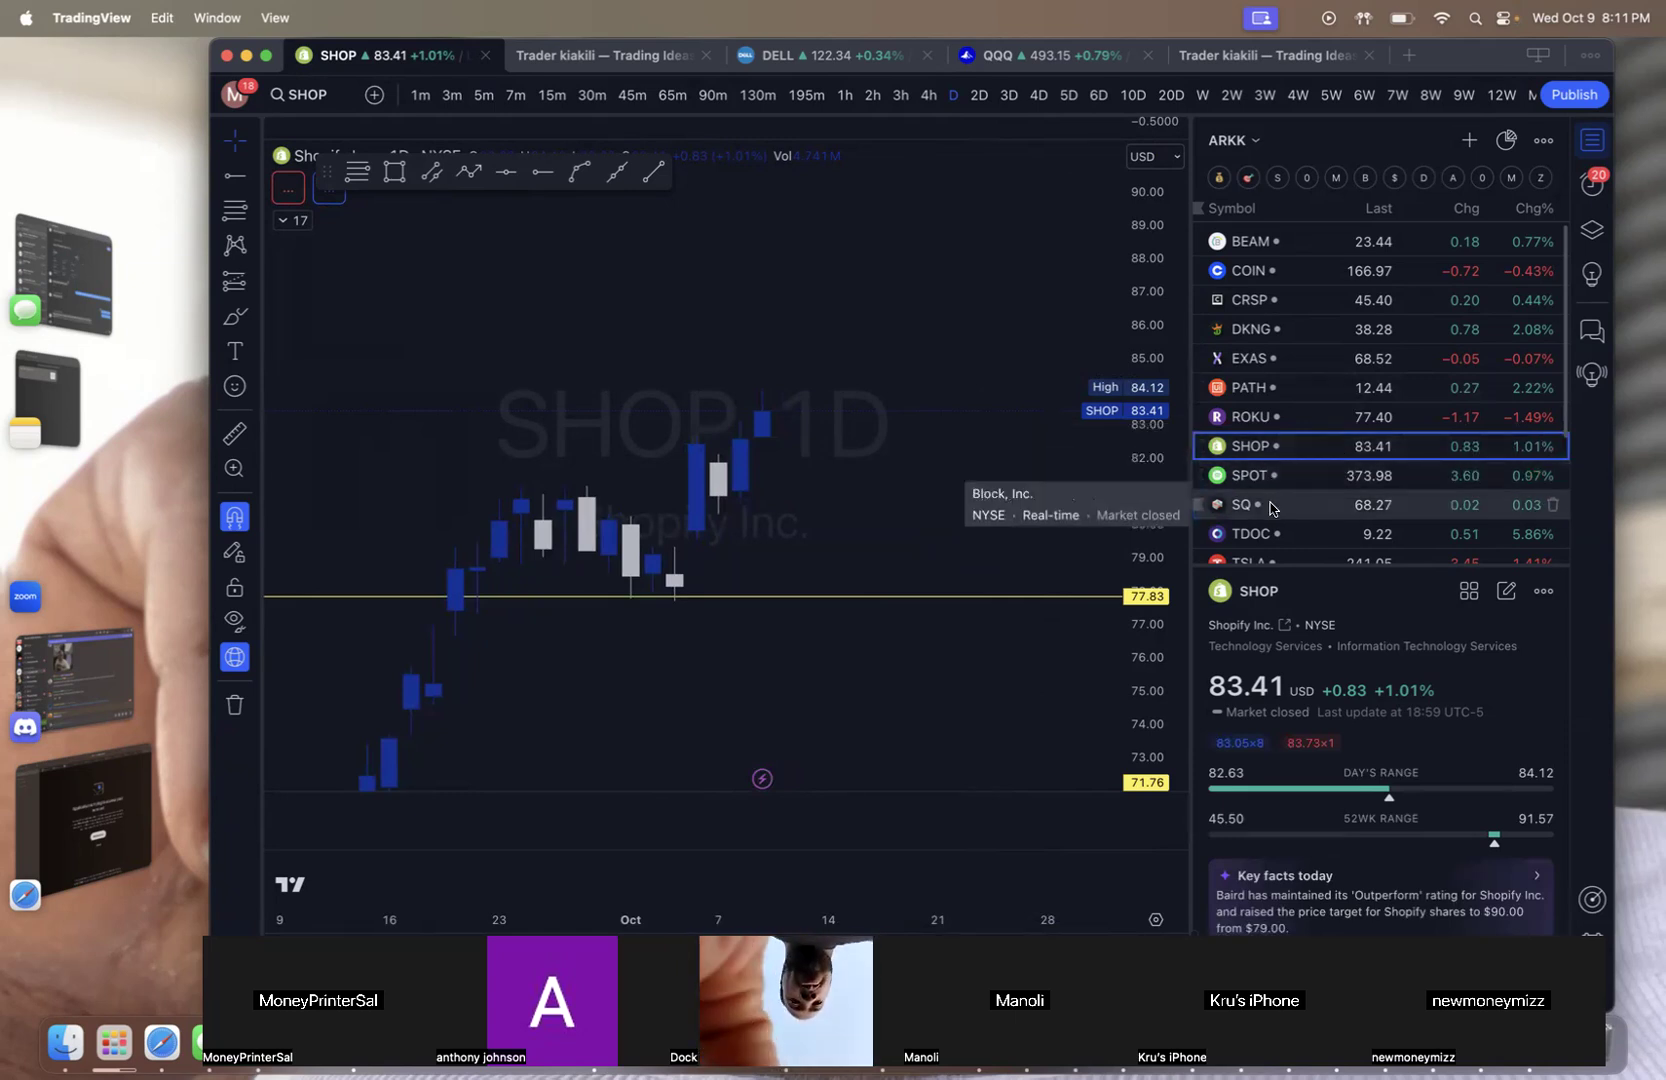
left_click(1248, 504)
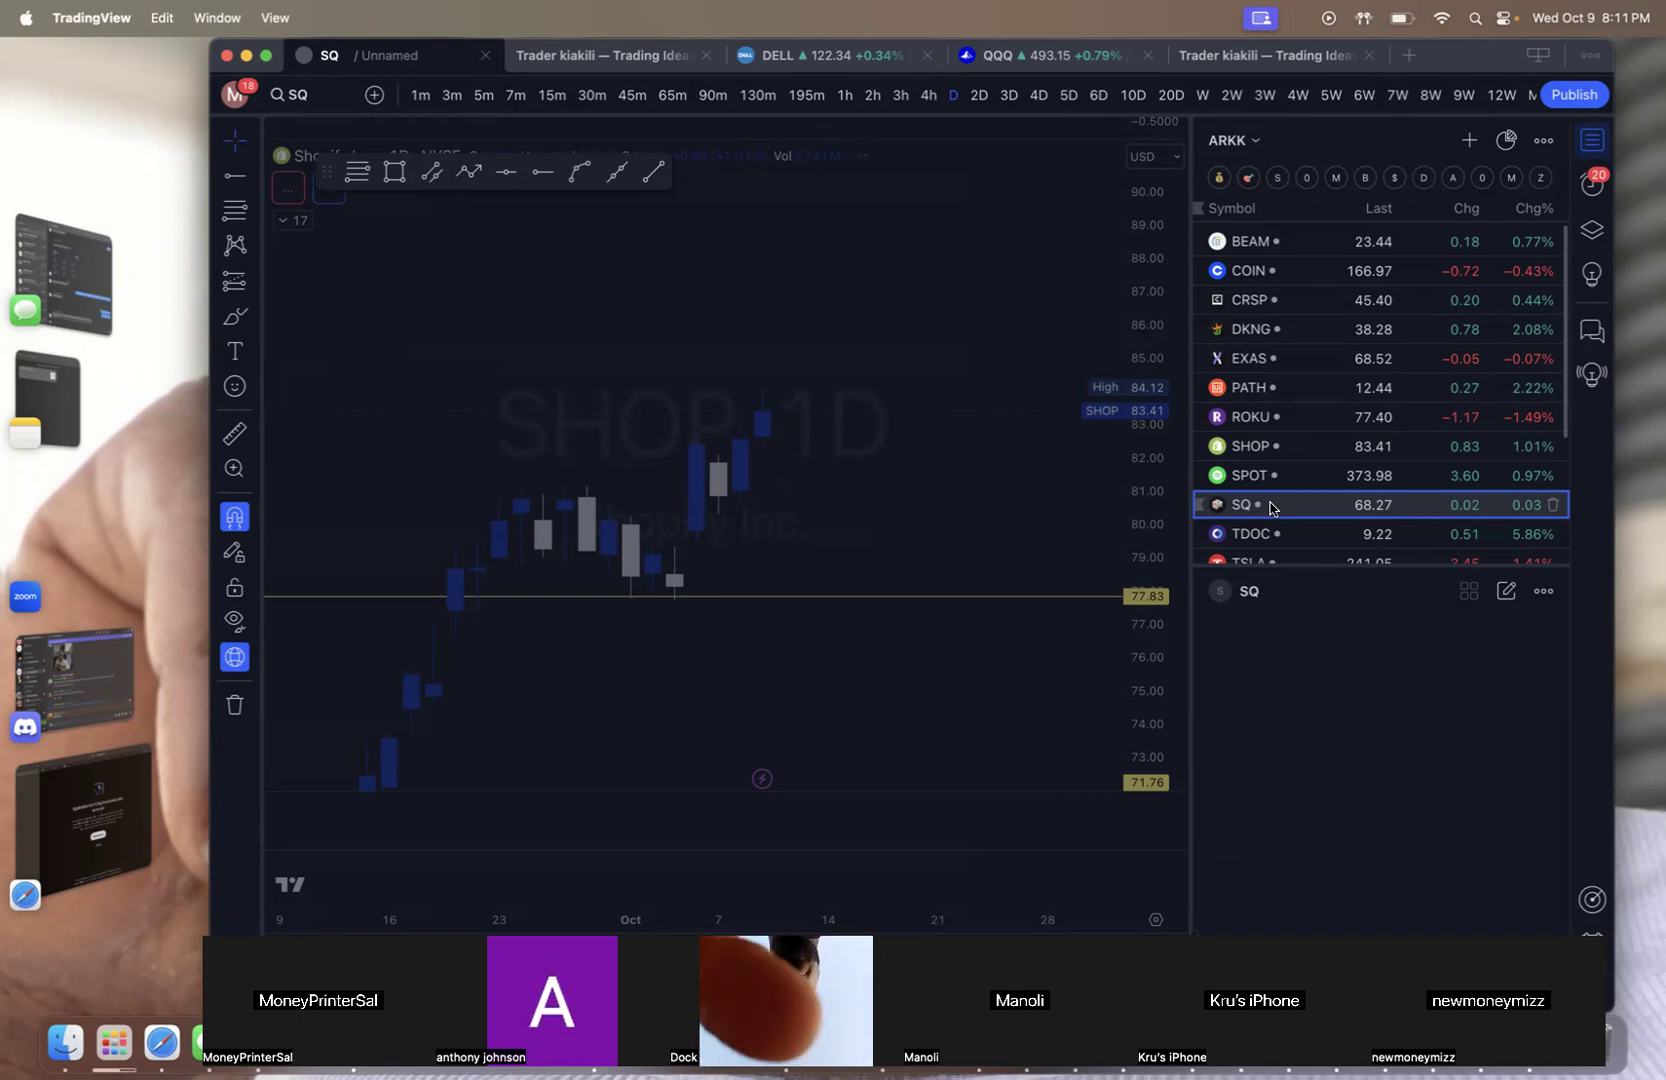
Let the SQ daily chart load its indicator overlays and the 68.93 Entry for calls label
left_click(1244, 504)
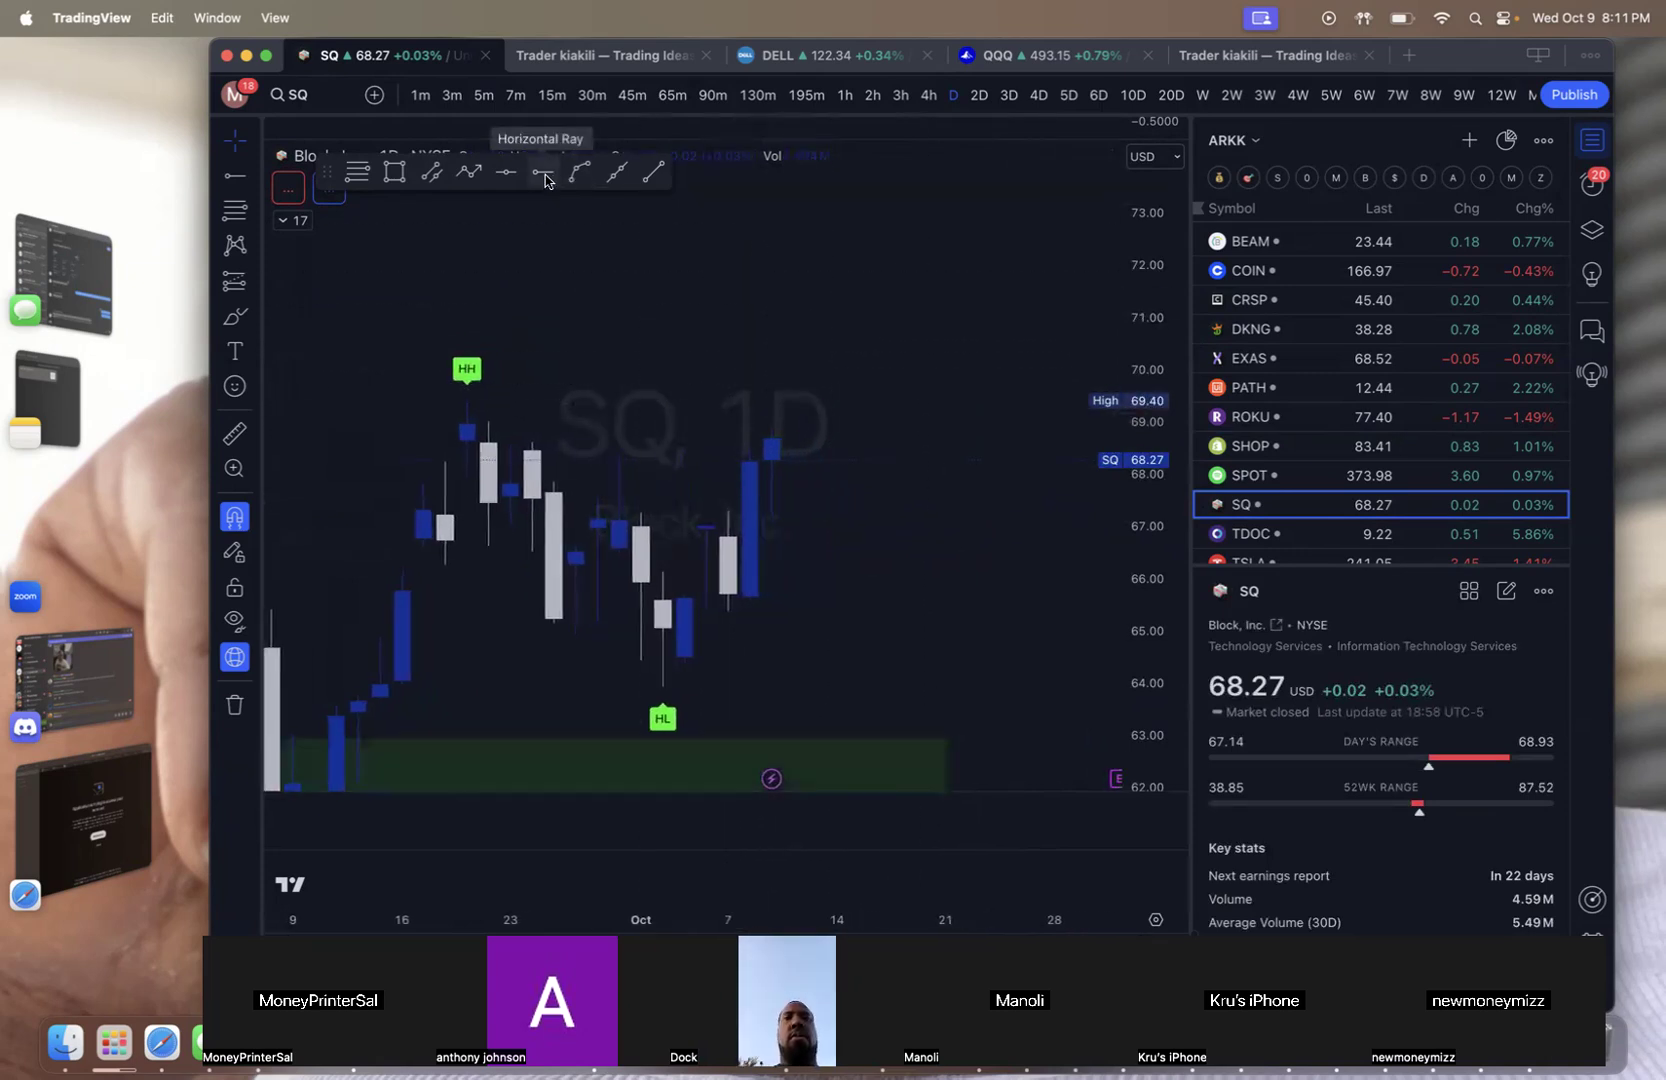
mouse_move(652, 254)
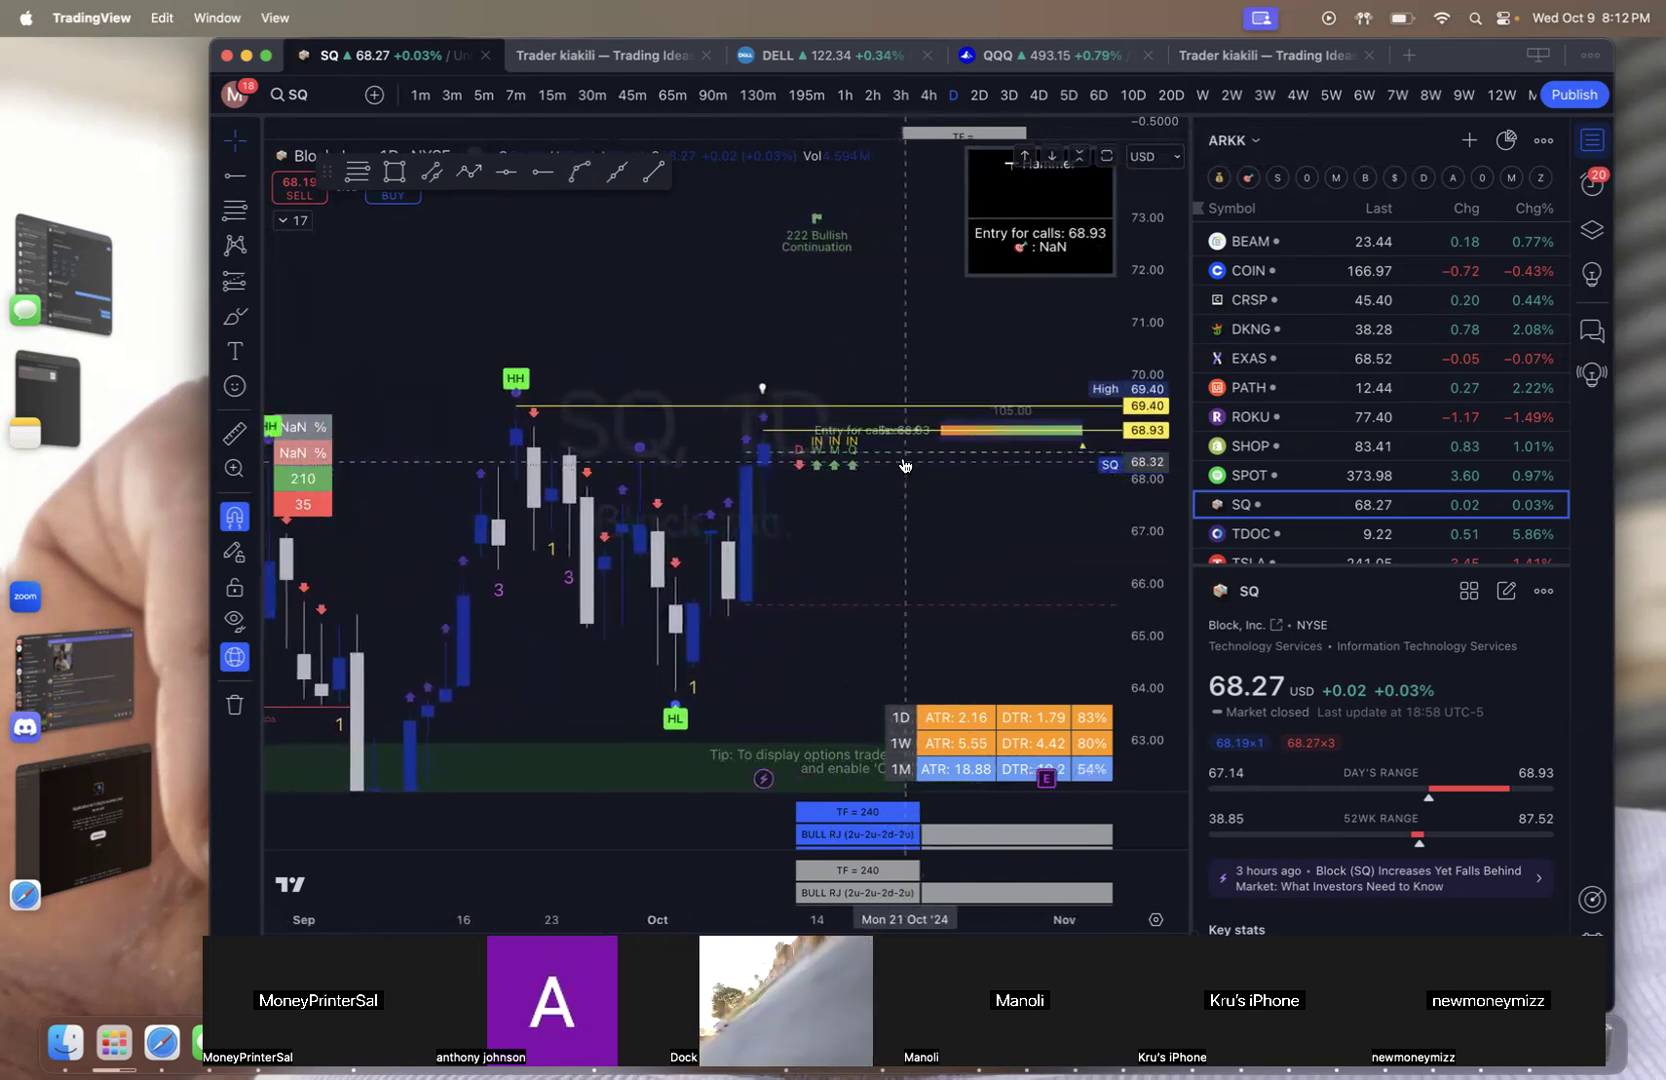
mouse_move(966, 362)
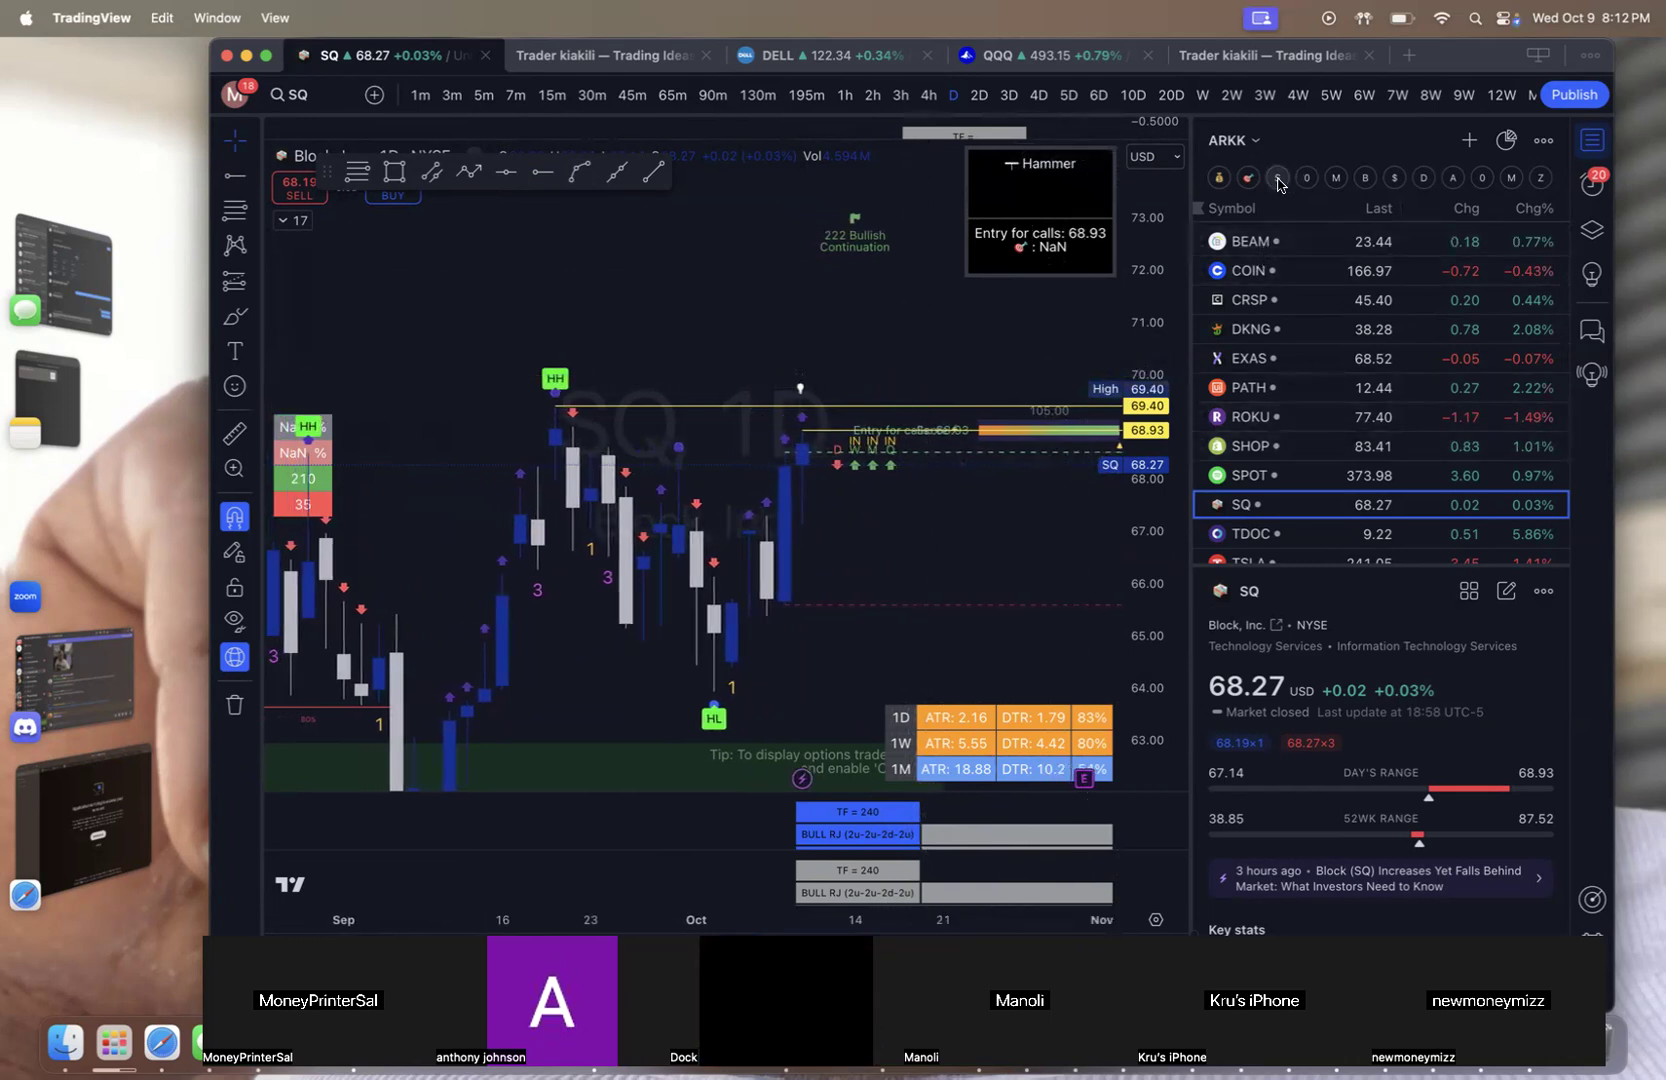
Show the sectors watchlist and bring XLE into view
left_click(1278, 178)
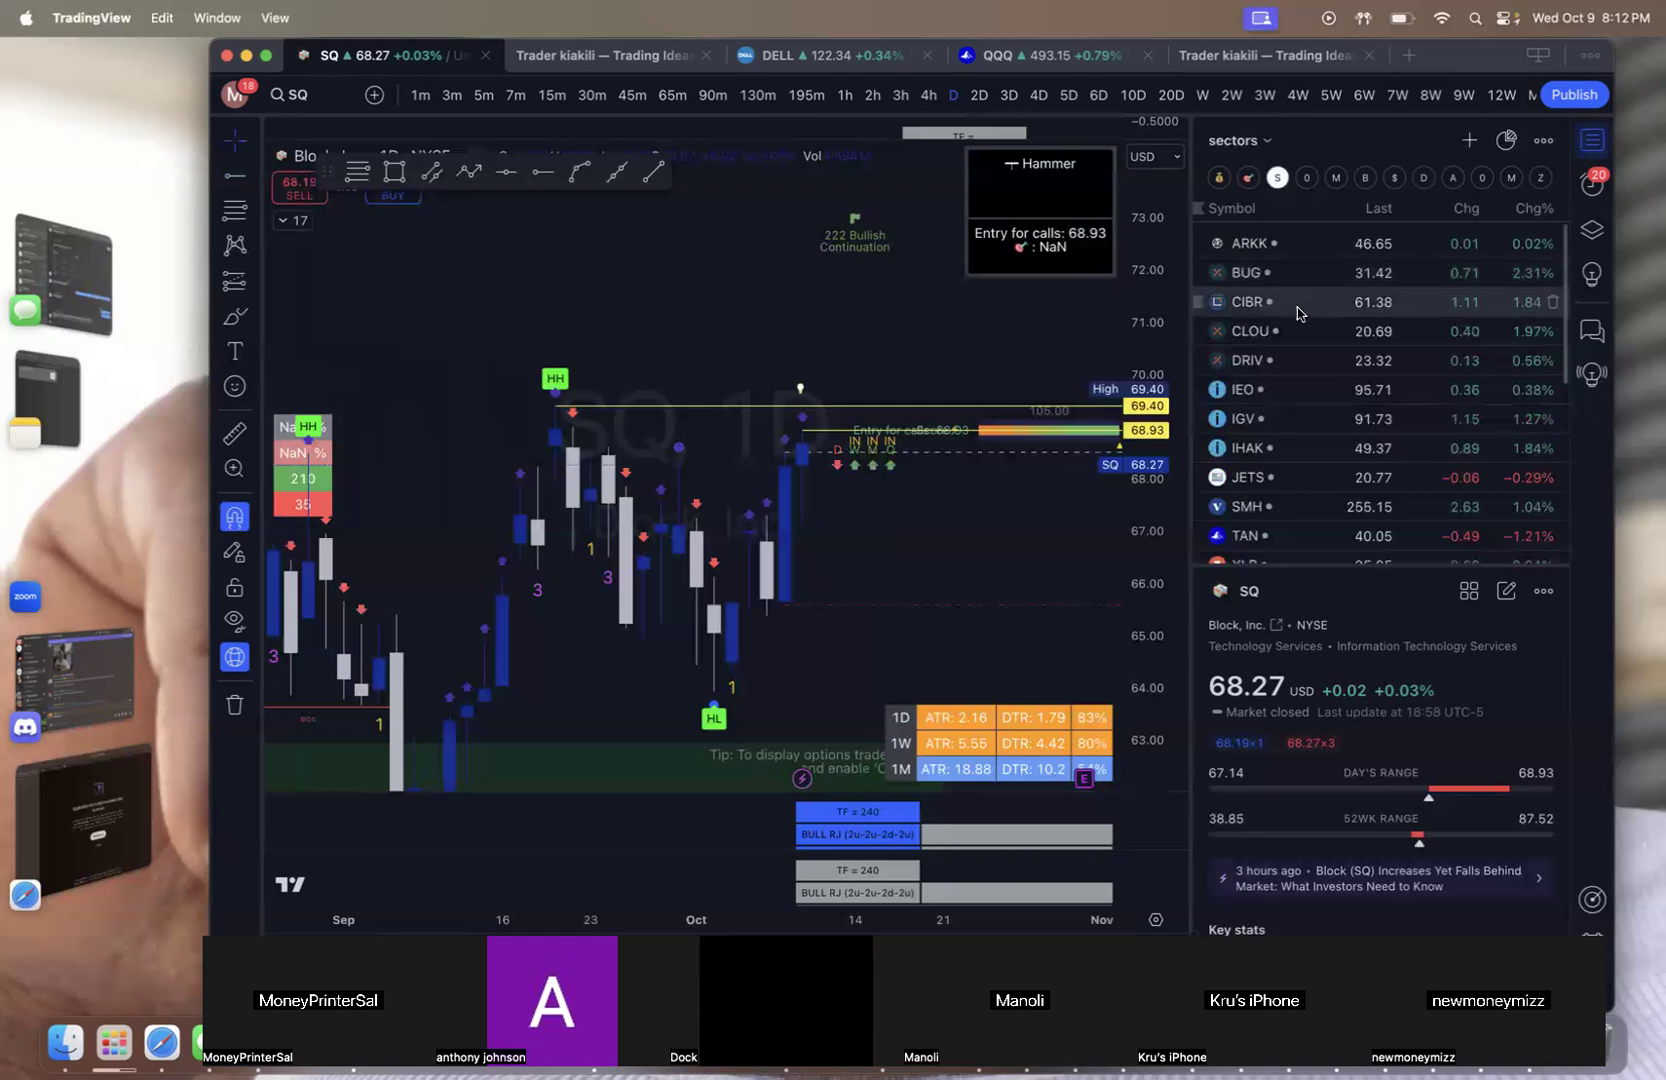
scroll("down", 3)
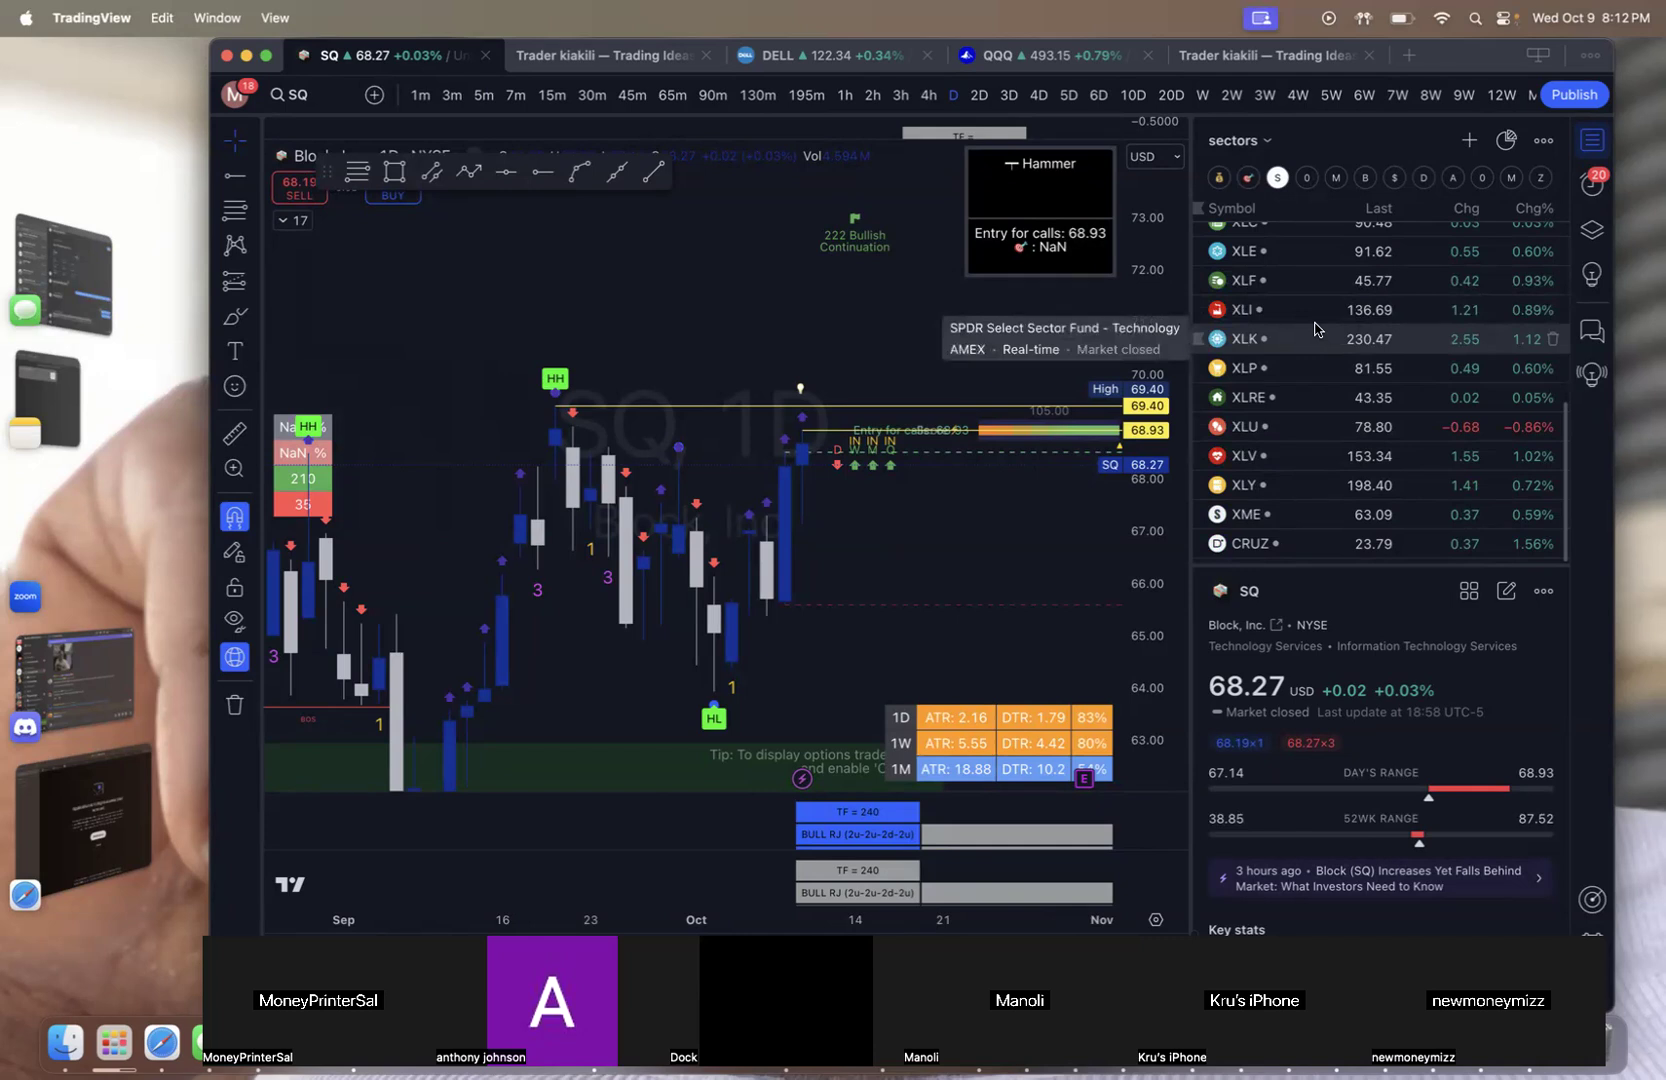
mouse_move(1284, 322)
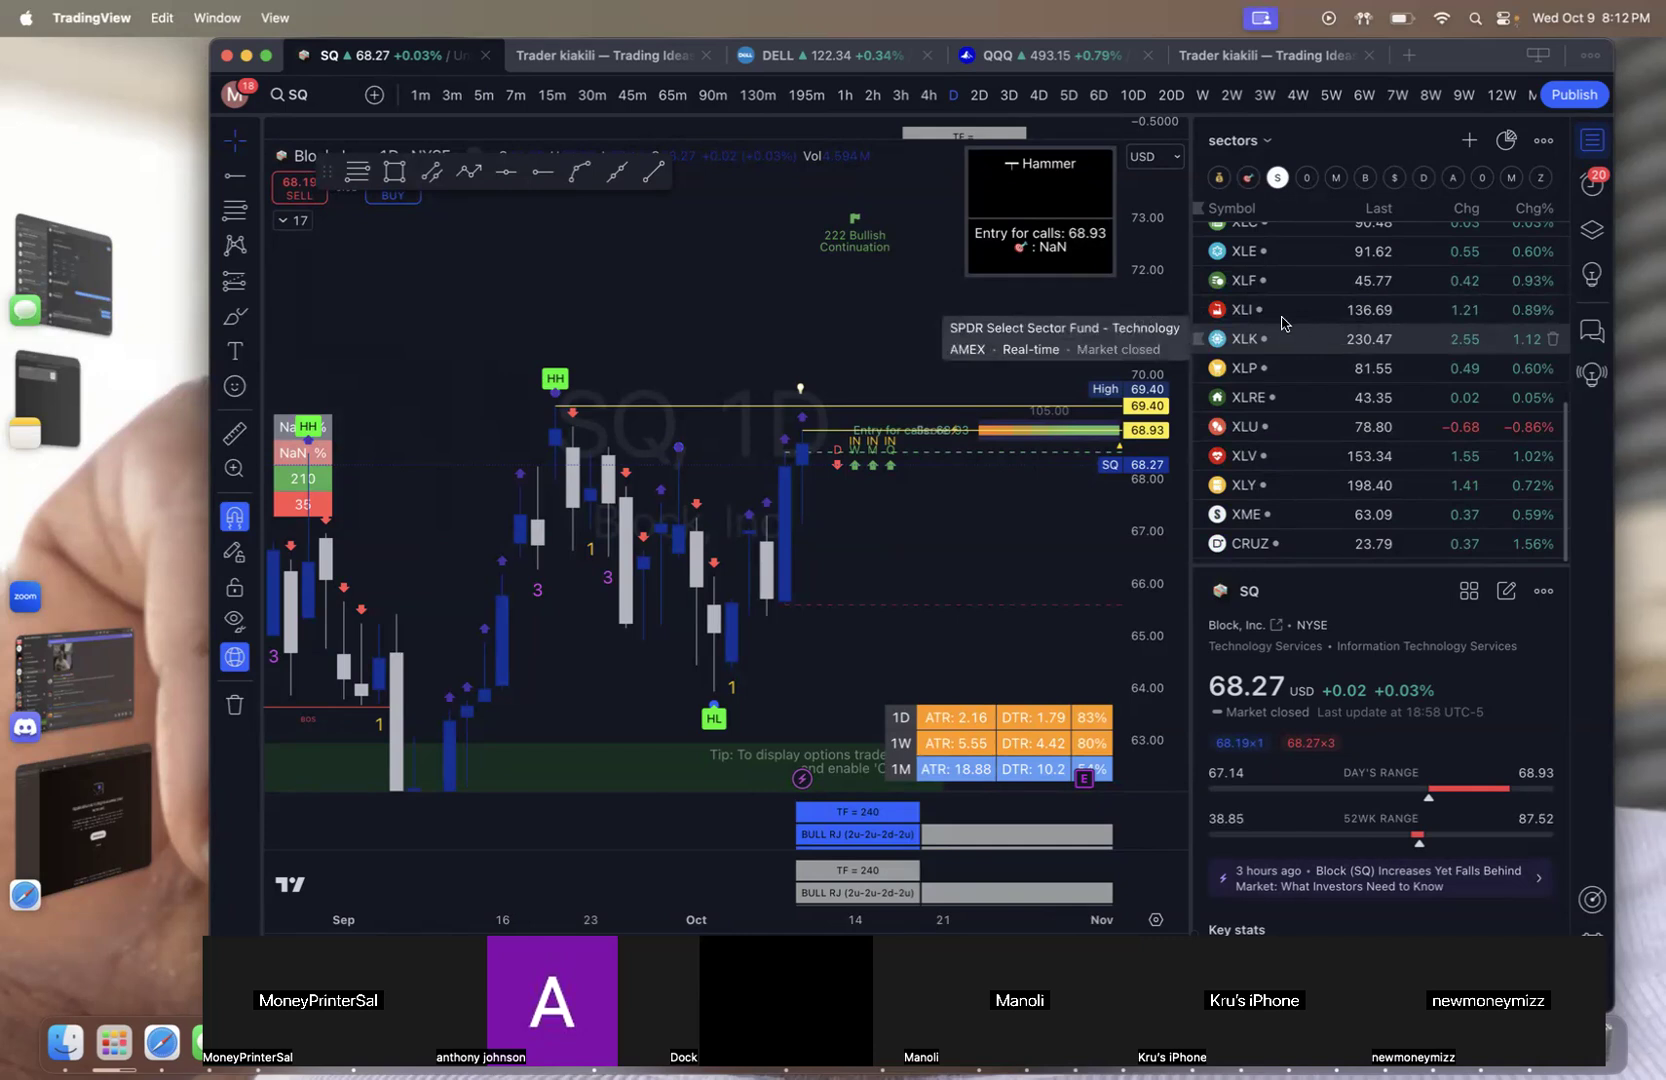
Load the XLE Energy Select Sector fund on the daily chart
left_click(1276, 250)
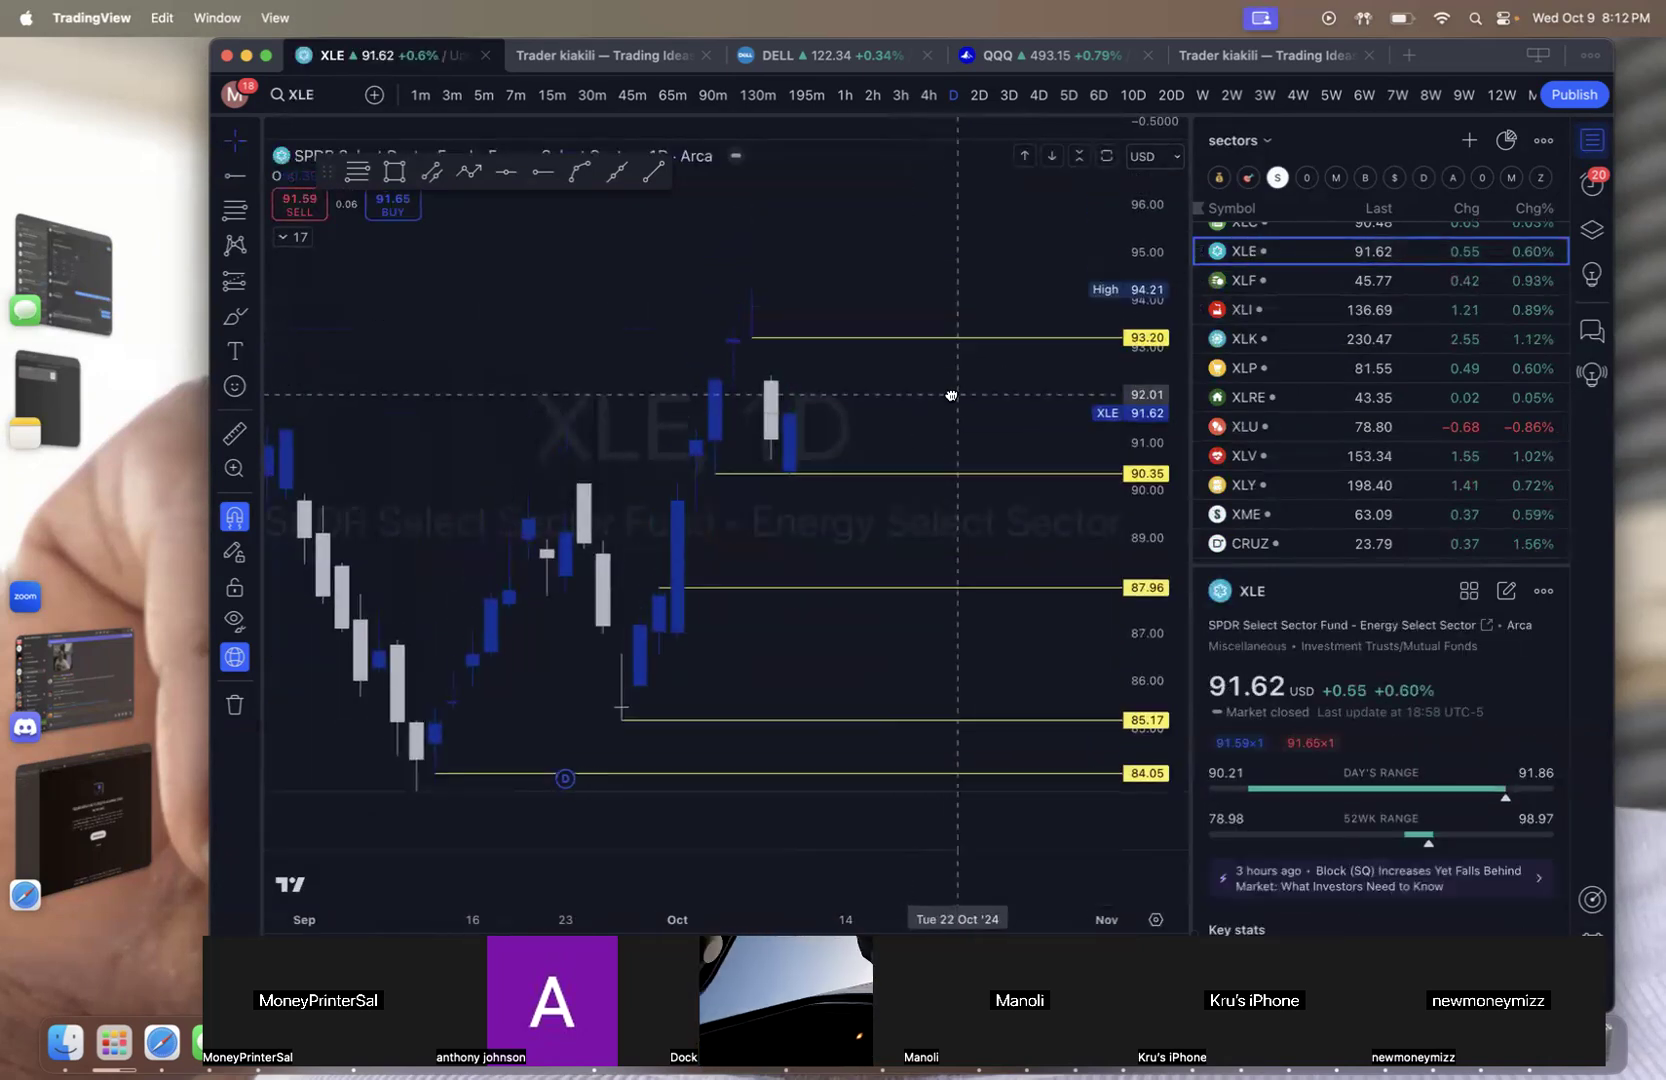
mouse_move(754, 330)
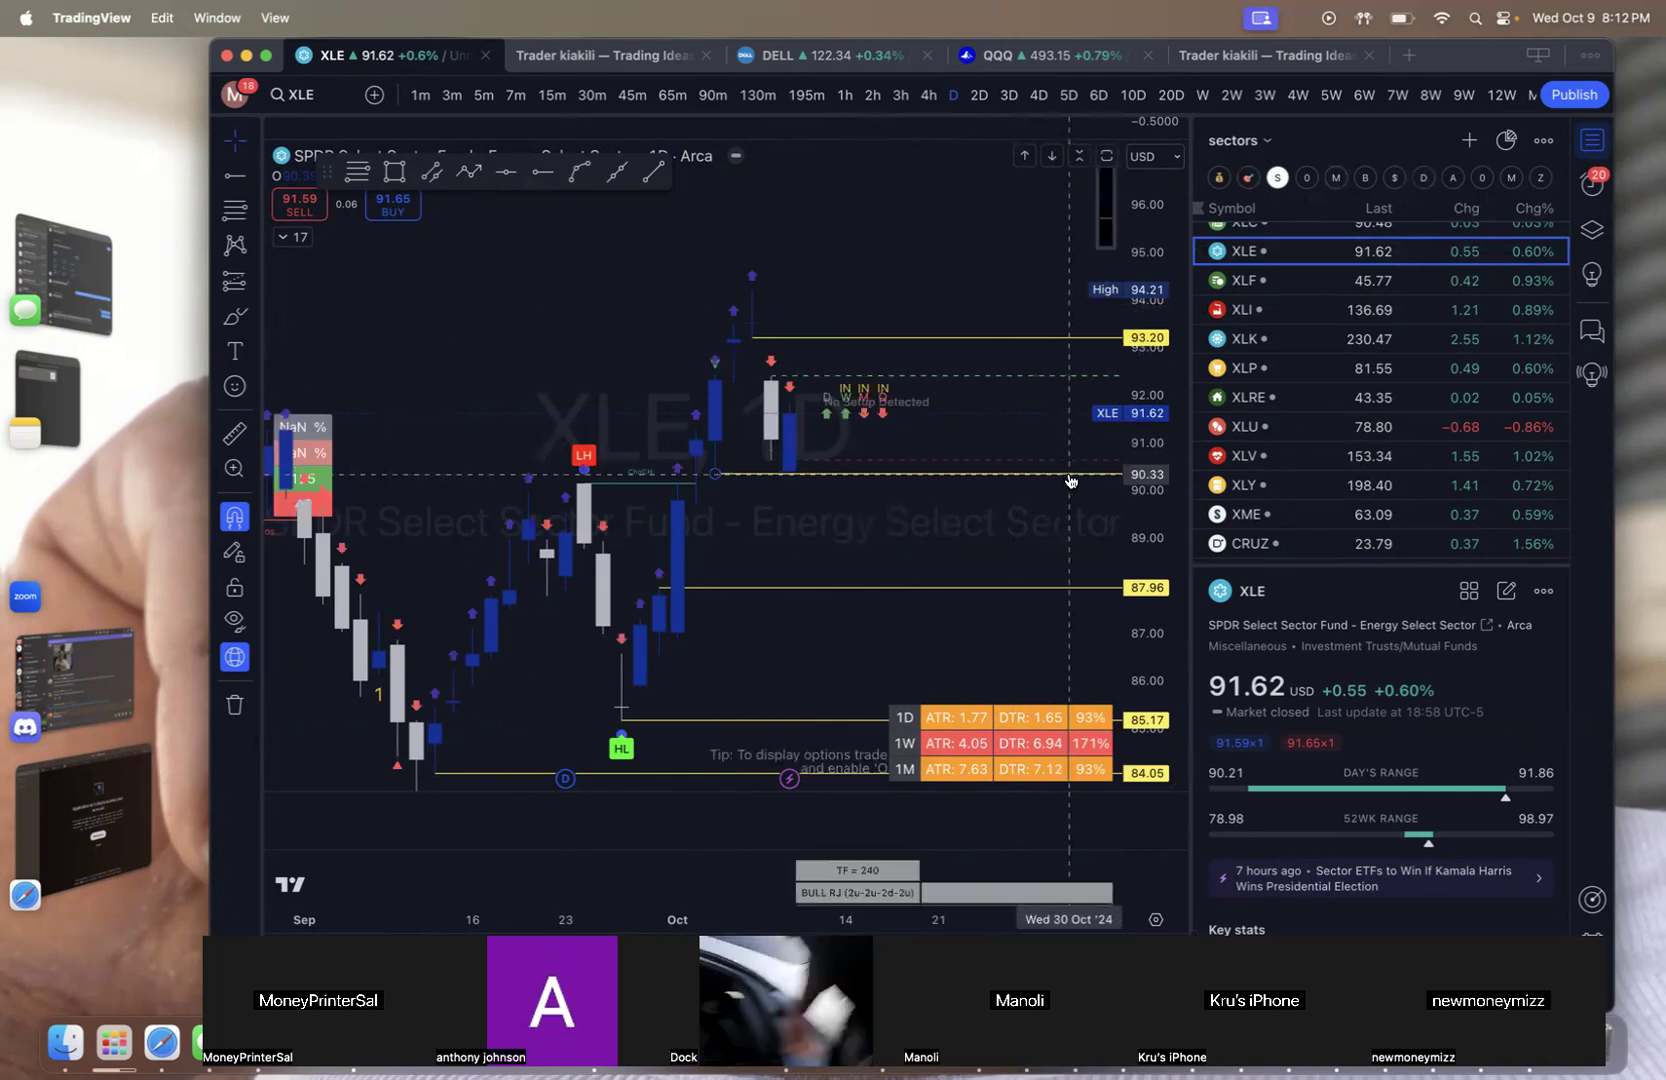
mouse_move(880, 262)
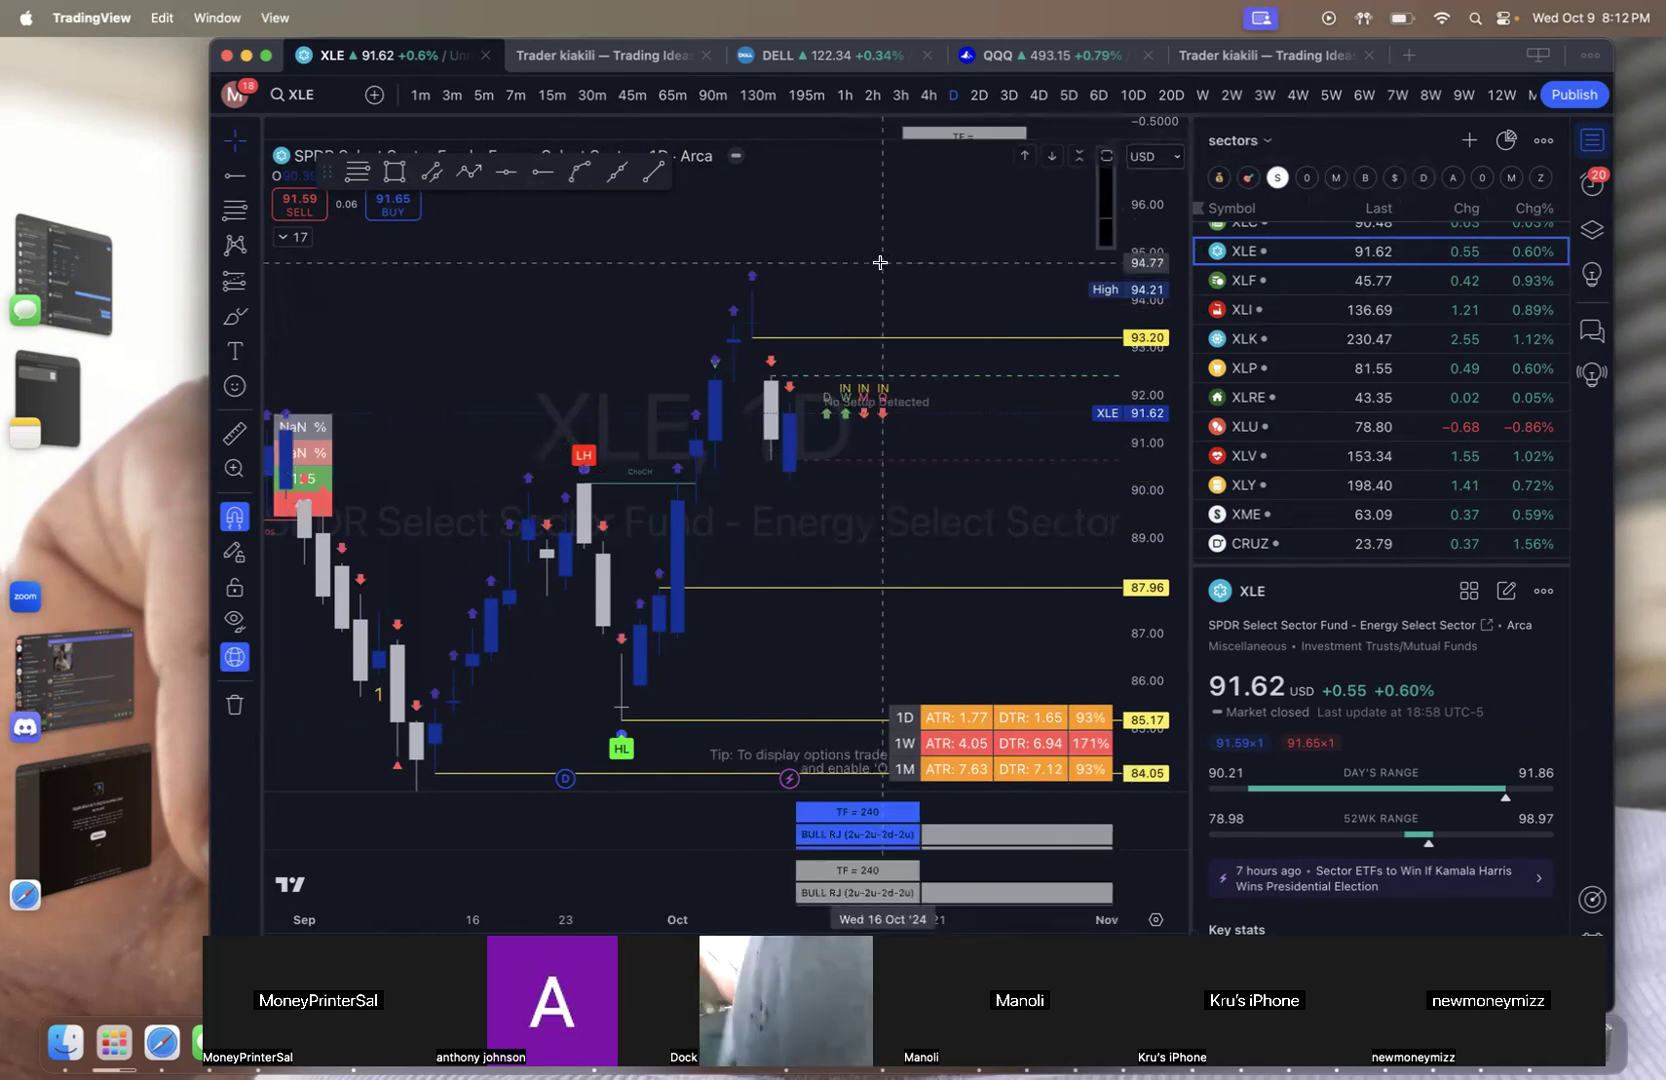
mouse_move(696, 268)
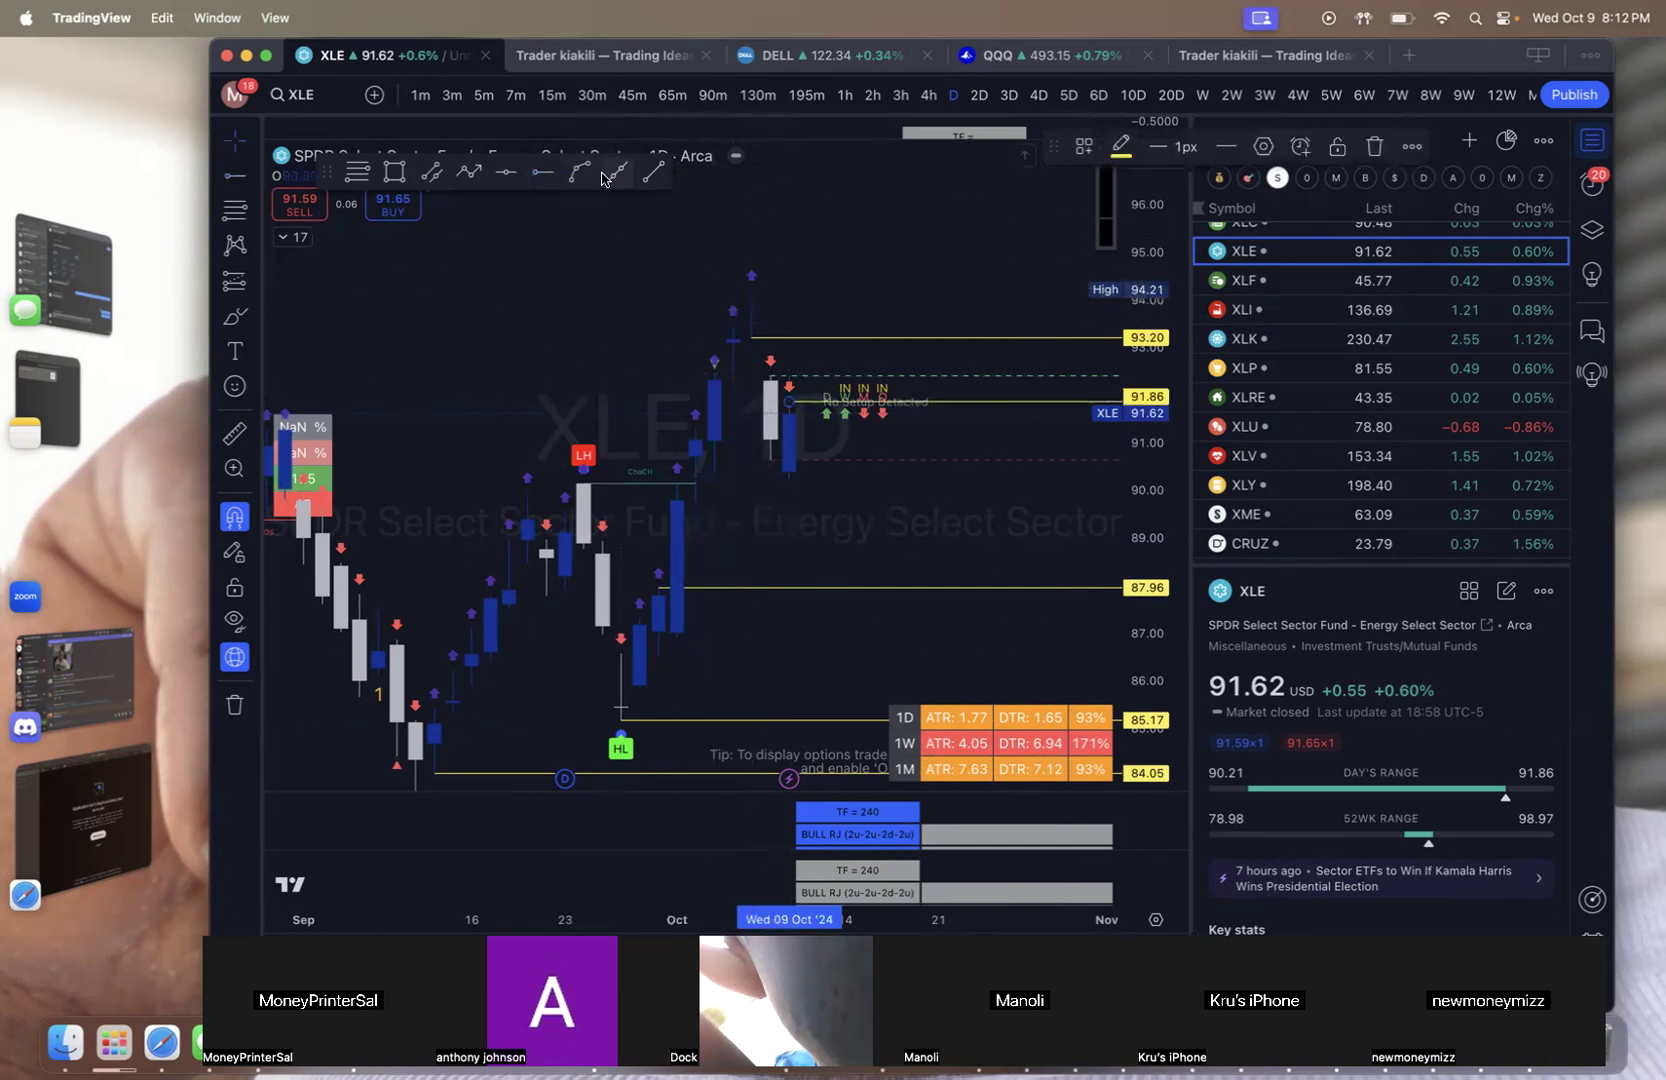
mouse_move(762, 258)
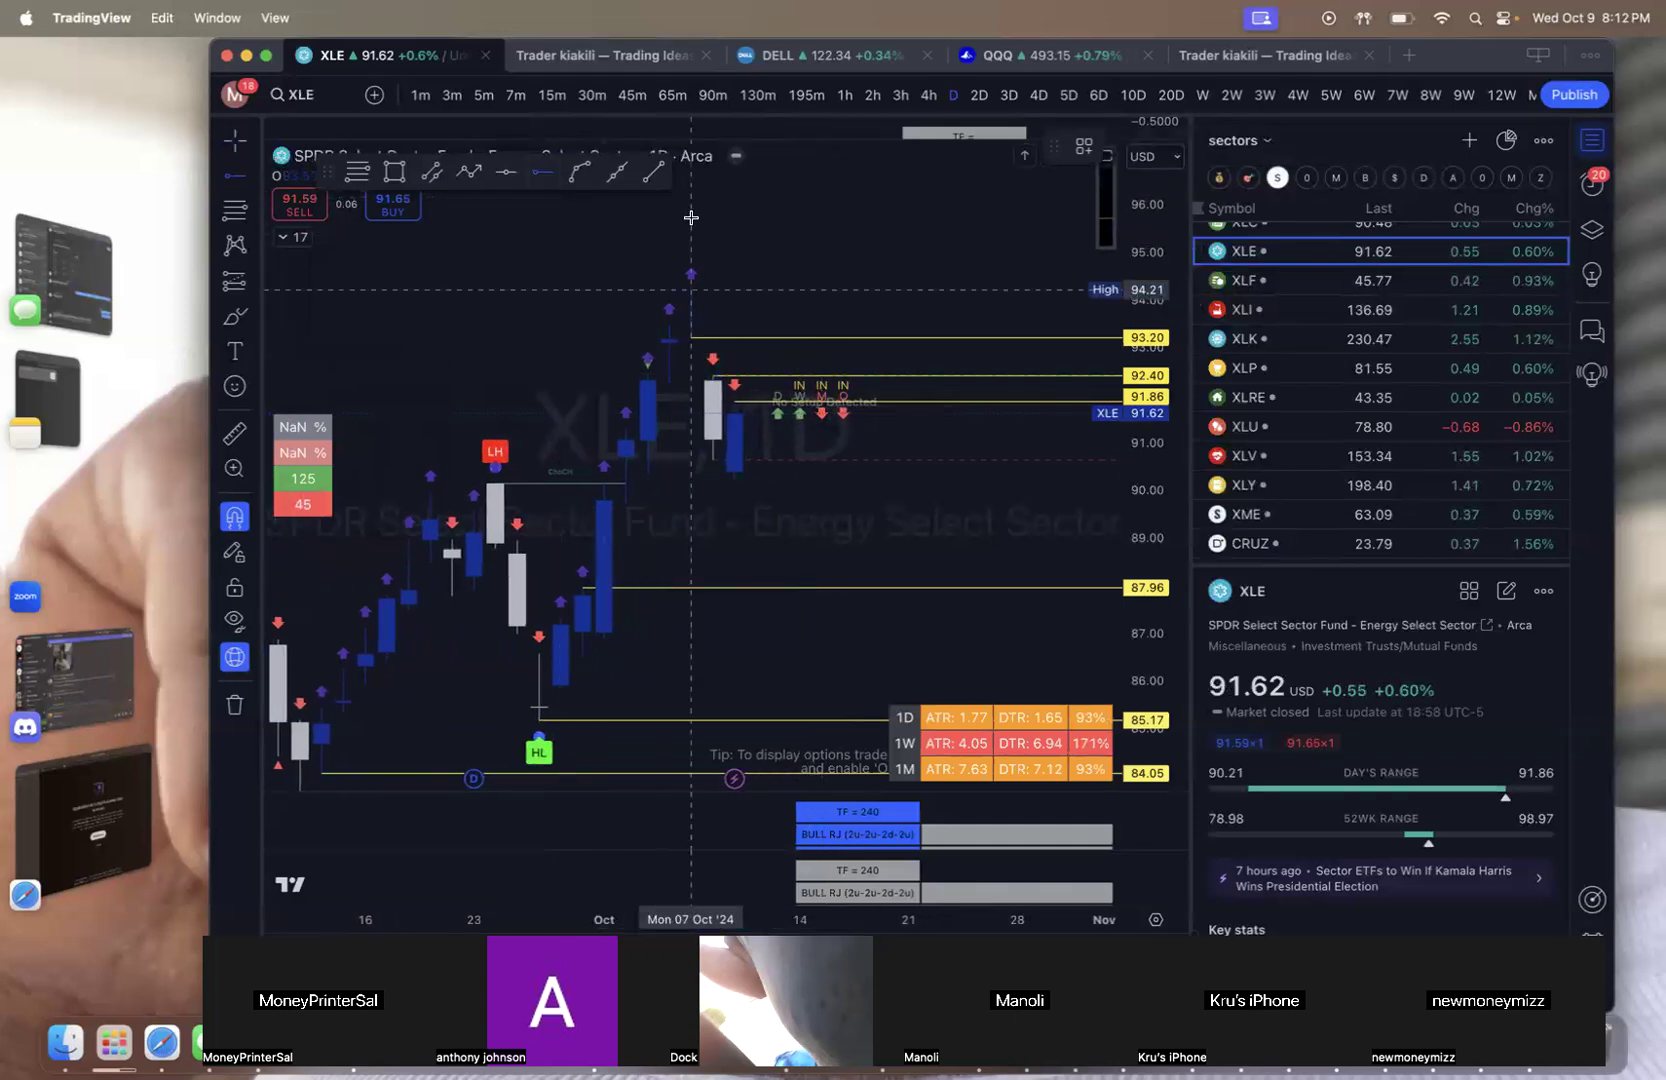
mouse_move(1046, 340)
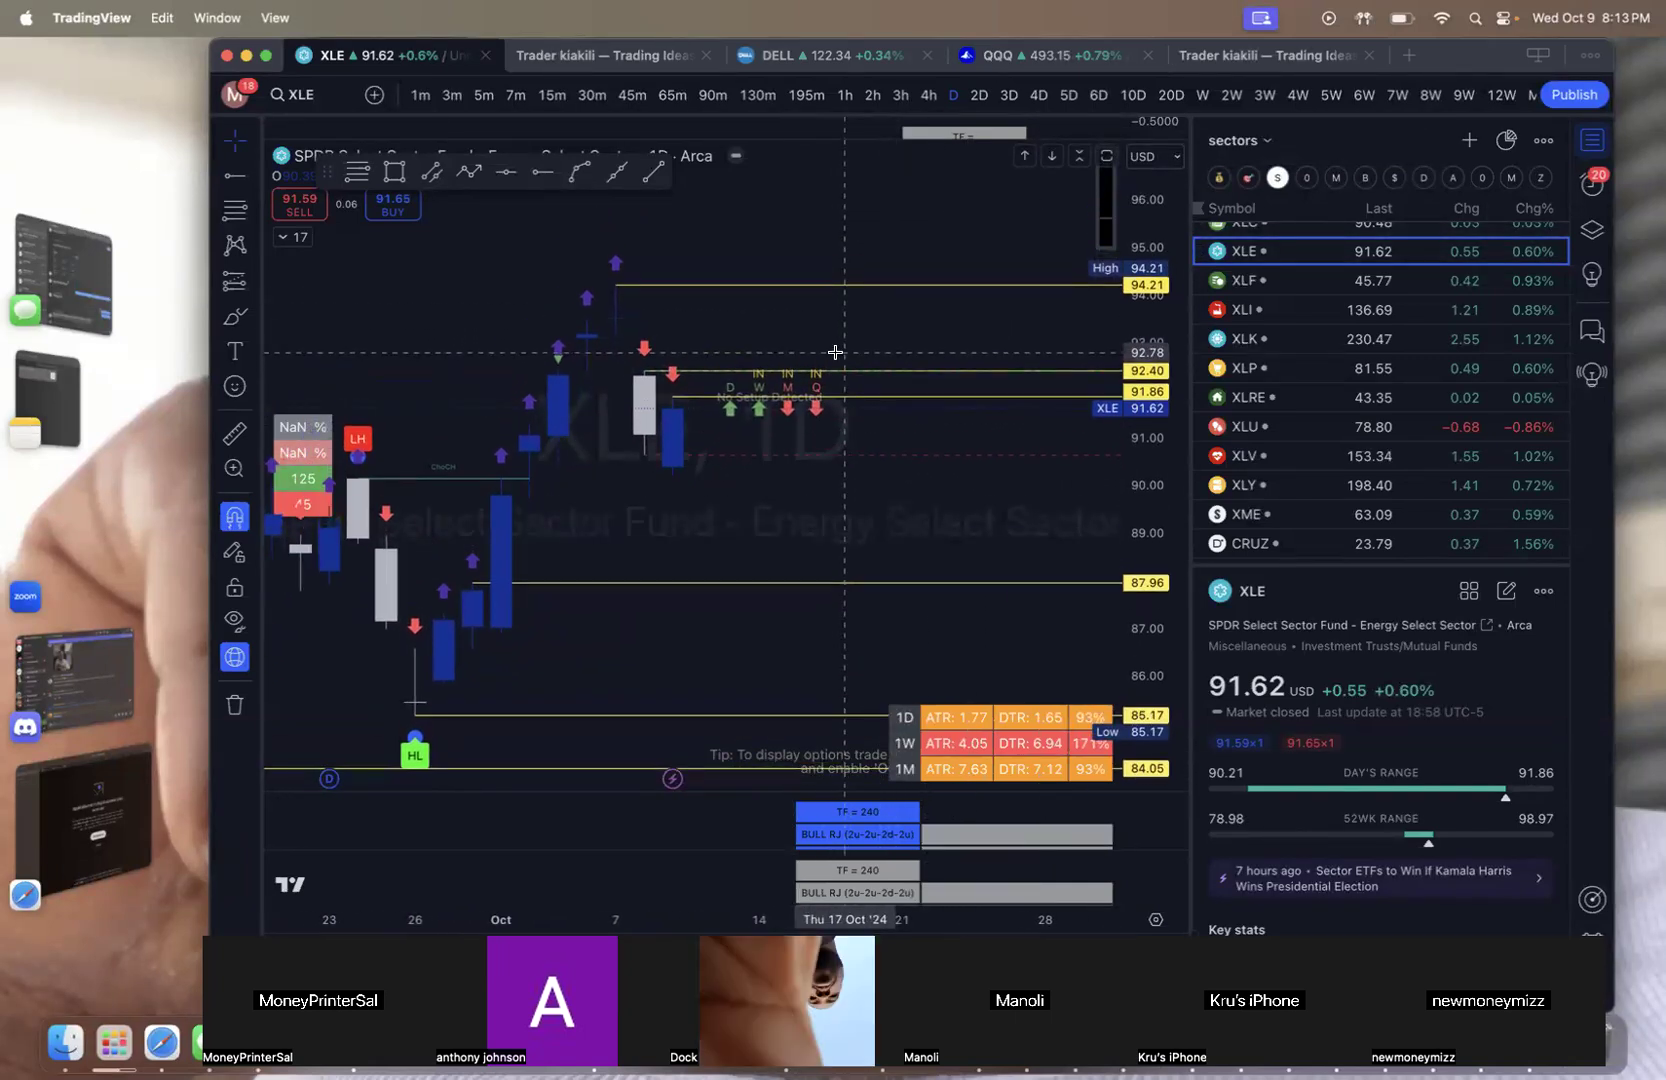
mouse_move(842, 348)
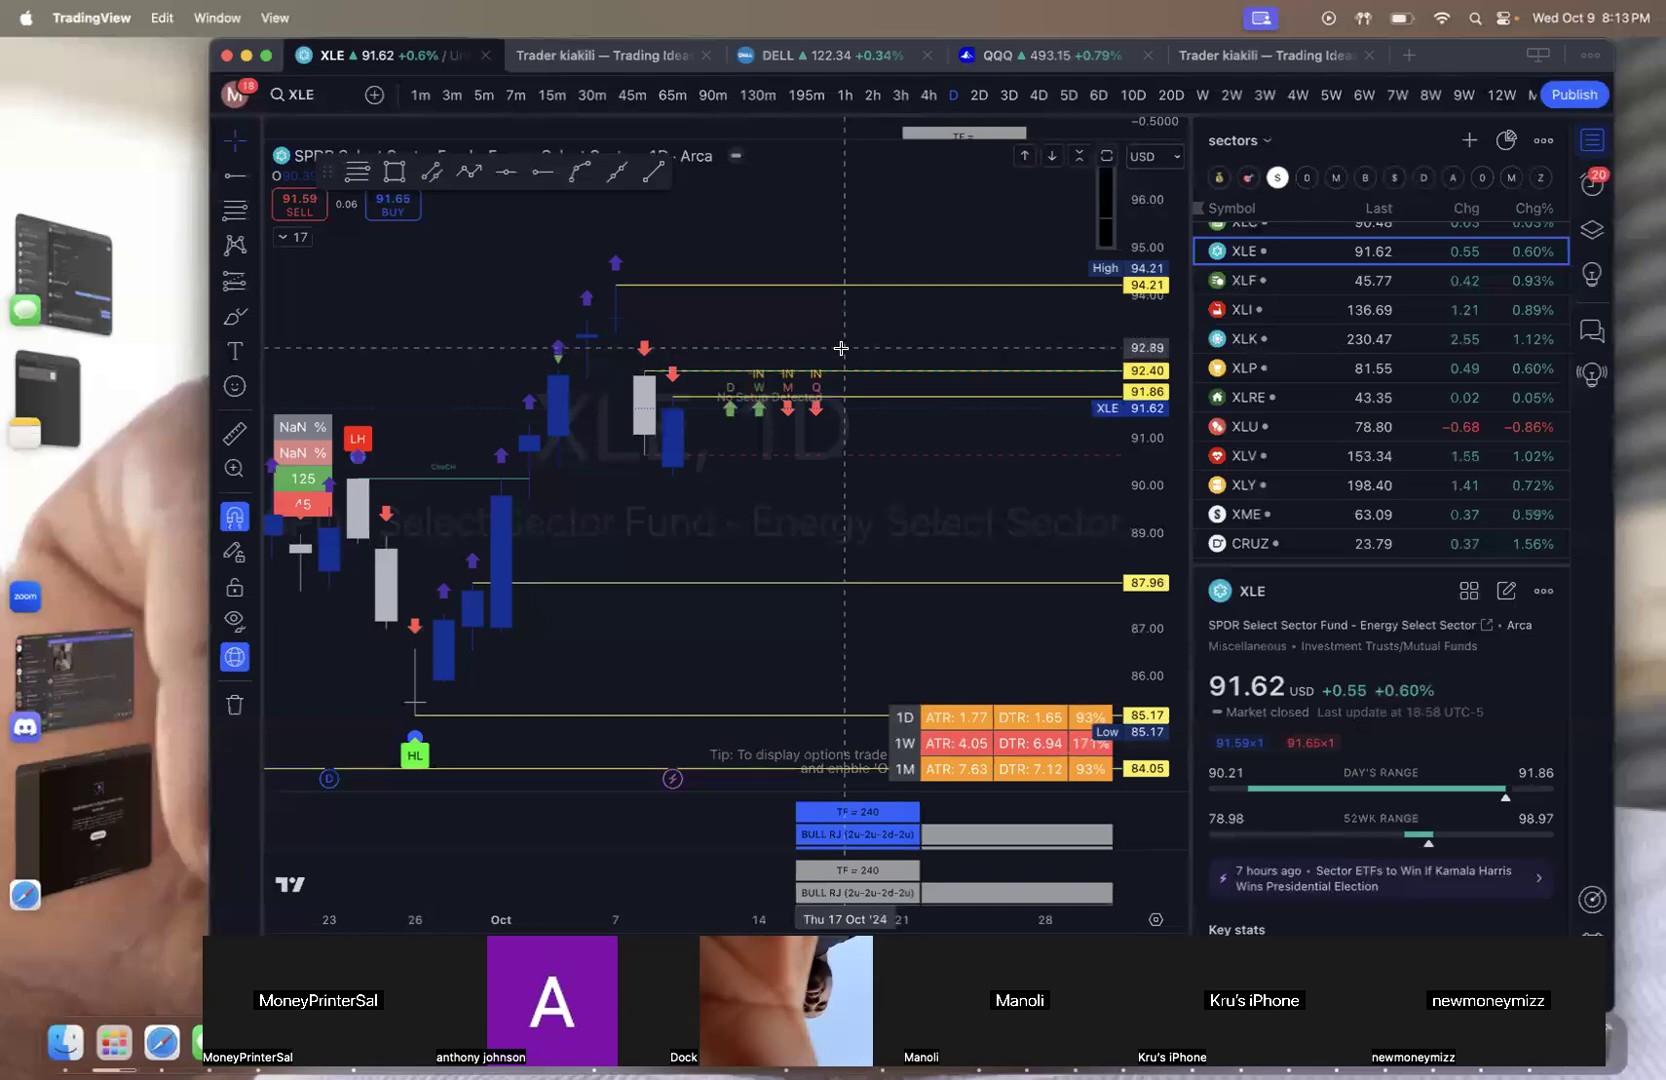
mouse_move(850, 334)
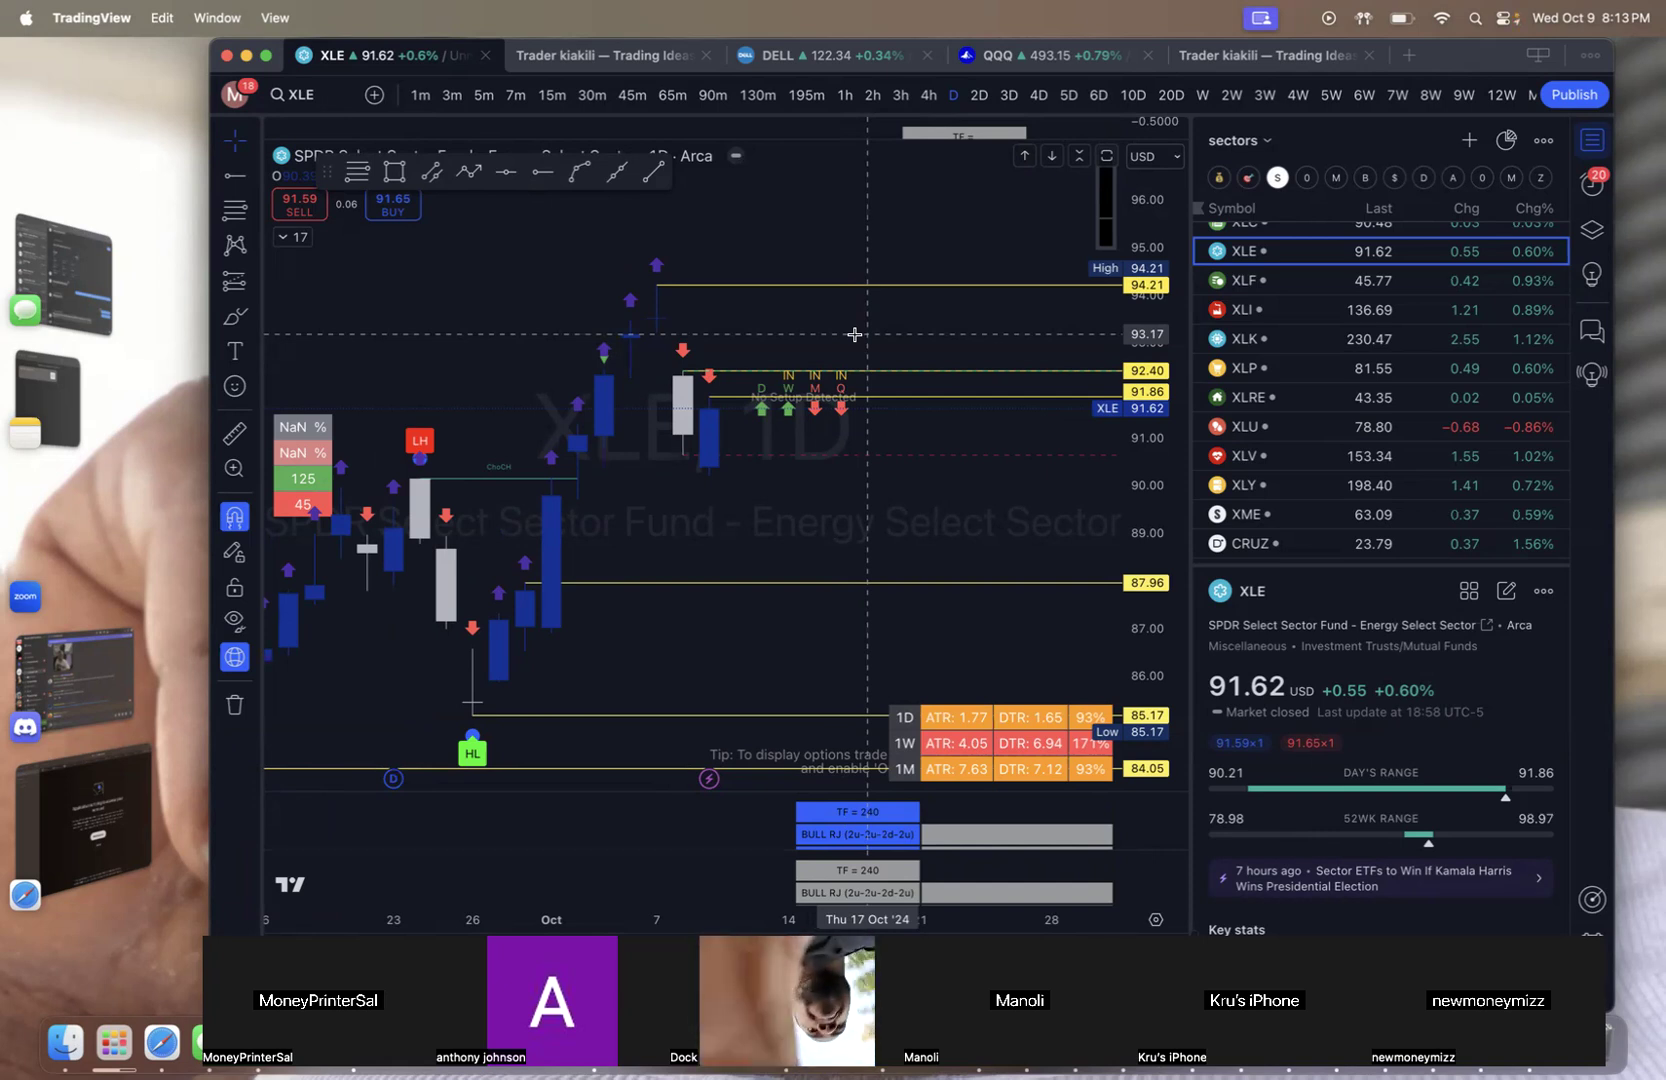
mouse_move(962, 308)
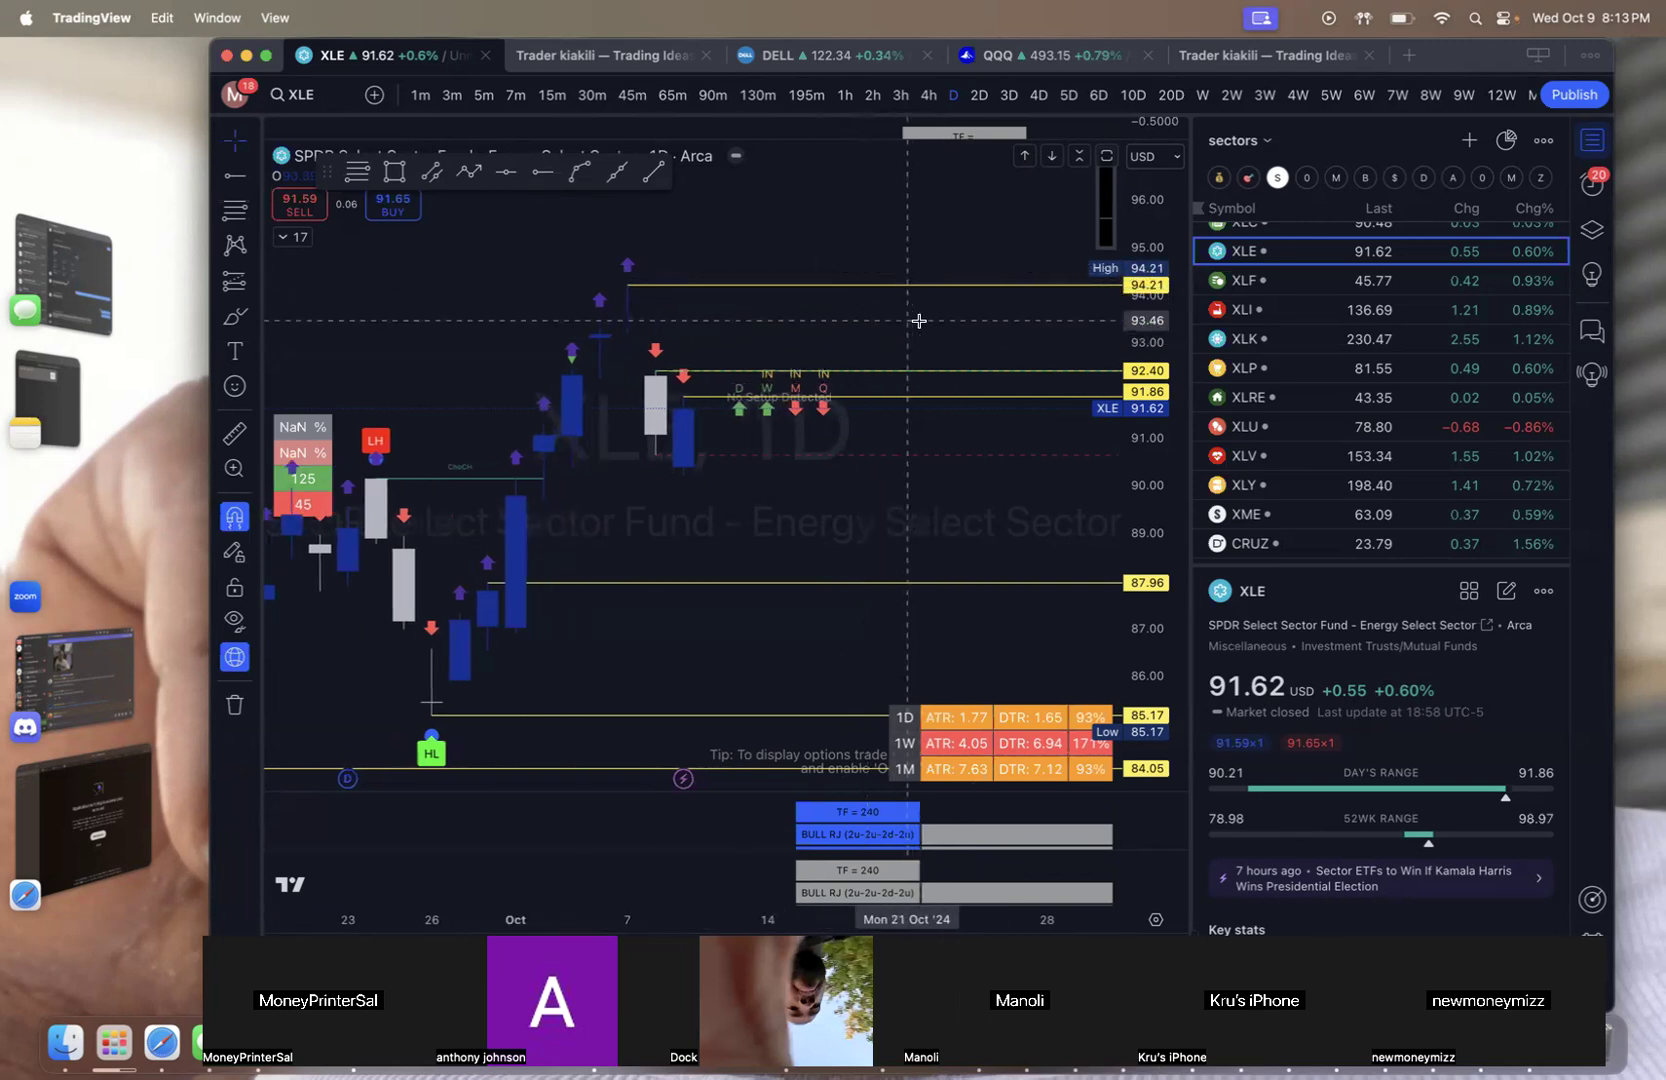
mouse_move(1092, 290)
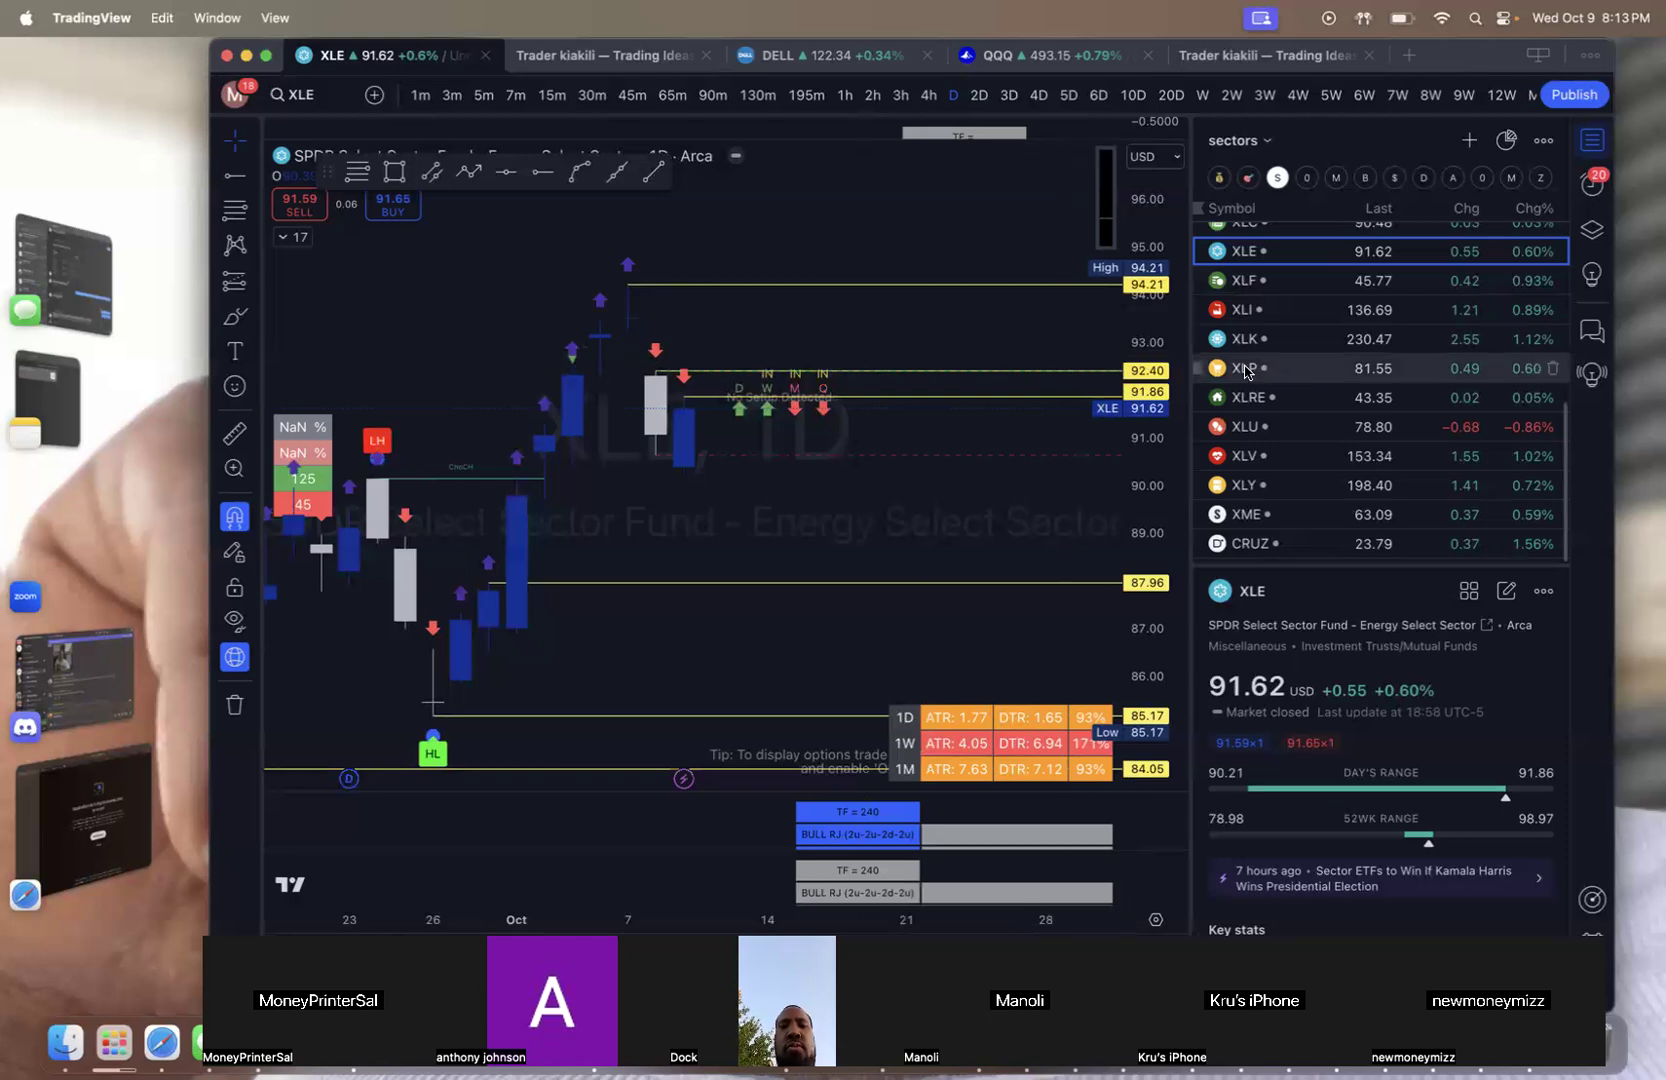
Load XLP Consumer Staples on the chart and remove its five old drawings
left_click(1240, 368)
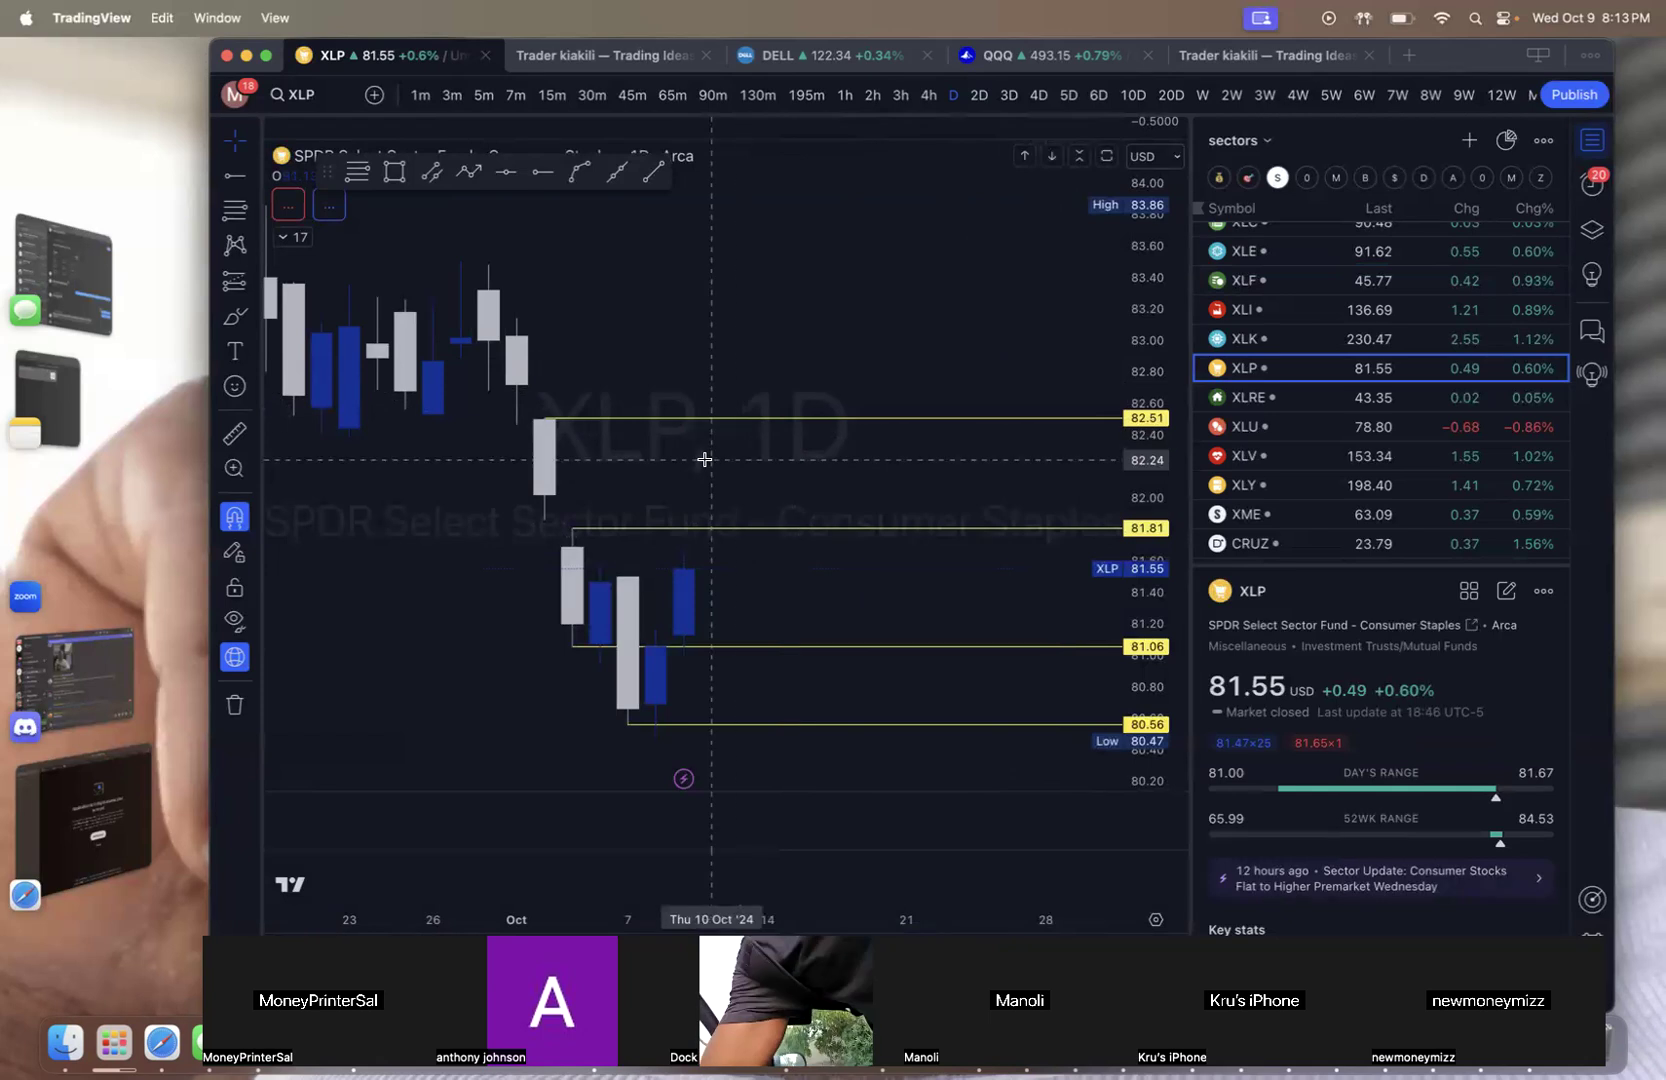
left_click(234, 704)
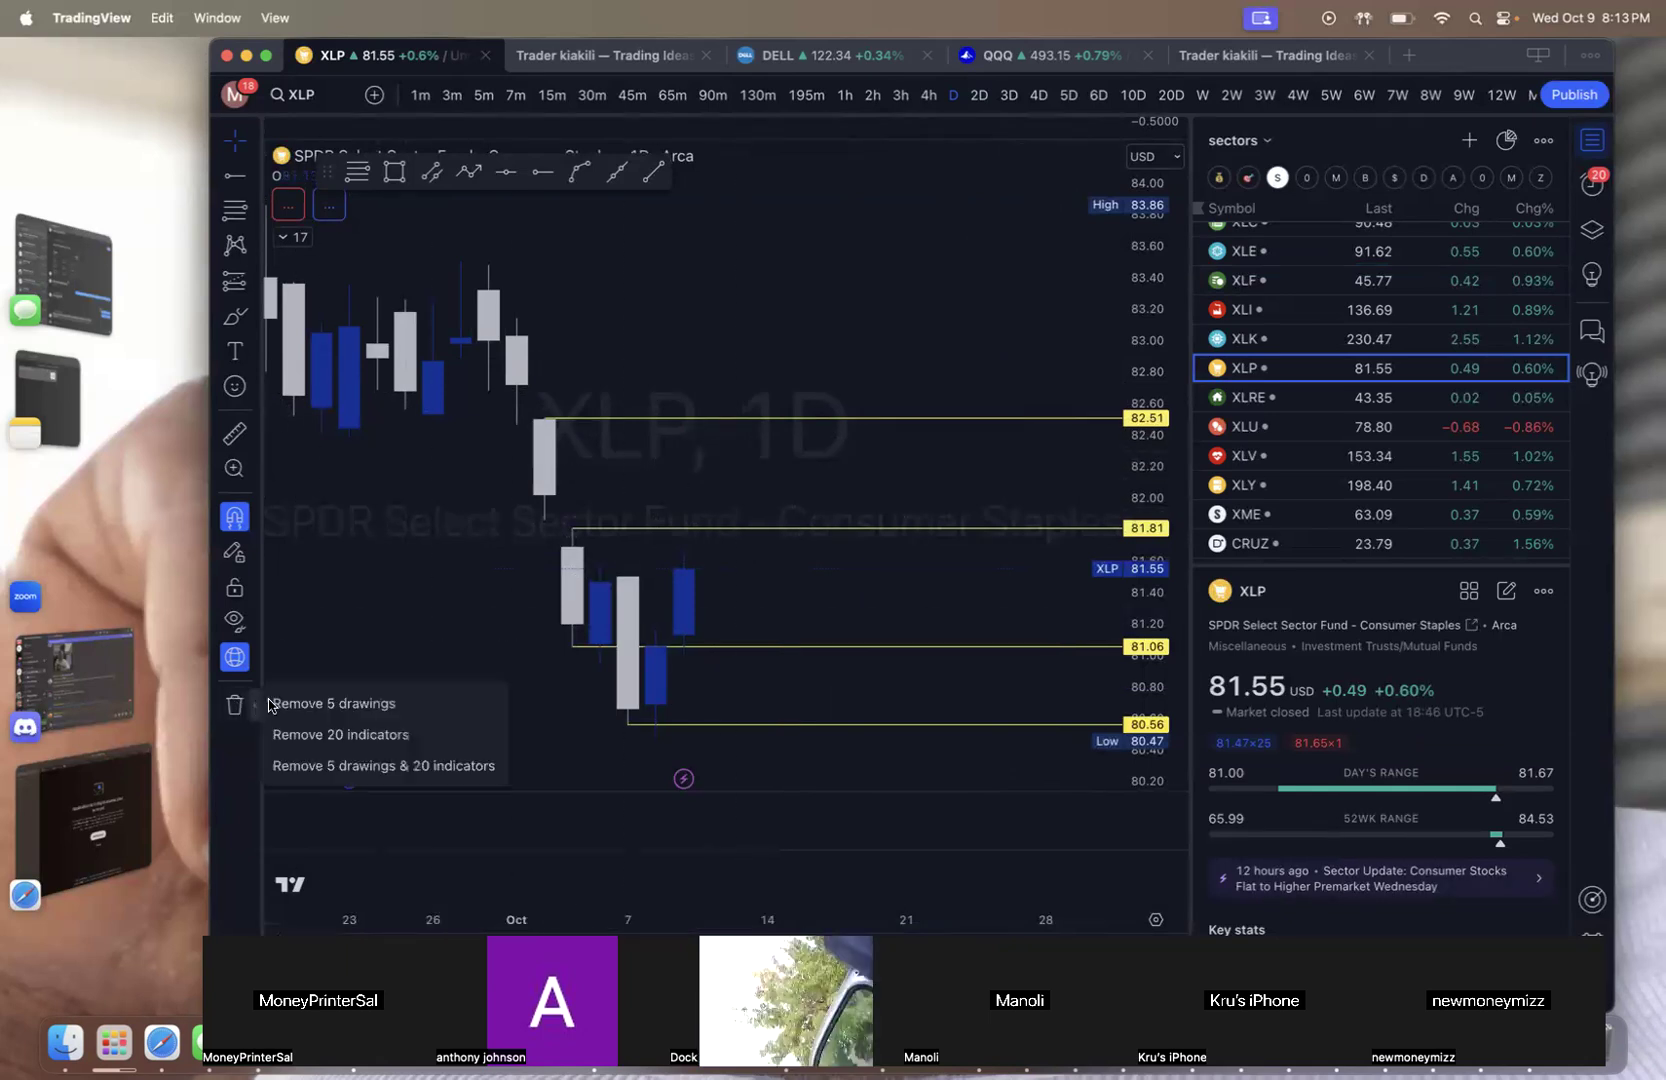
left_click(336, 702)
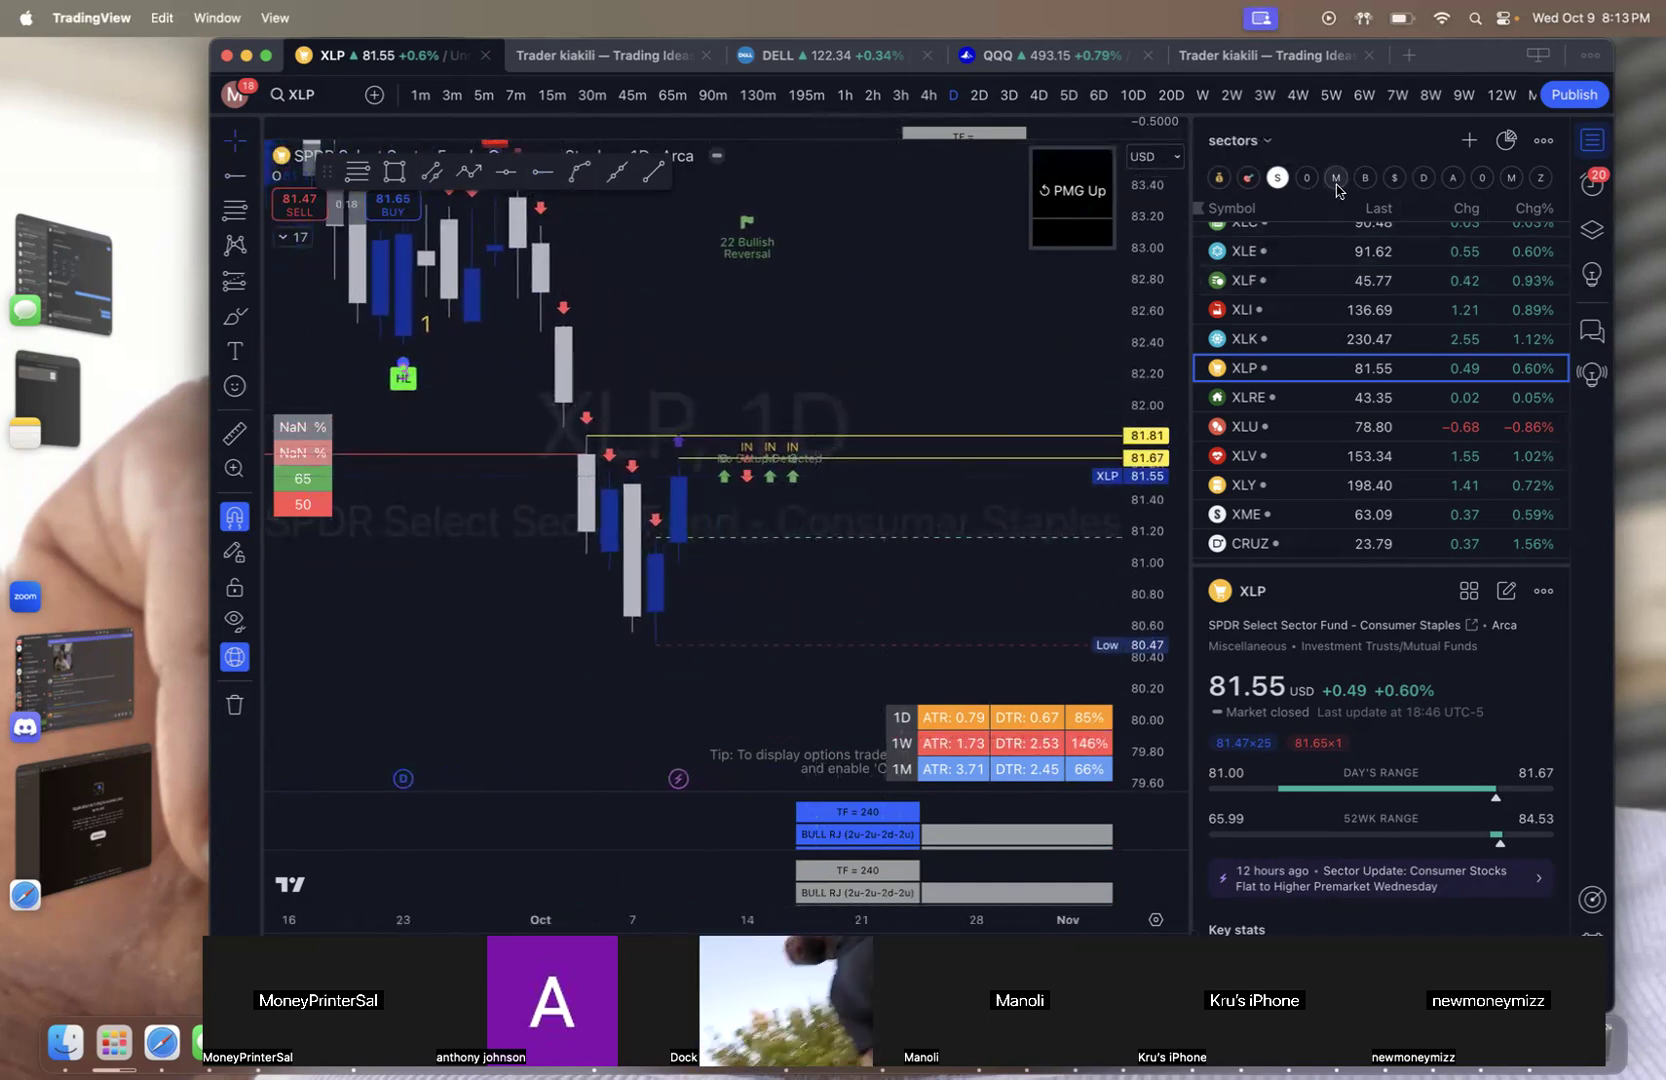
Load the 02.03 · XLP — Consumer St./Def. watchlist from My watchlists
left_click(1234, 140)
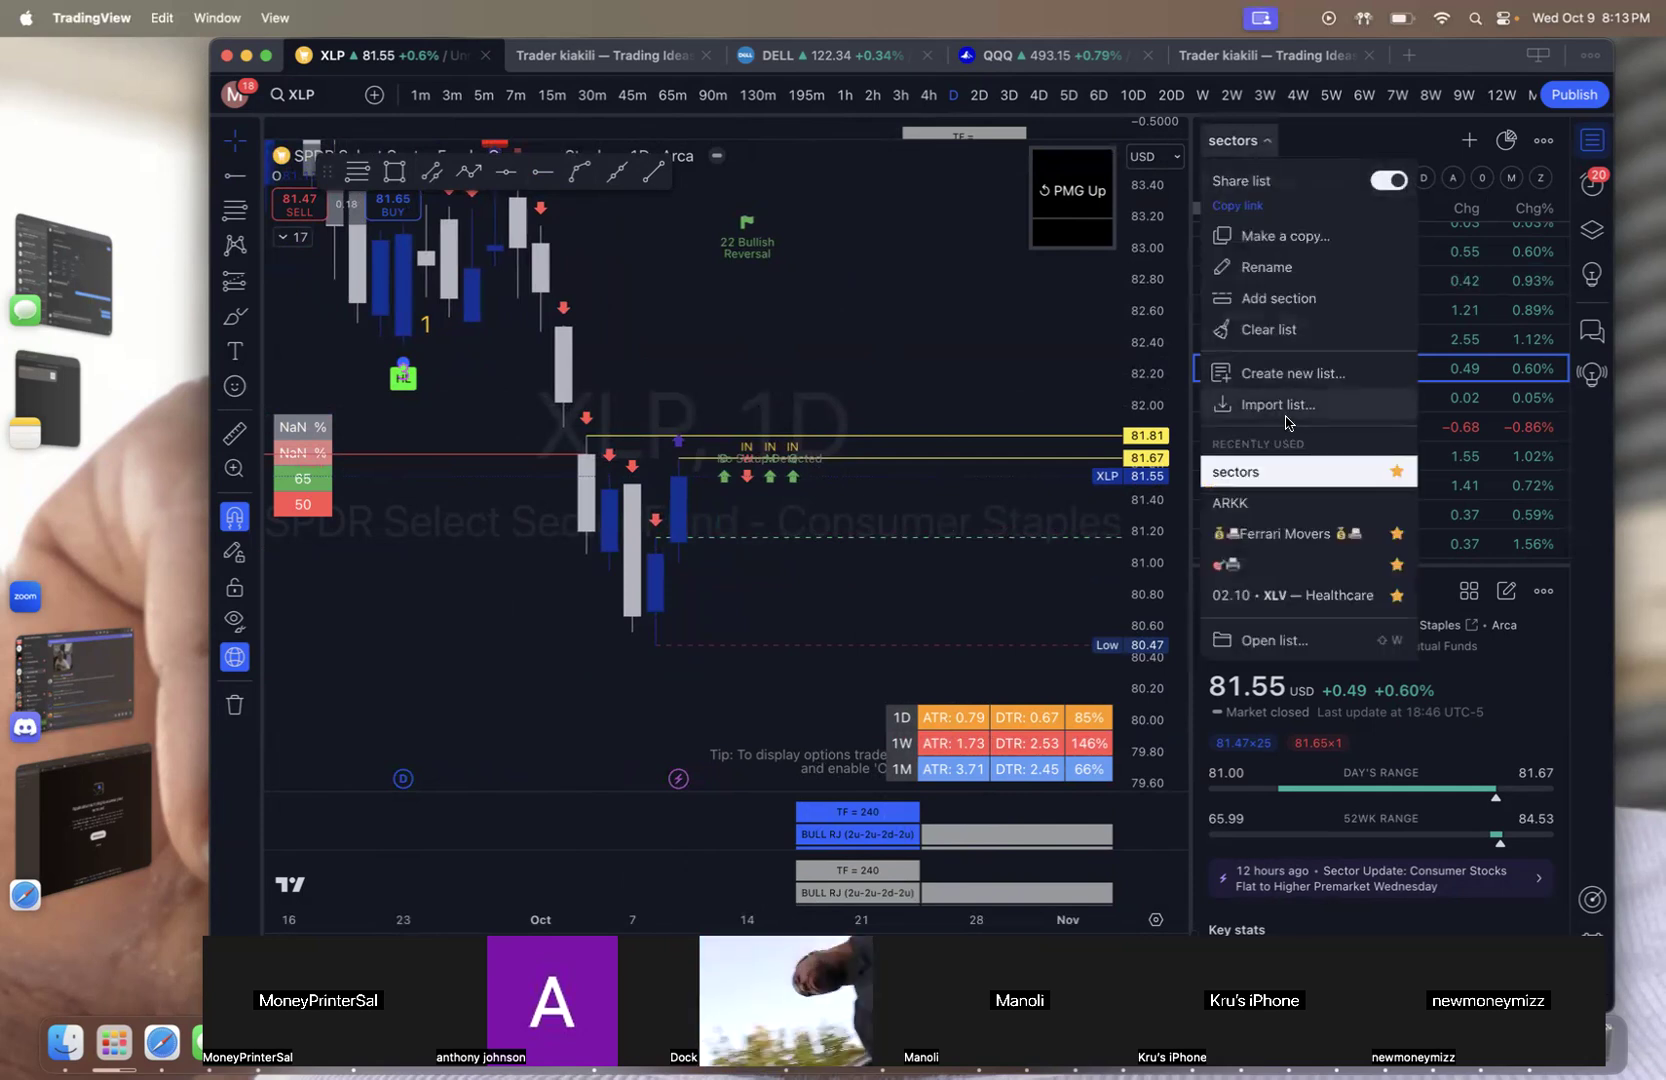
mouse_move(1322, 636)
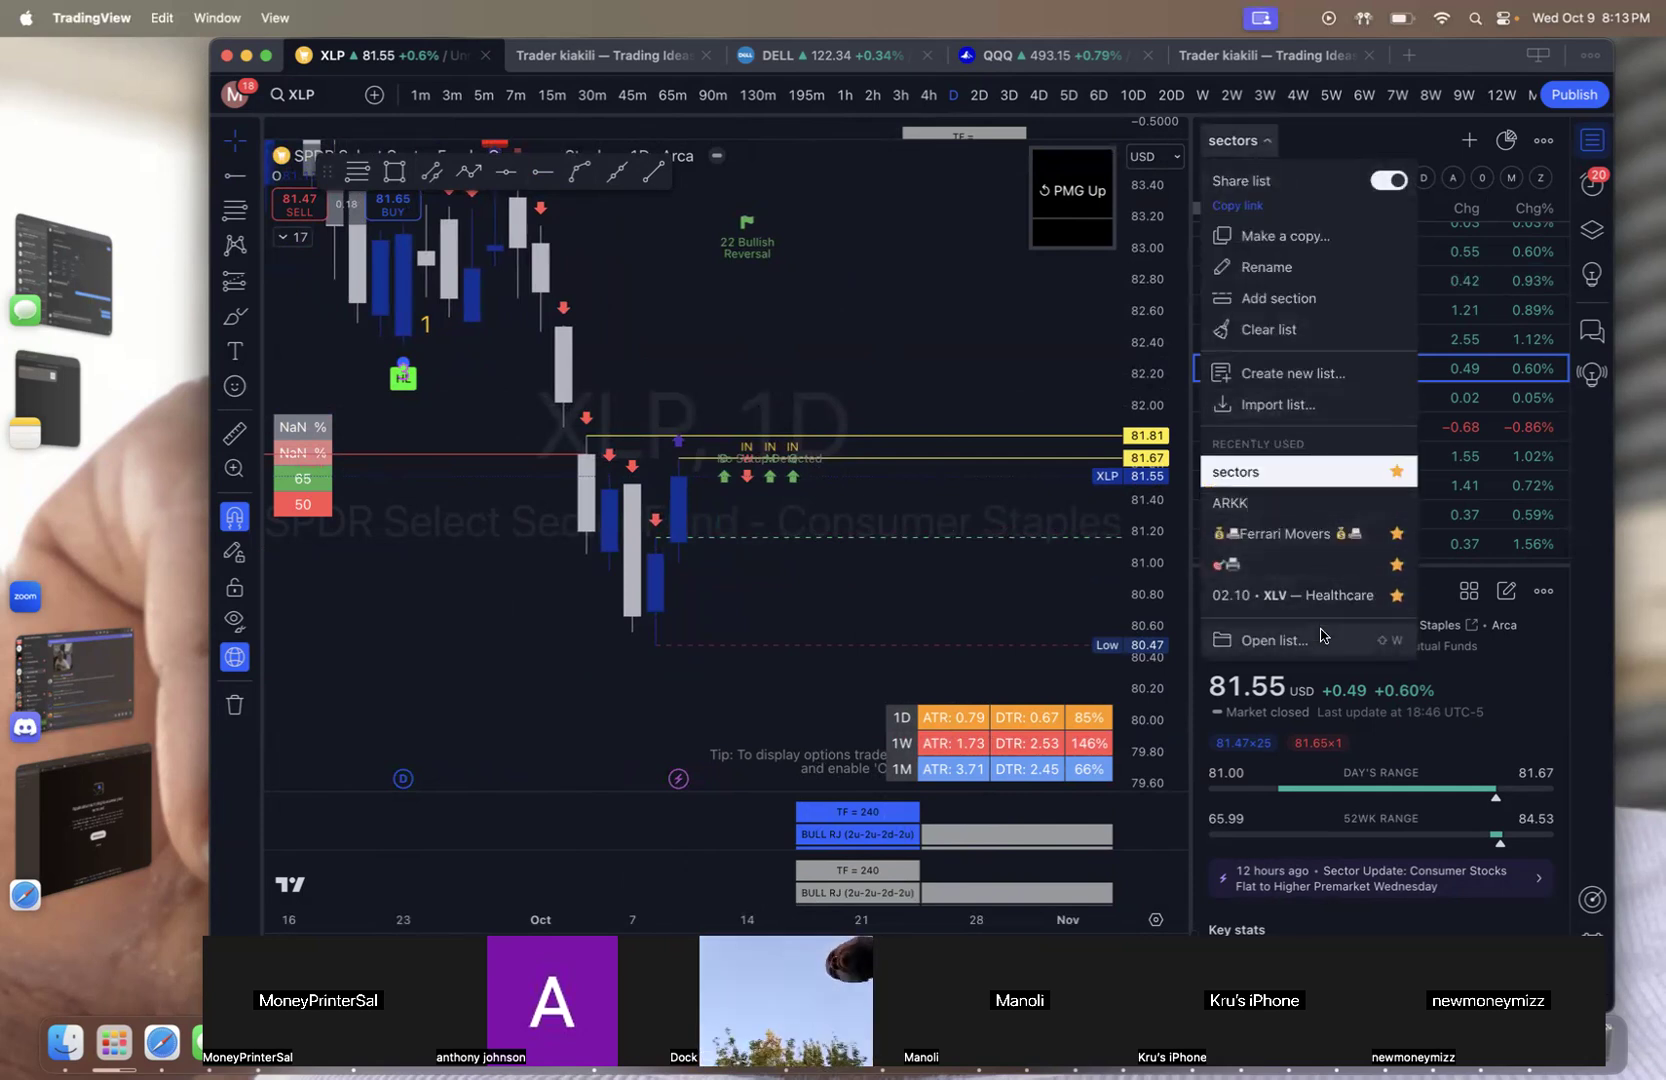
left_click(1274, 640)
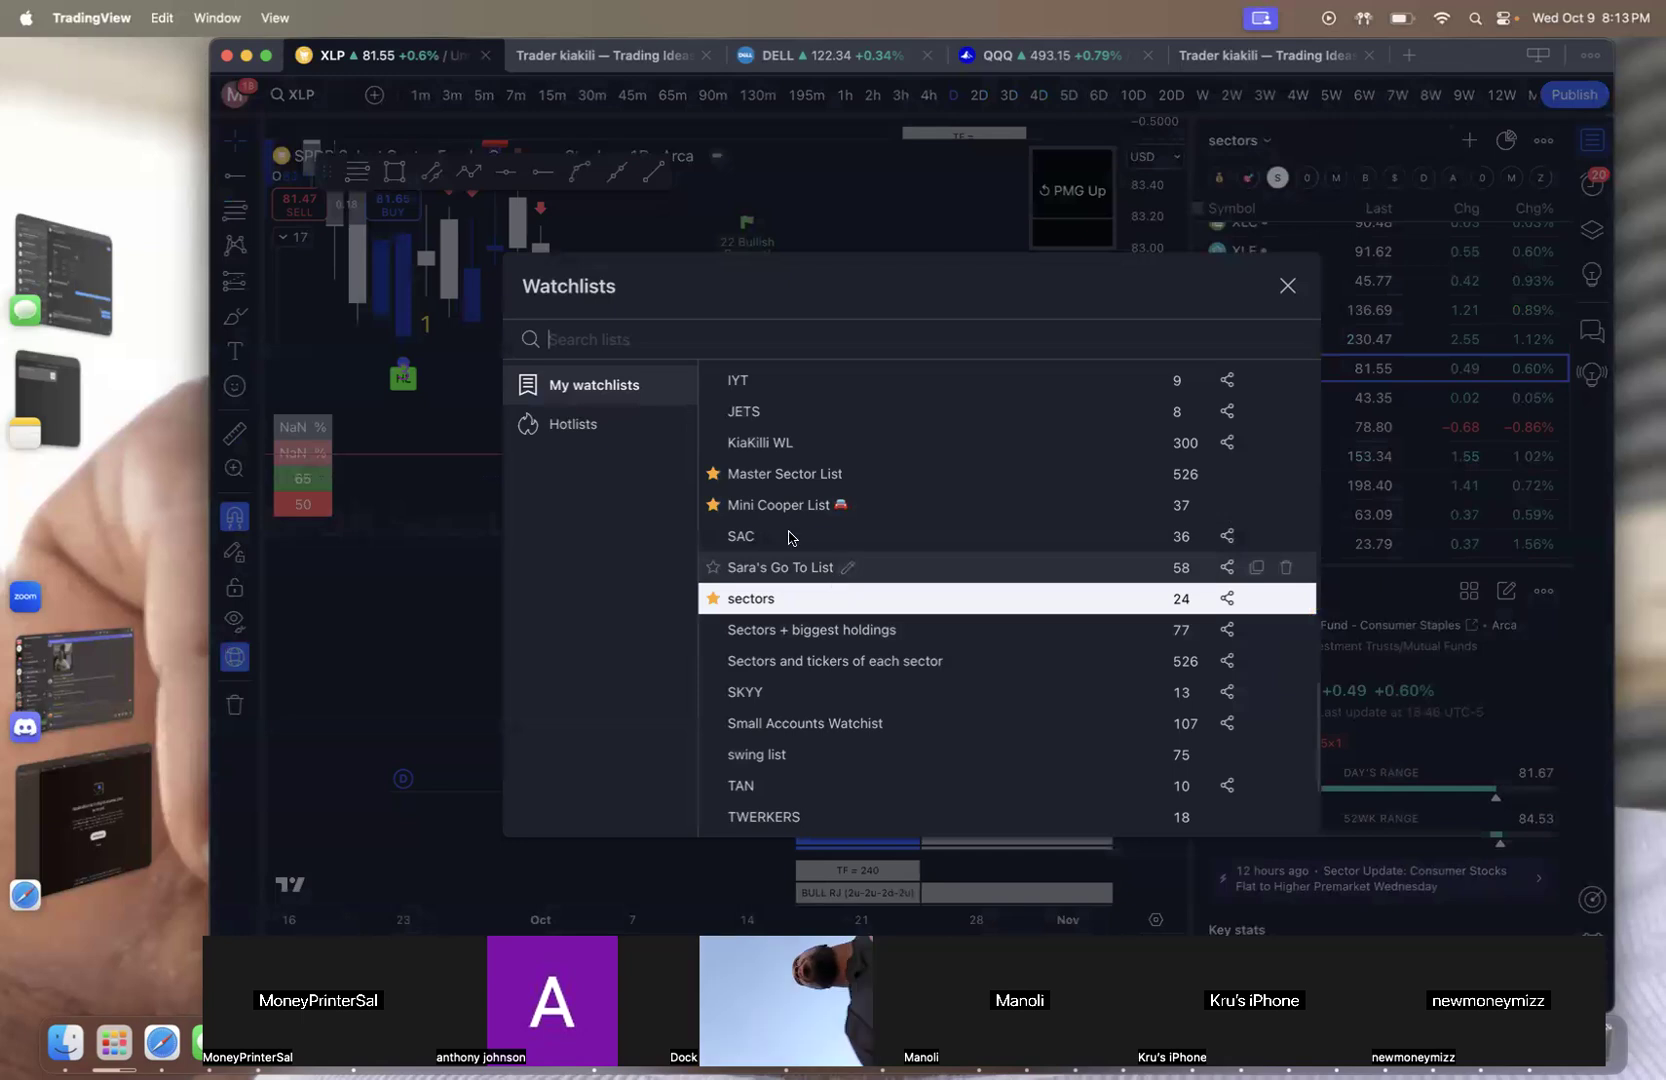
scroll("down", 3)
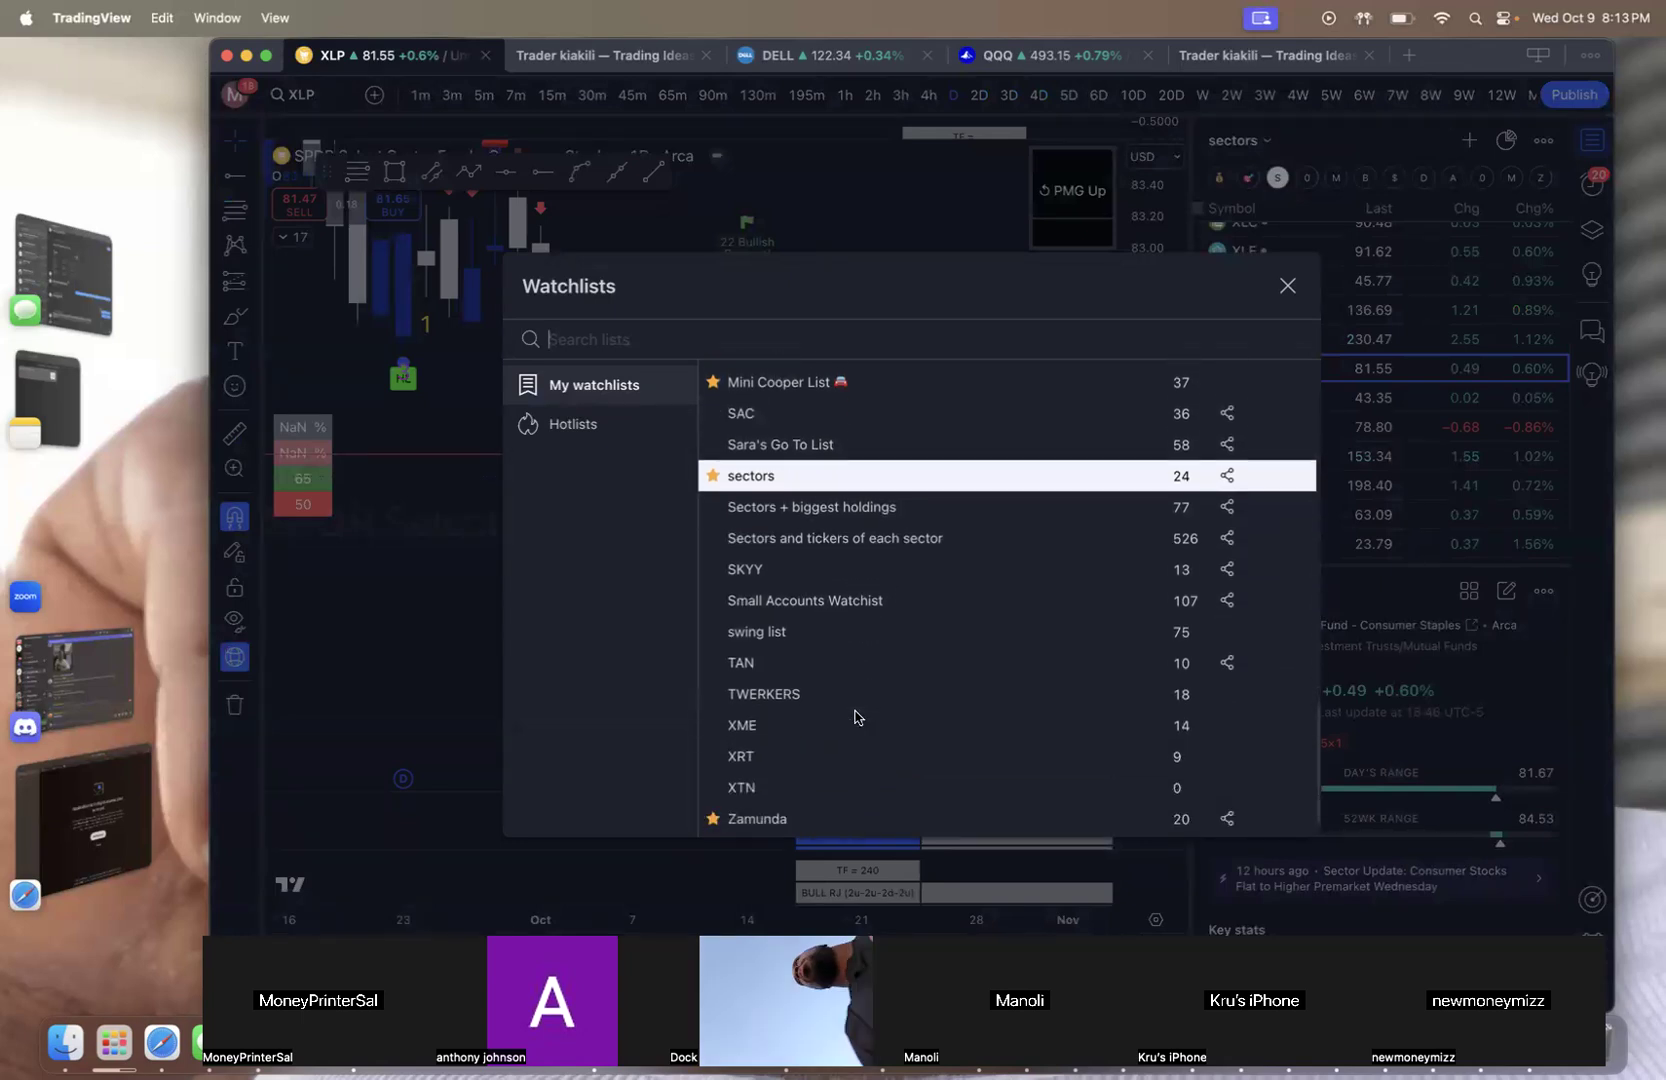
scroll("up", 3)
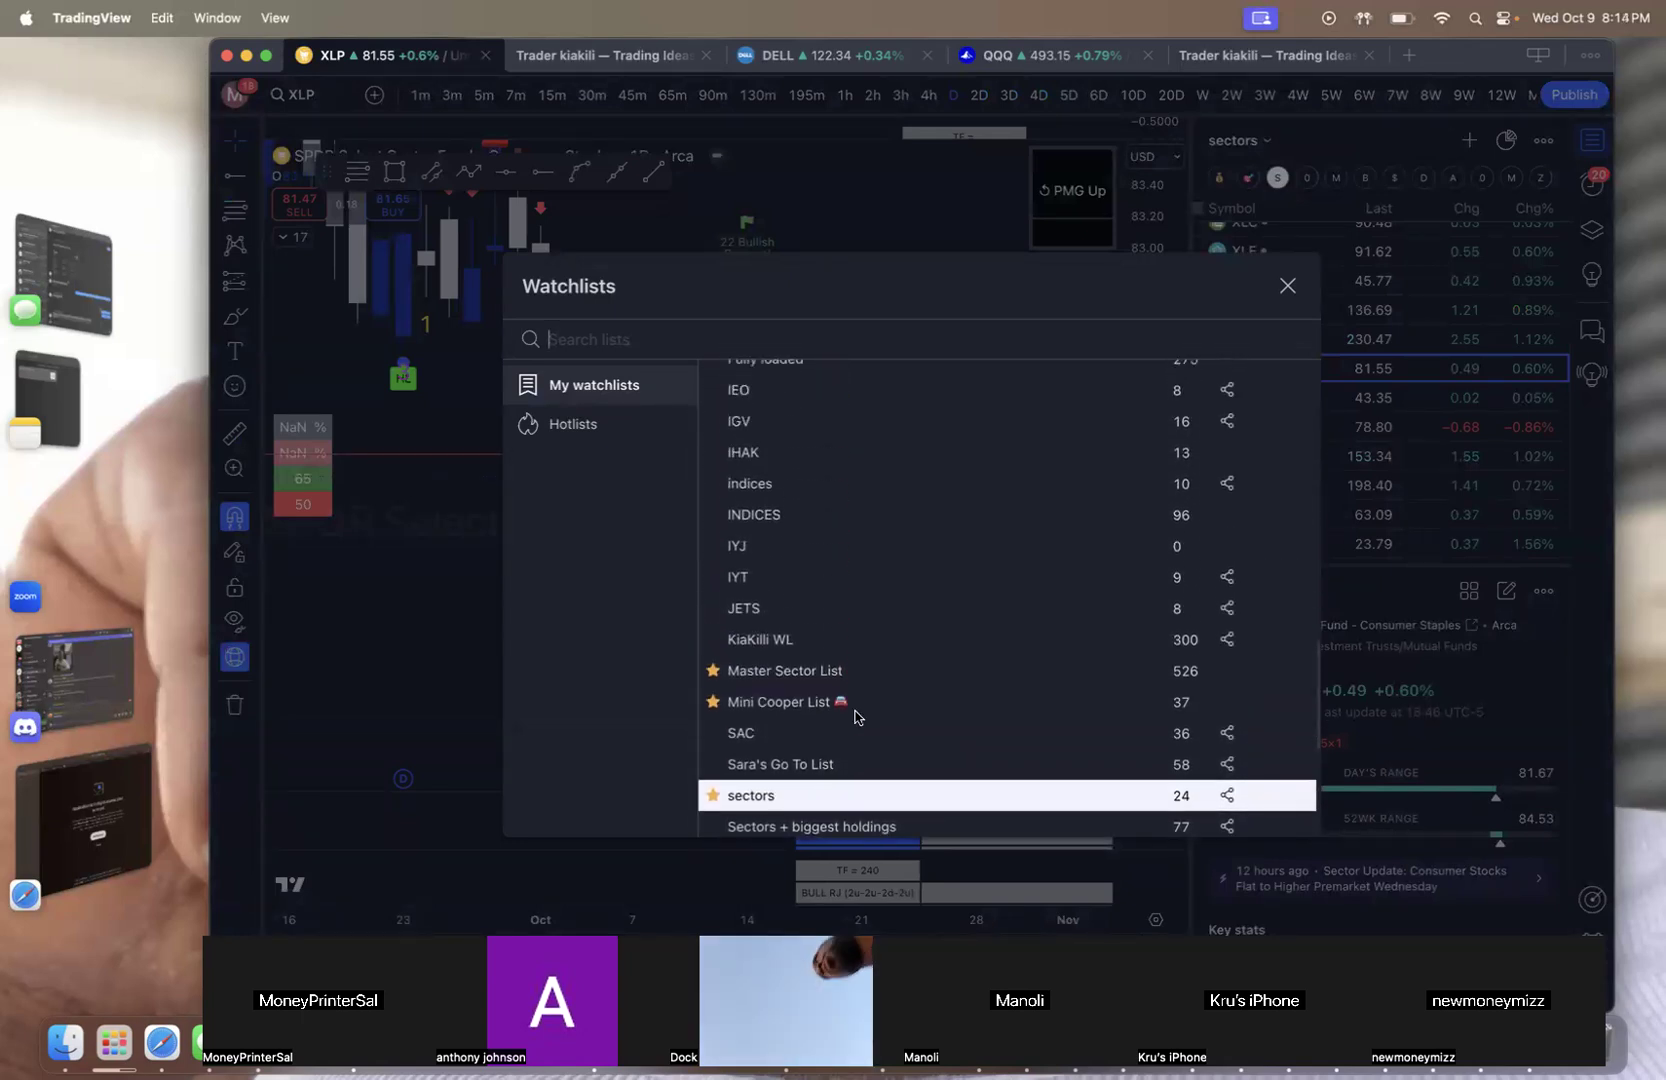
scroll("up", 3)
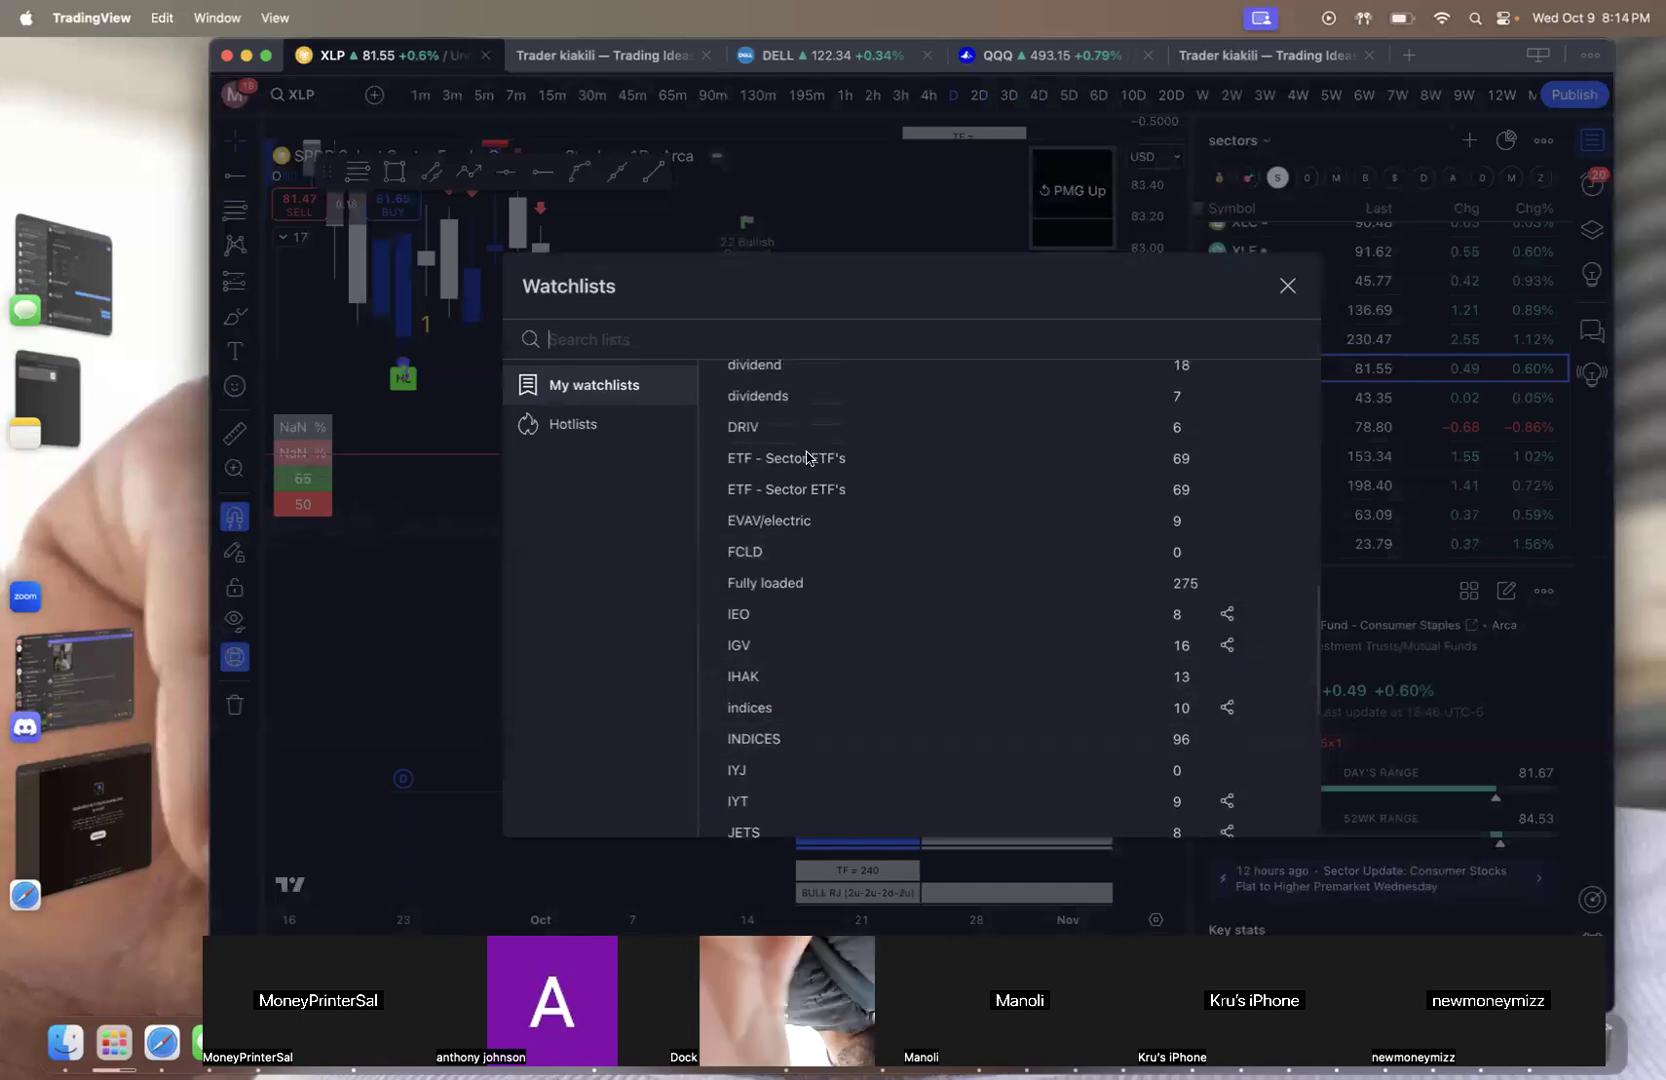
scroll("up", 3)
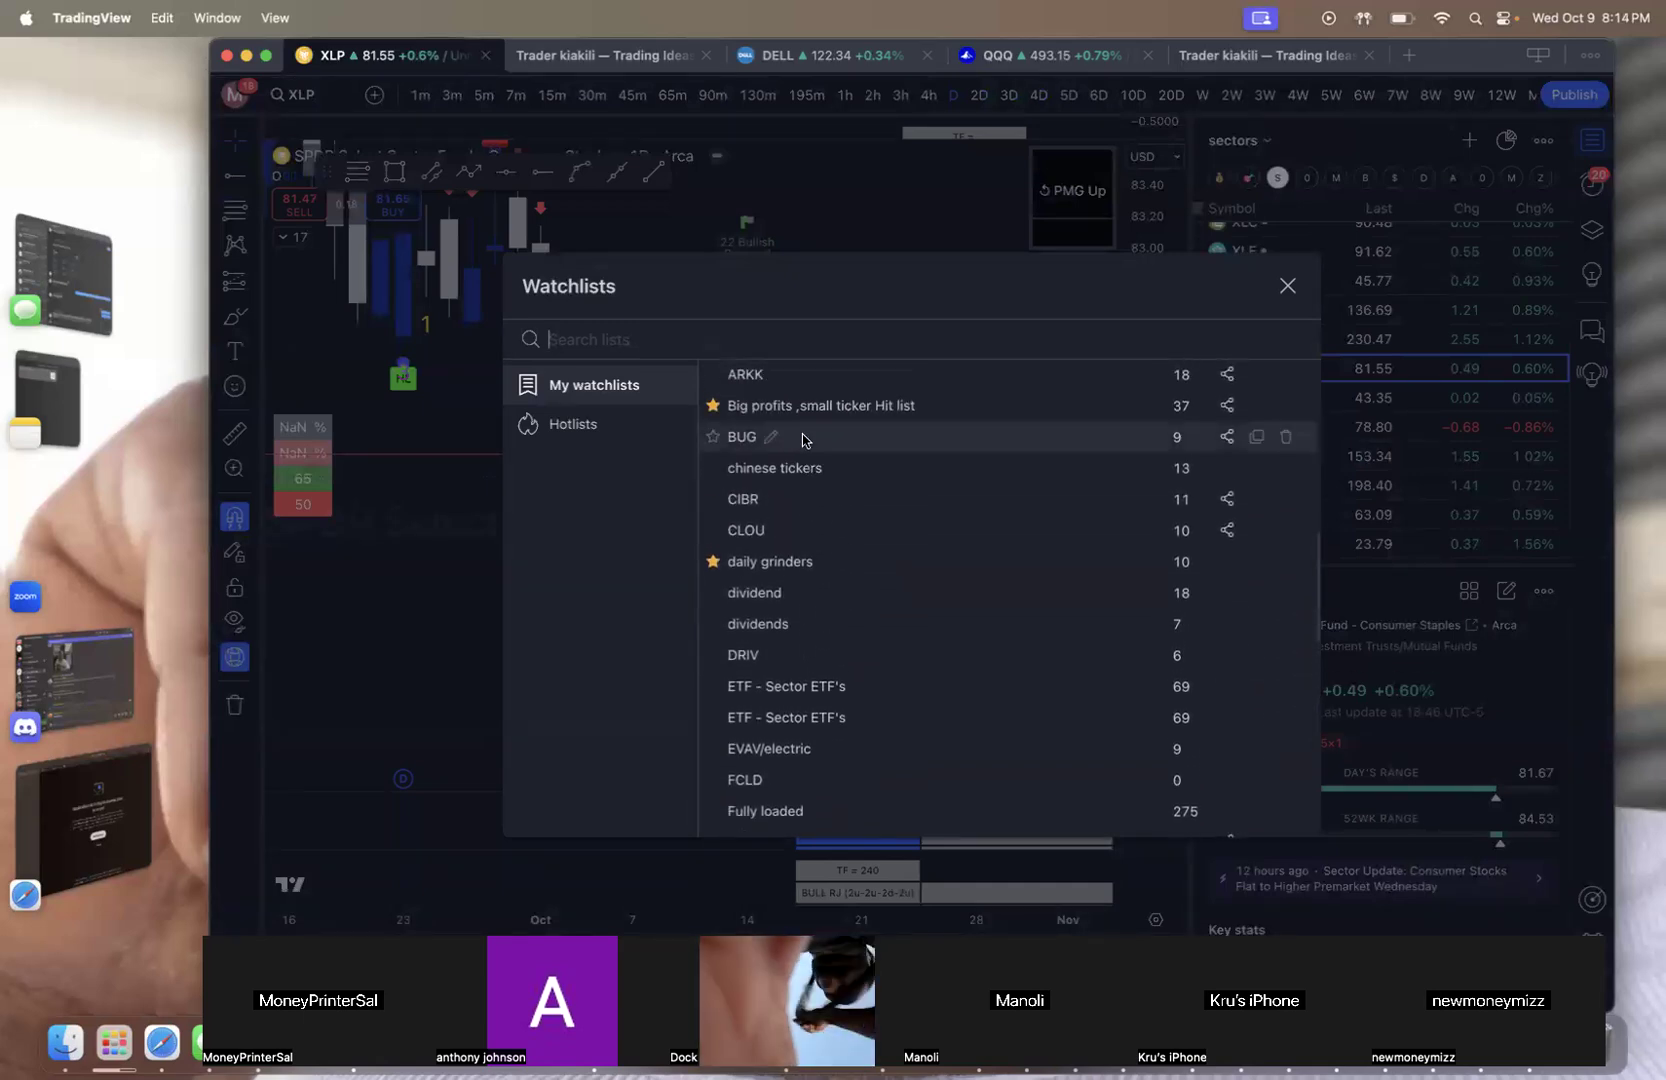
mouse_move(802, 490)
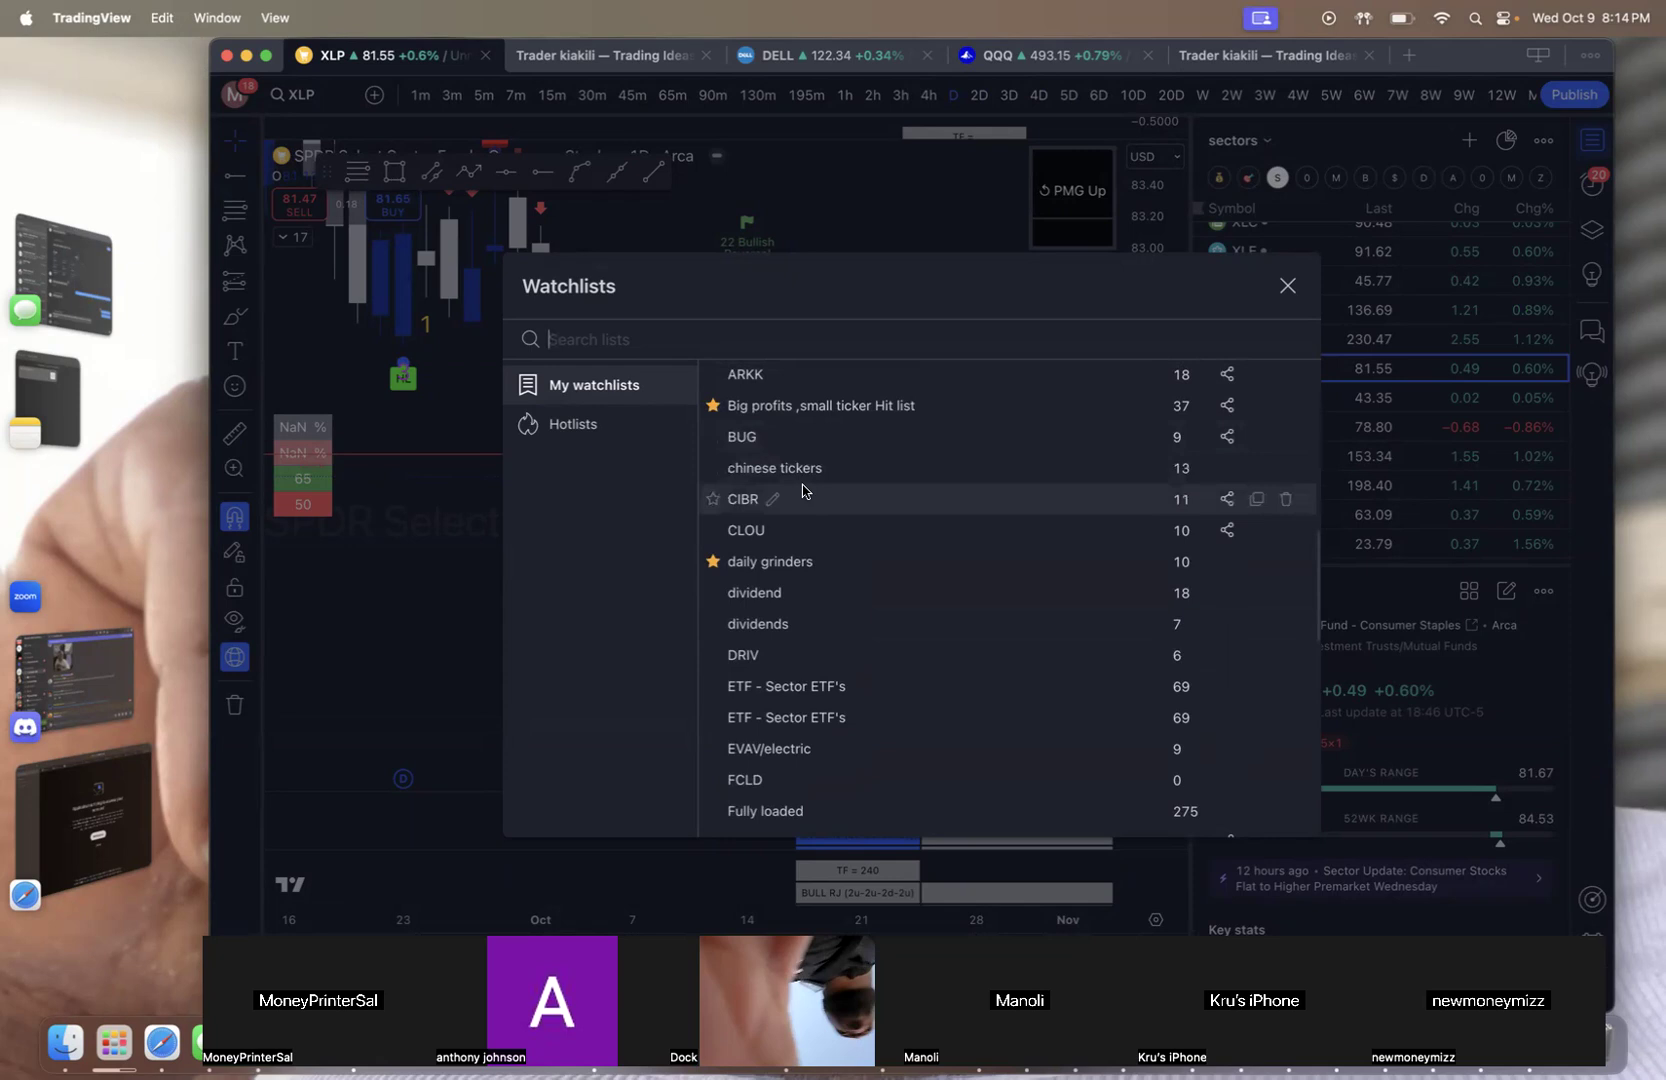
scroll("down", 3)
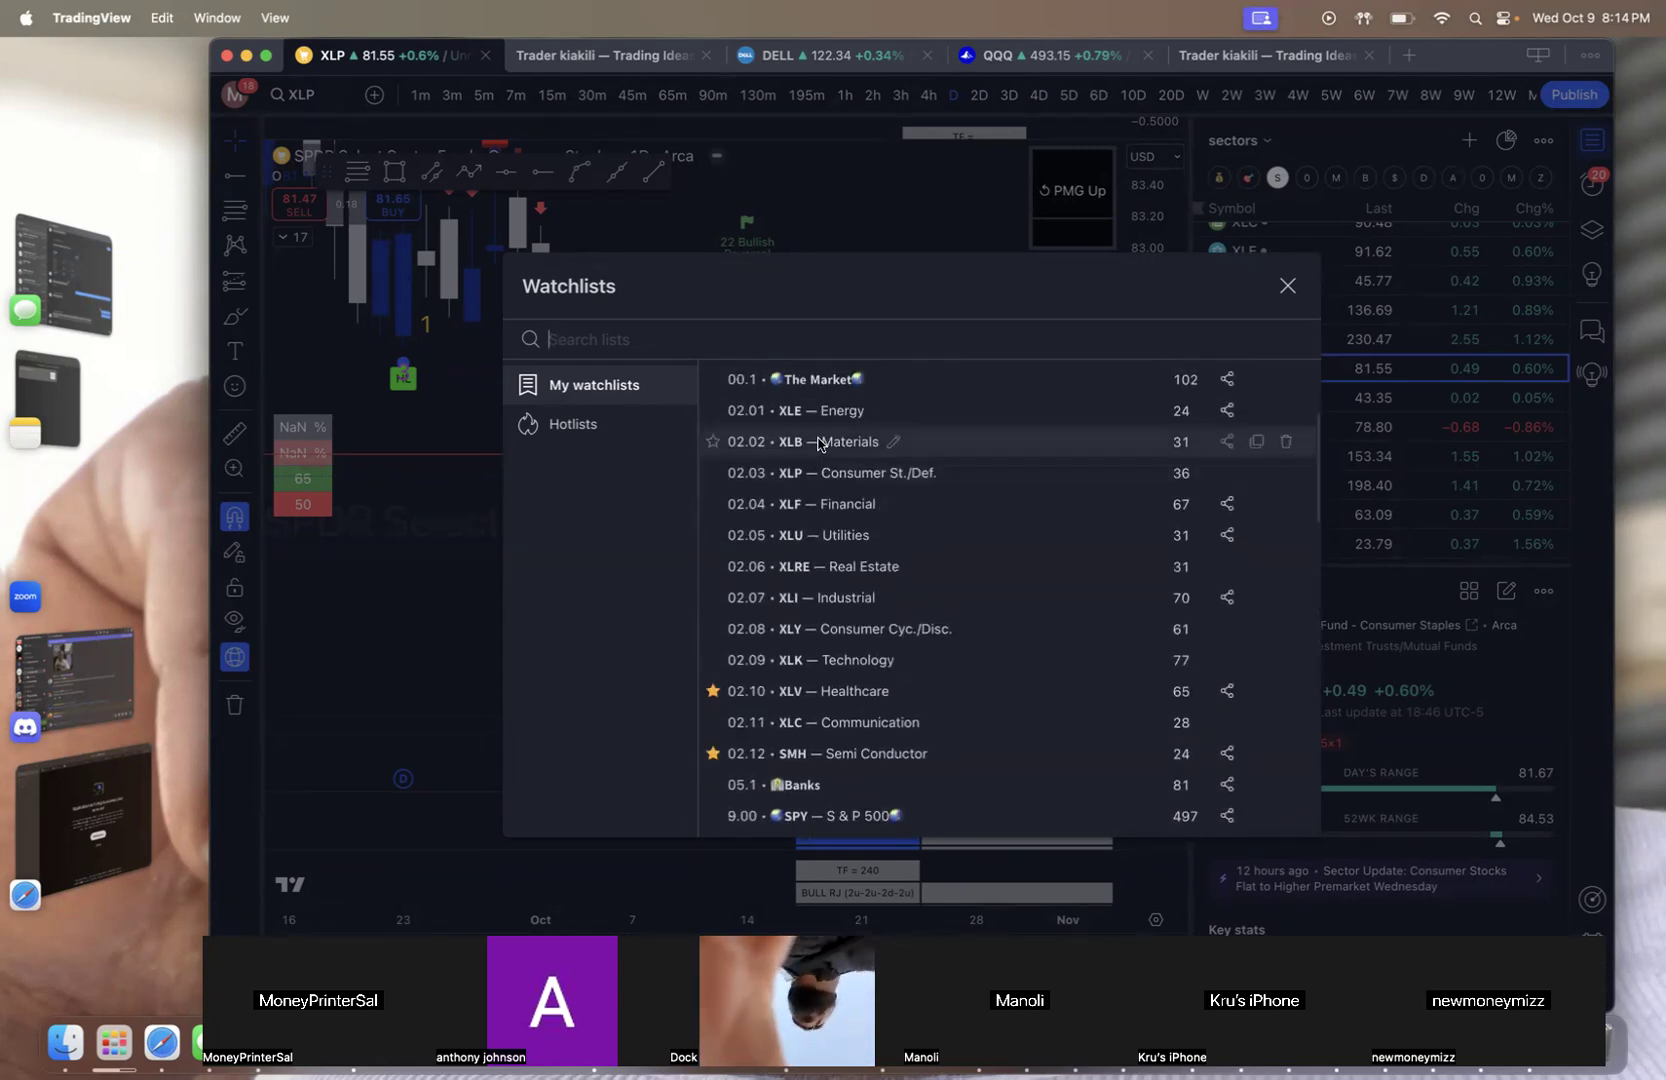
mouse_move(838, 472)
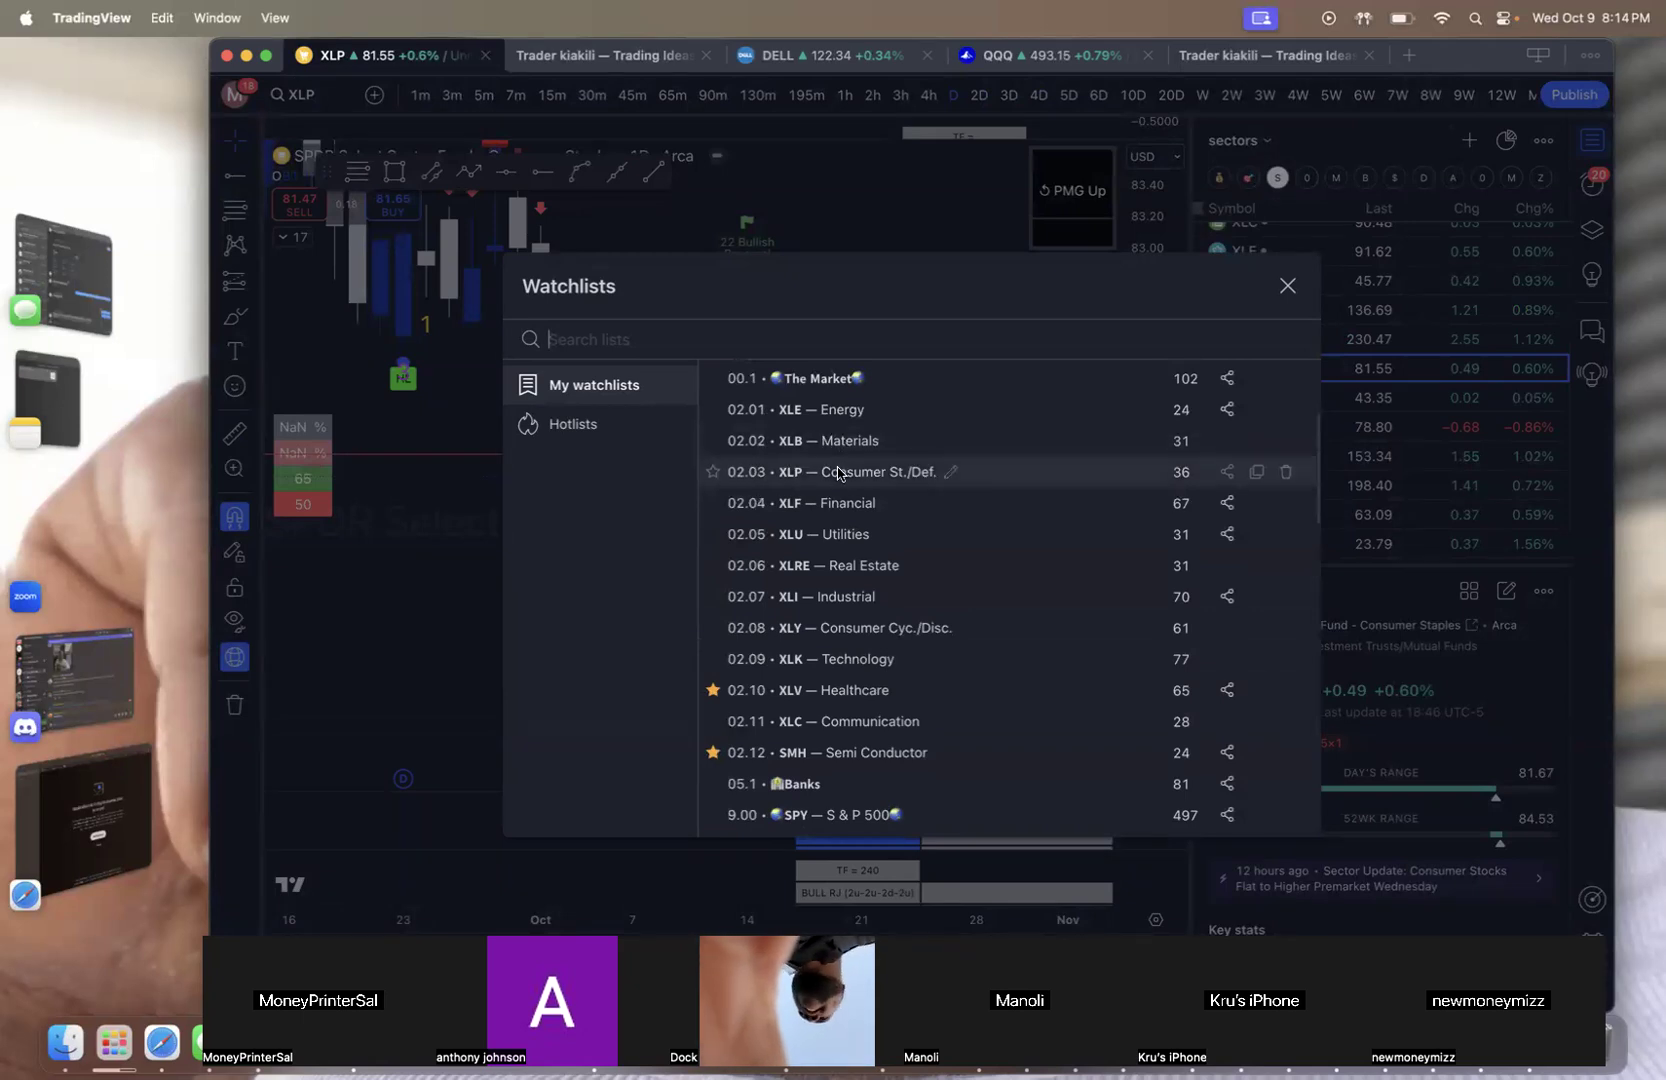
left_click(838, 470)
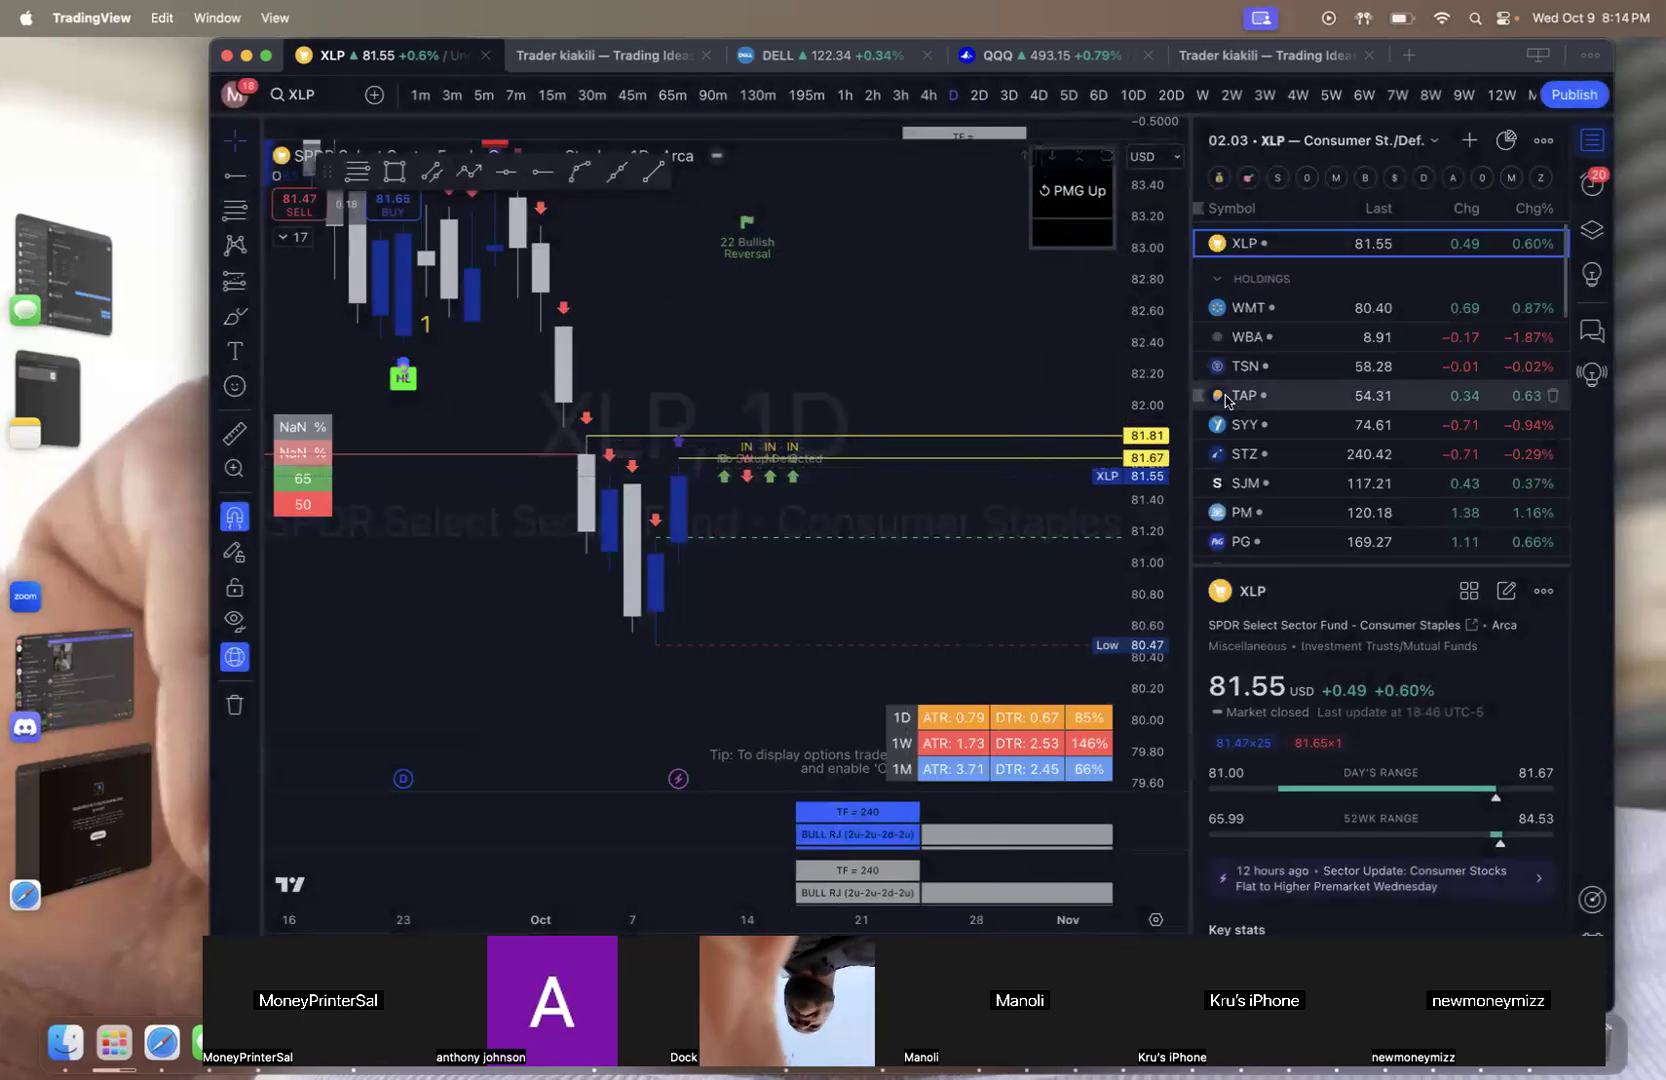
Load PG on the daily chart and remove its seven old drawings
left_click(1246, 542)
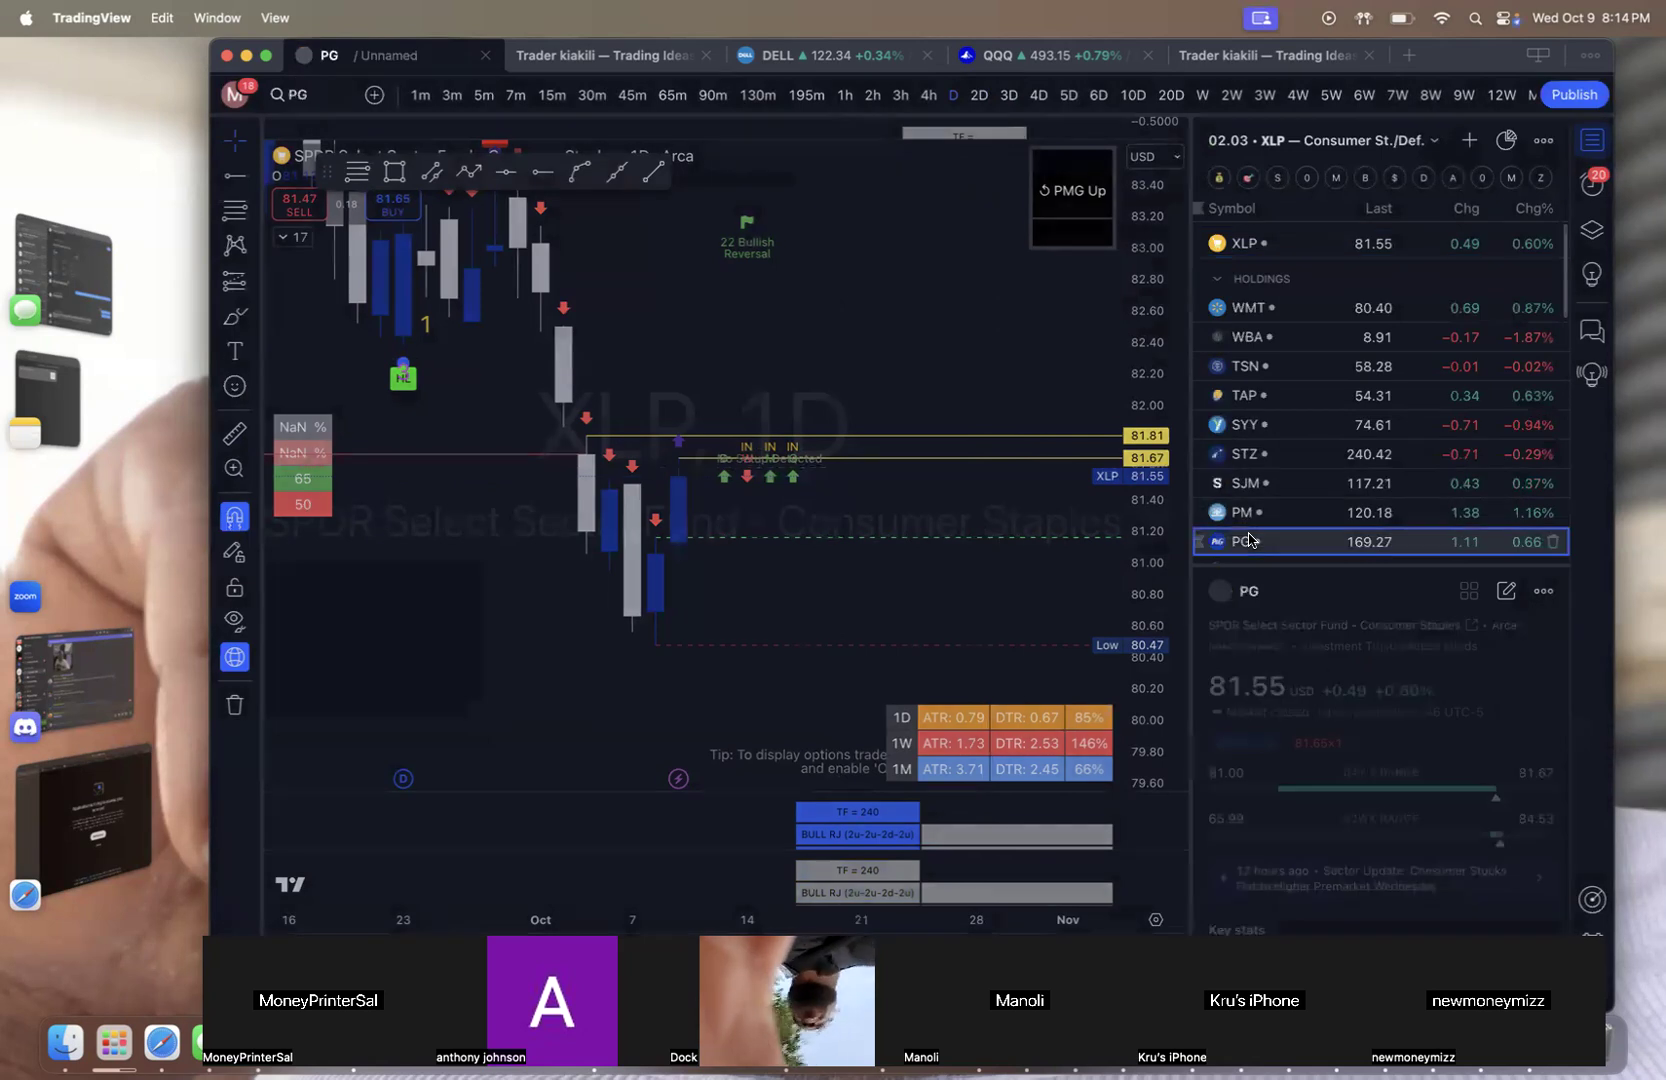
left_click(1276, 542)
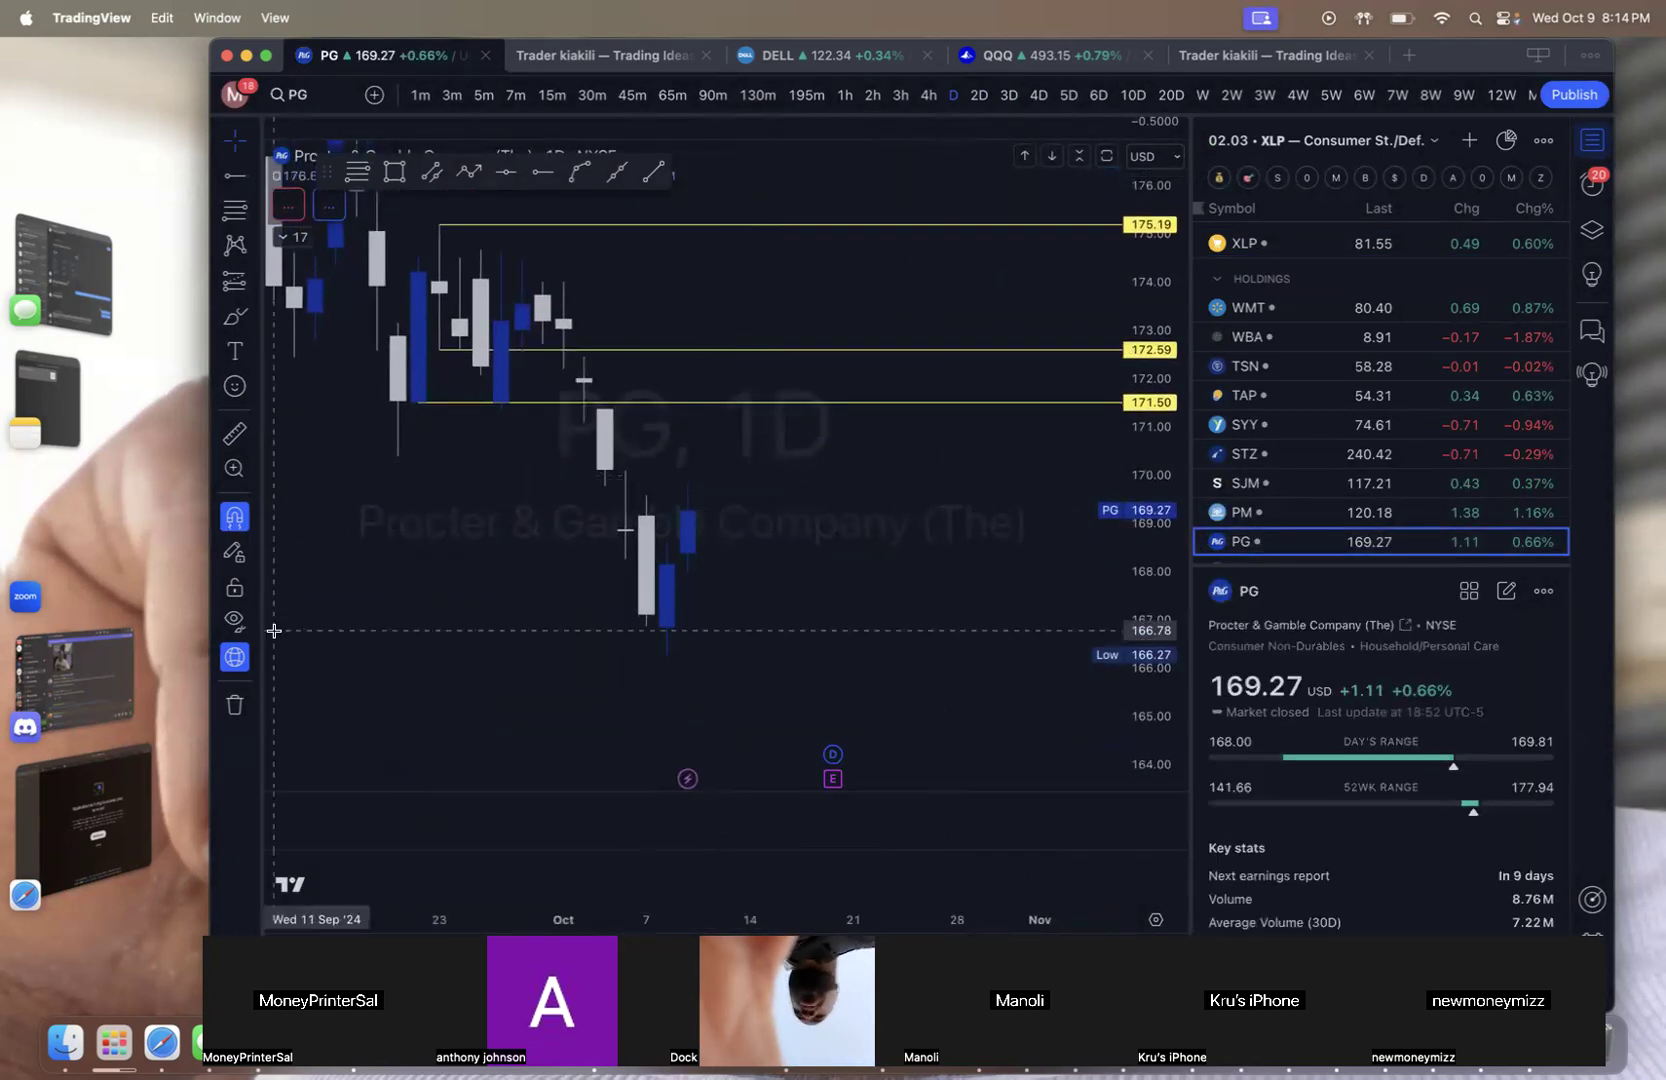
left_click(234, 704)
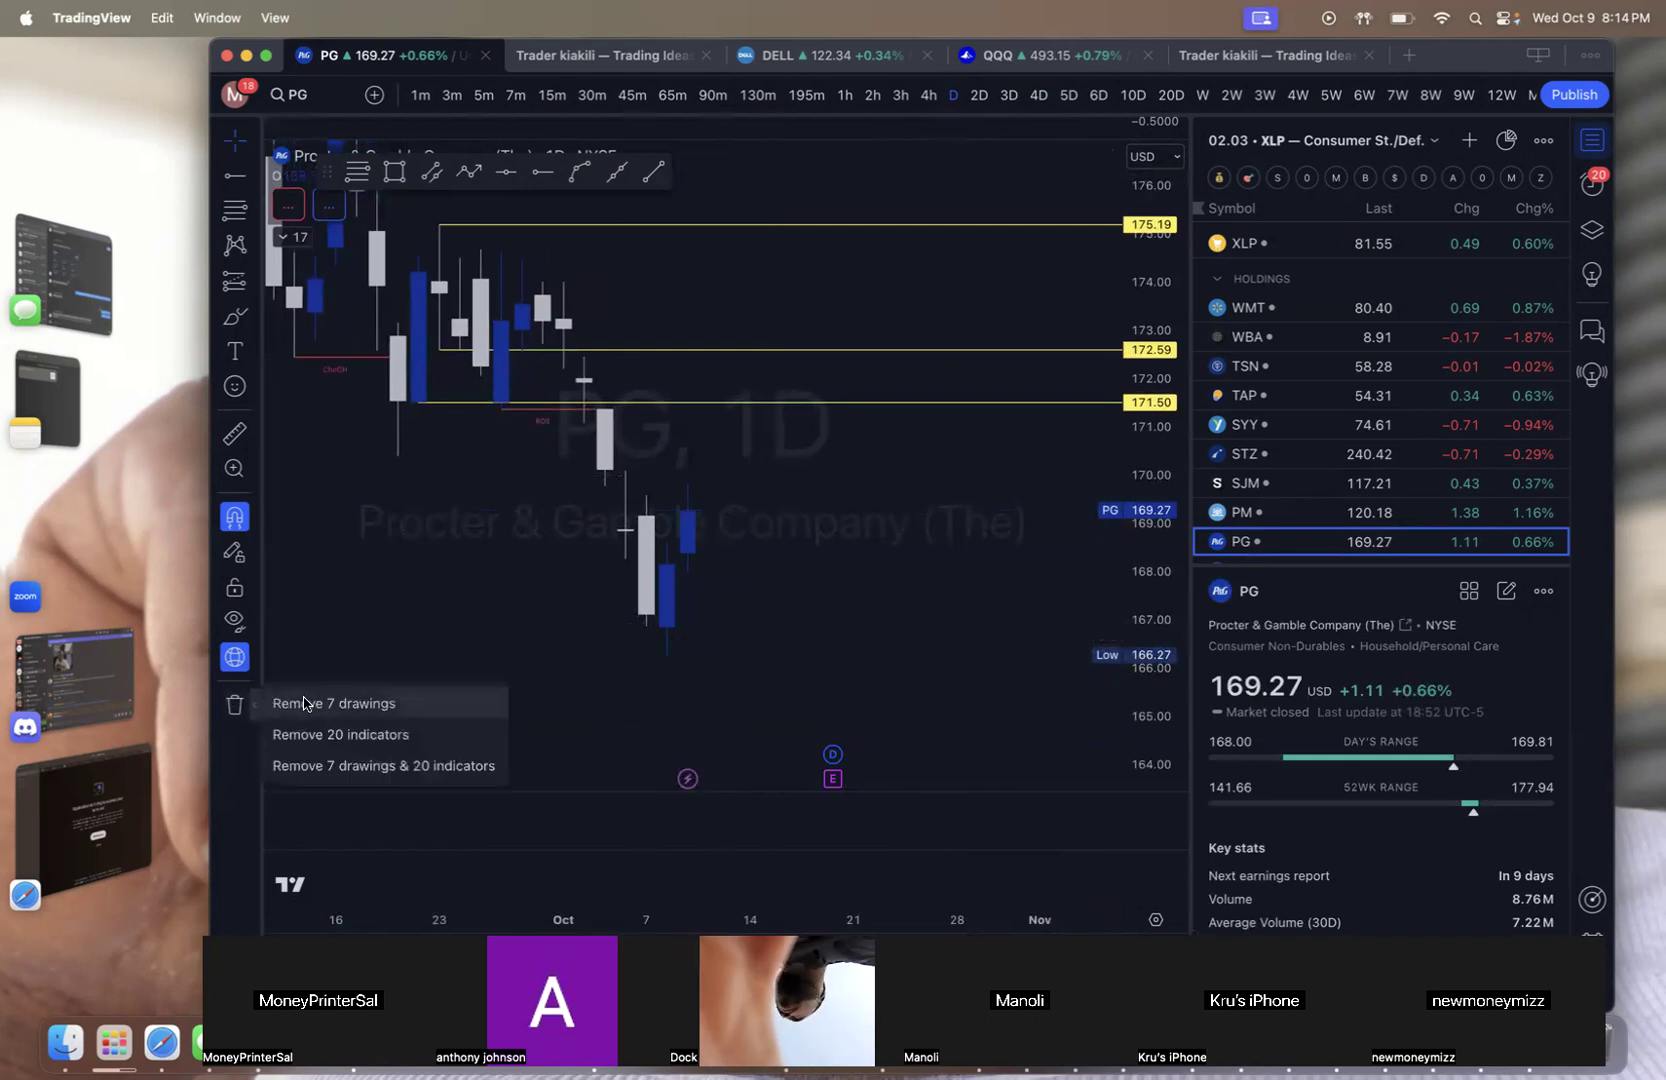
left_click(334, 702)
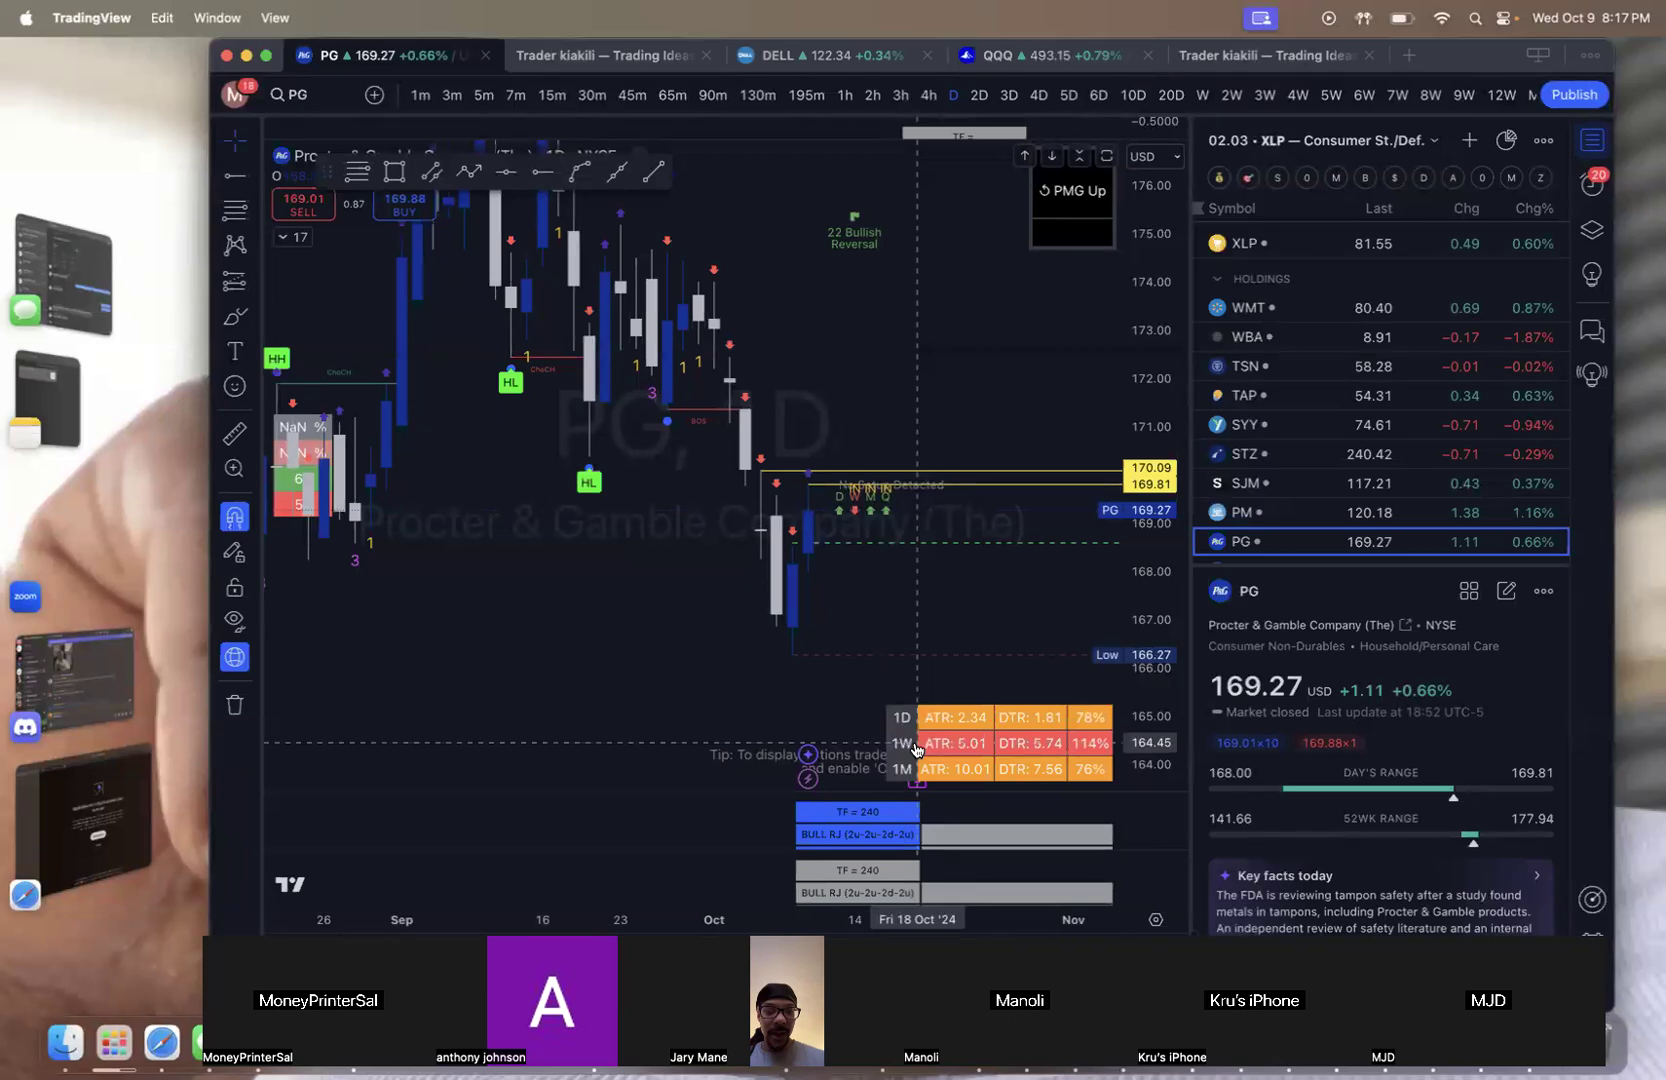
mouse_move(916, 750)
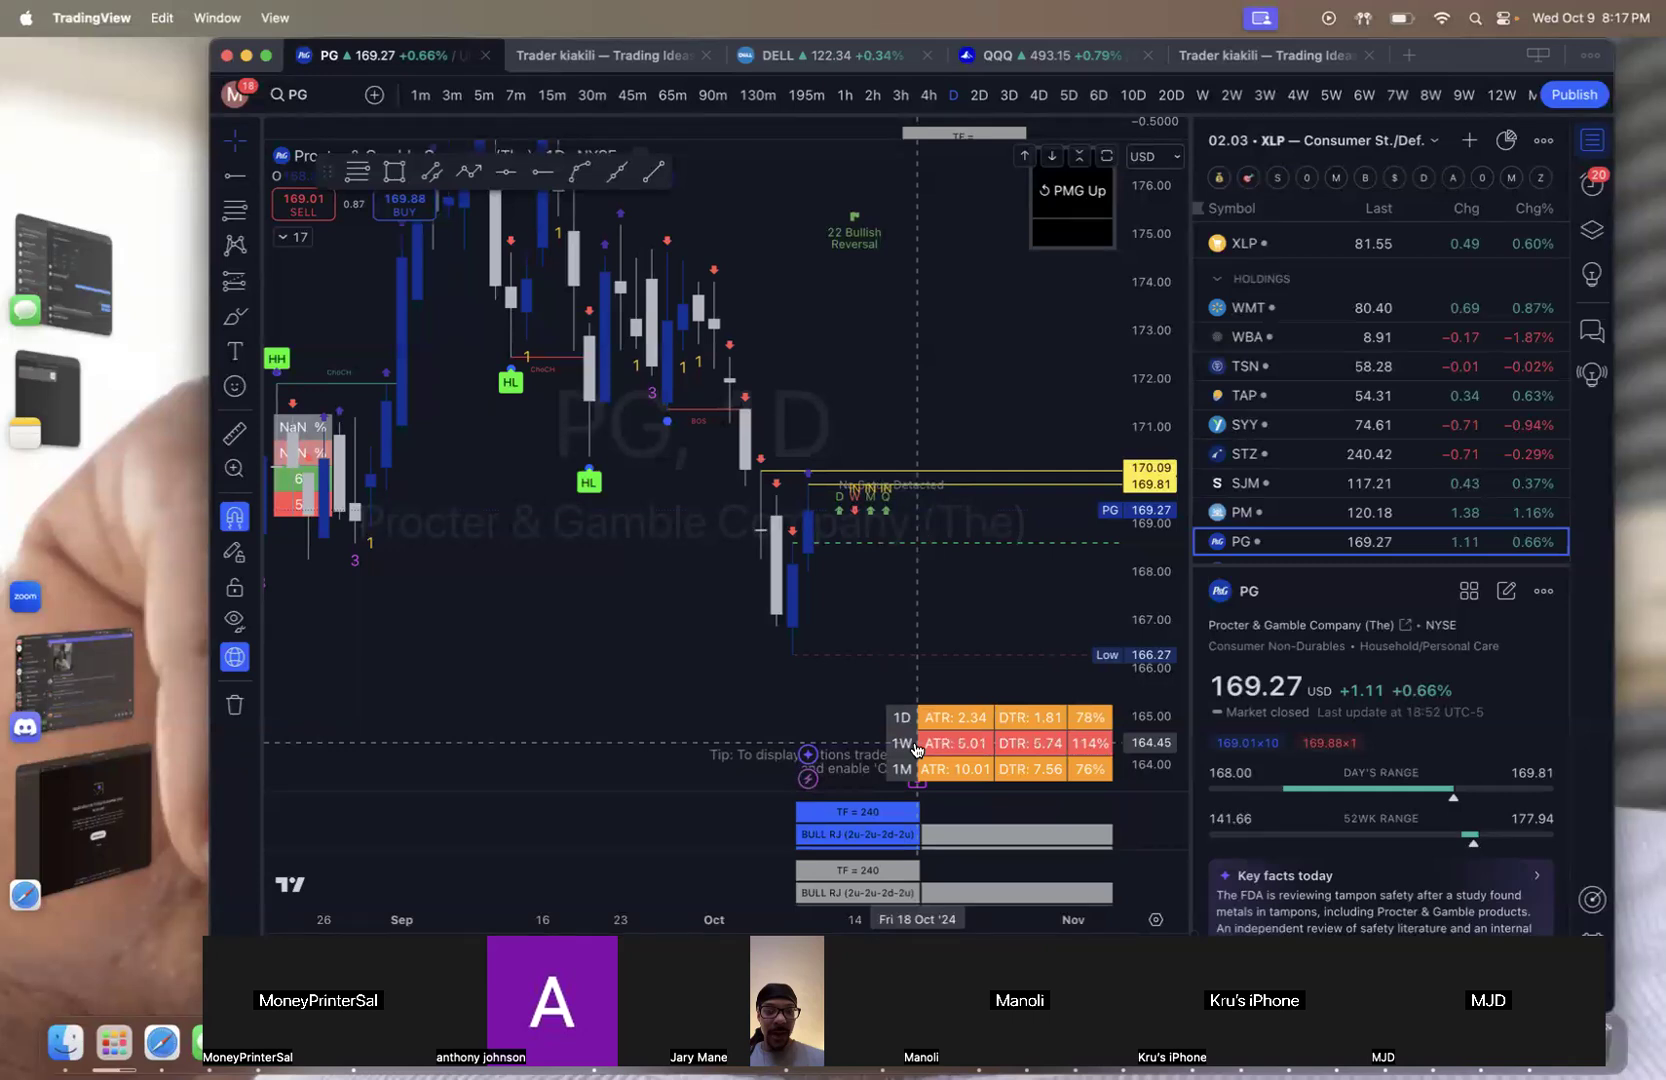
mouse_move(996, 784)
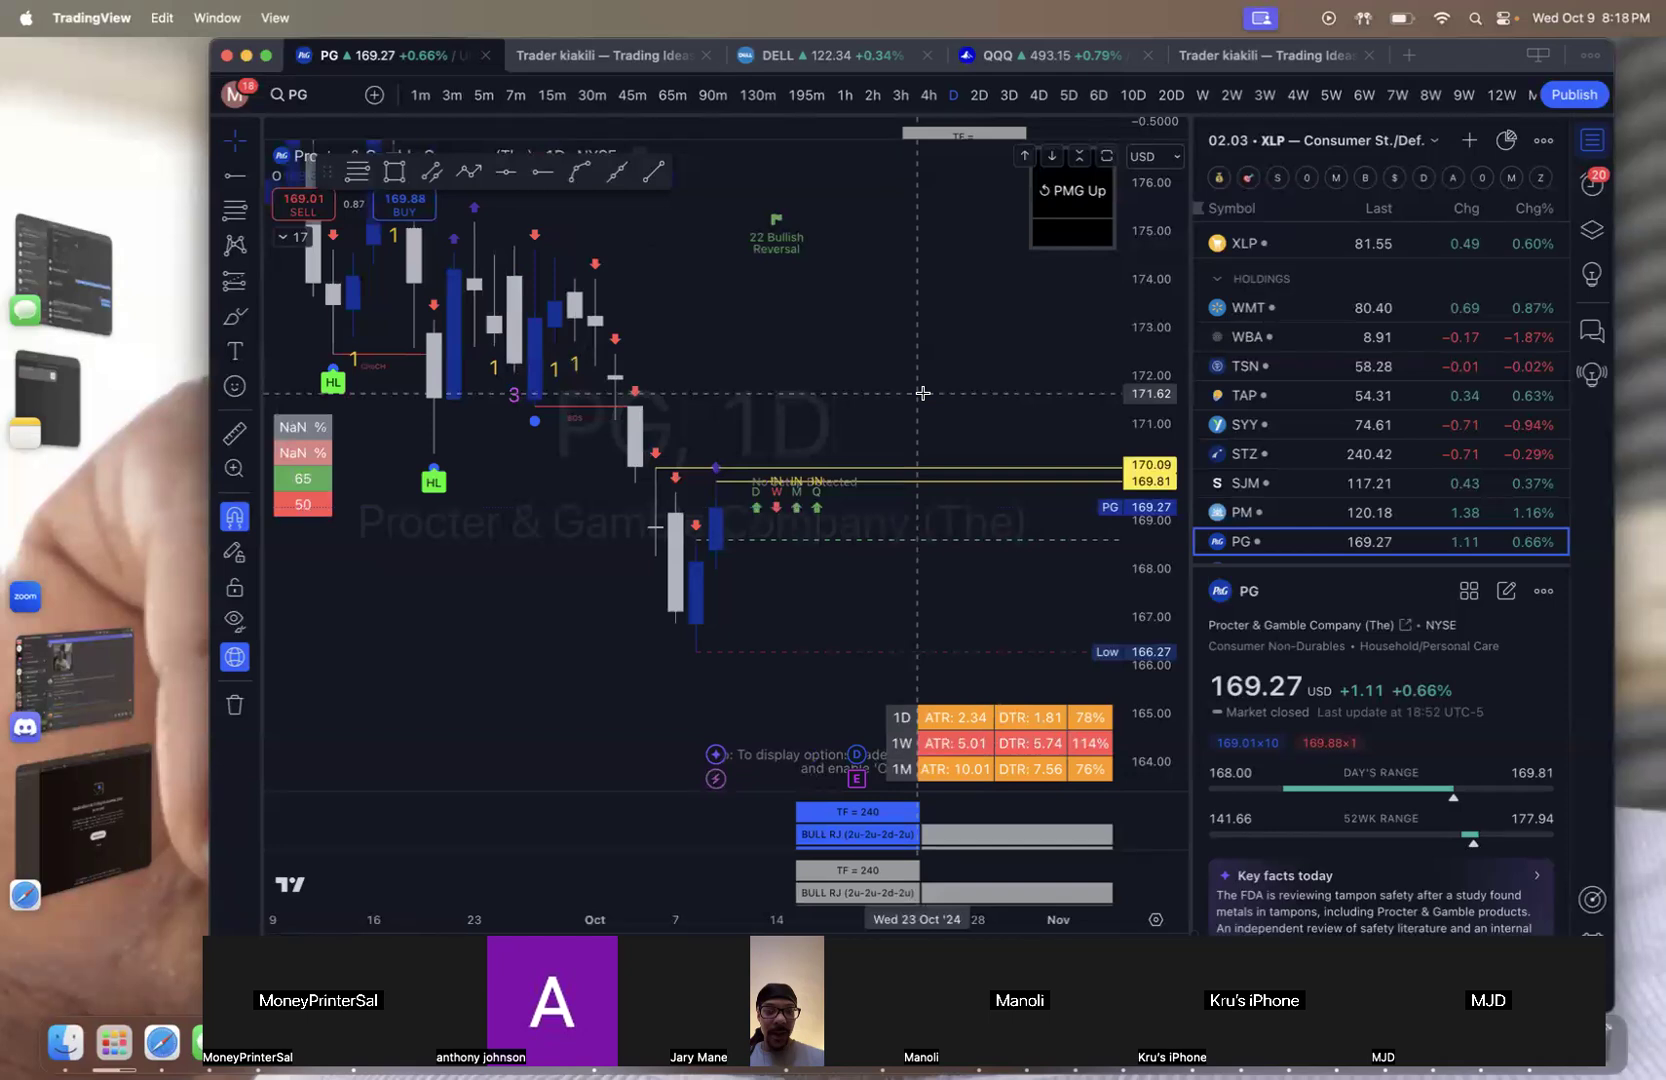
mouse_move(808, 426)
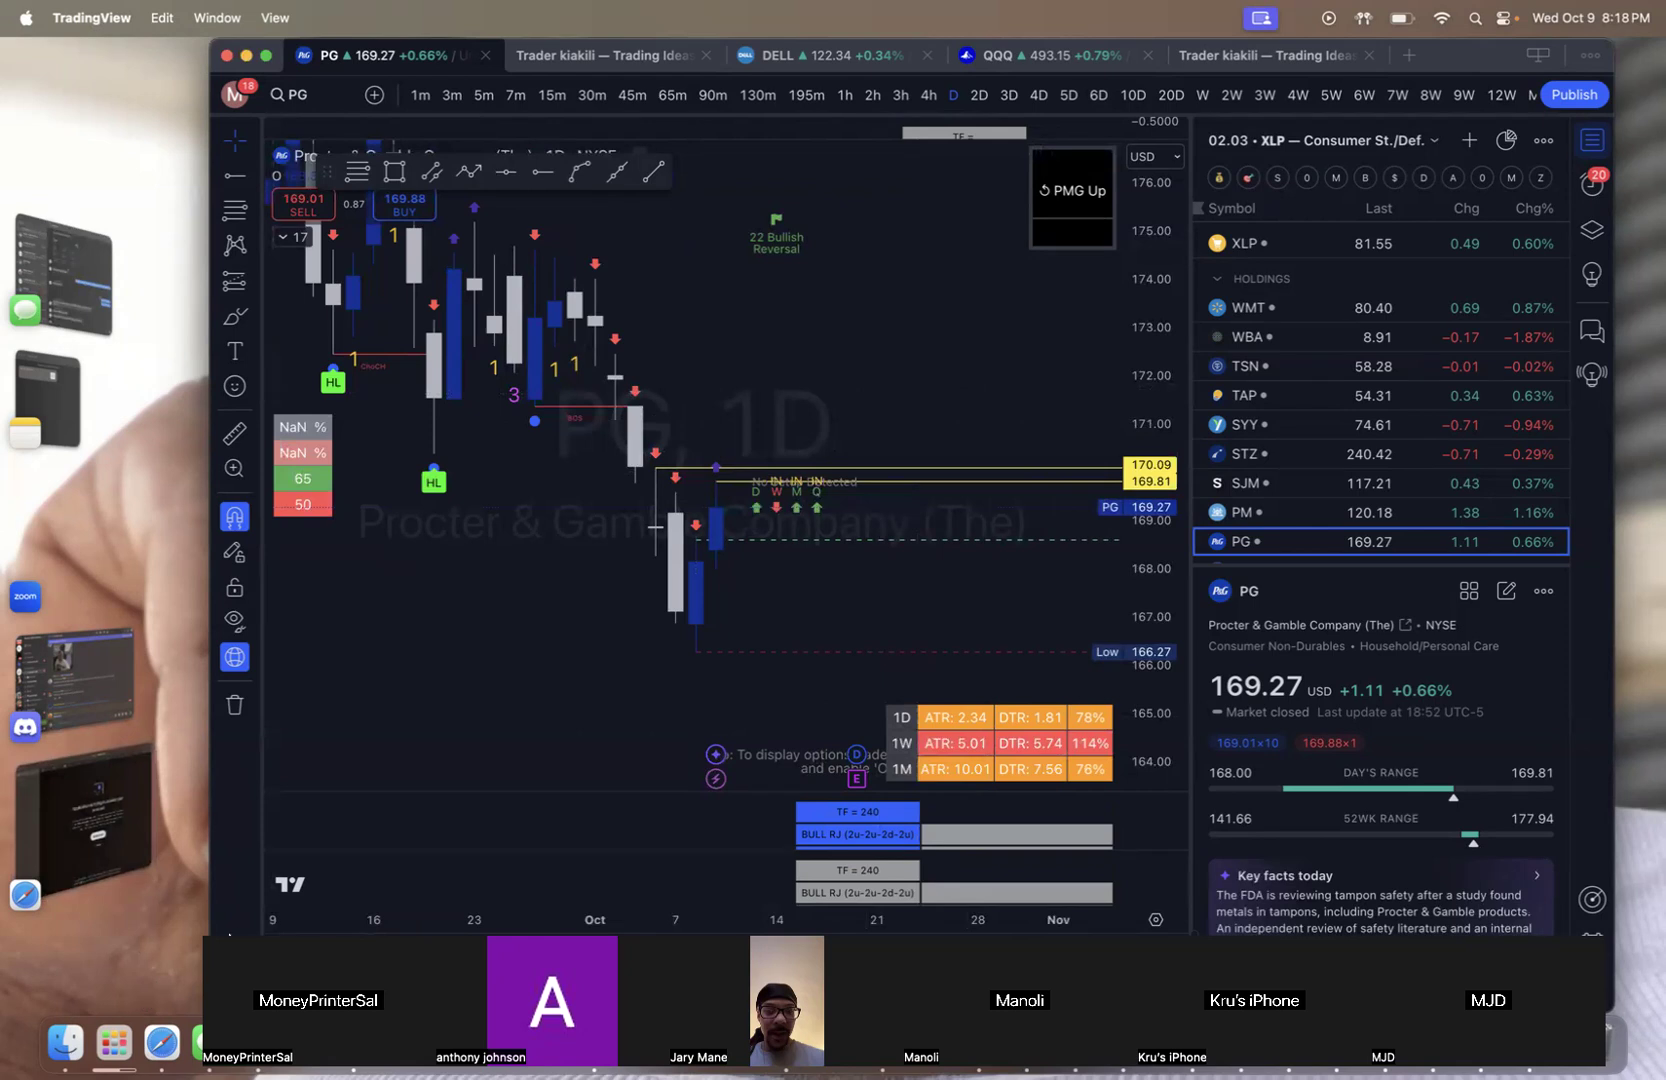
mouse_move(414, 558)
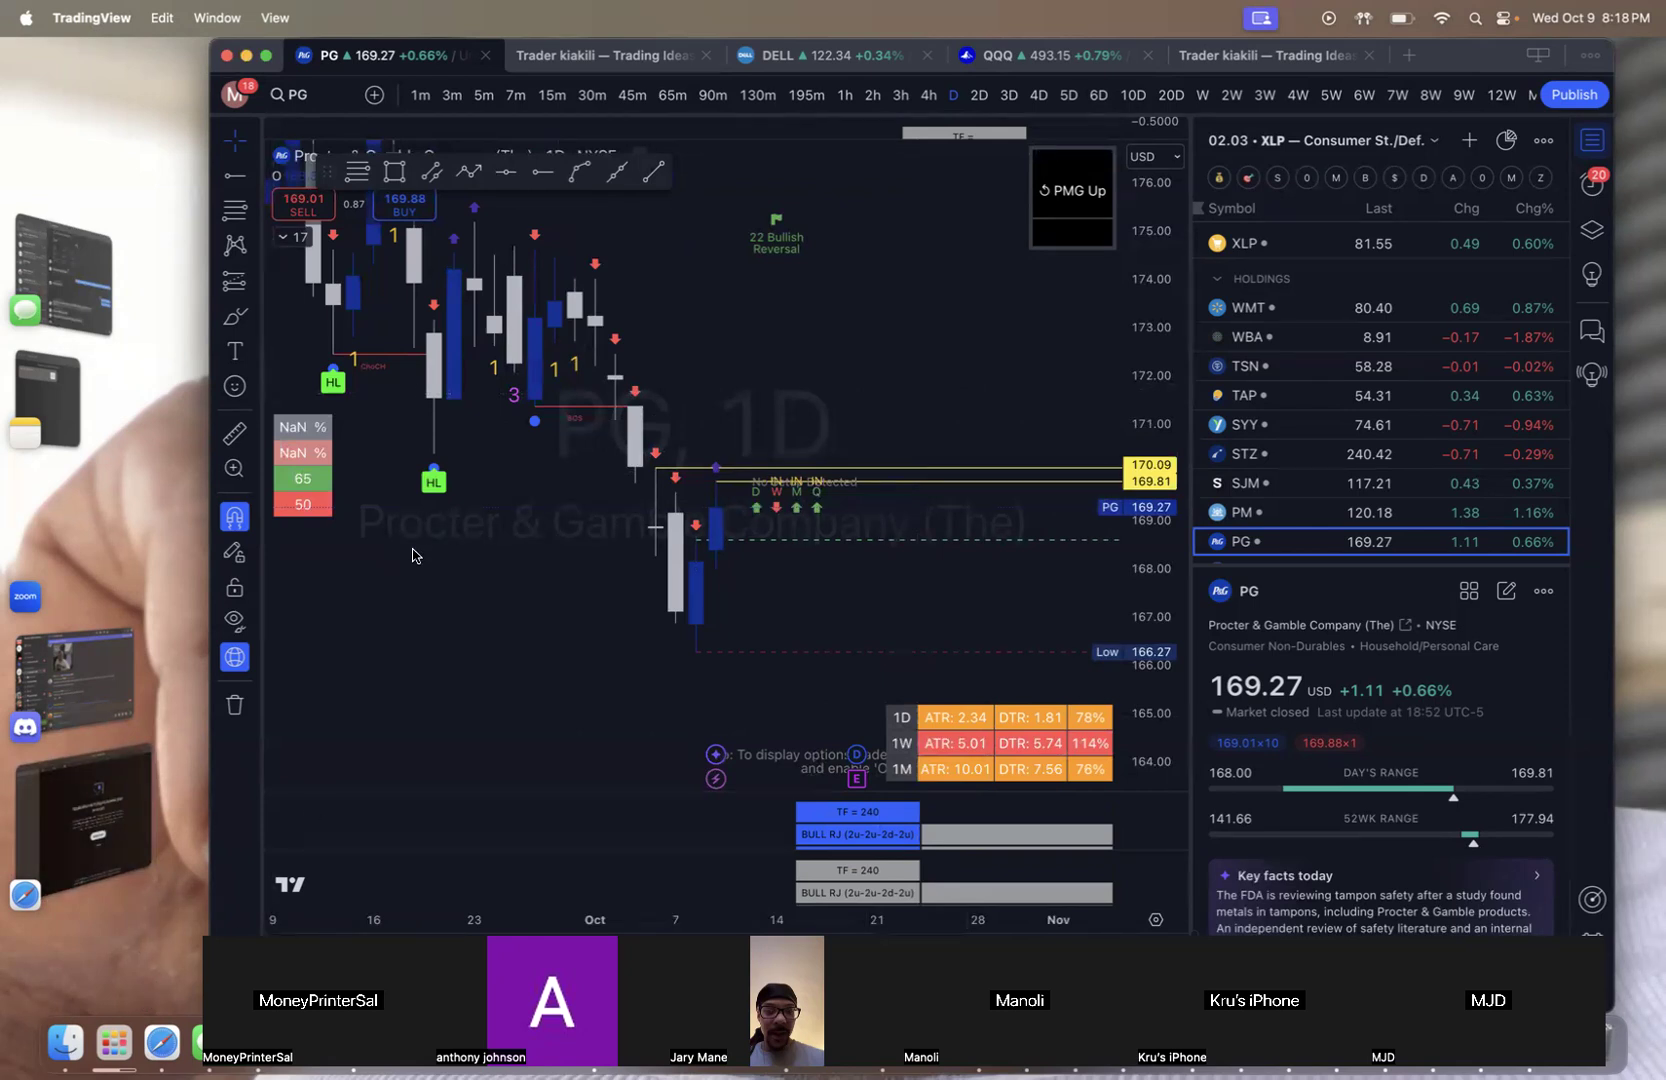
mouse_move(608, 602)
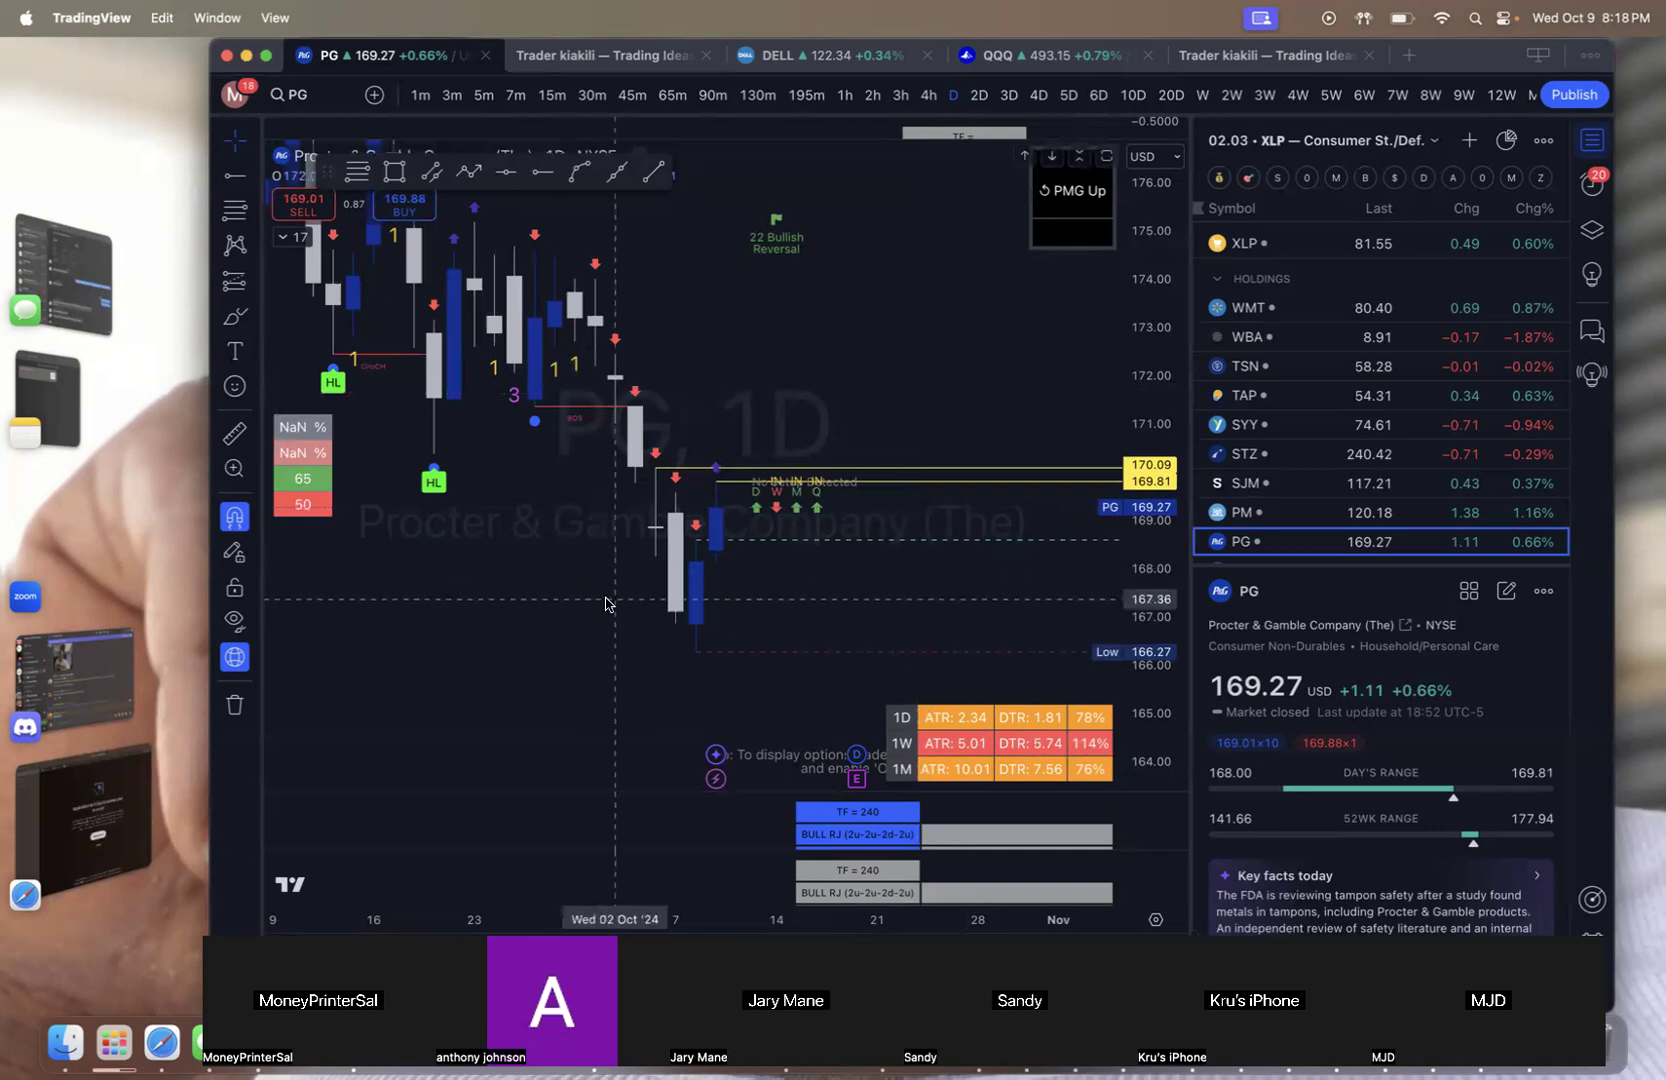
mouse_move(226, 362)
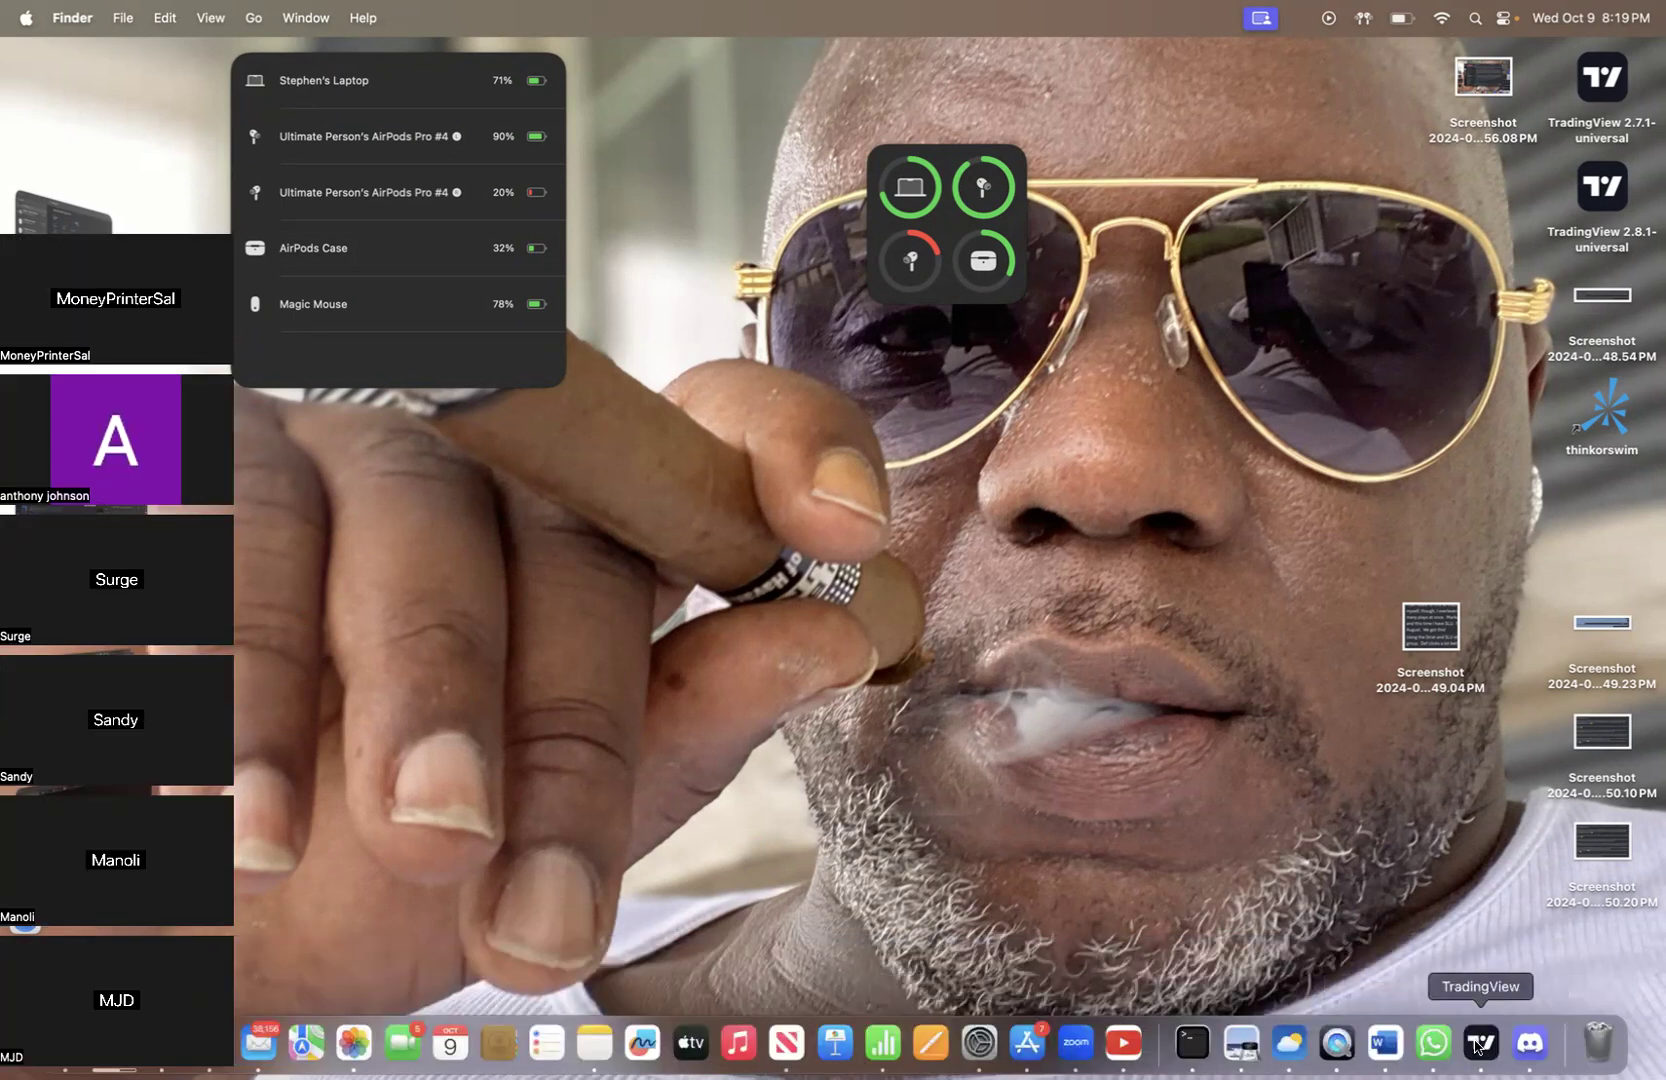
left_click(1480, 1042)
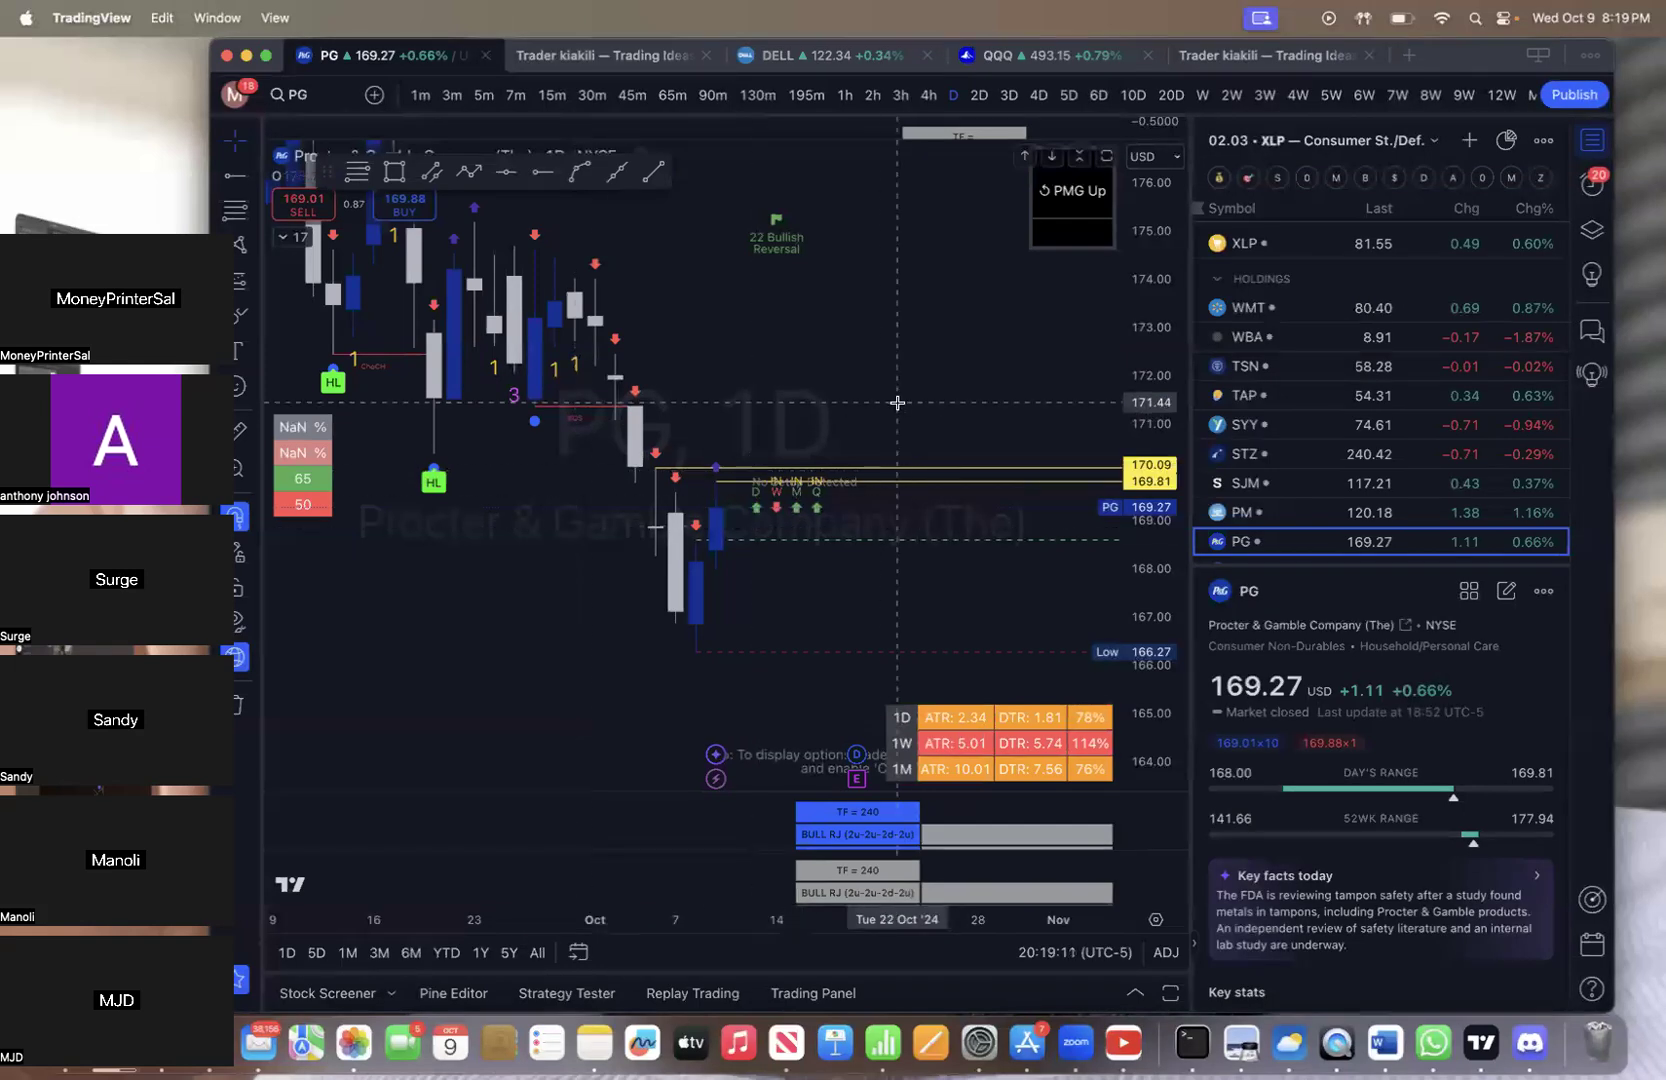
mouse_move(1018, 502)
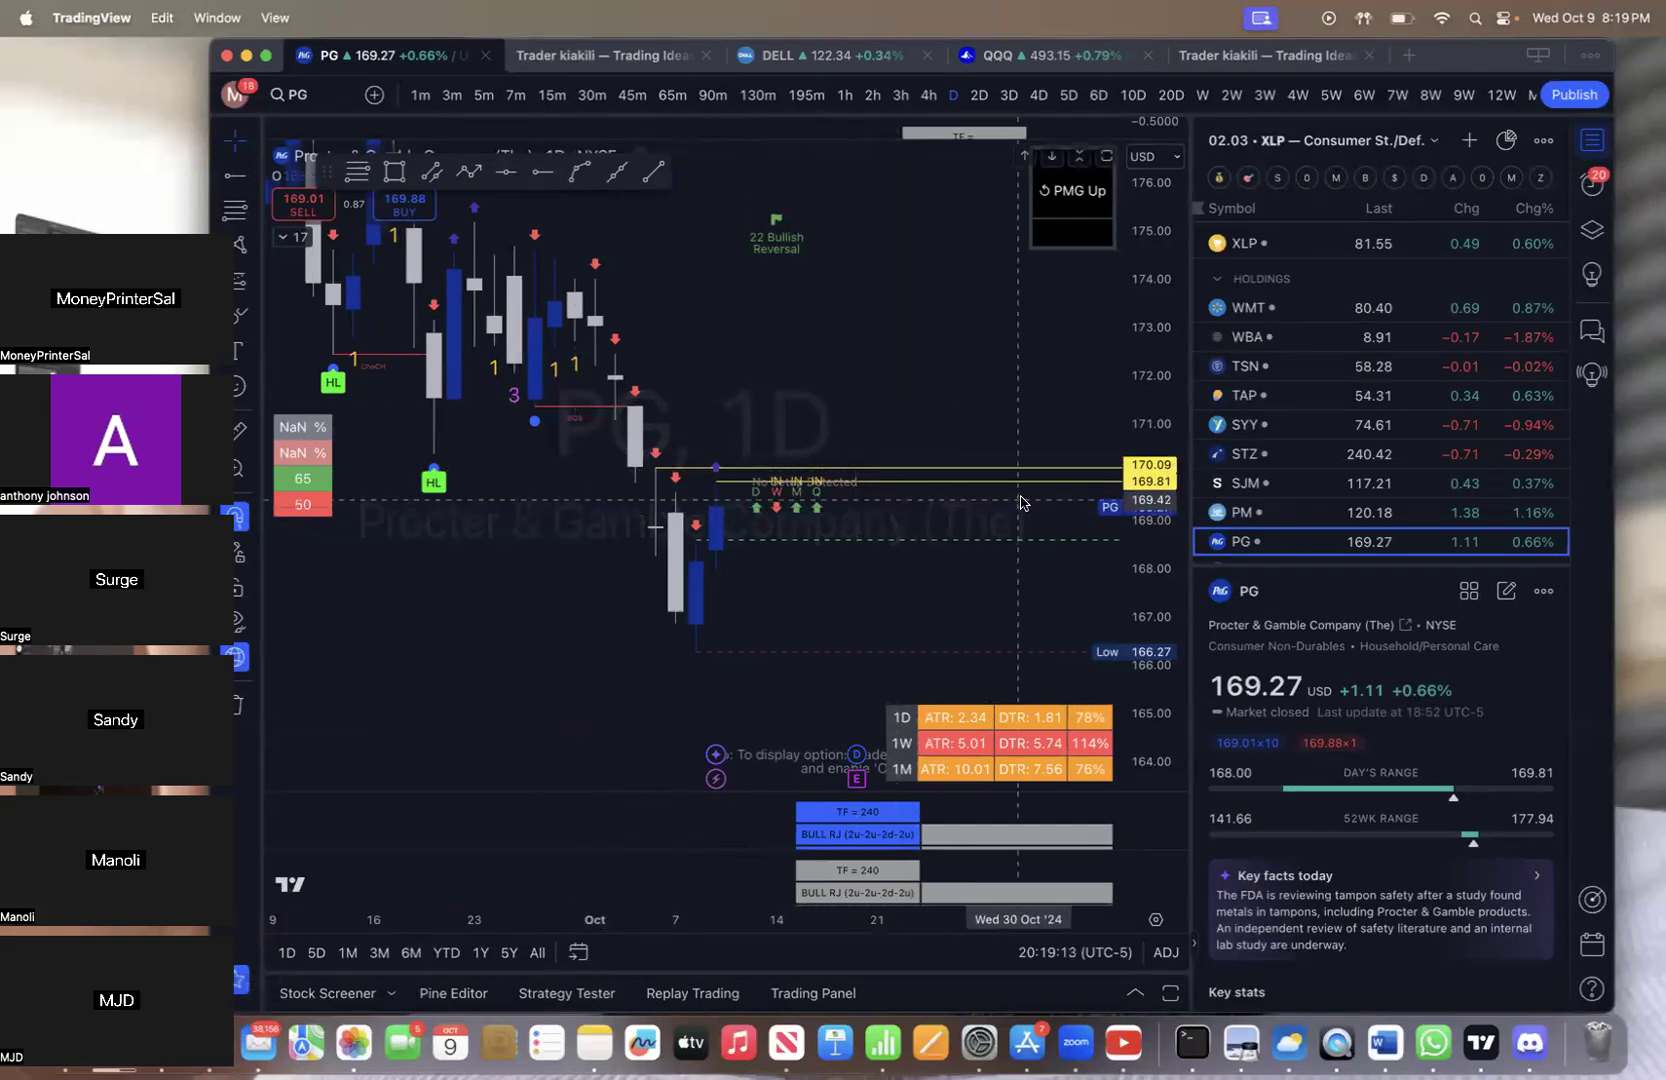
mouse_move(584, 412)
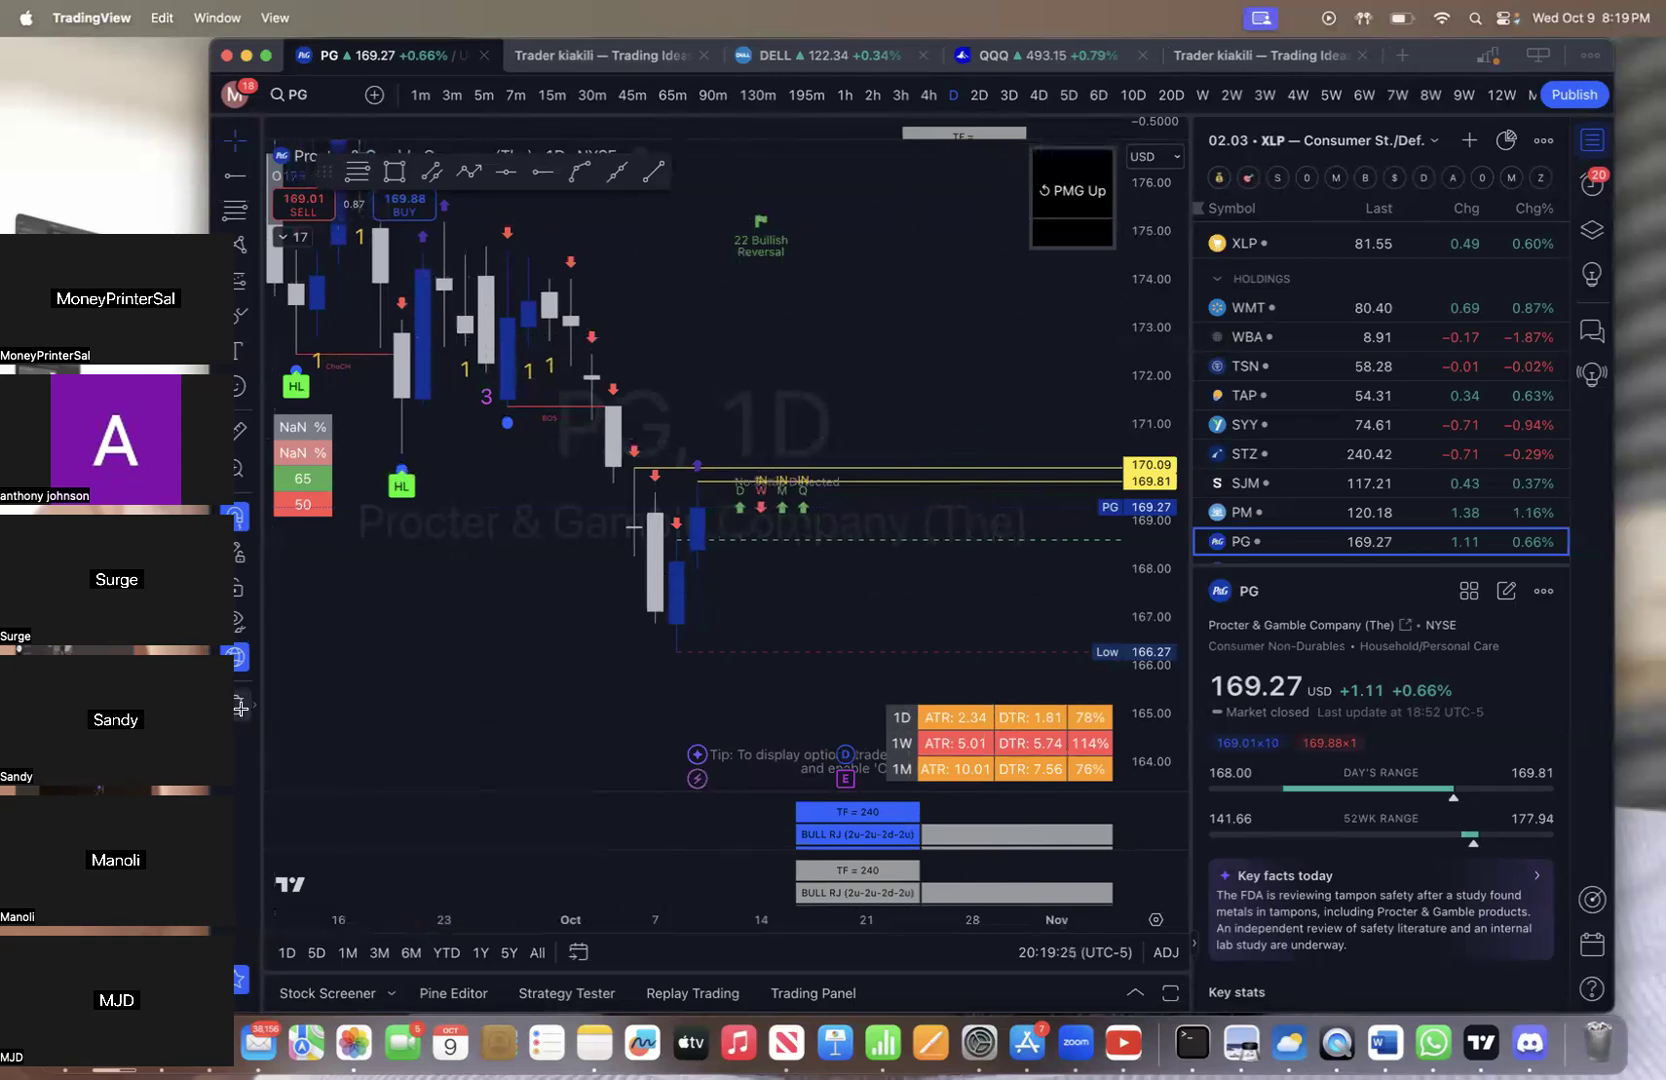
mouse_move(570, 232)
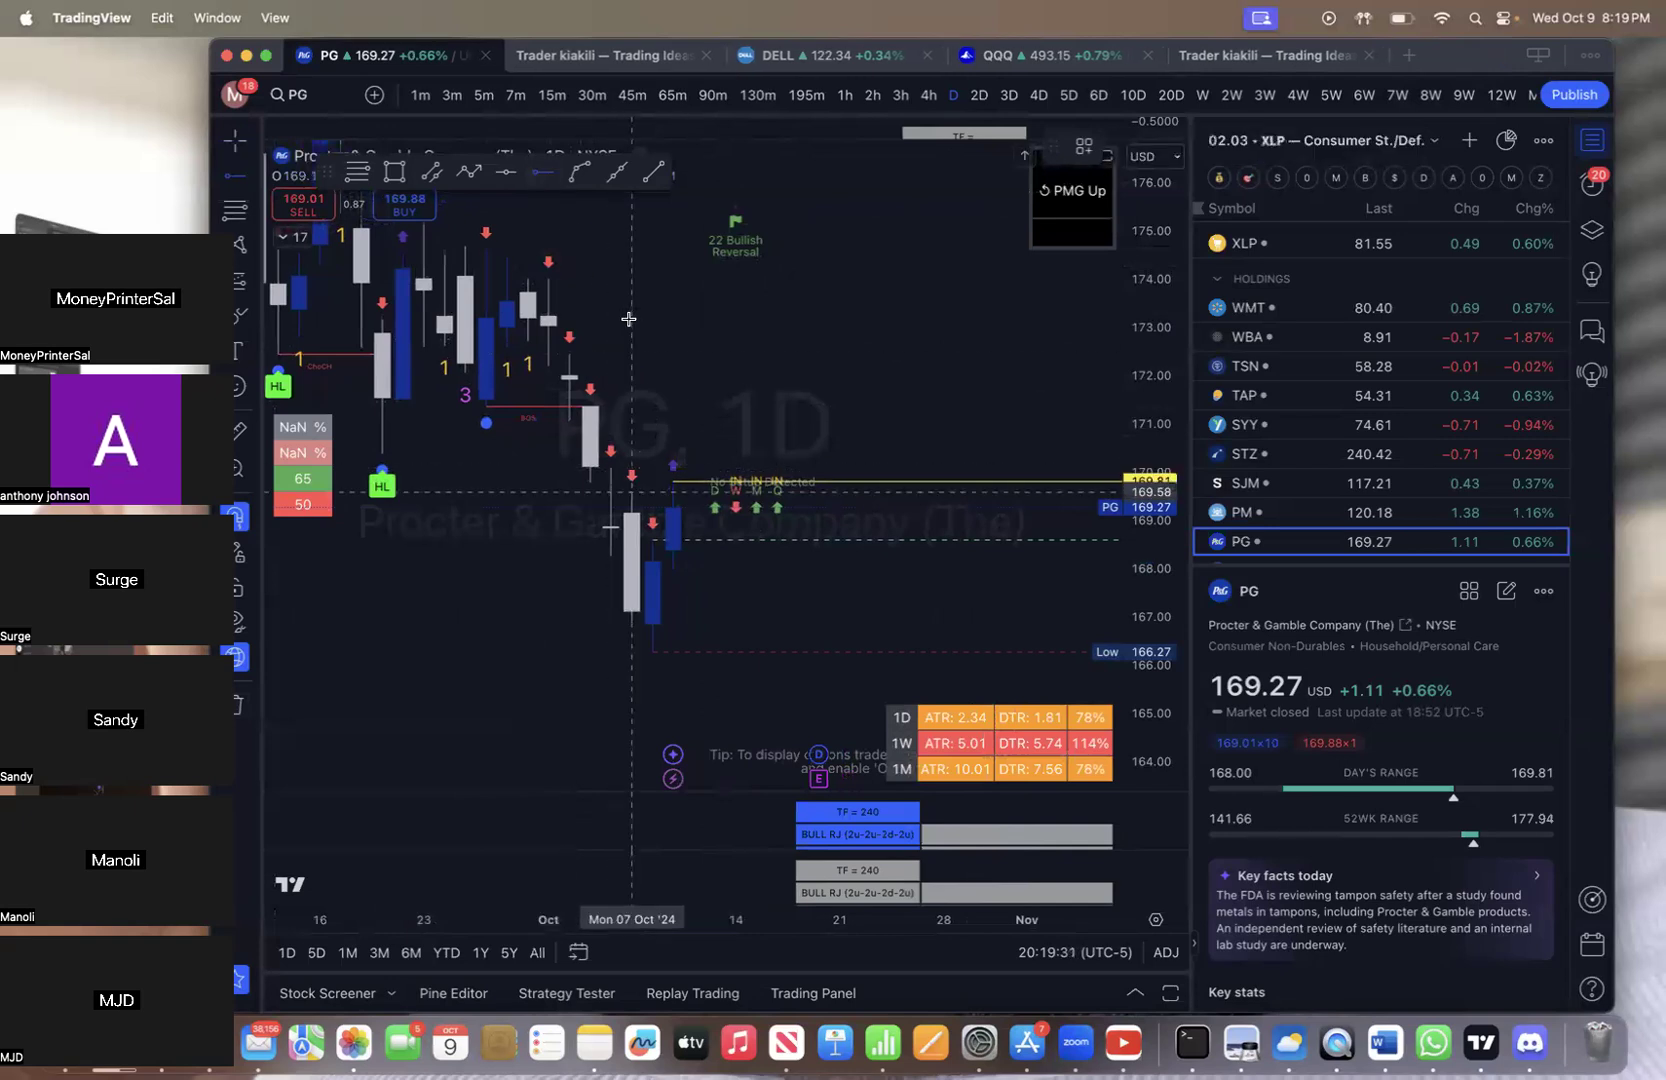
Place a yellow horizontal entry level at 171.37 on the PG chart
left_click(544, 172)
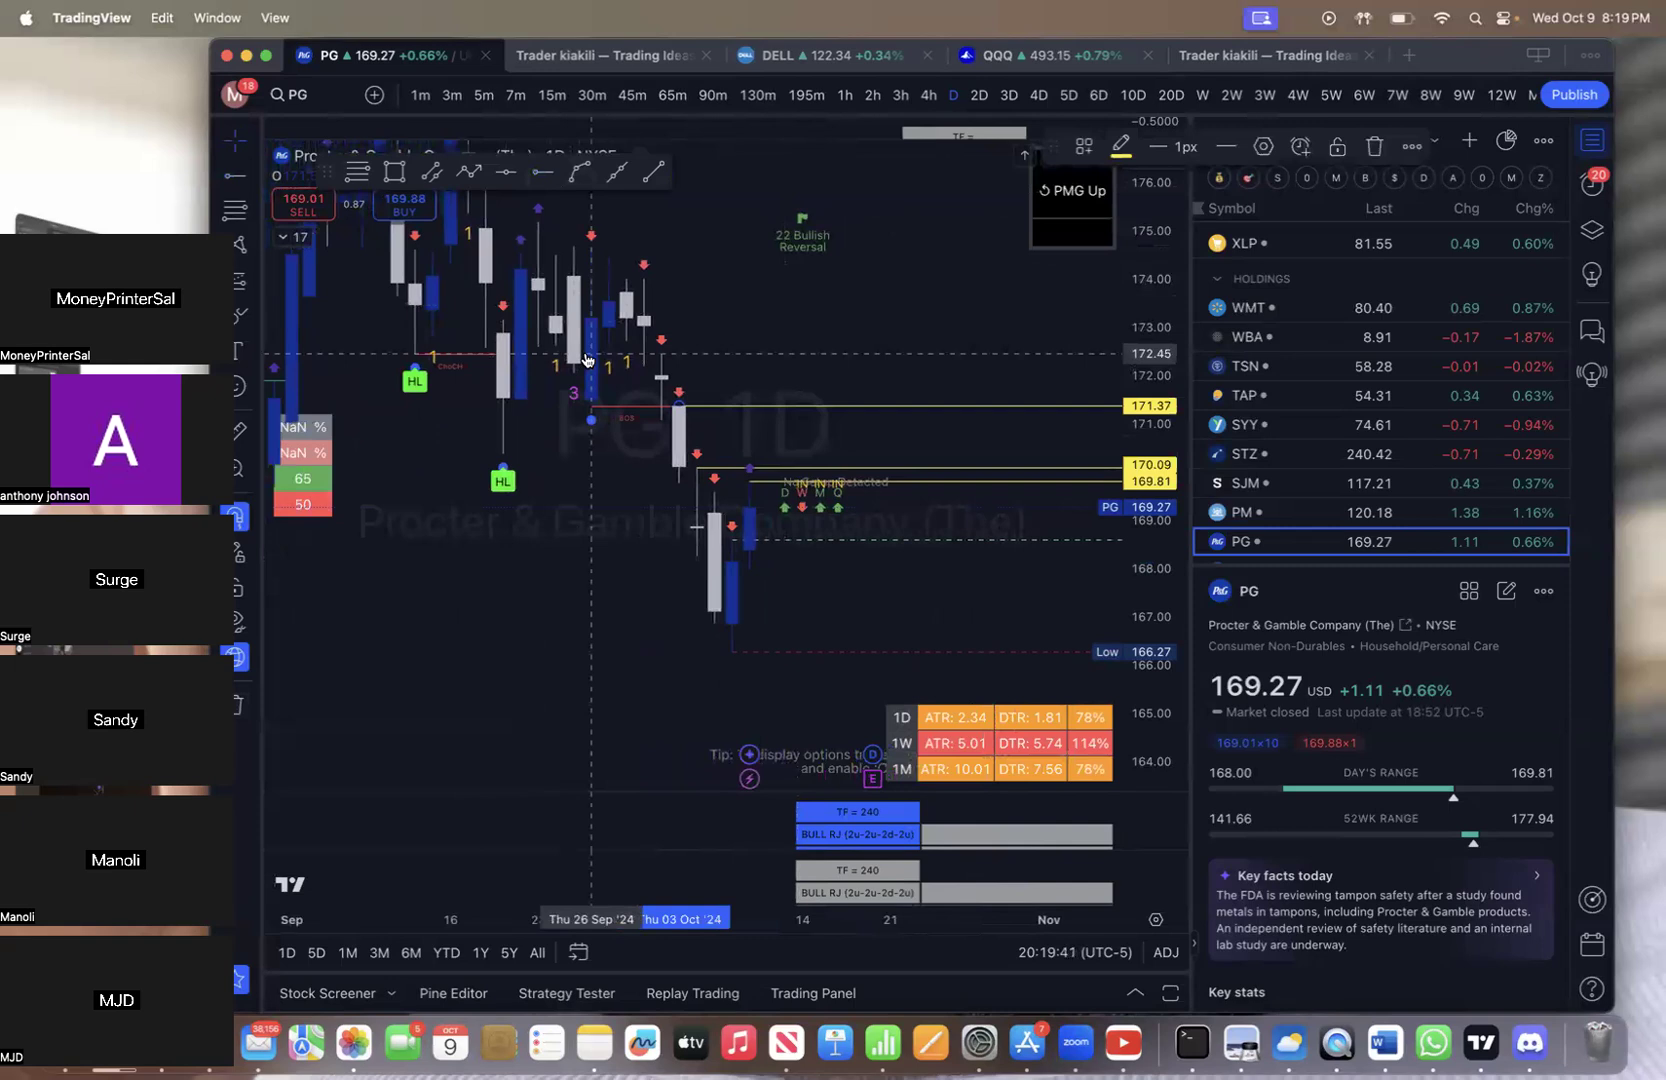
mouse_move(456, 316)
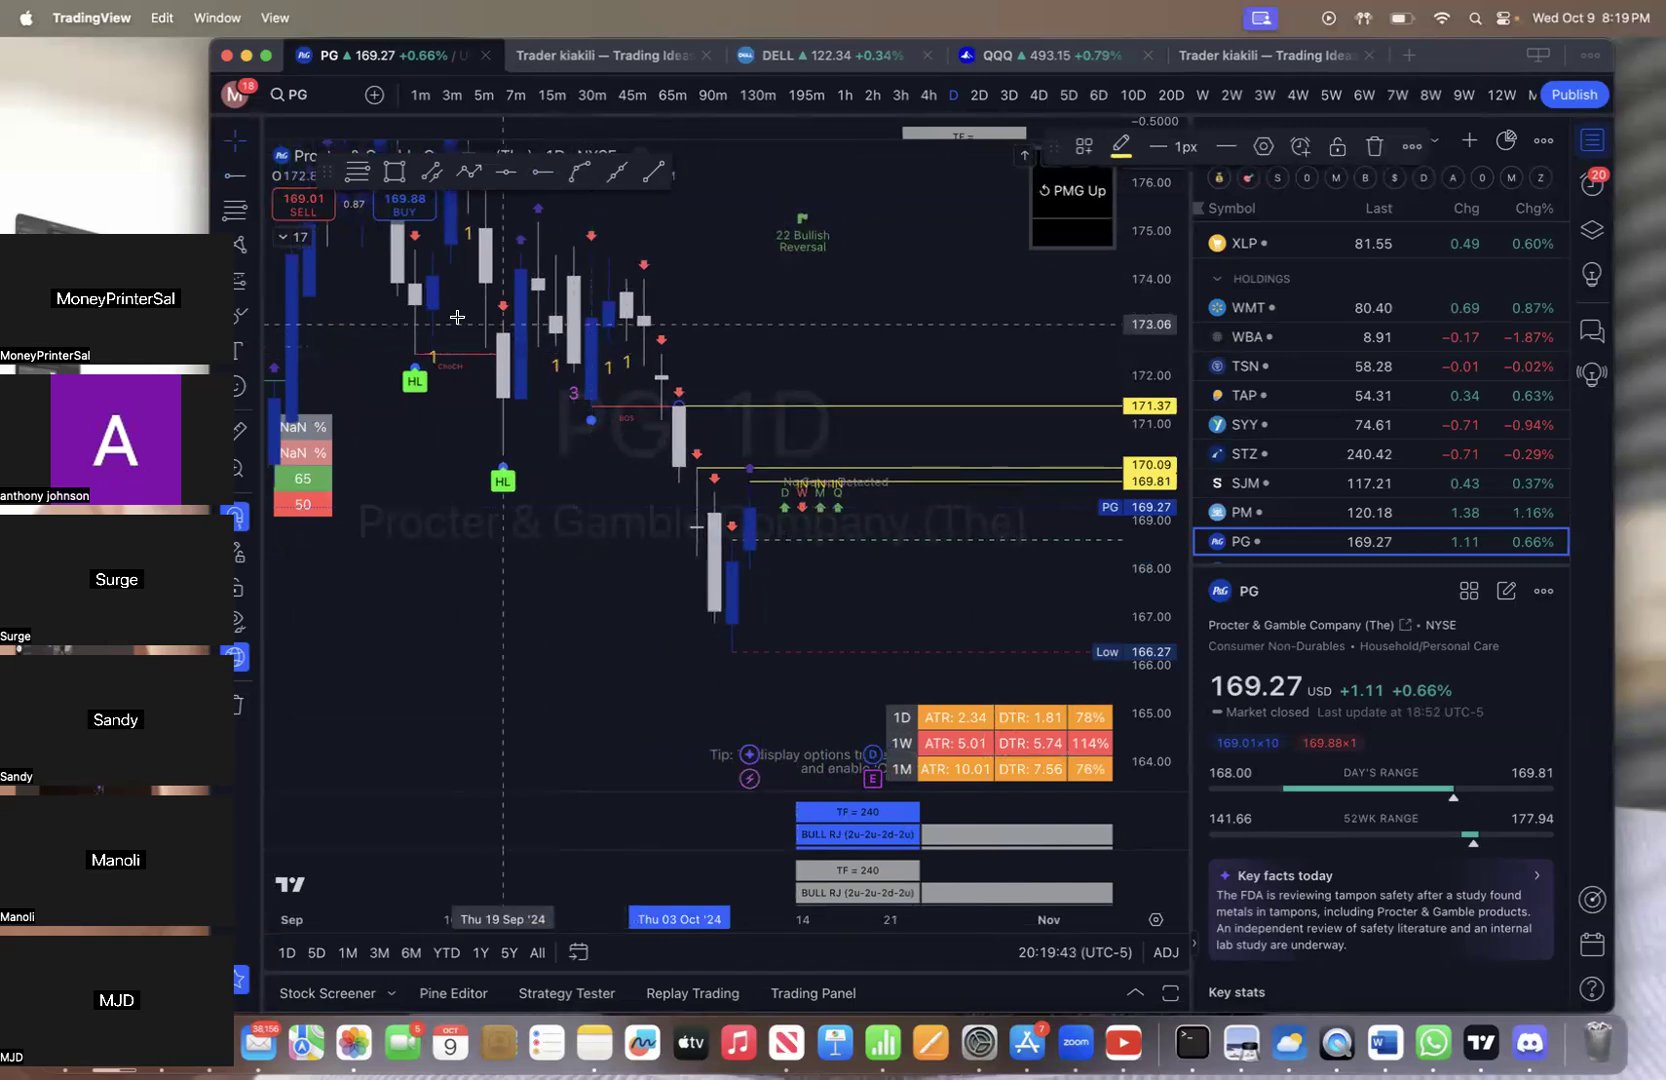
mouse_move(504, 330)
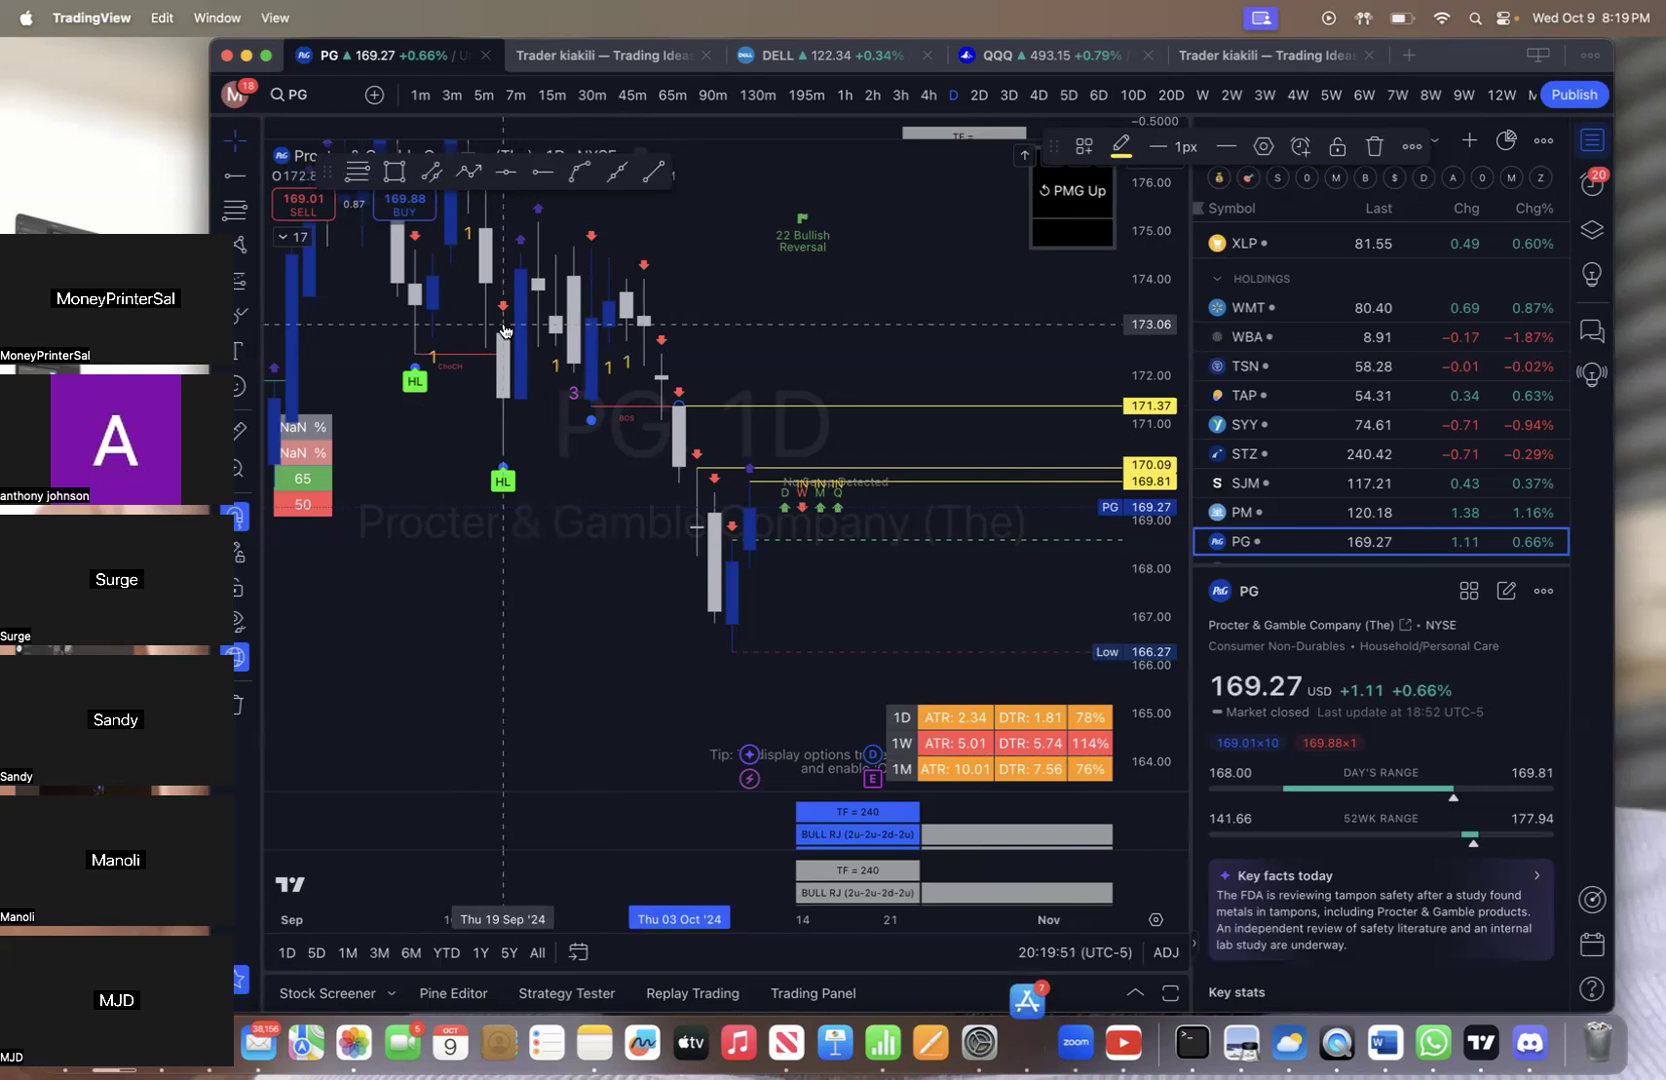
mouse_move(552, 310)
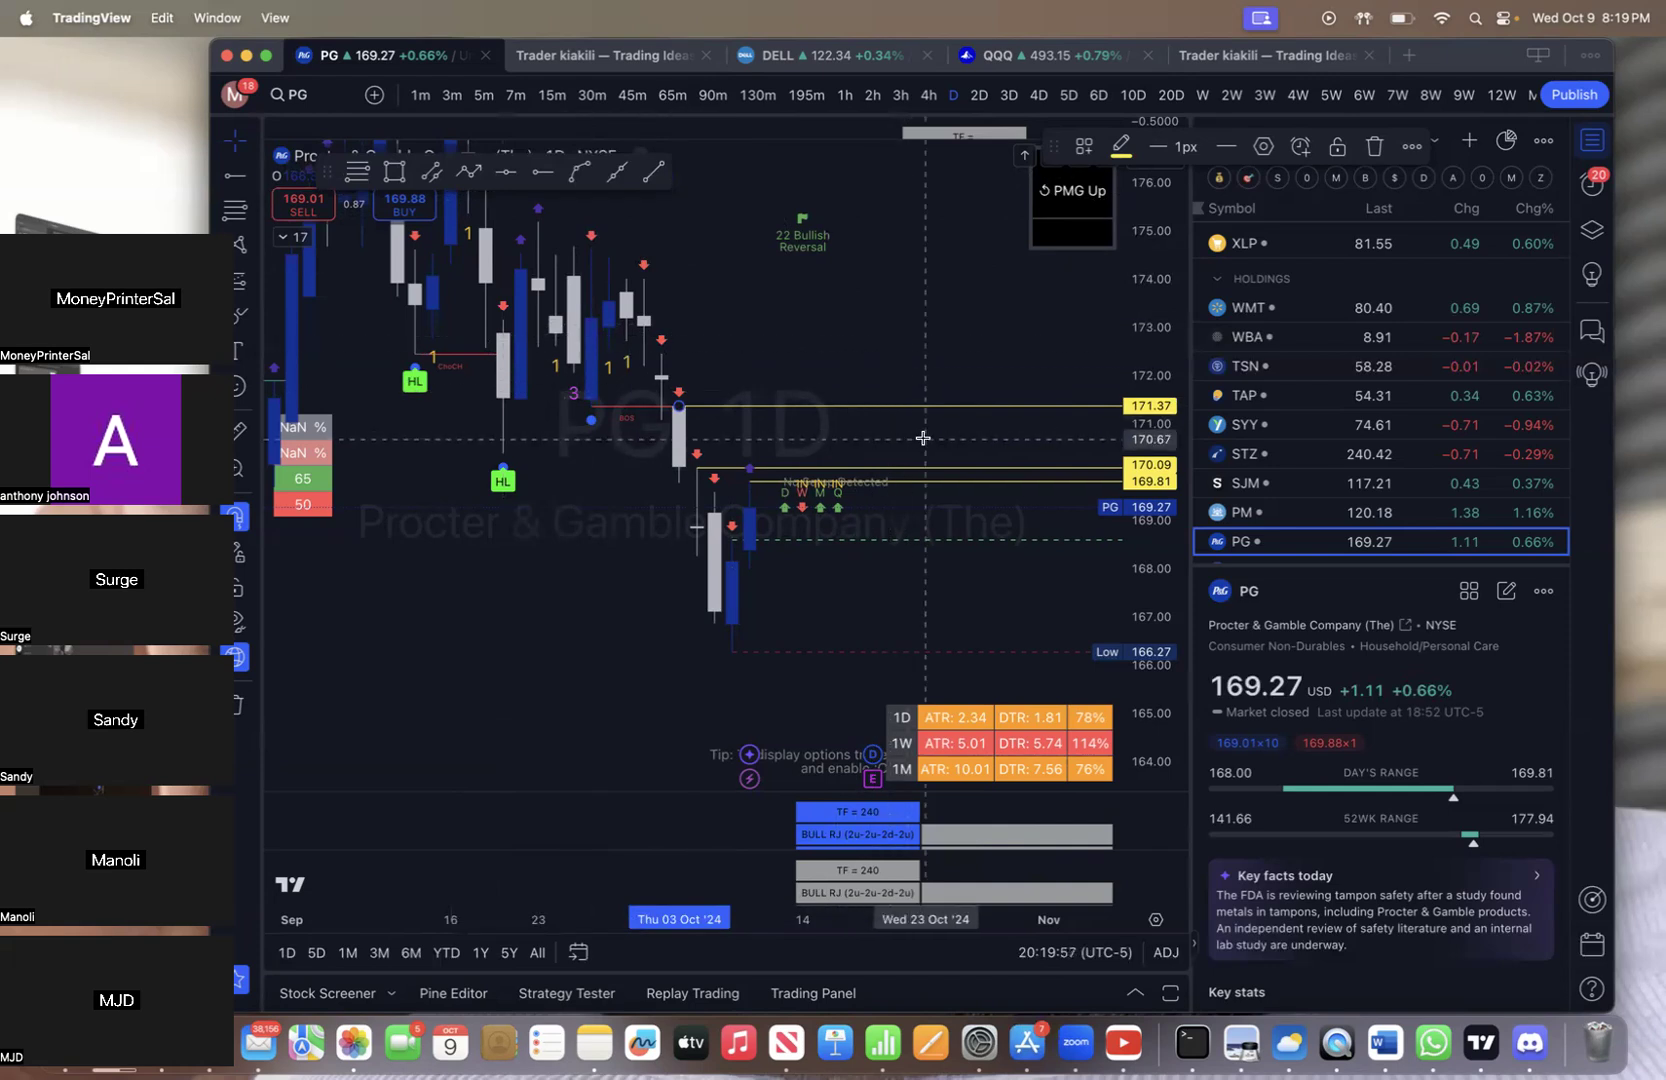
mouse_move(920, 362)
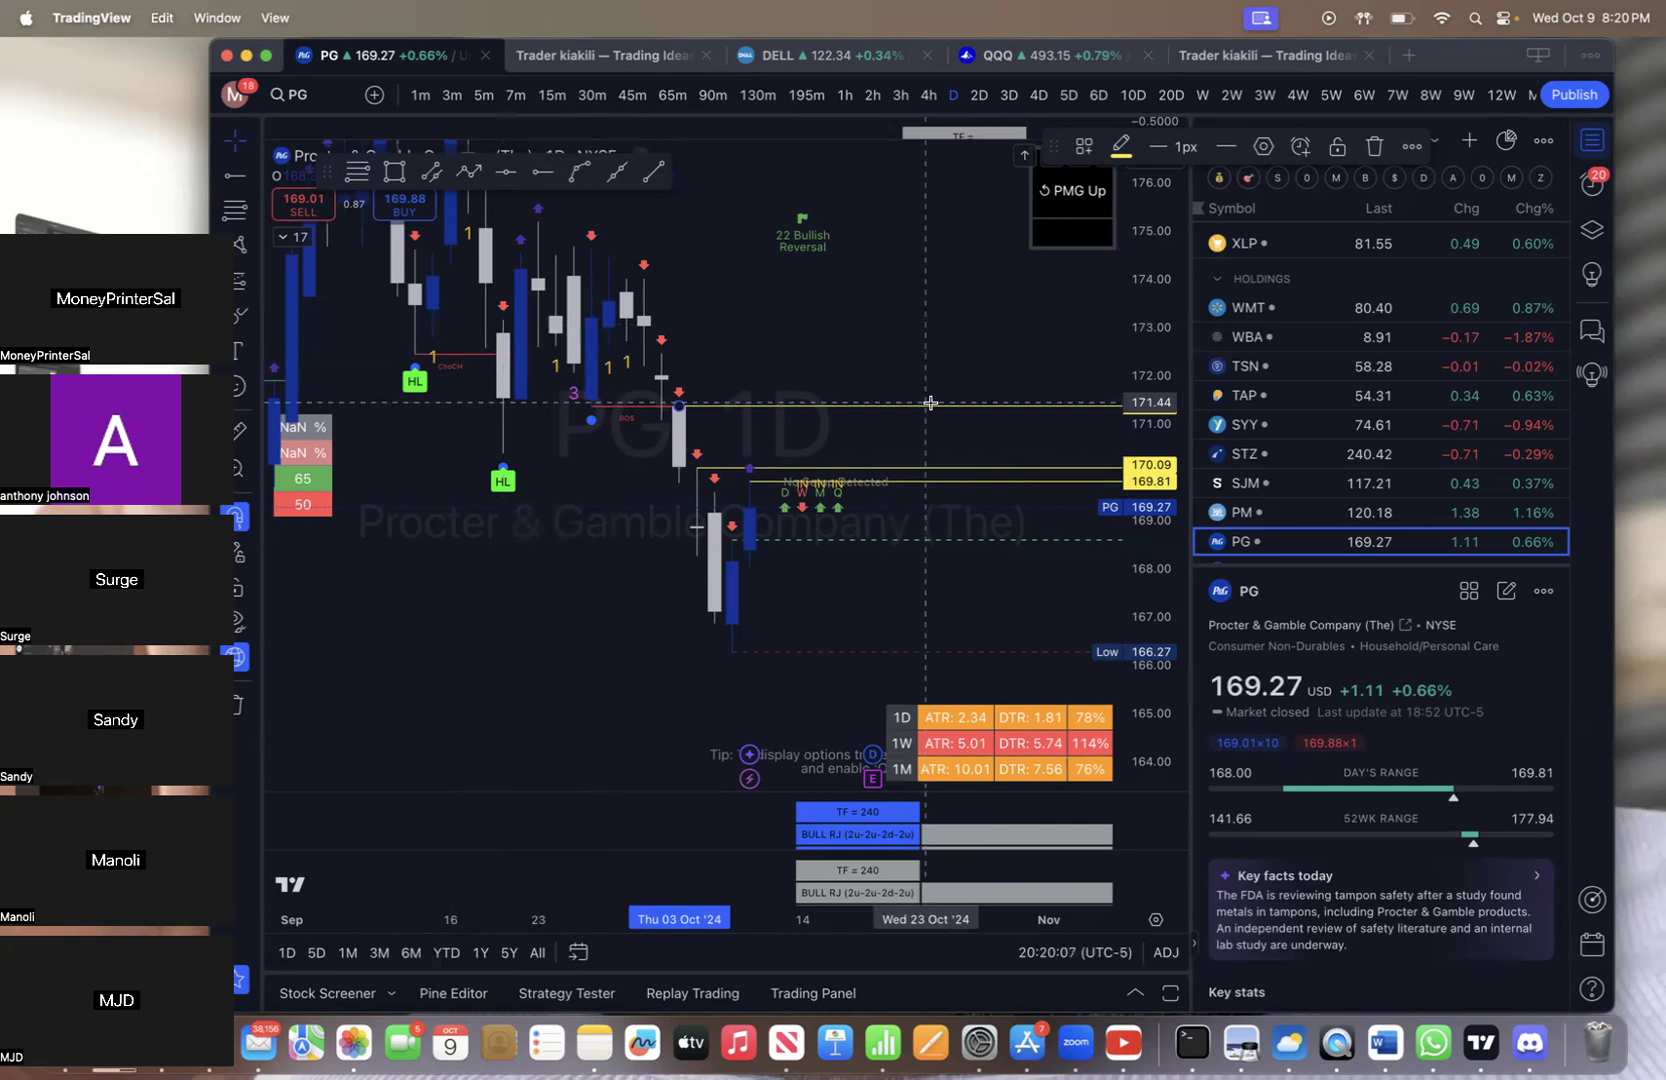
mouse_move(260, 260)
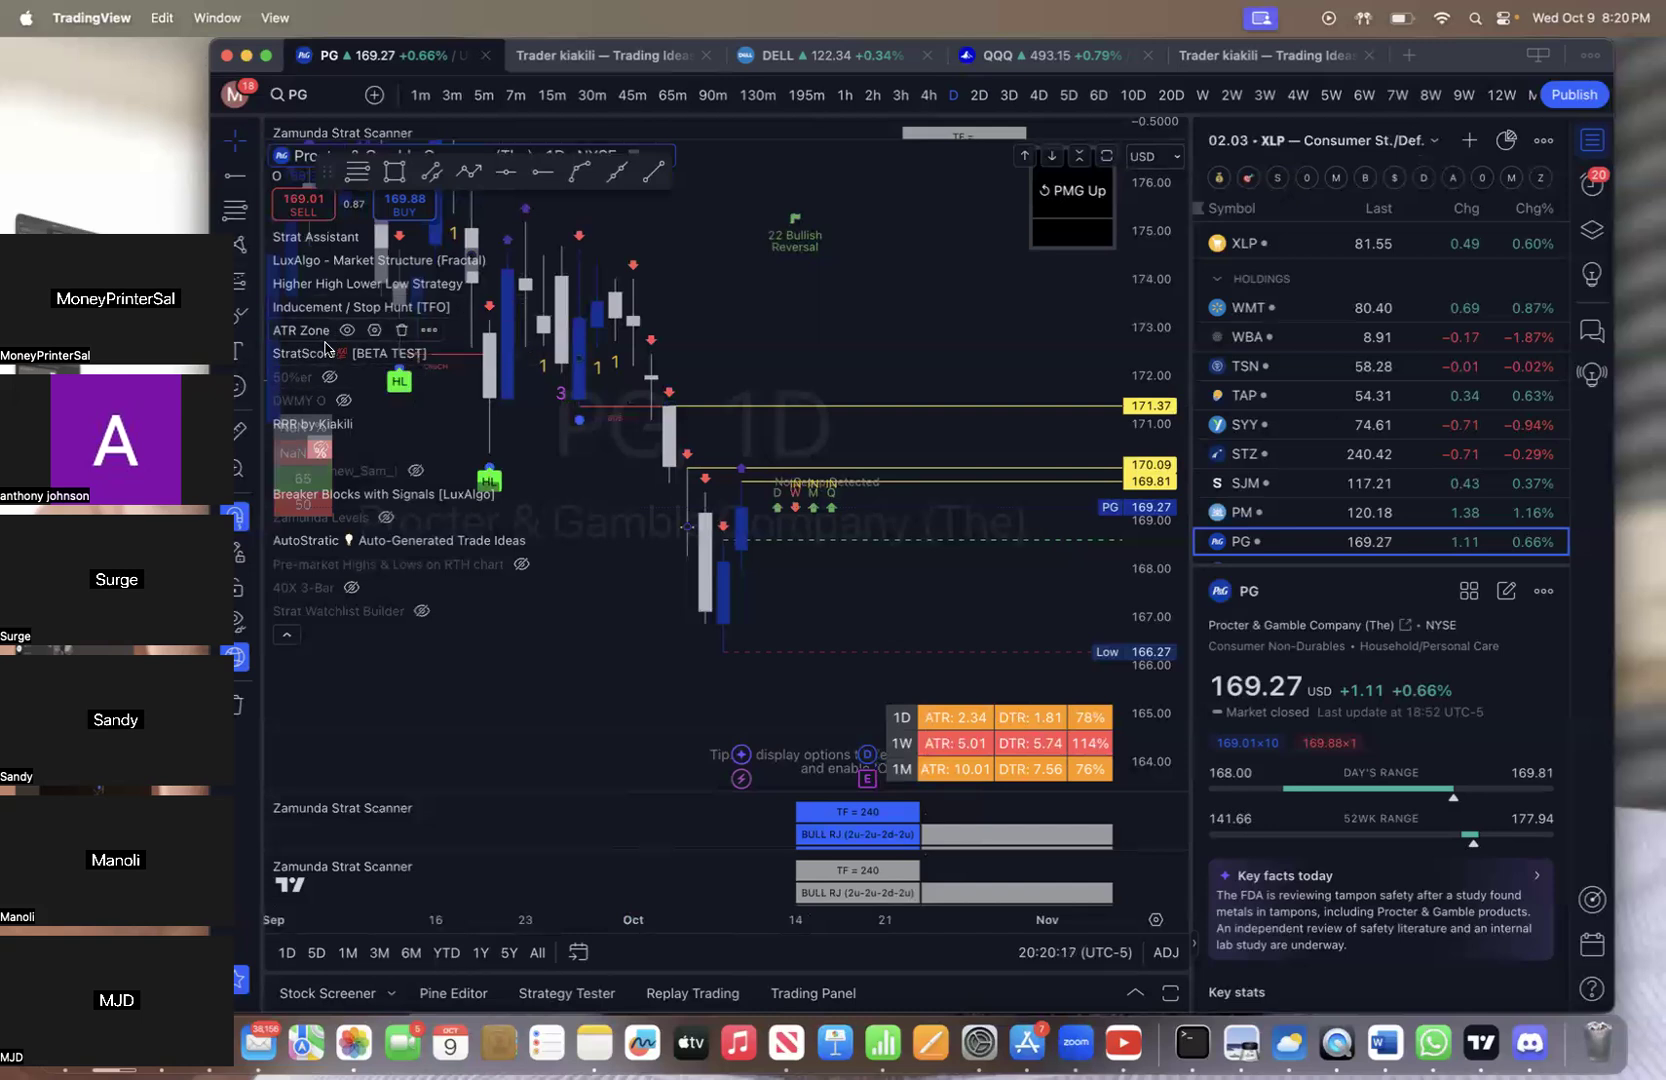
mouse_move(376, 428)
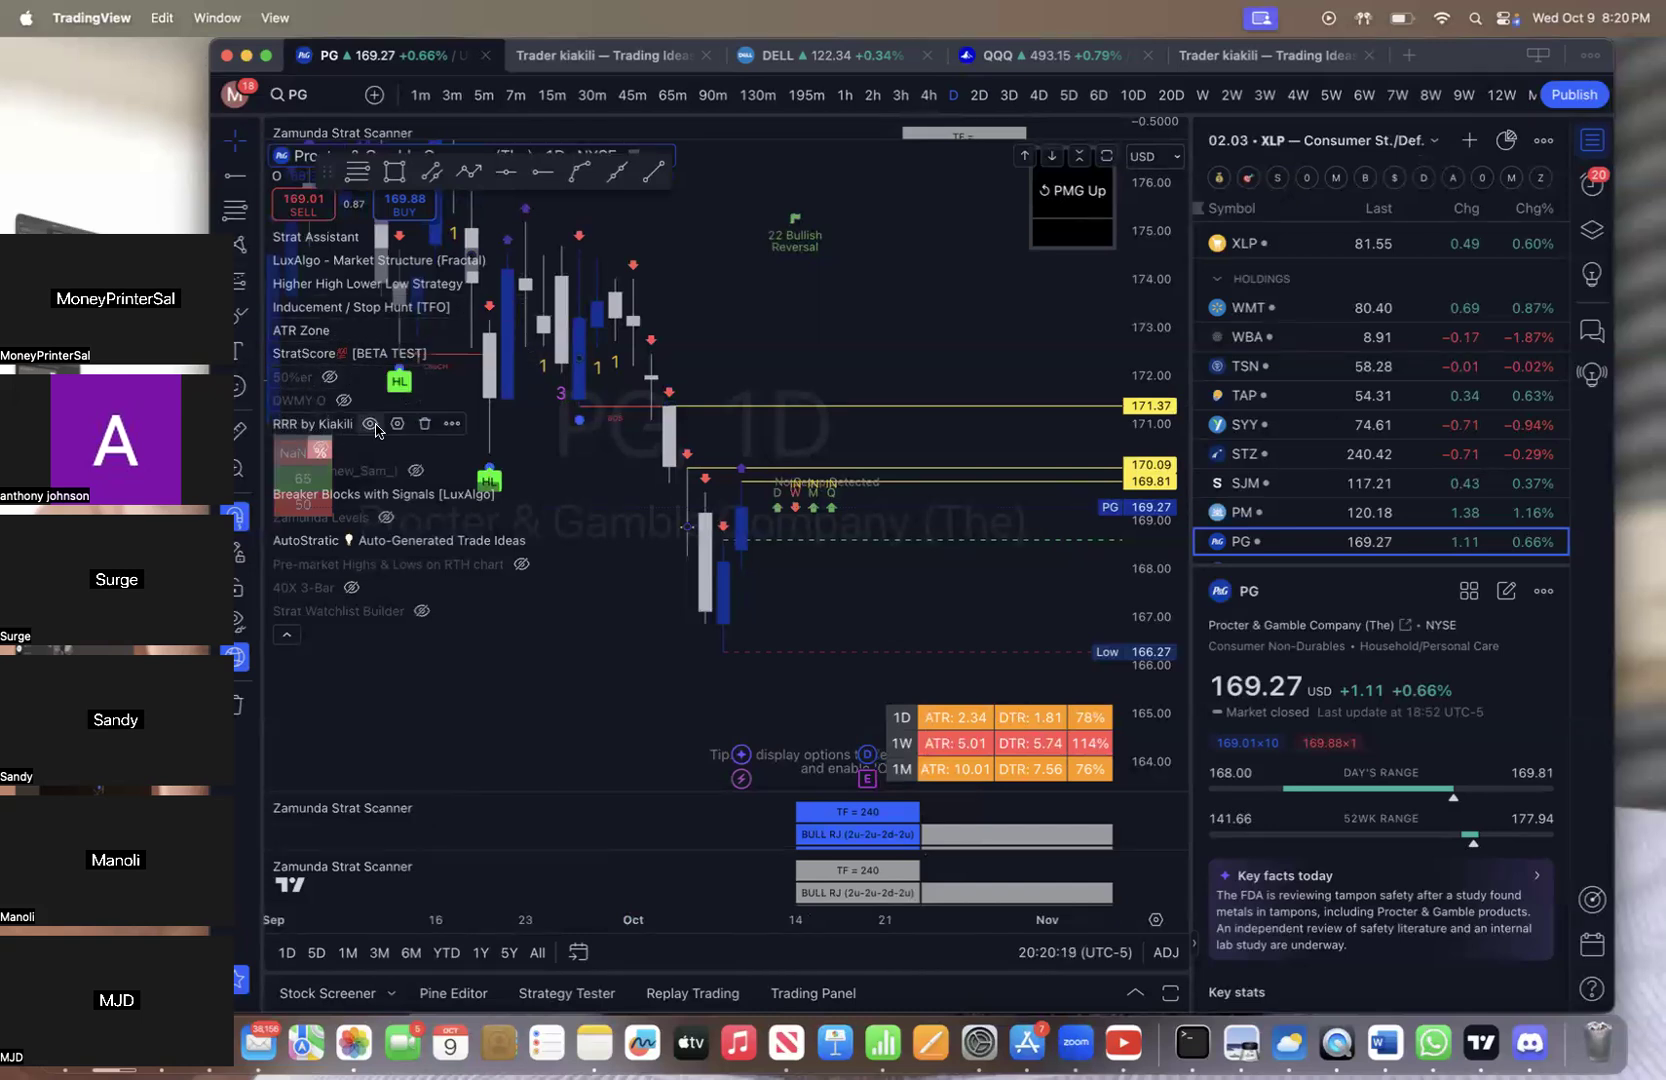
left_click(370, 424)
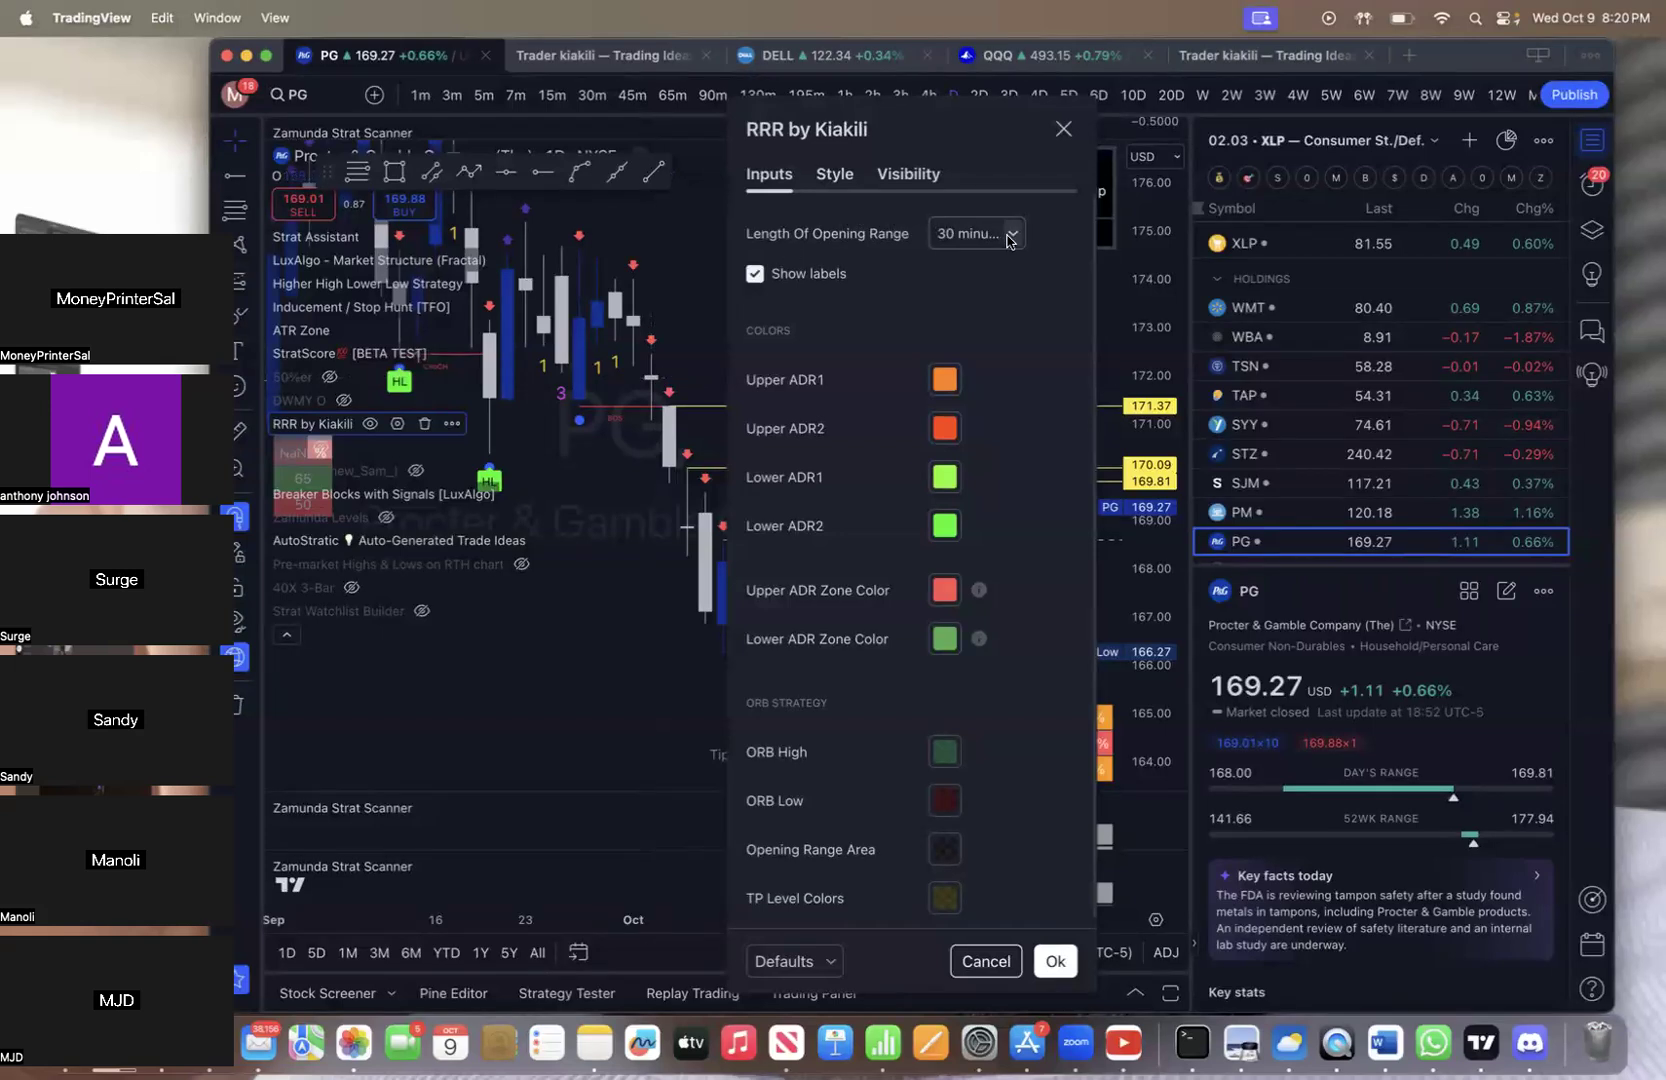
left_click(970, 232)
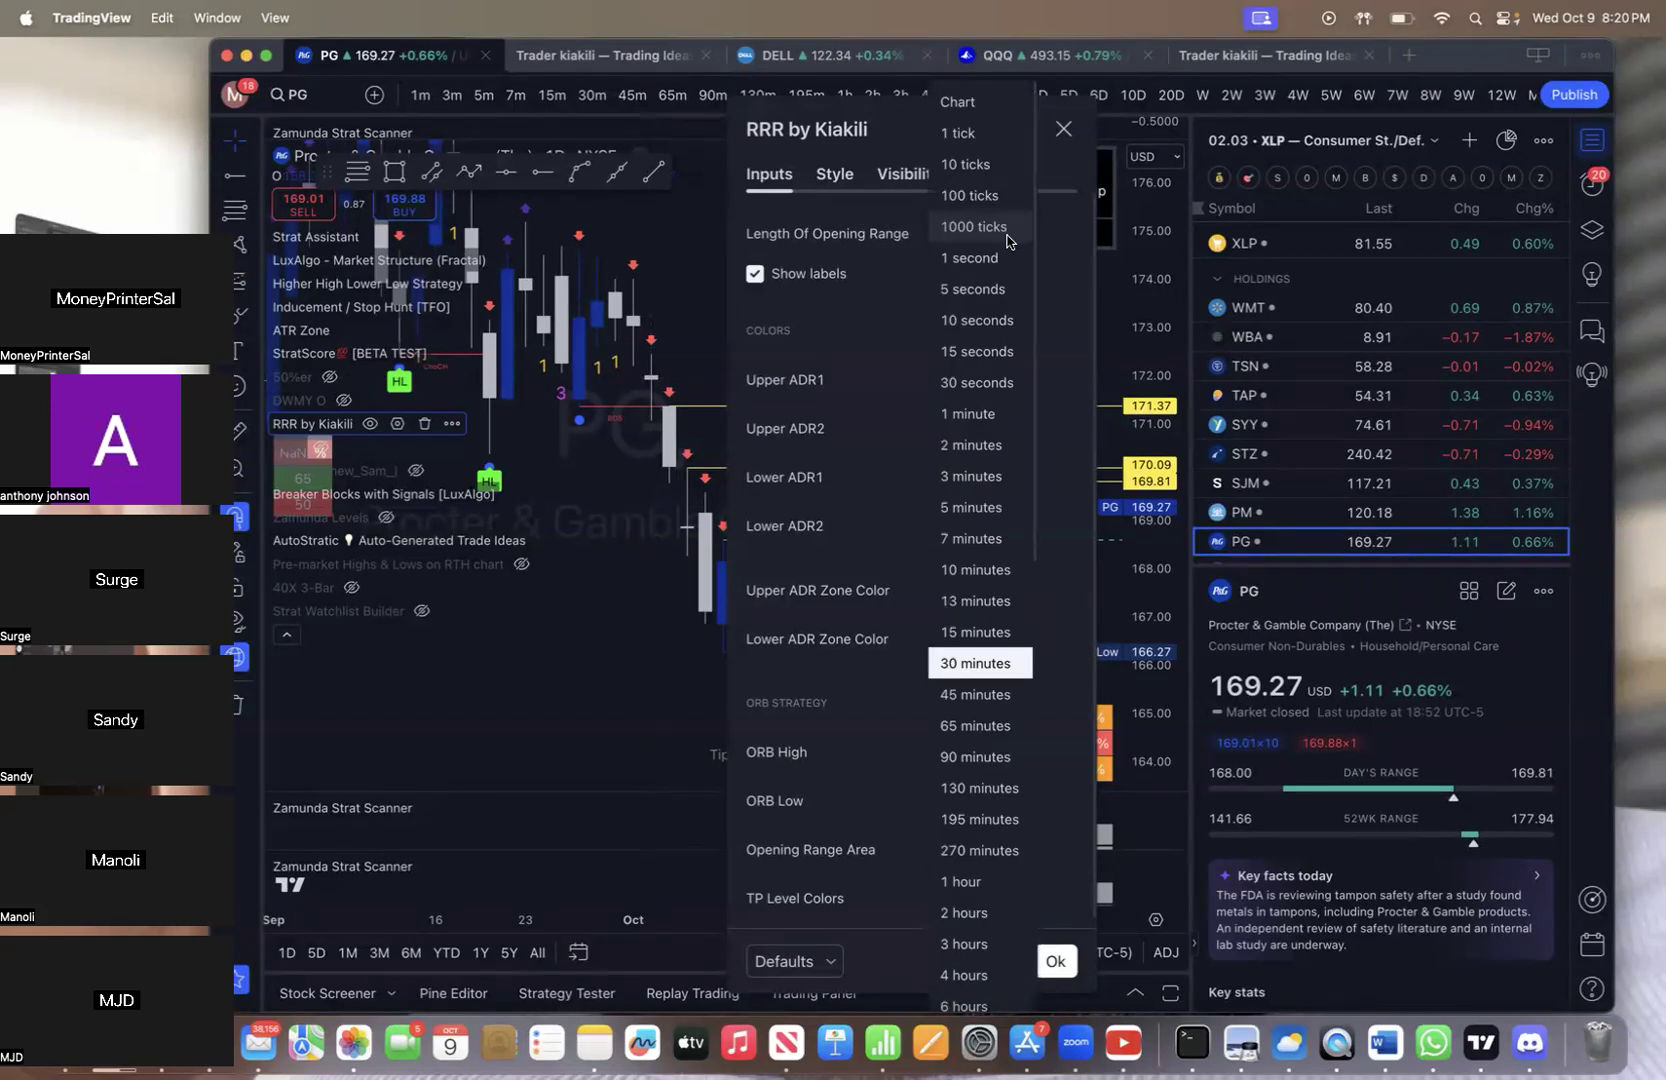
mouse_move(870, 338)
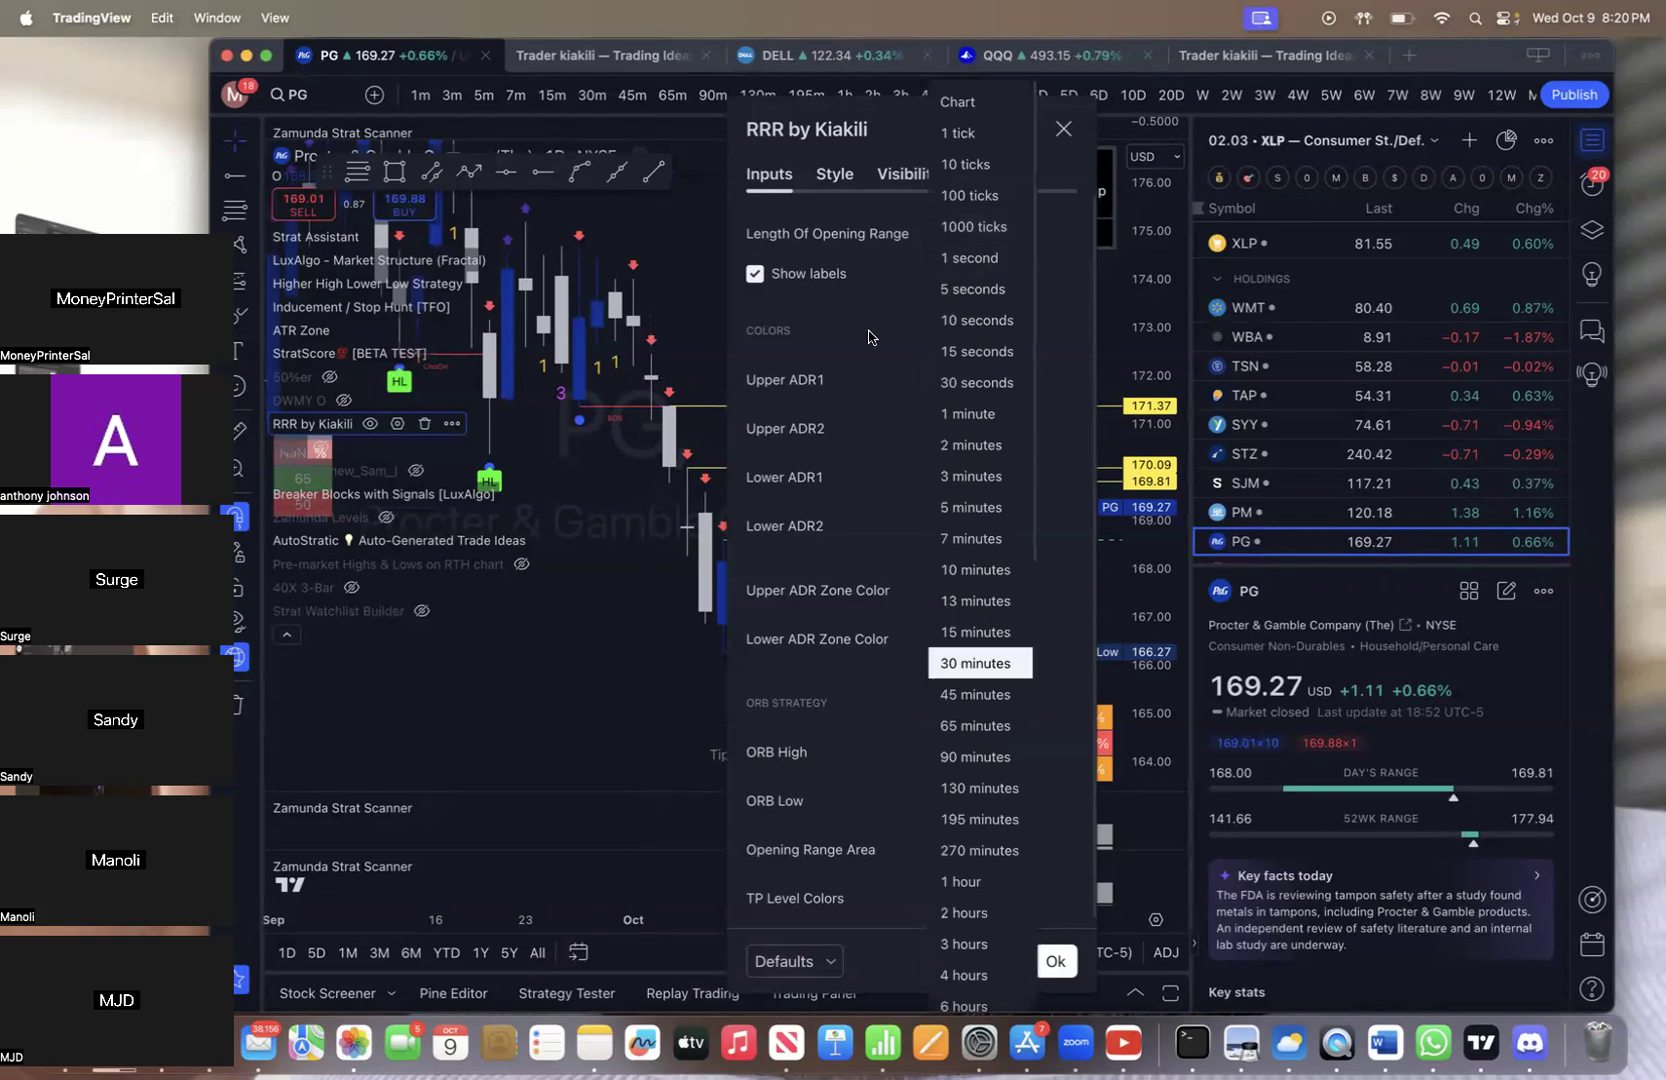
mouse_move(970, 476)
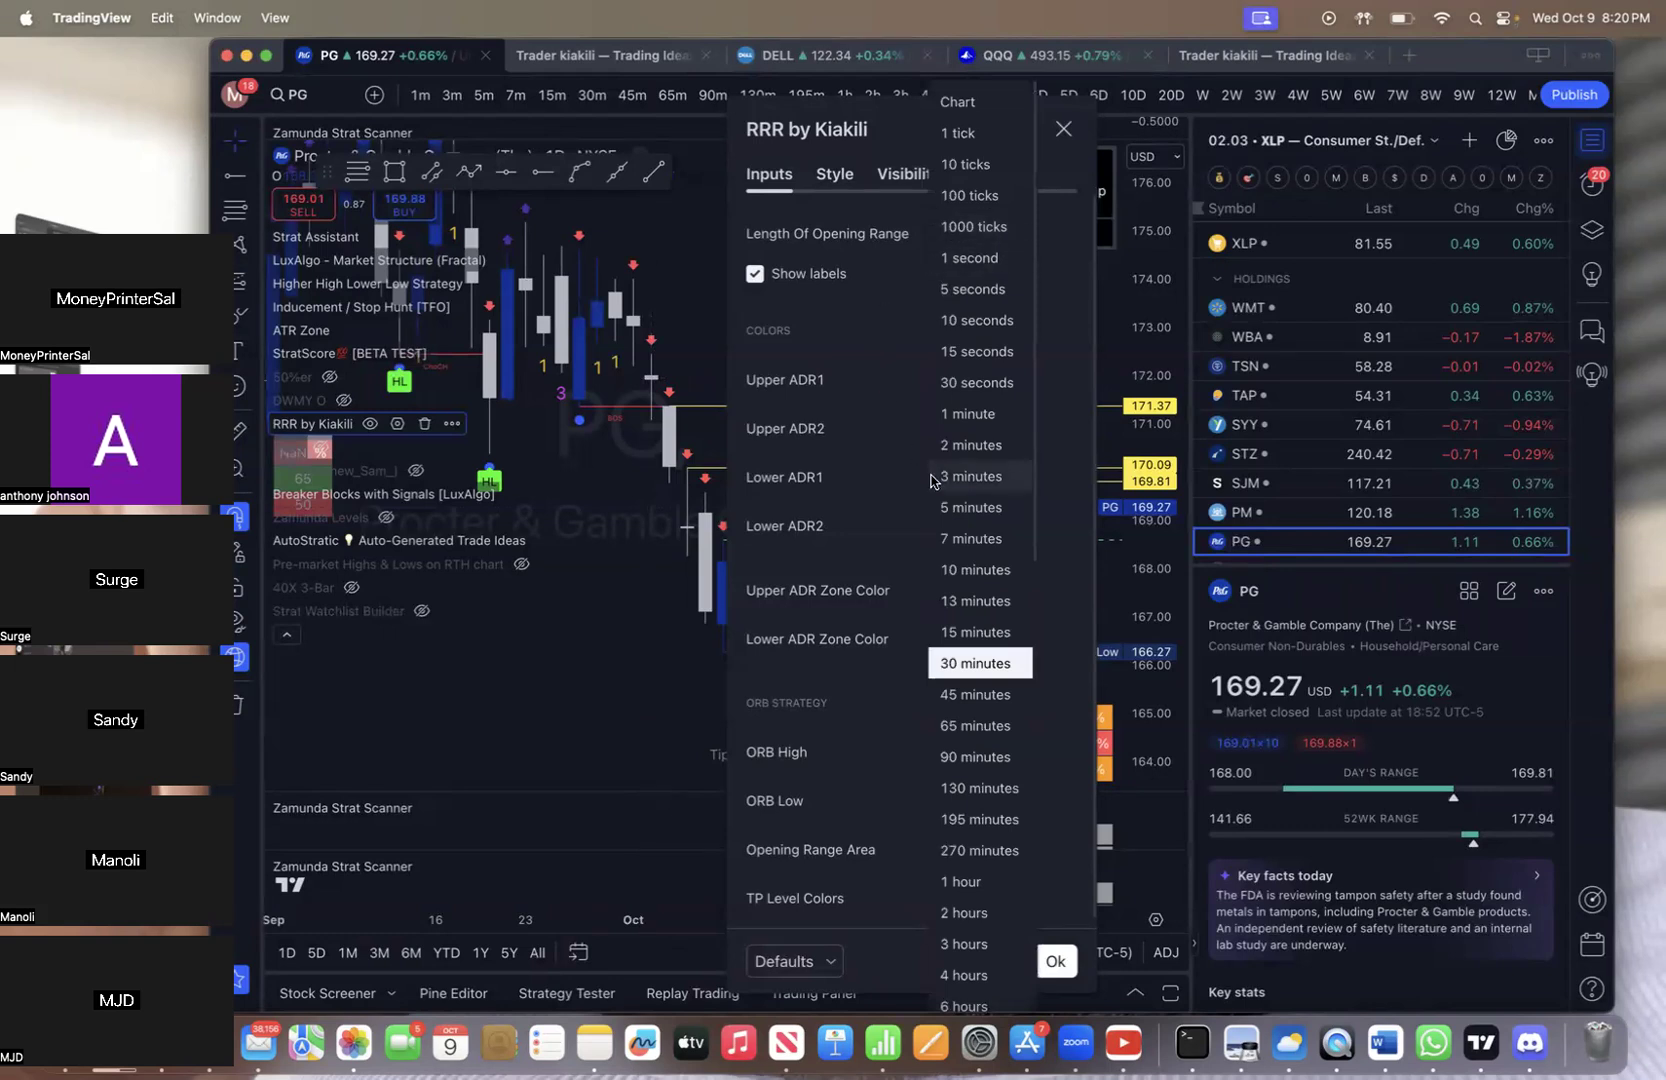
left_click(976, 662)
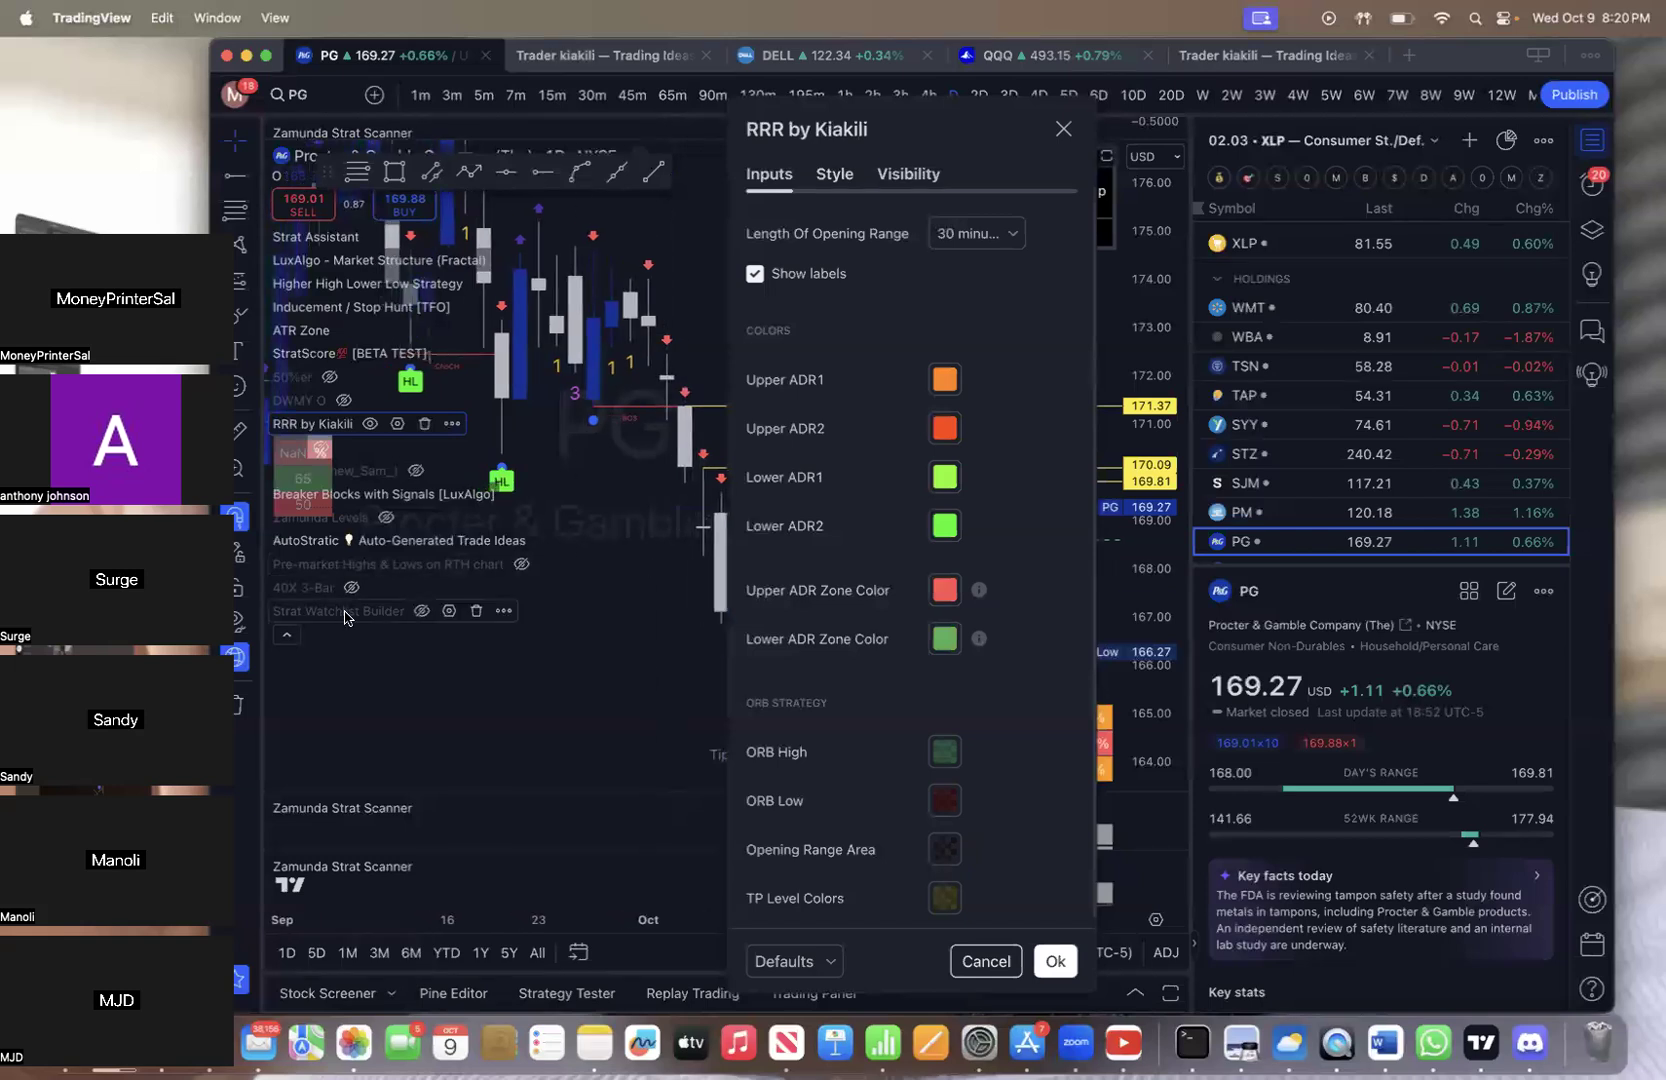
mouse_move(286, 634)
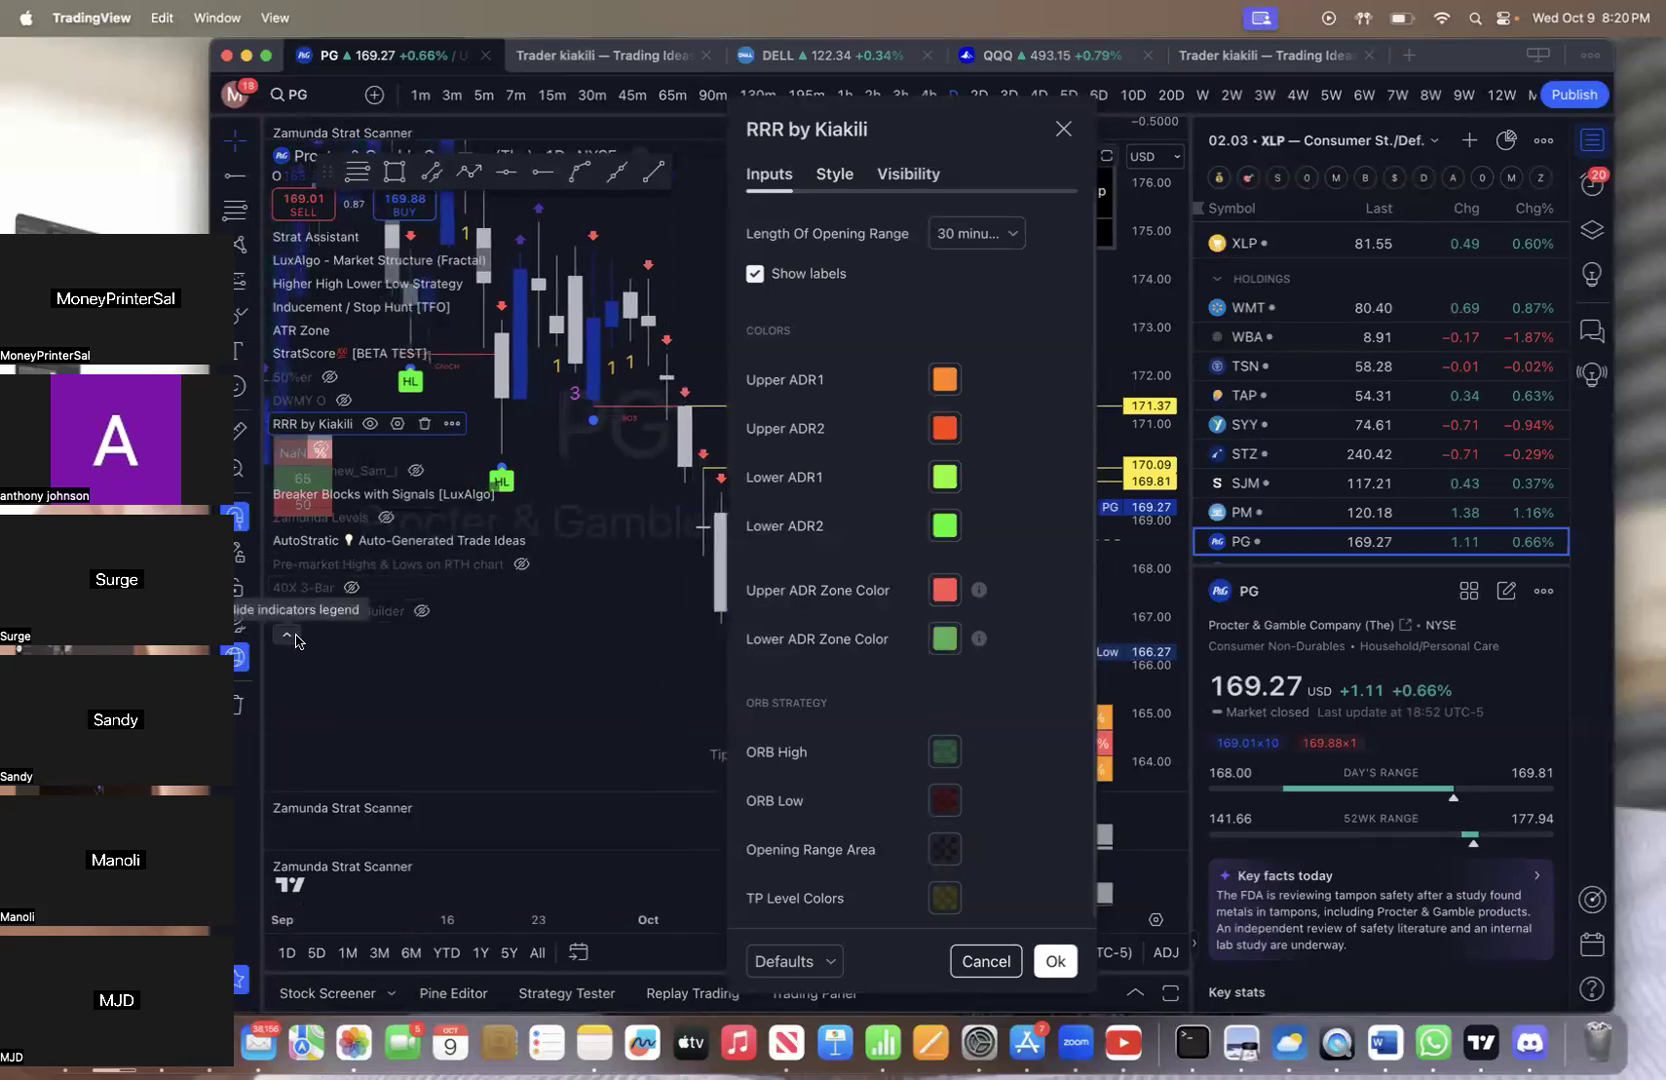
left_click(1052, 960)
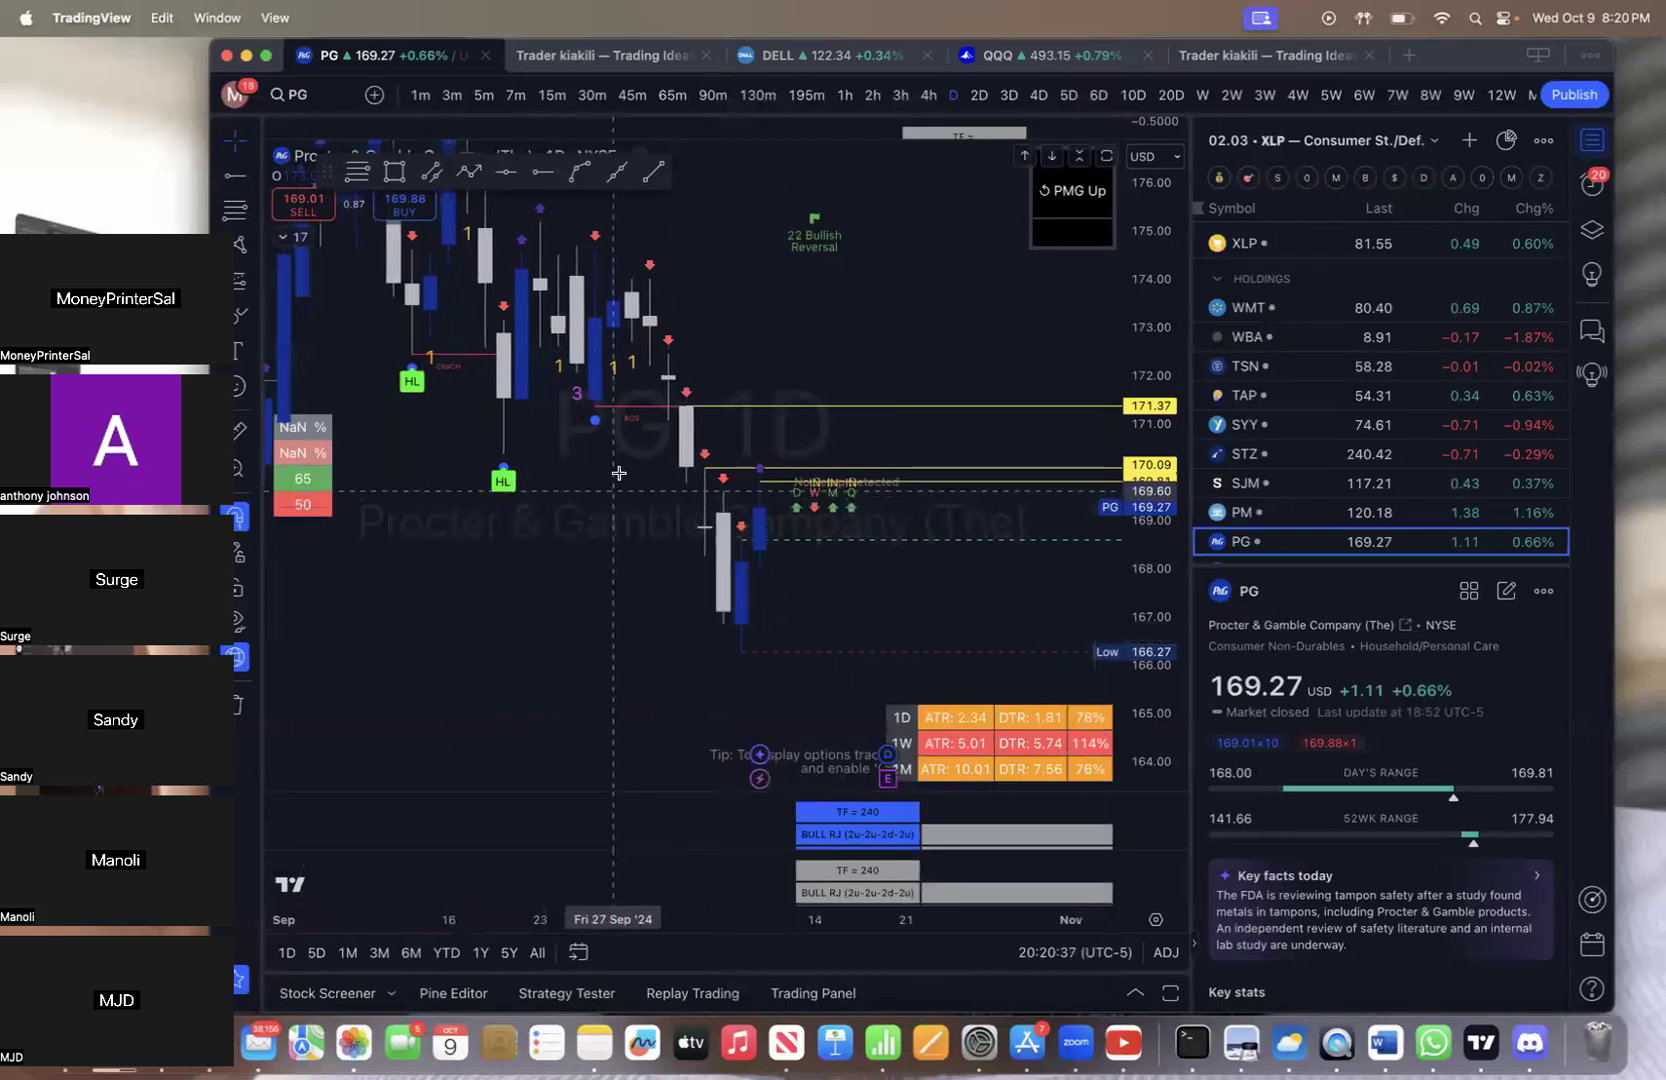
mouse_move(752, 384)
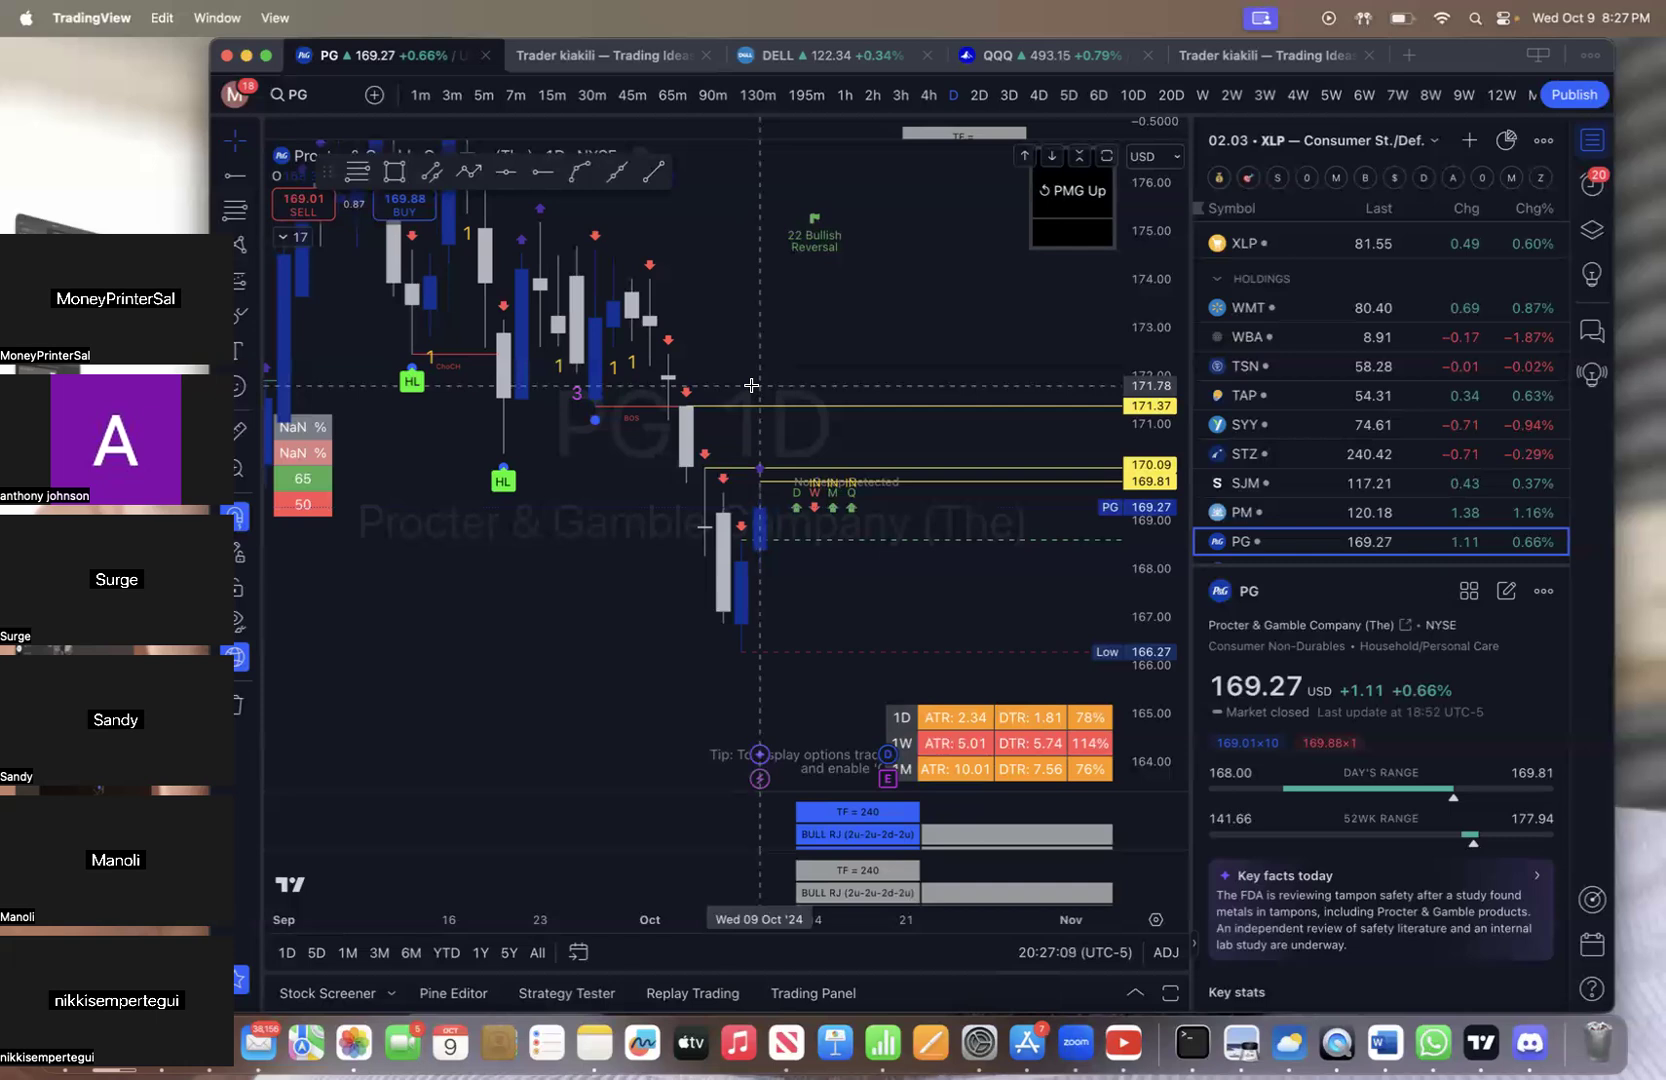
mouse_move(752, 392)
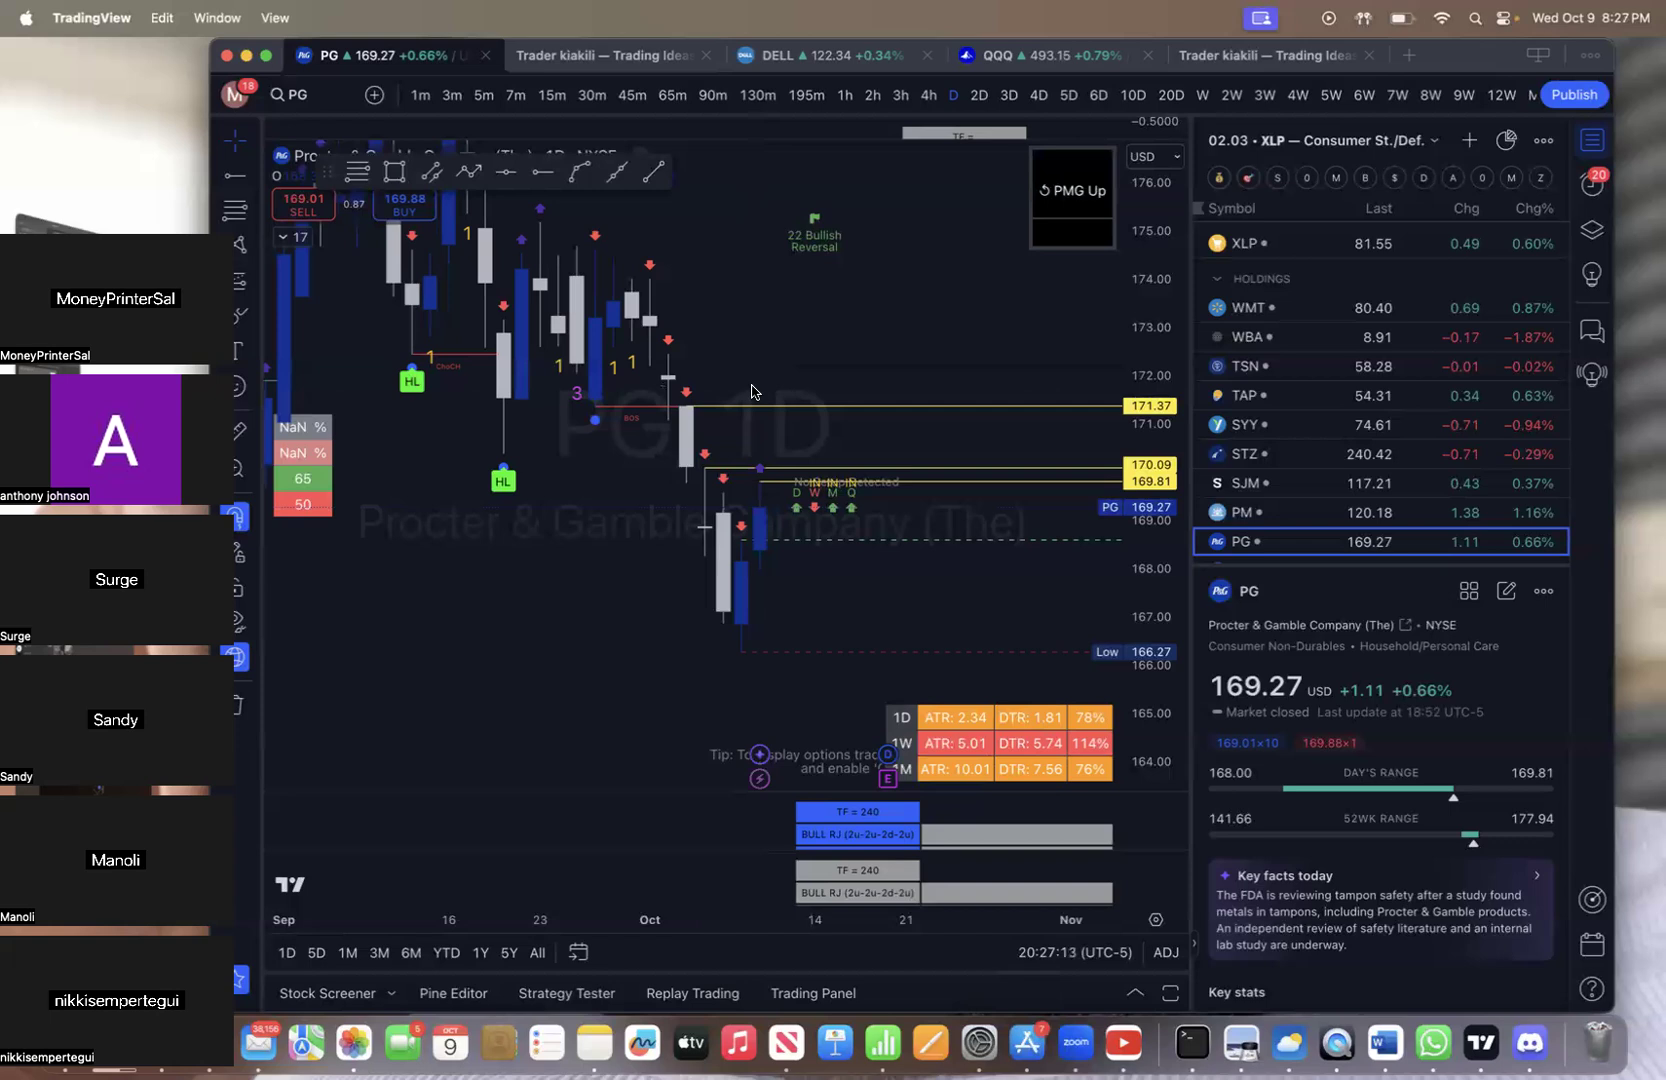
mouse_move(652, 418)
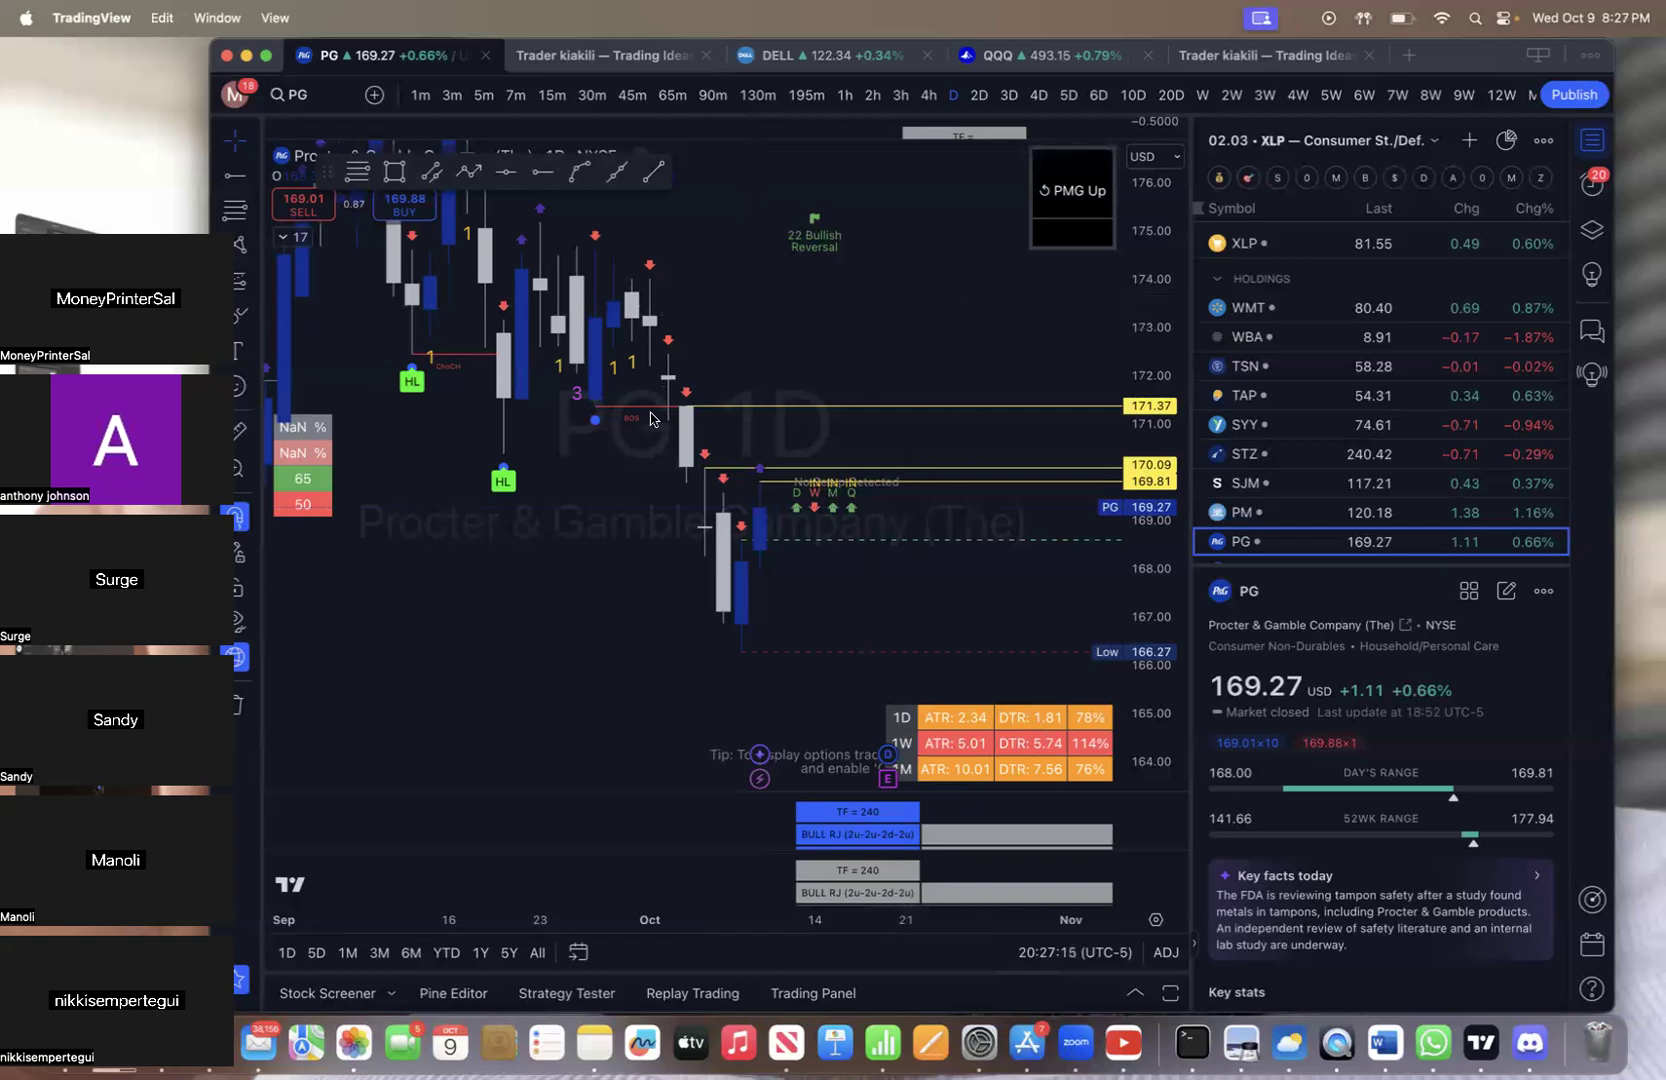
mouse_move(924, 350)
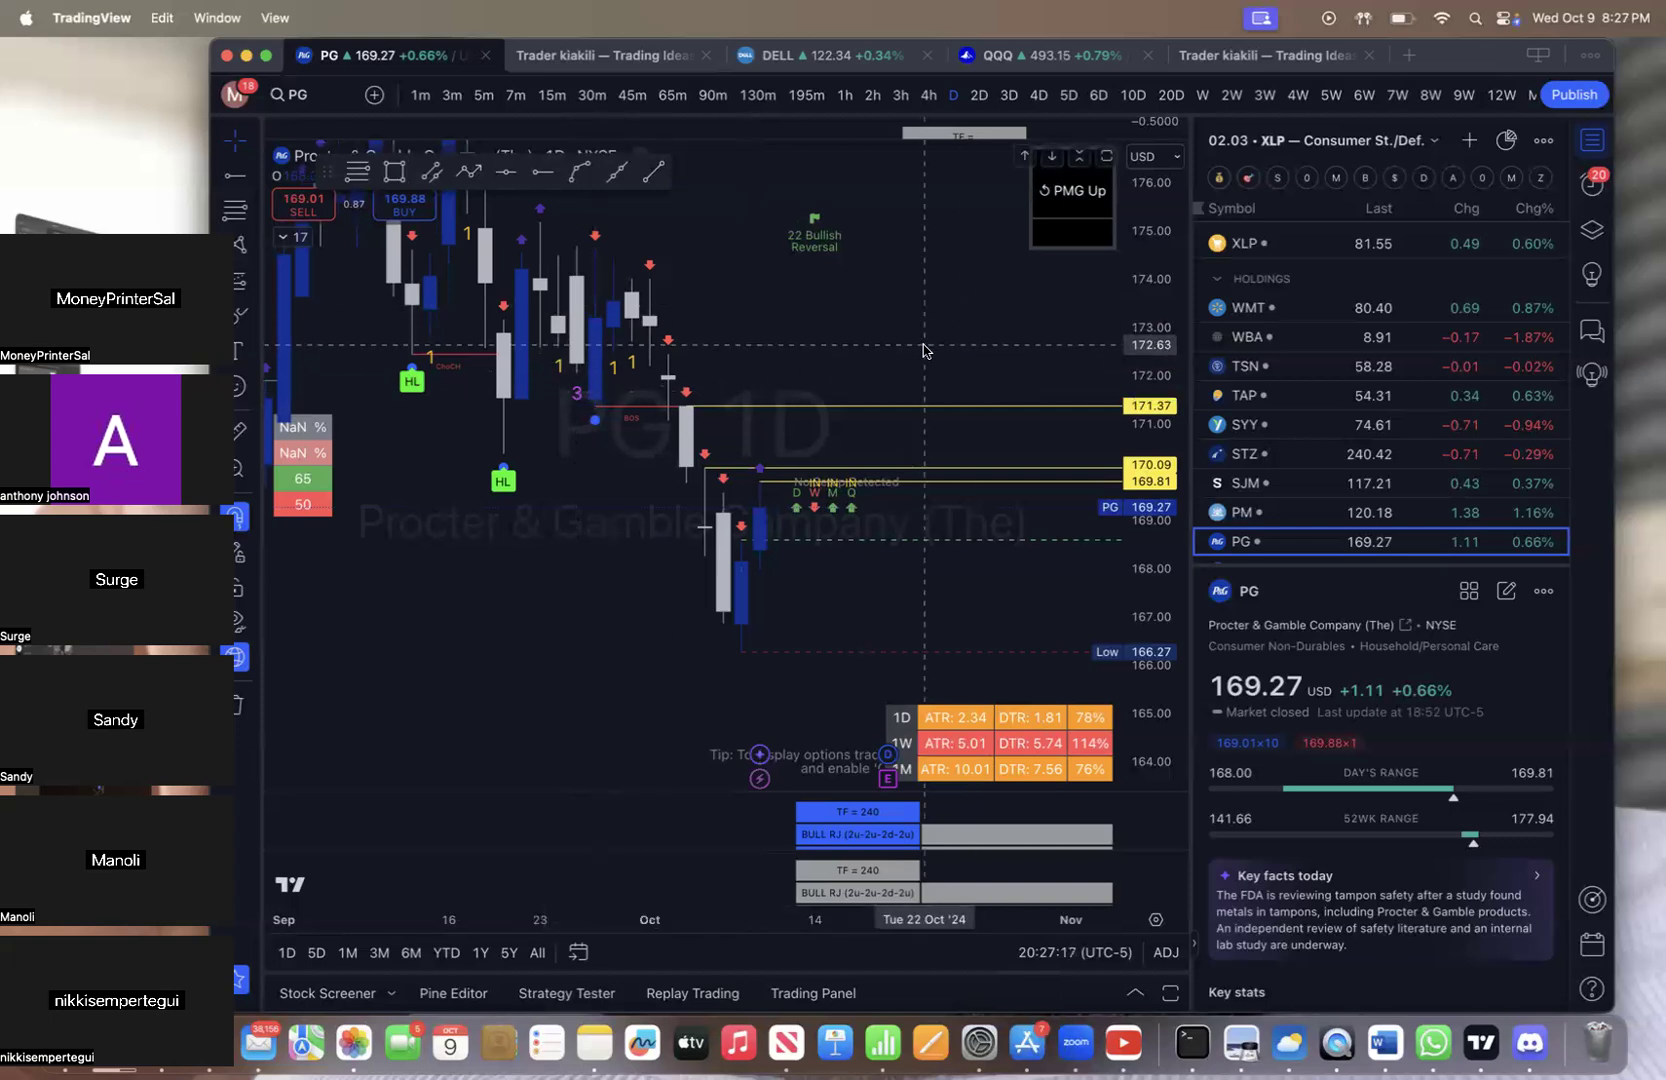